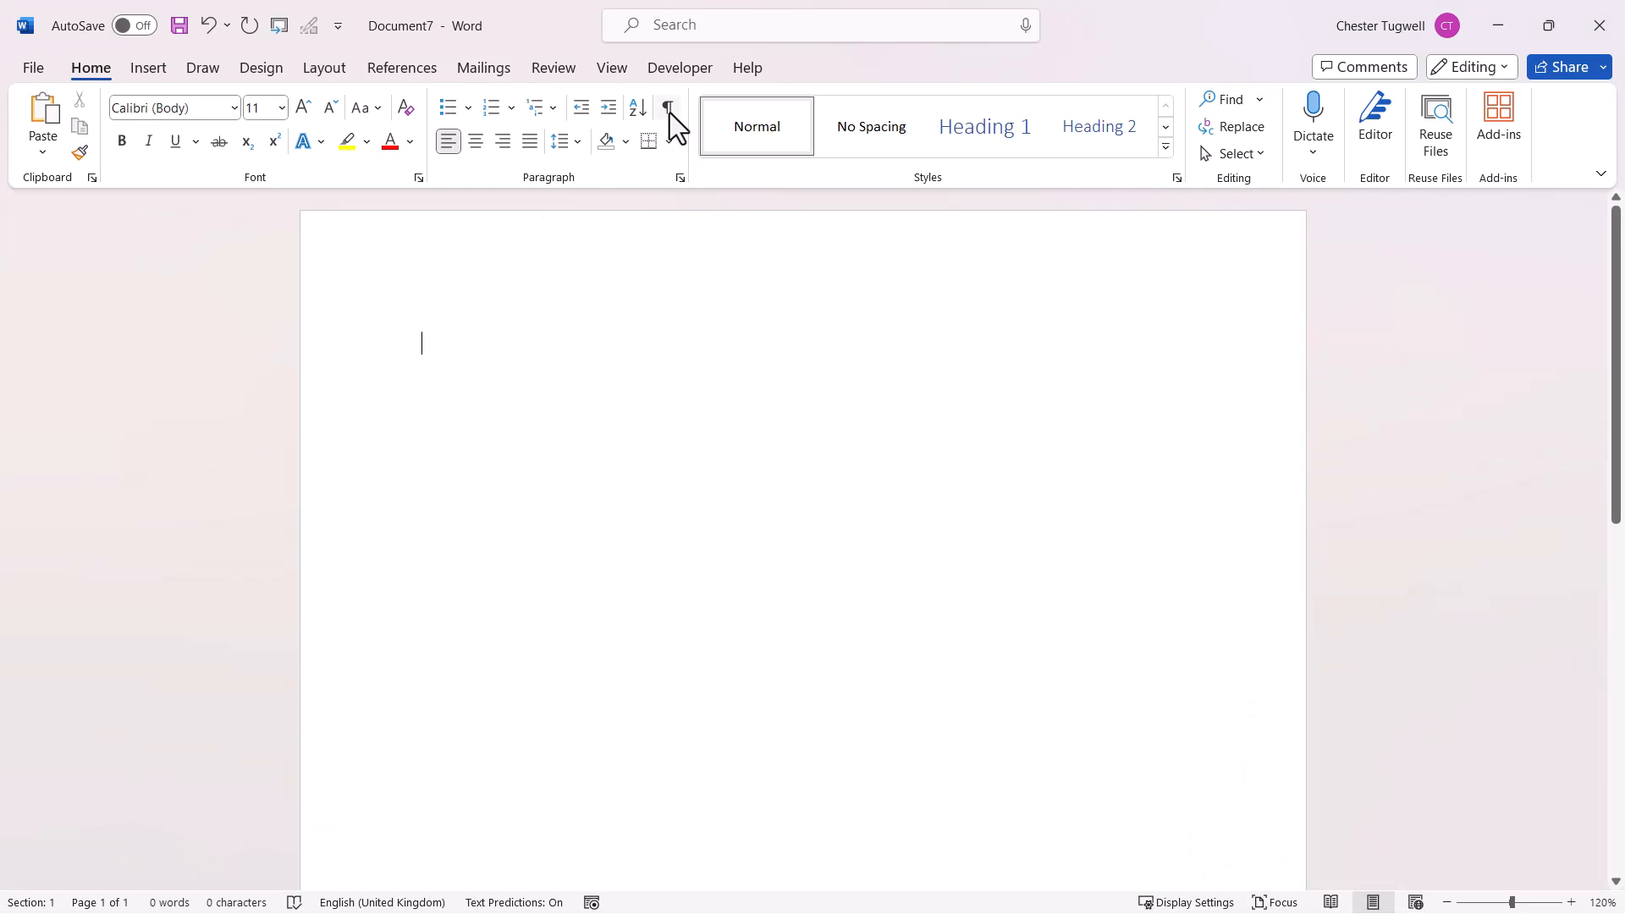
Turn on Show/Hide ¶ formatting marks and the ruler, then return to Home
left_click(667, 107)
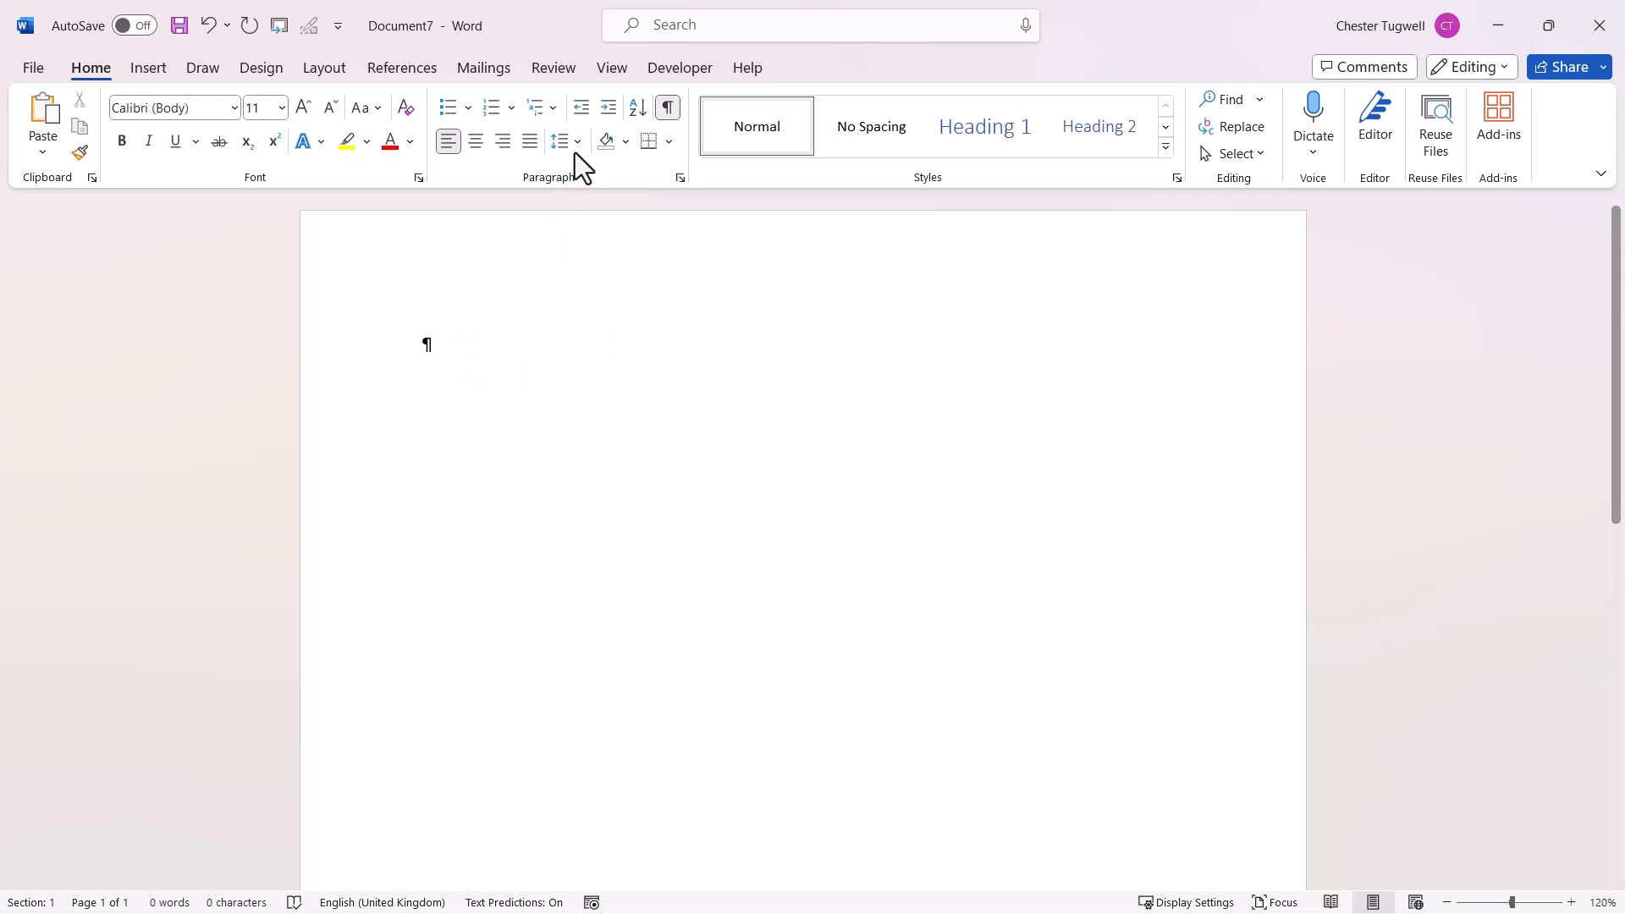
left_click(612, 67)
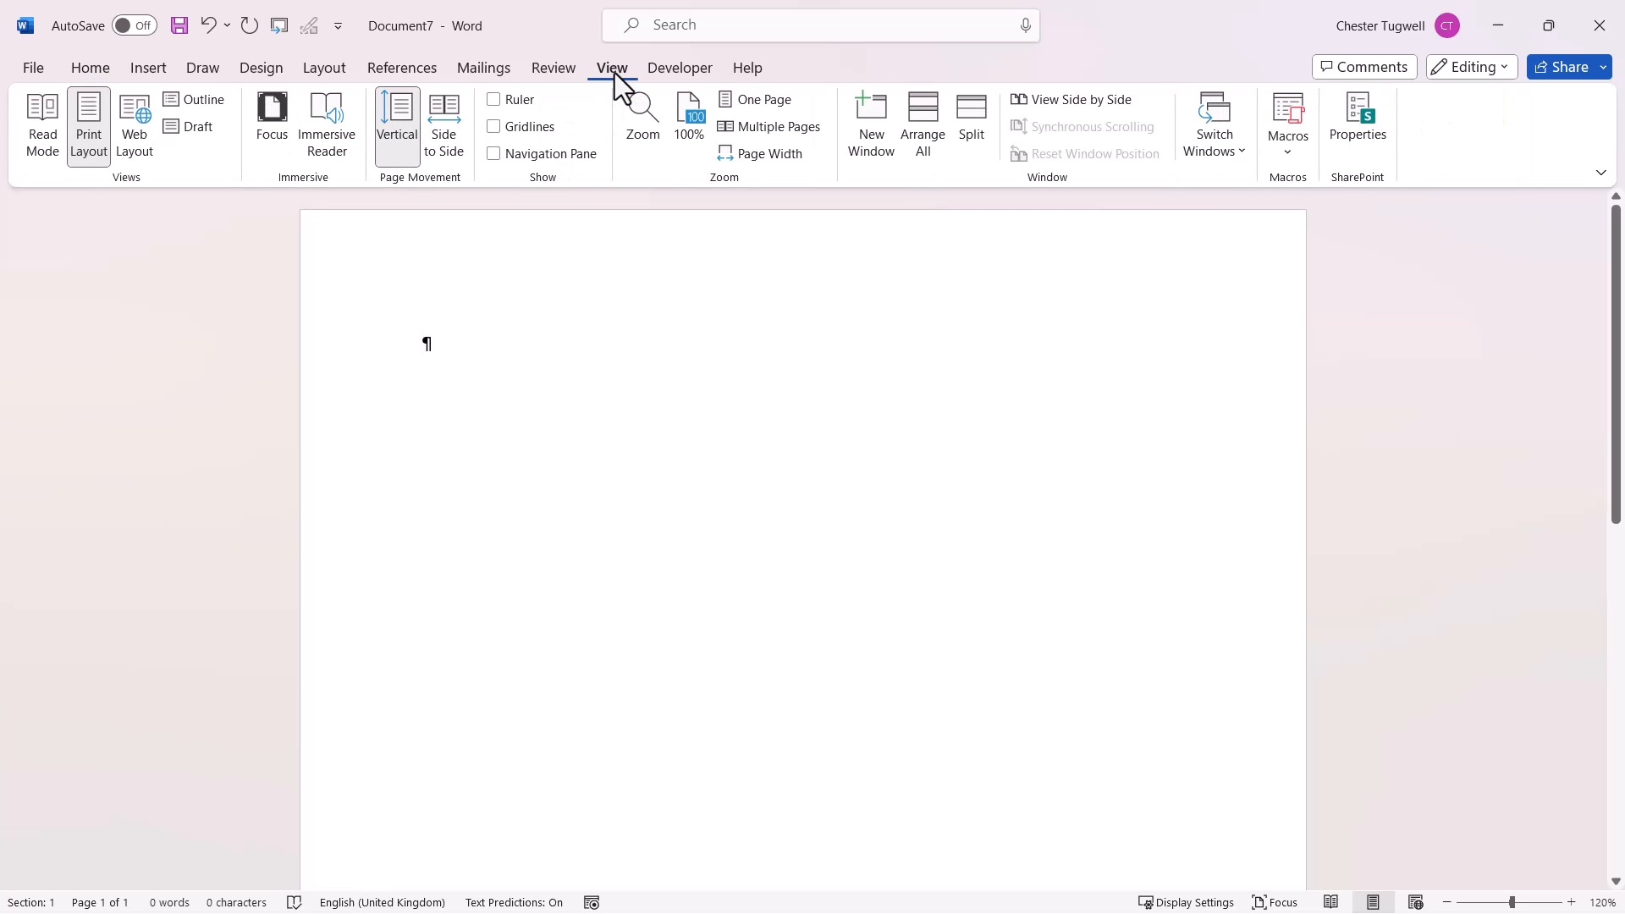
mouse_move(495, 109)
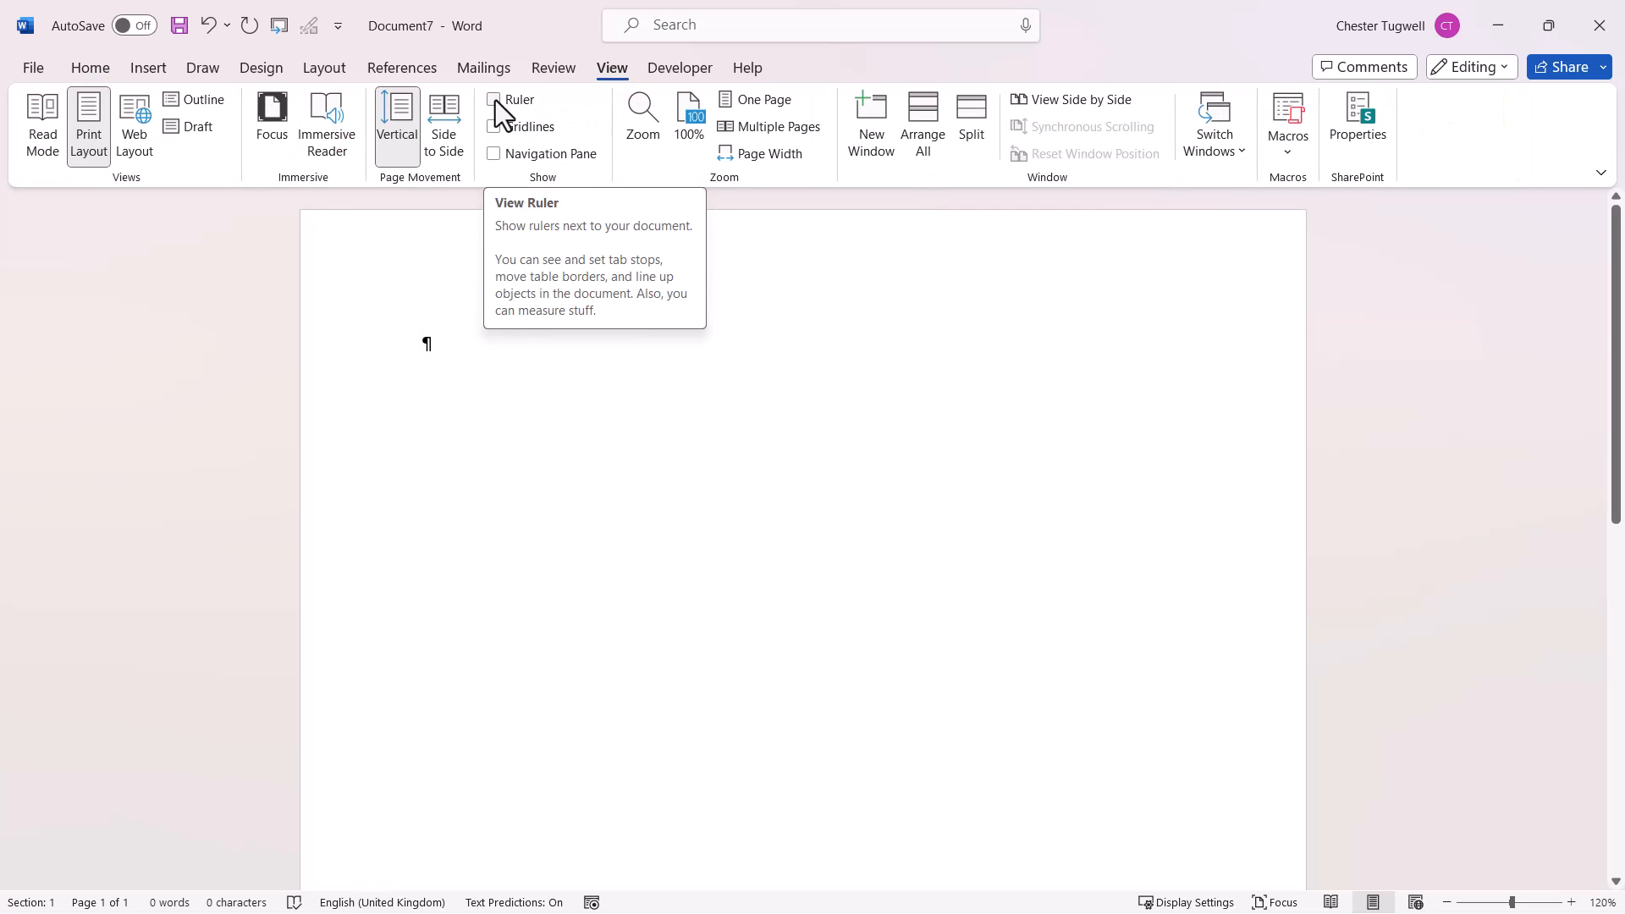
left_click(494, 99)
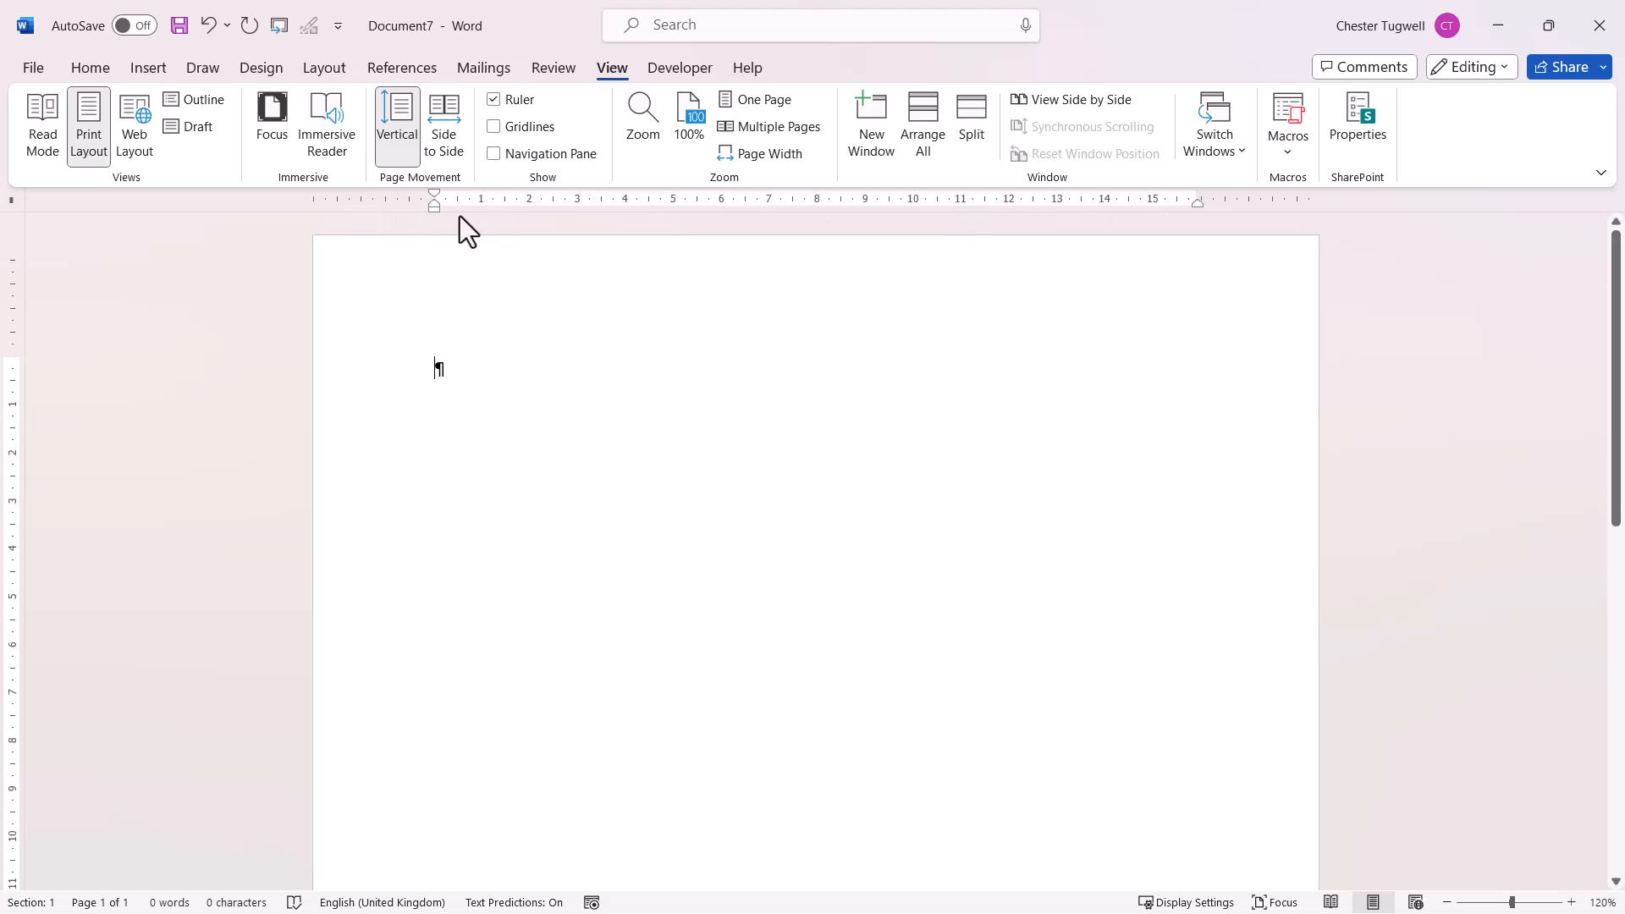
mouse_move(19, 401)
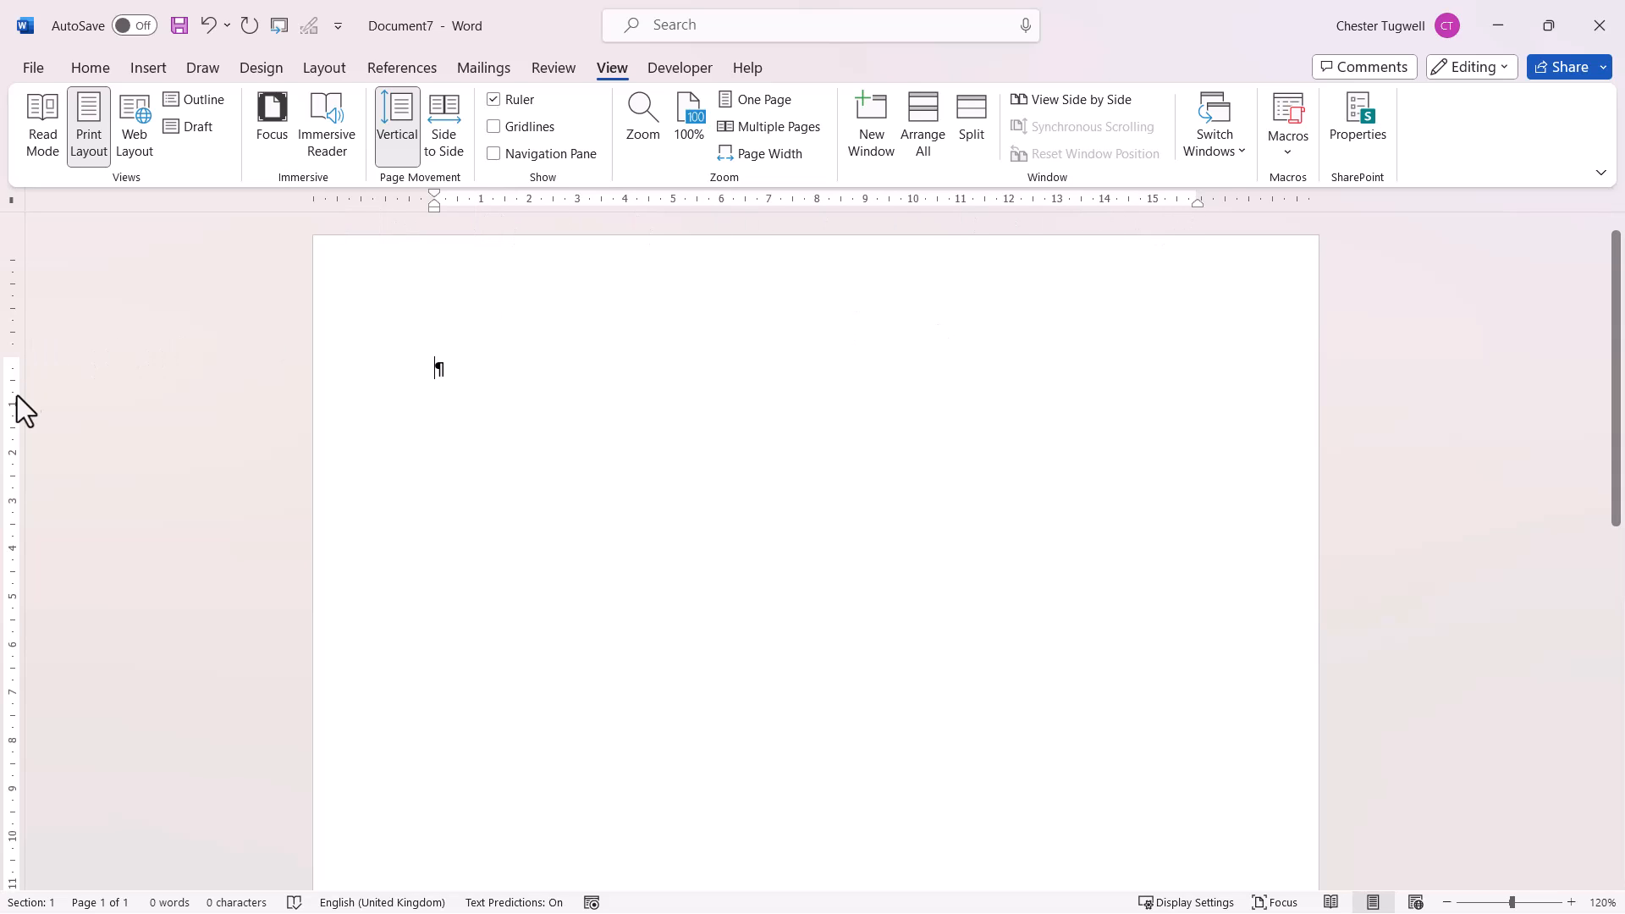
left_click(90, 67)
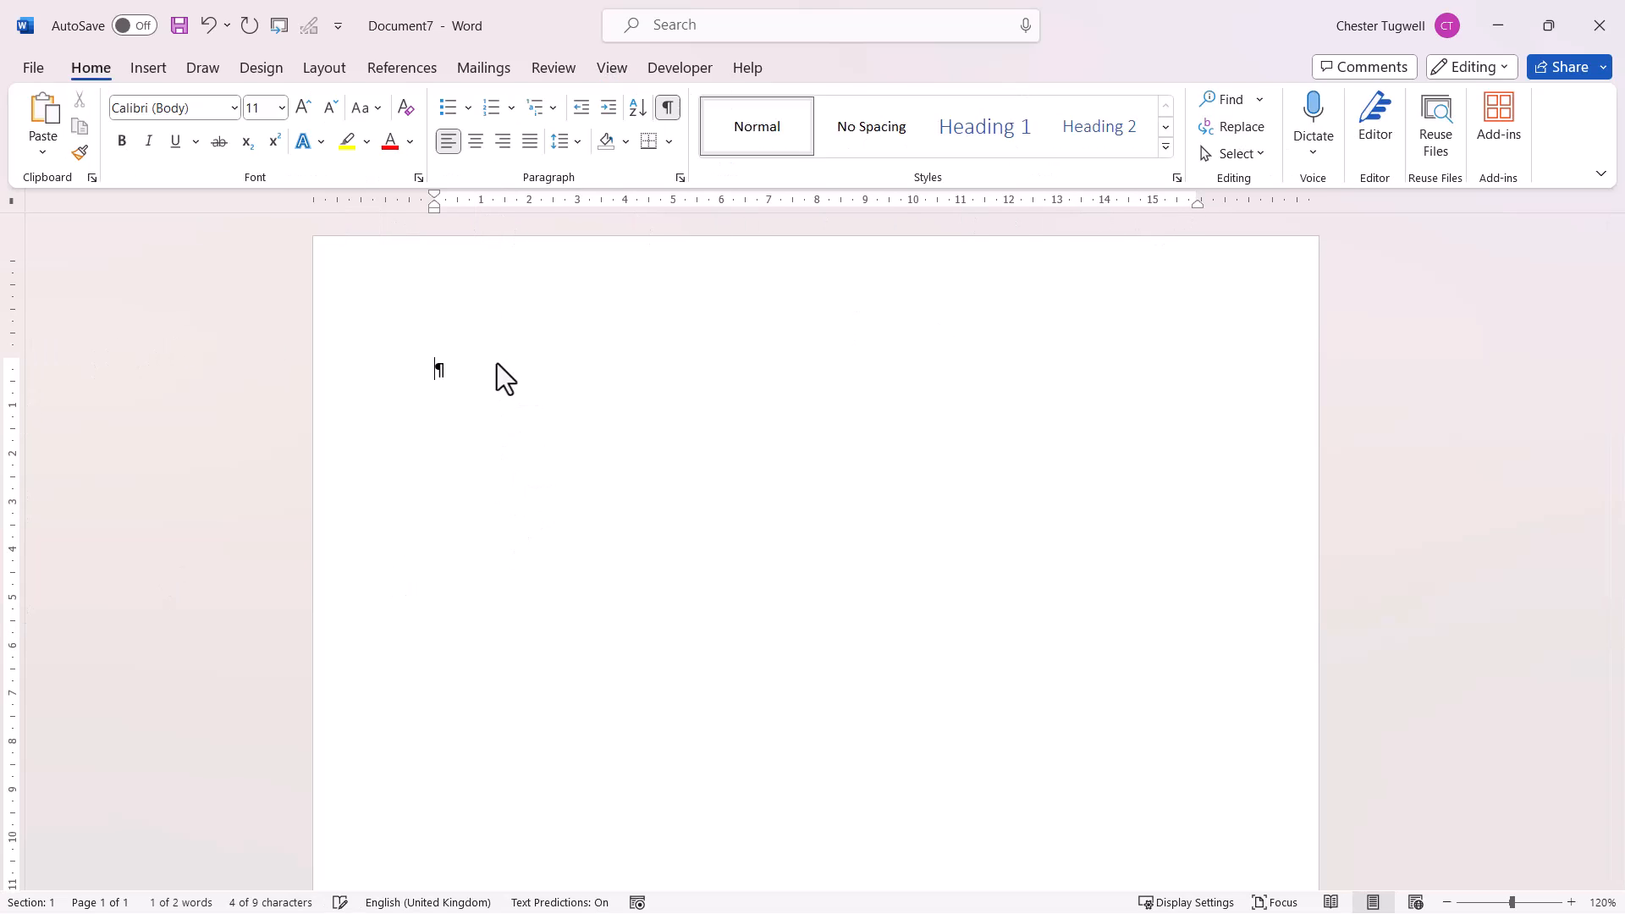
Type 'Name' and 'DOB' on the first line, each followed by a tab
type("Name")
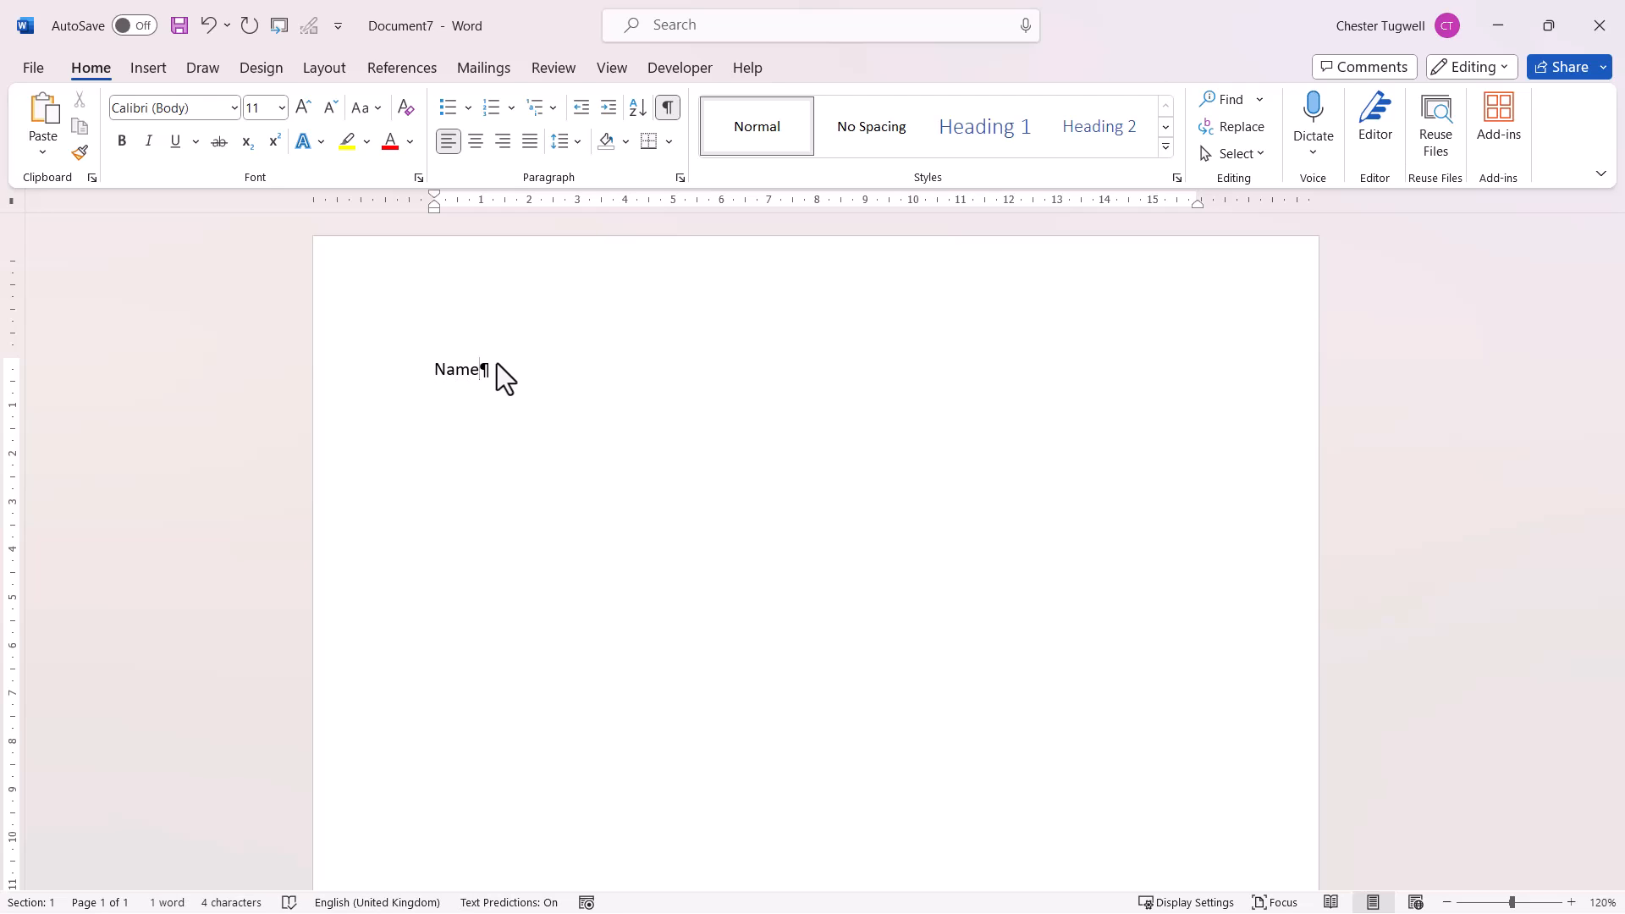
key("Tab")
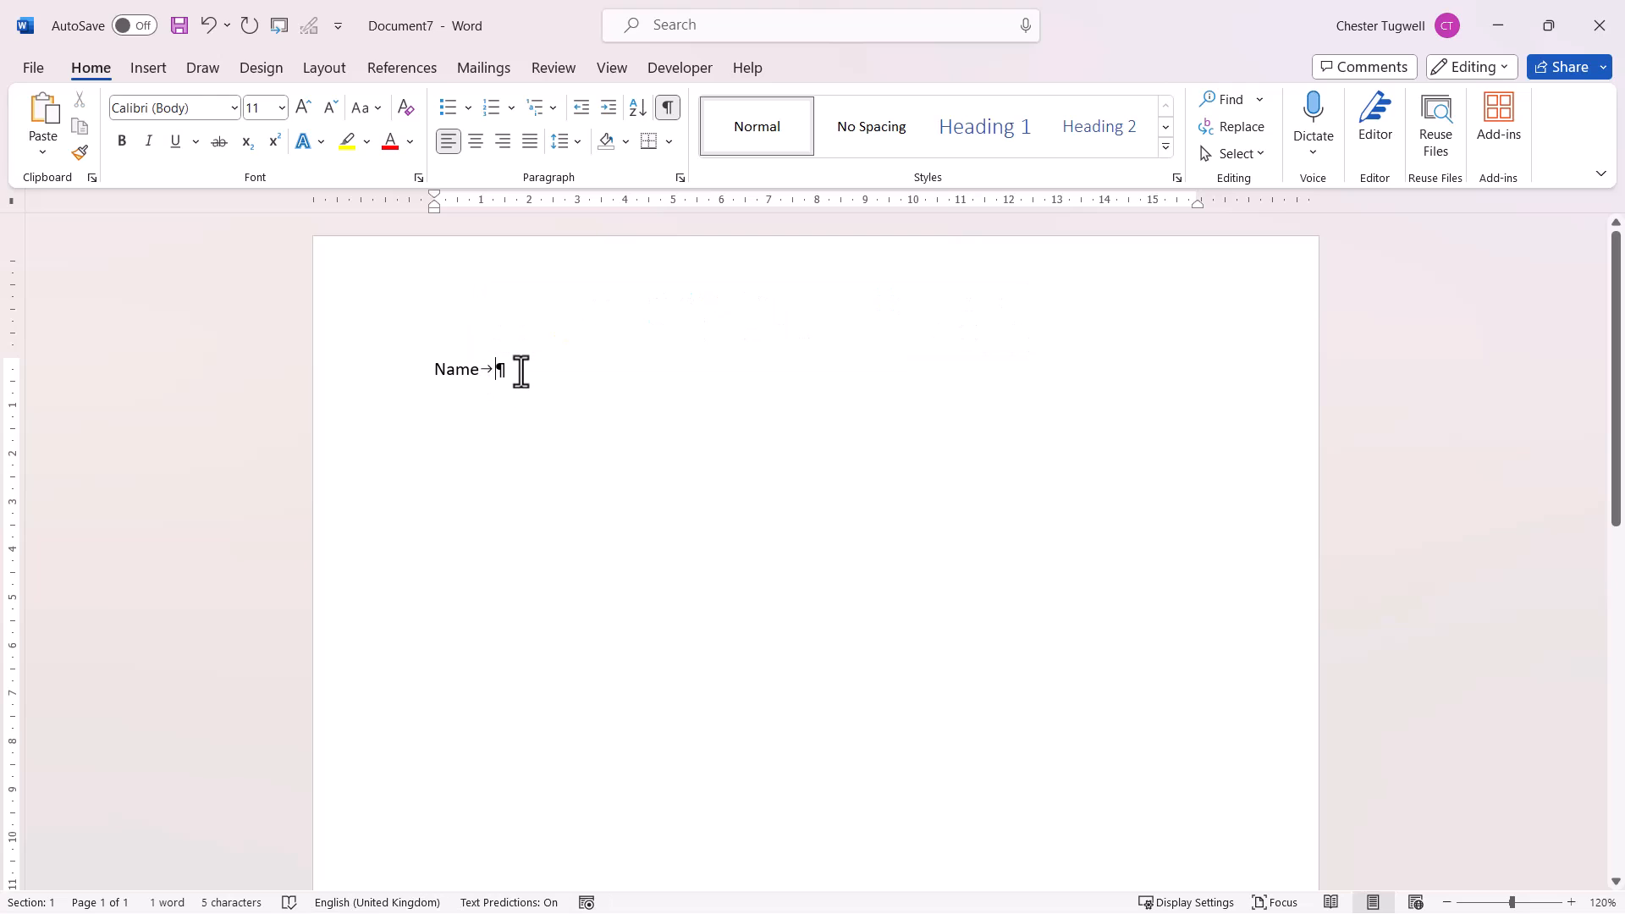
type("DOB")
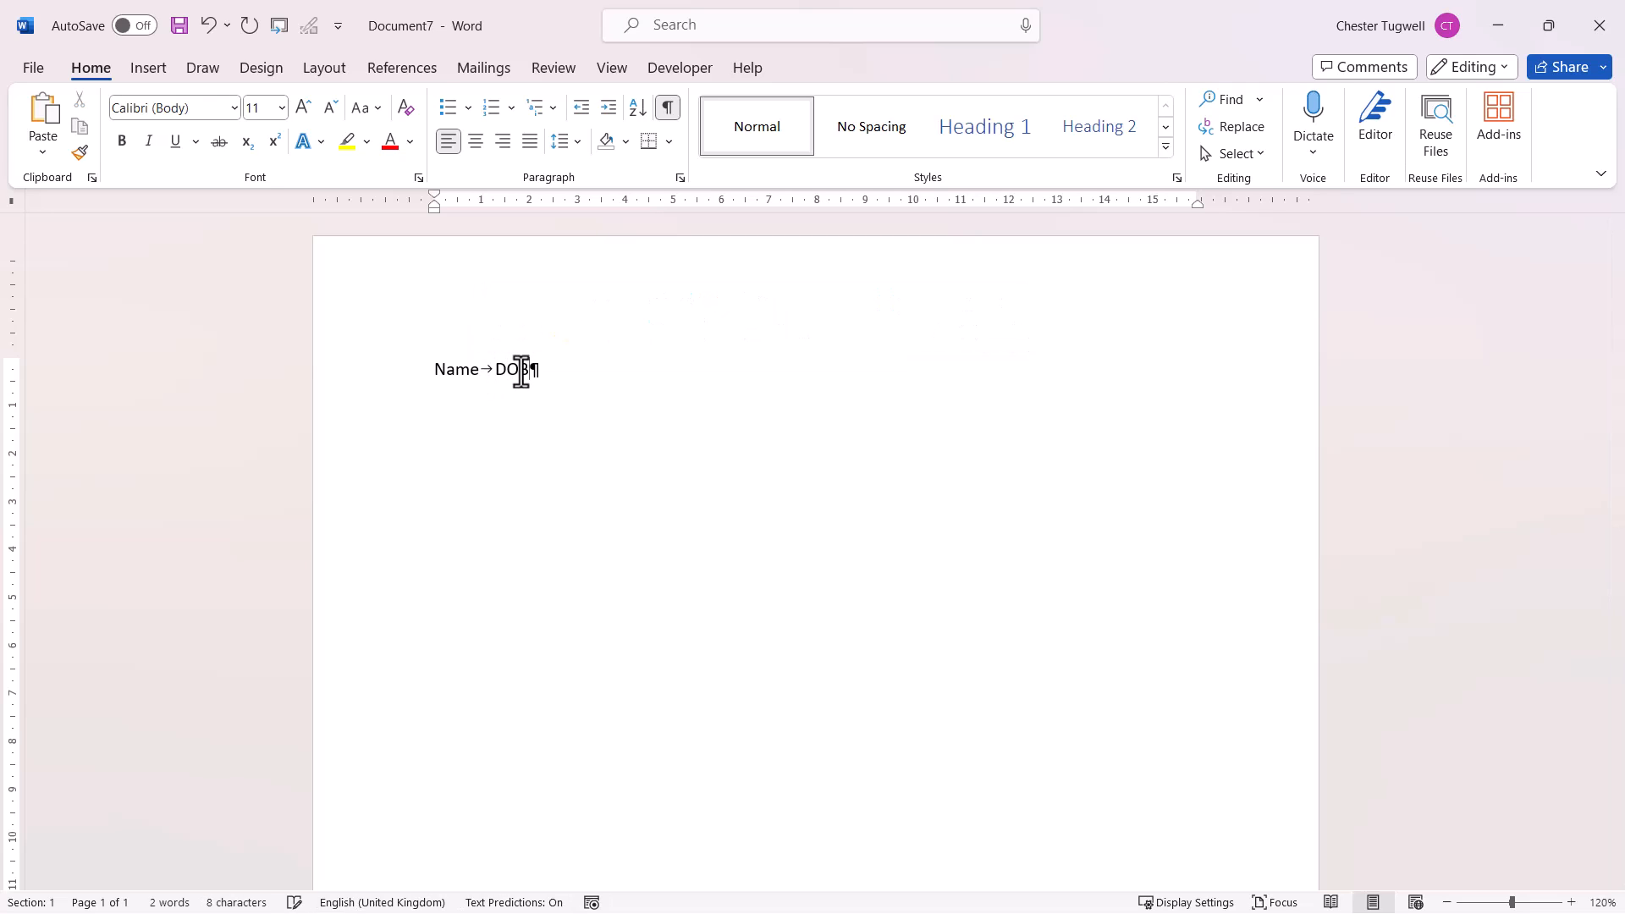
key("Tab")
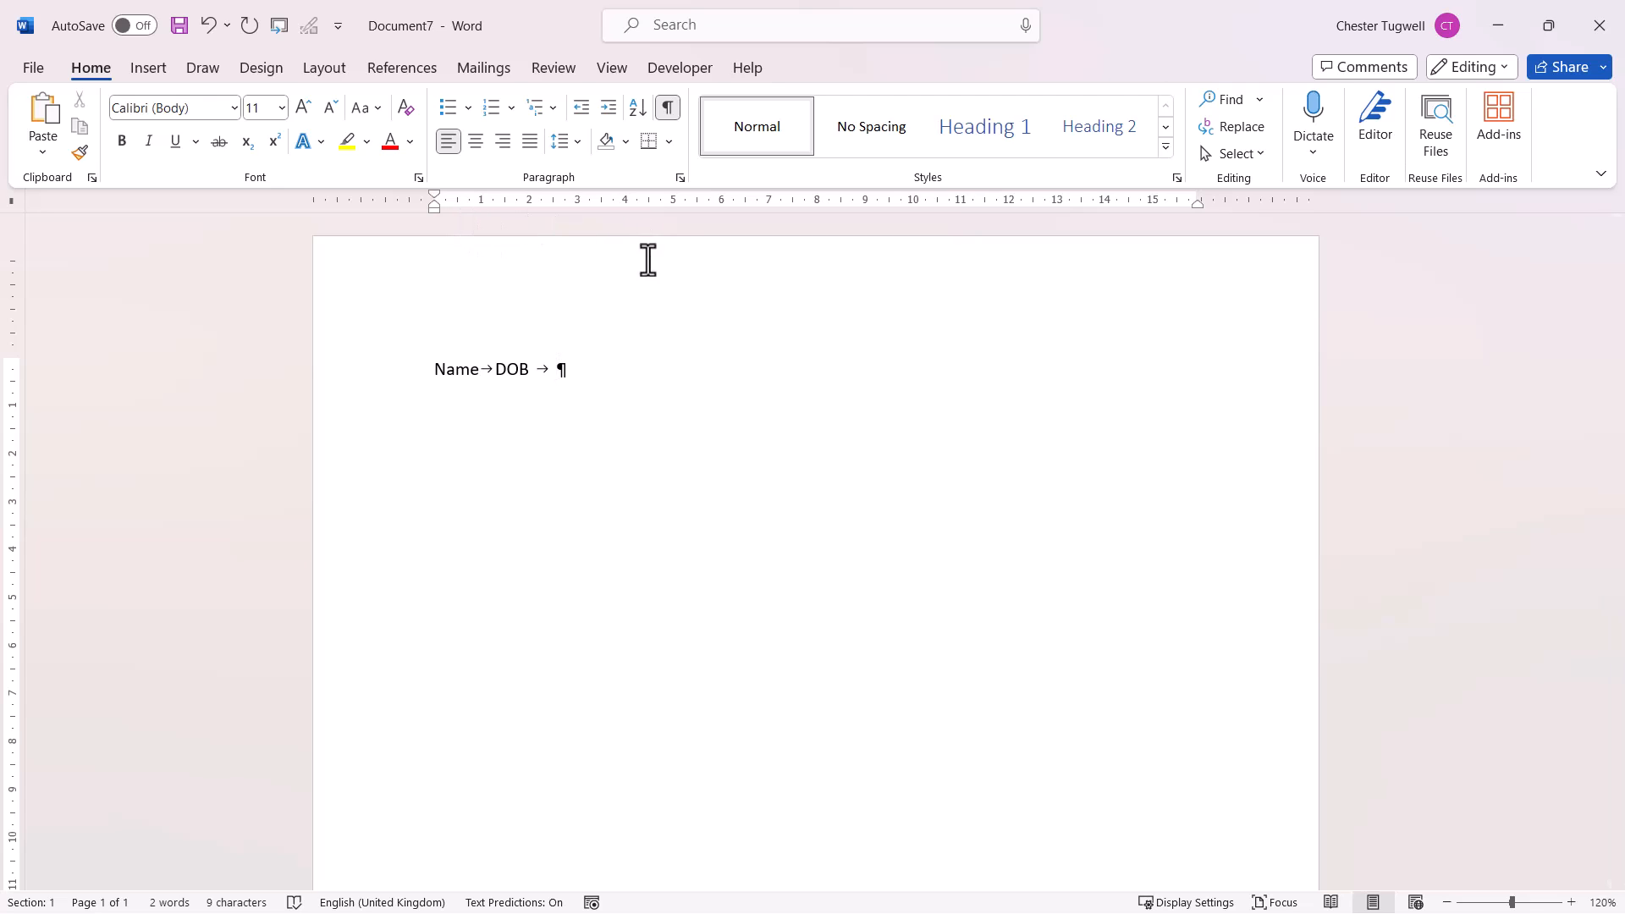
mouse_move(953, 209)
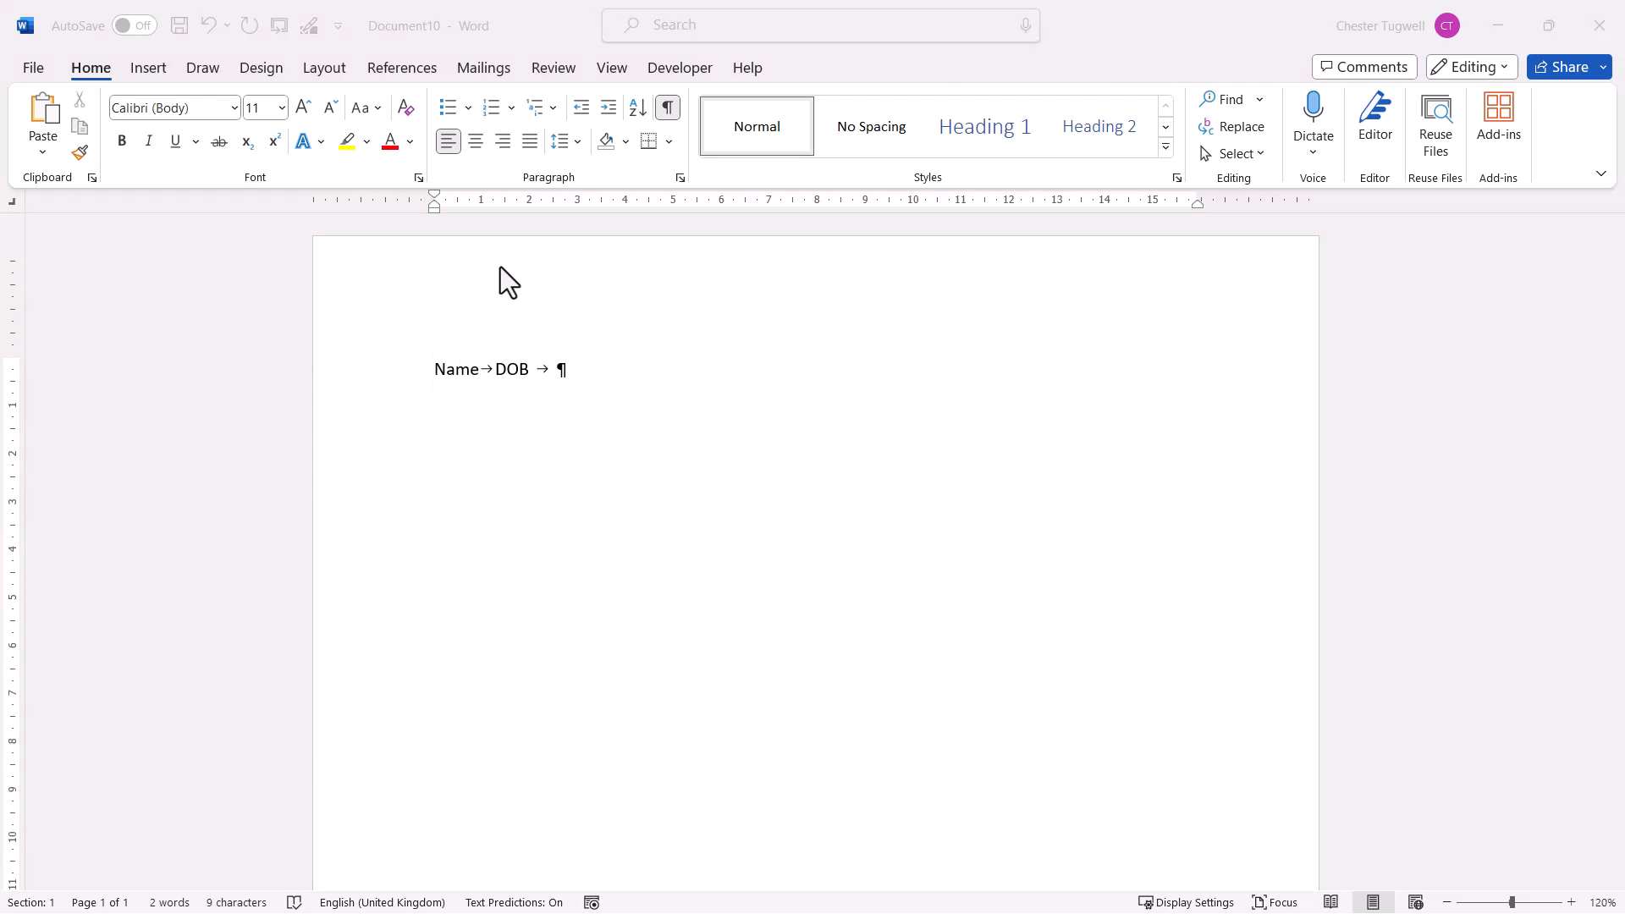
mouse_move(680, 177)
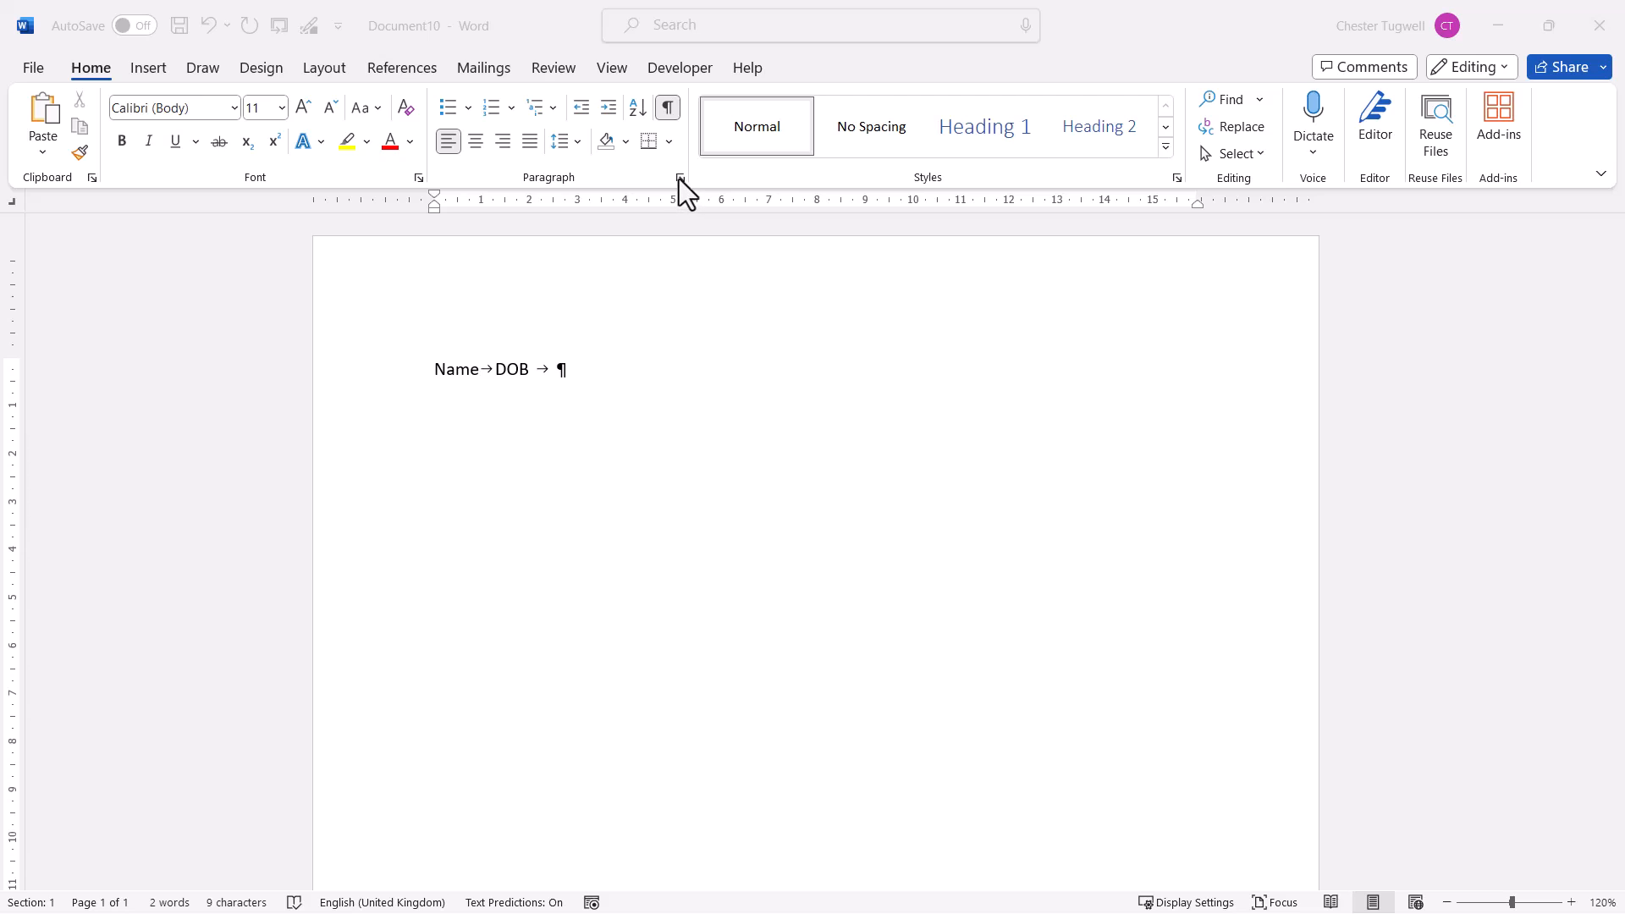
mouse_move(536, 233)
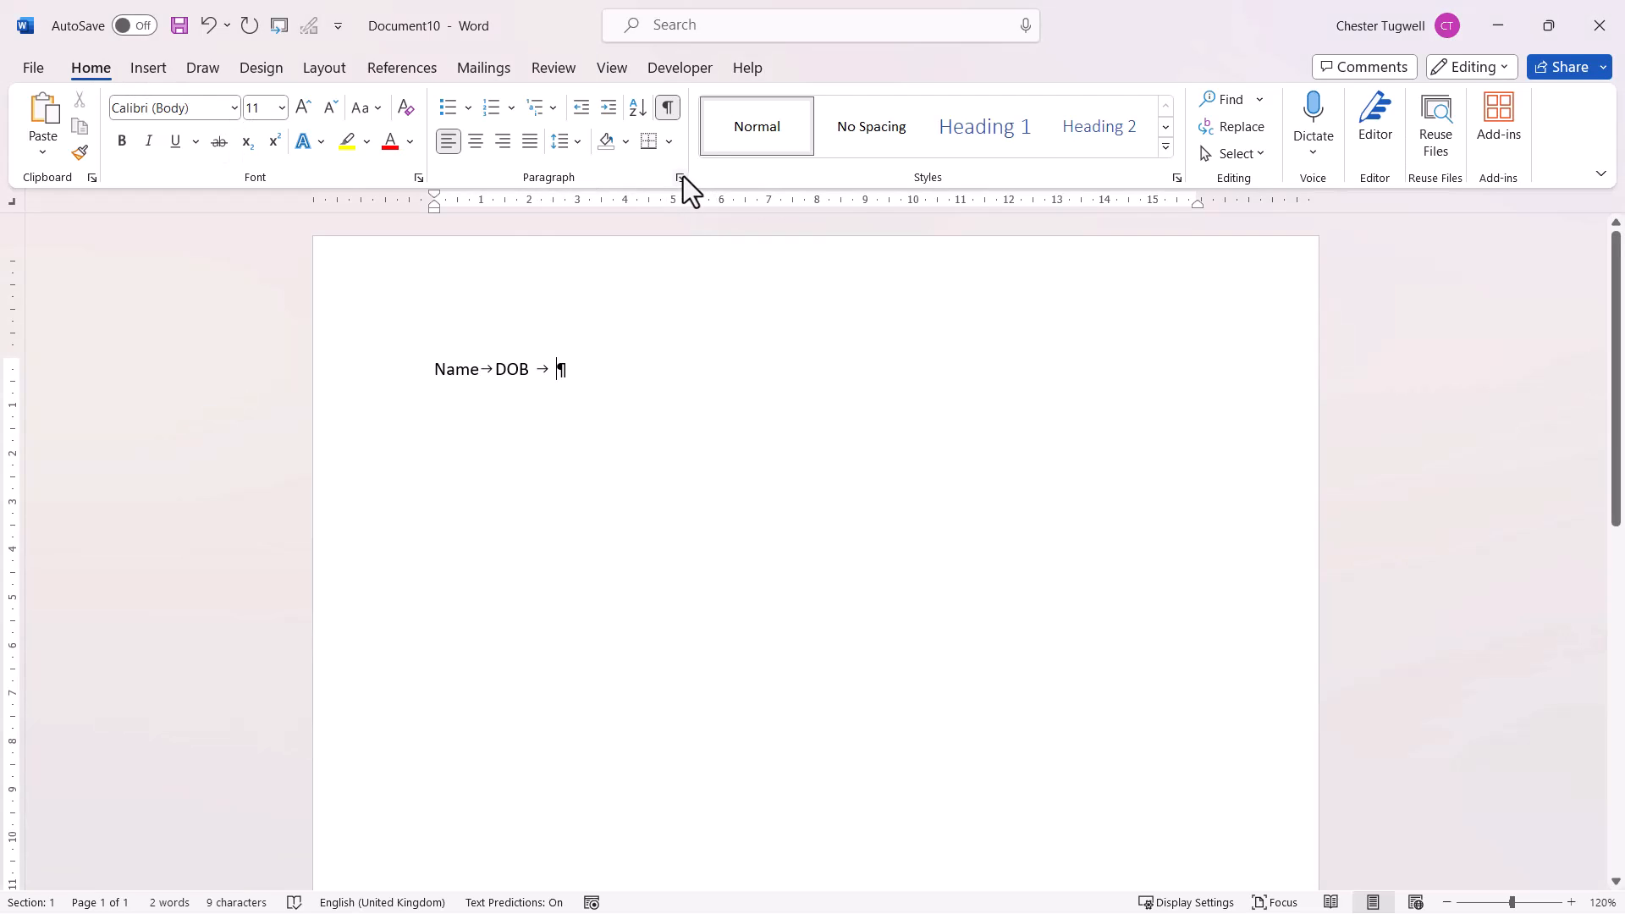
Set Default tab stops to 4 cm in the Paragraph Tabs dialog
left_click(679, 175)
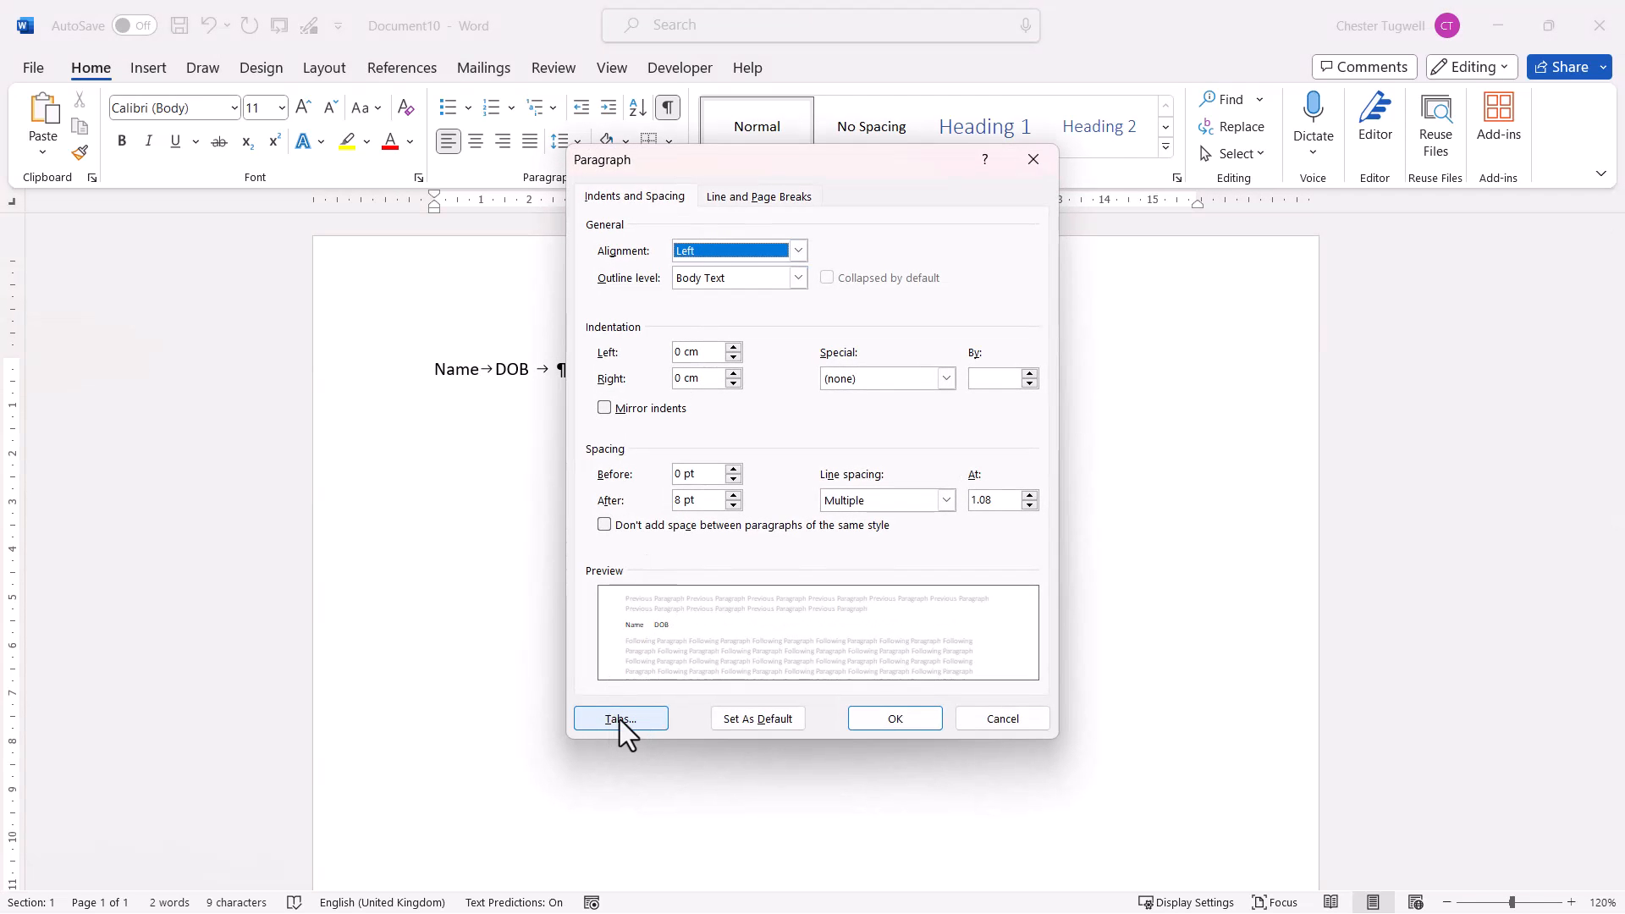
left_click(621, 718)
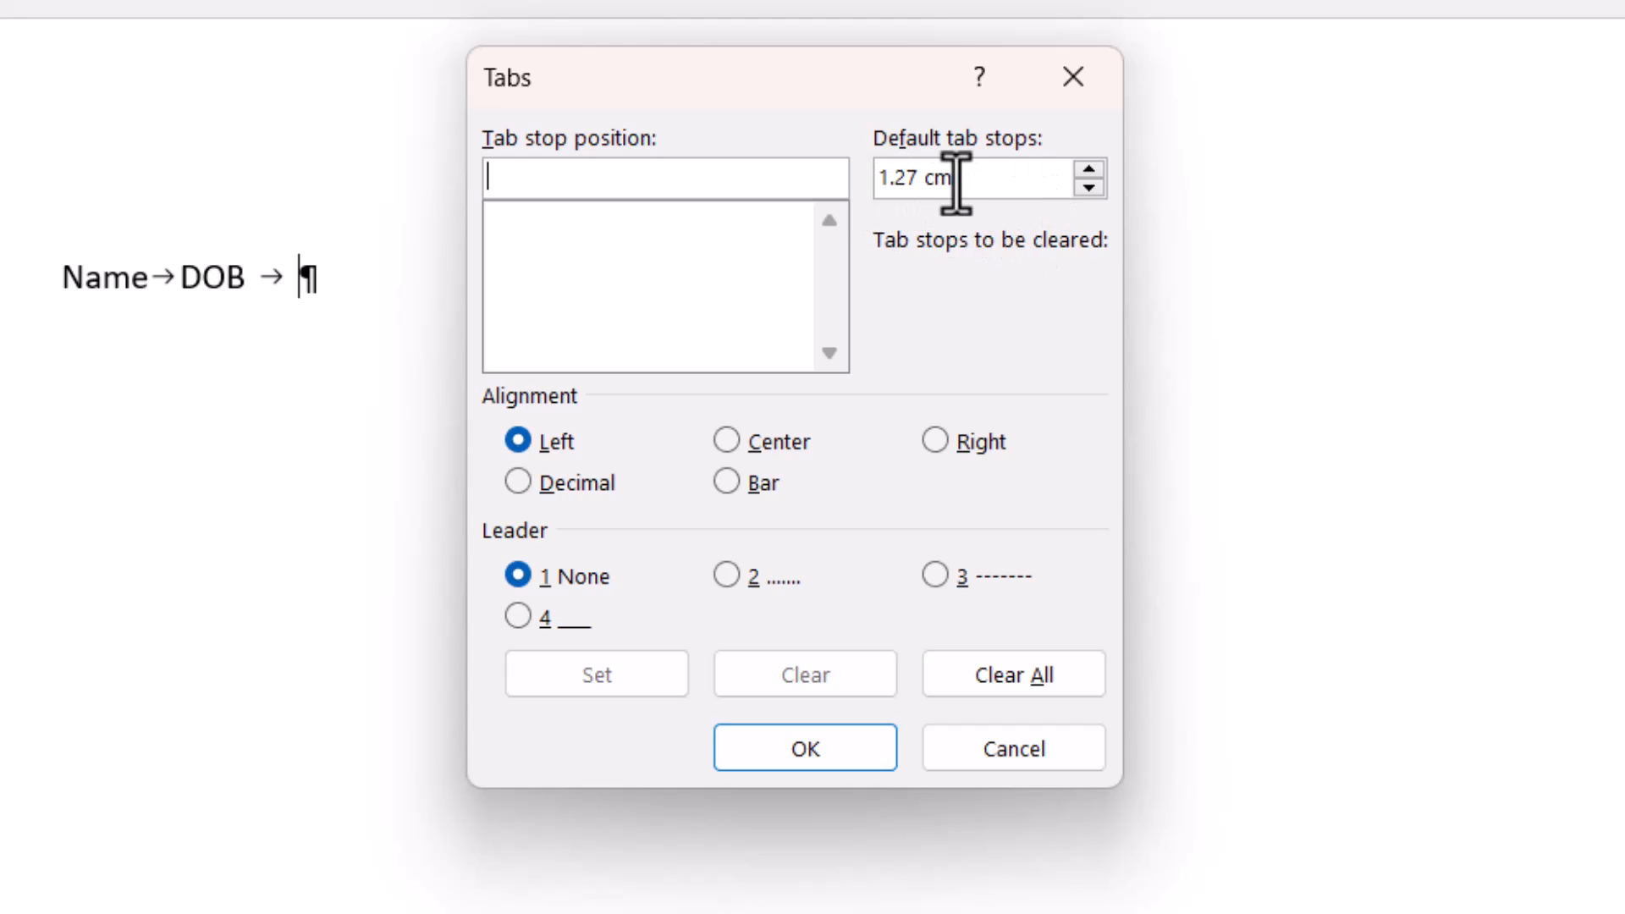
mouse_move(954, 178)
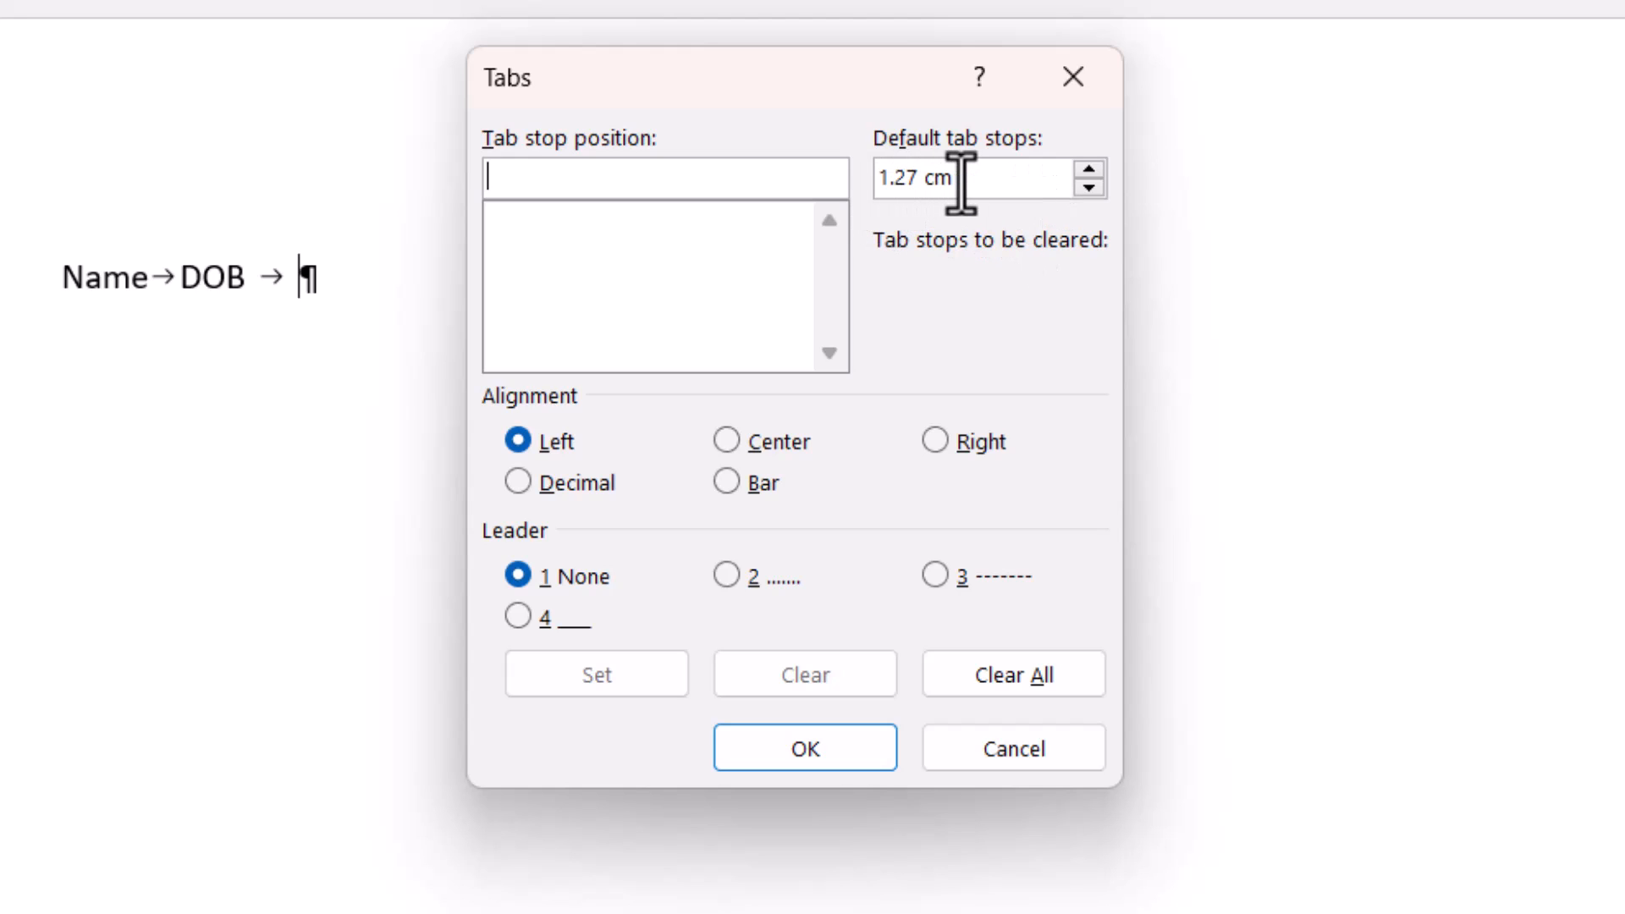
type("4")
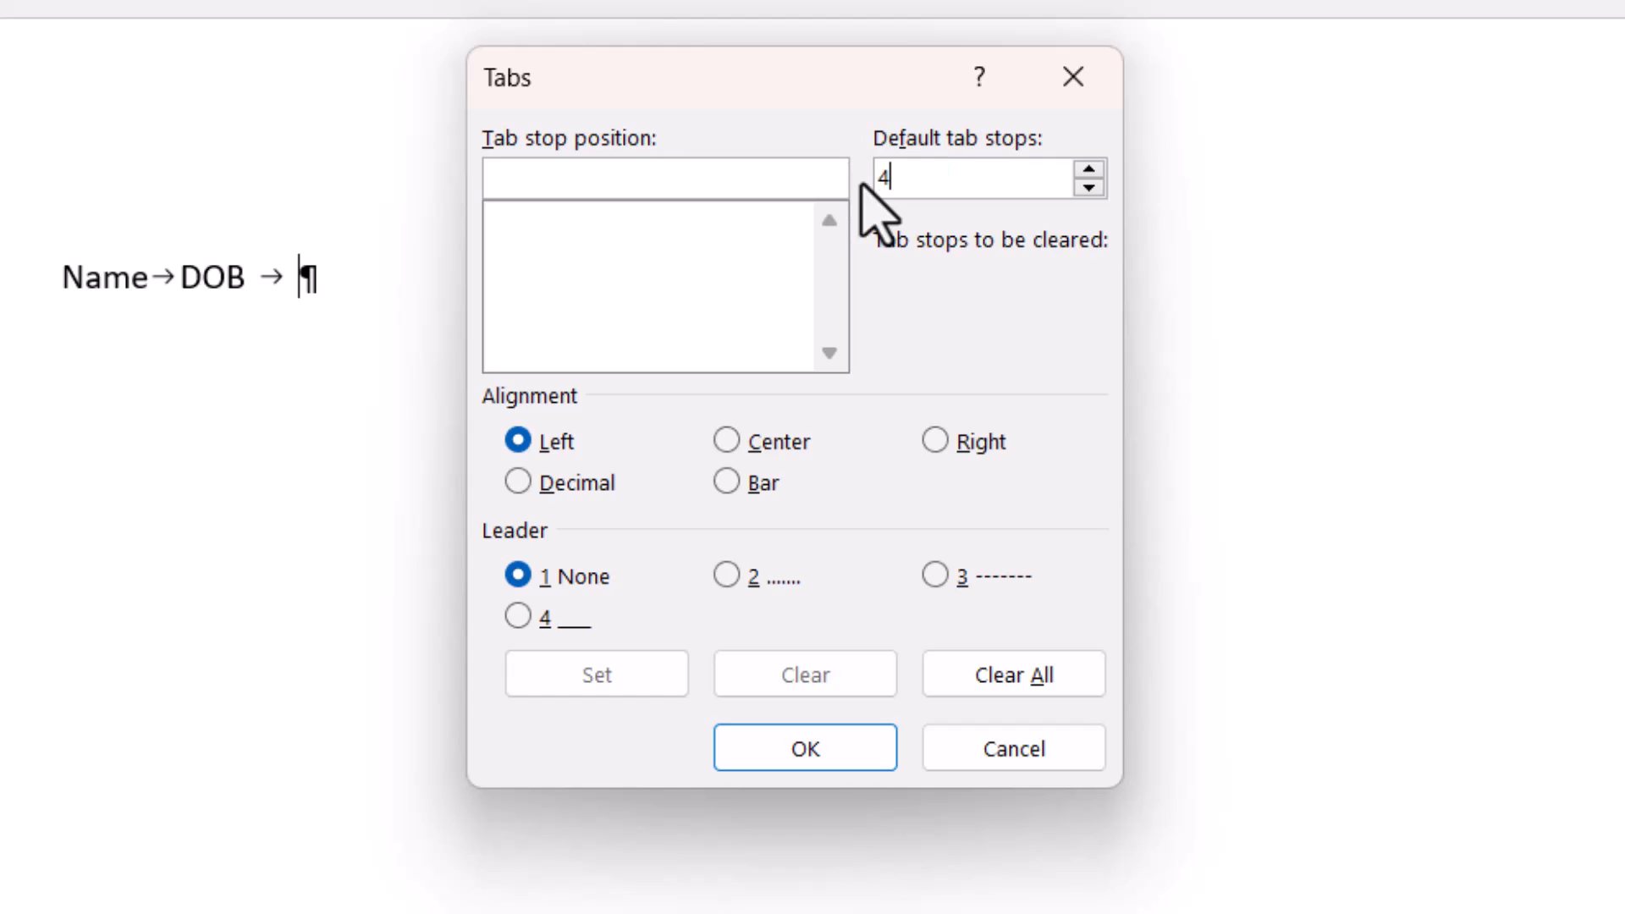
left_click(805, 747)
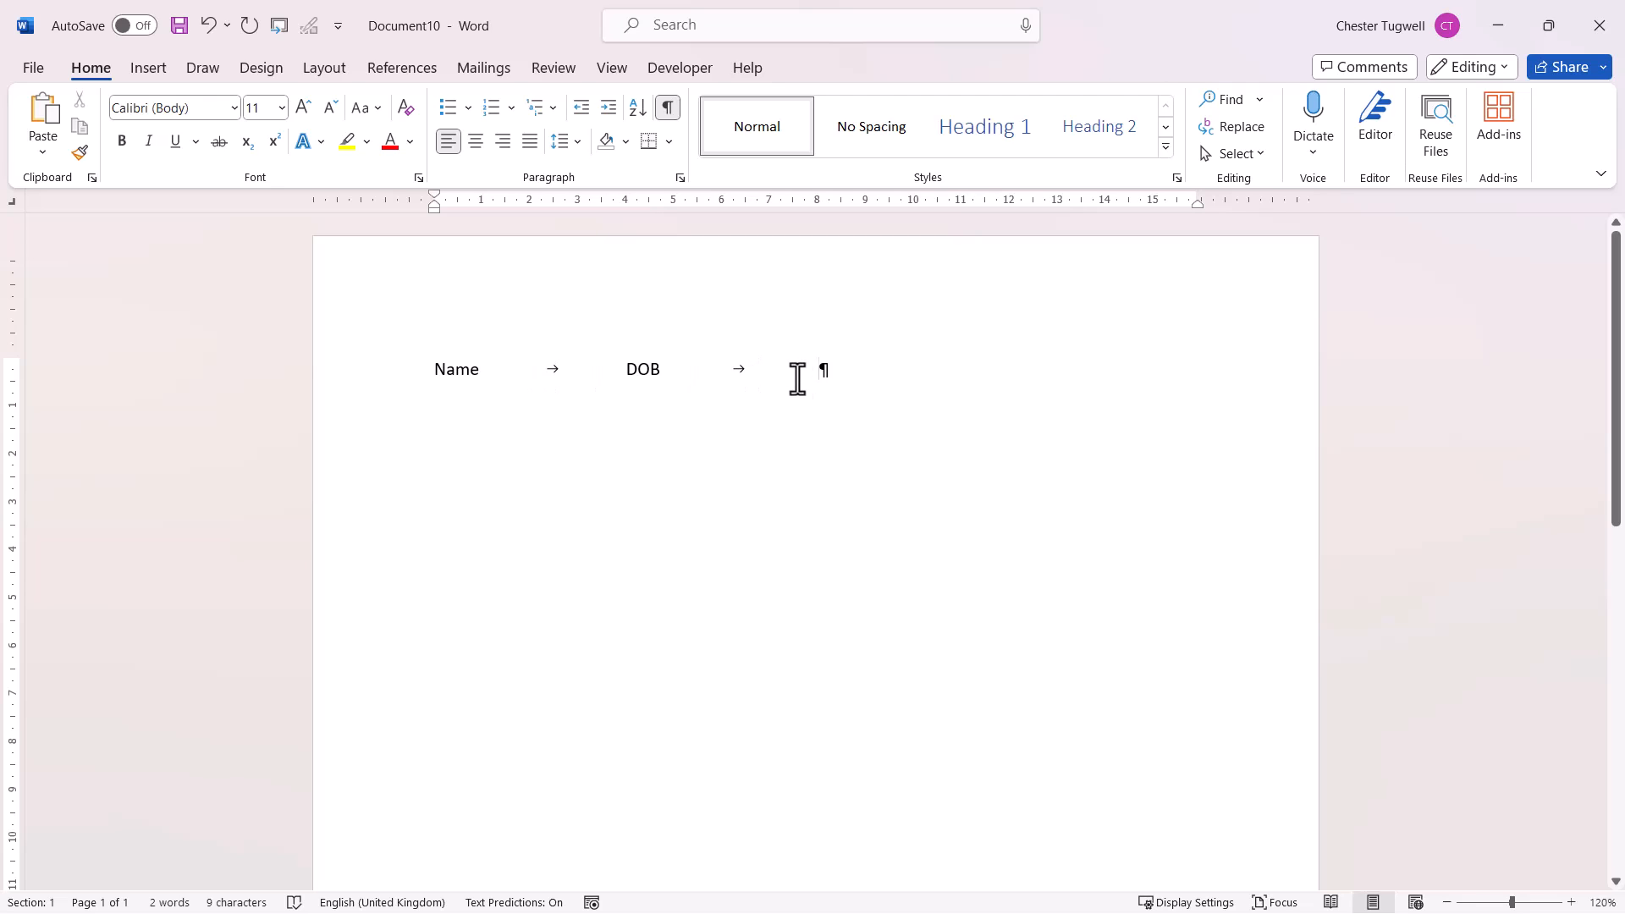
Type 'Ext No.' and 'Account Balance' as the remaining header columns
type("Ext No.")
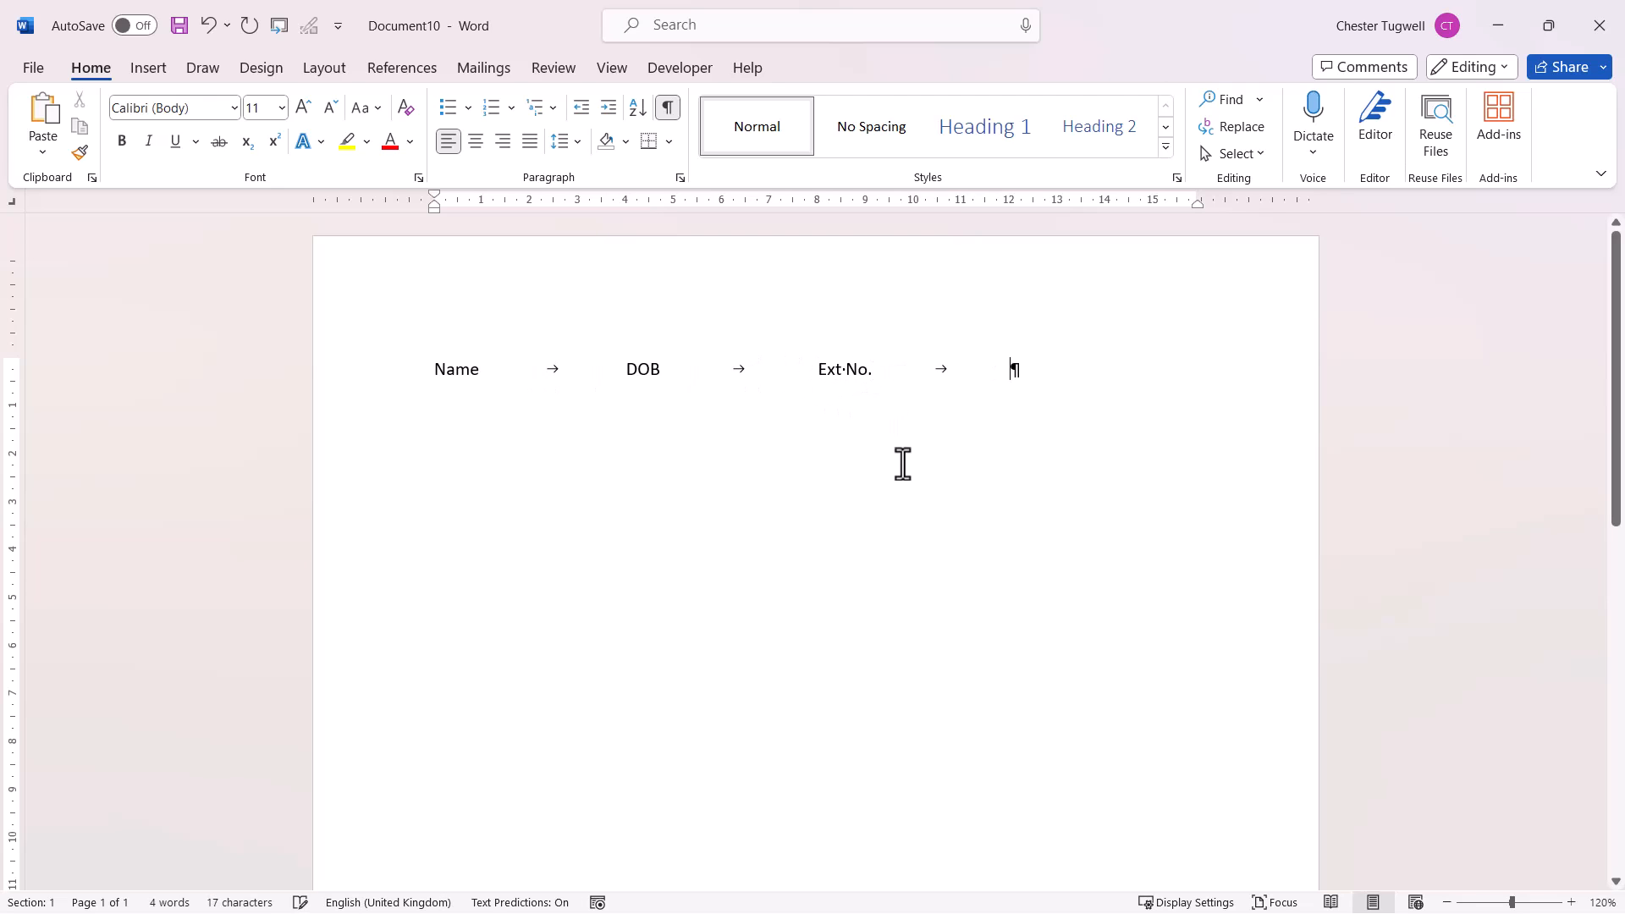
type("Account Balance")
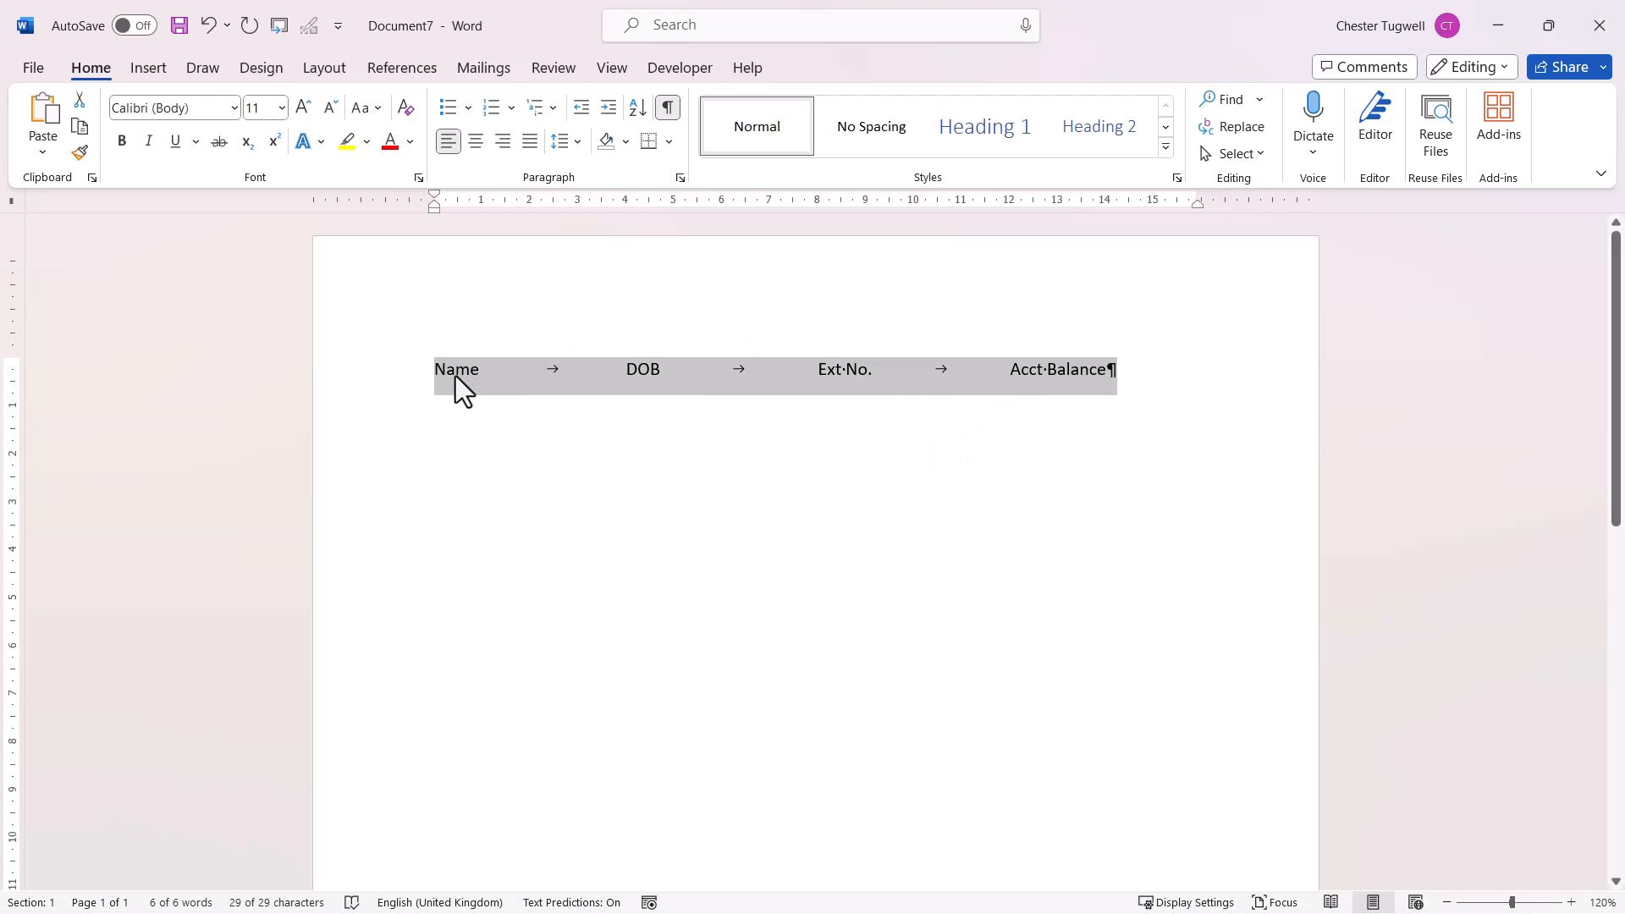
mouse_move(839, 382)
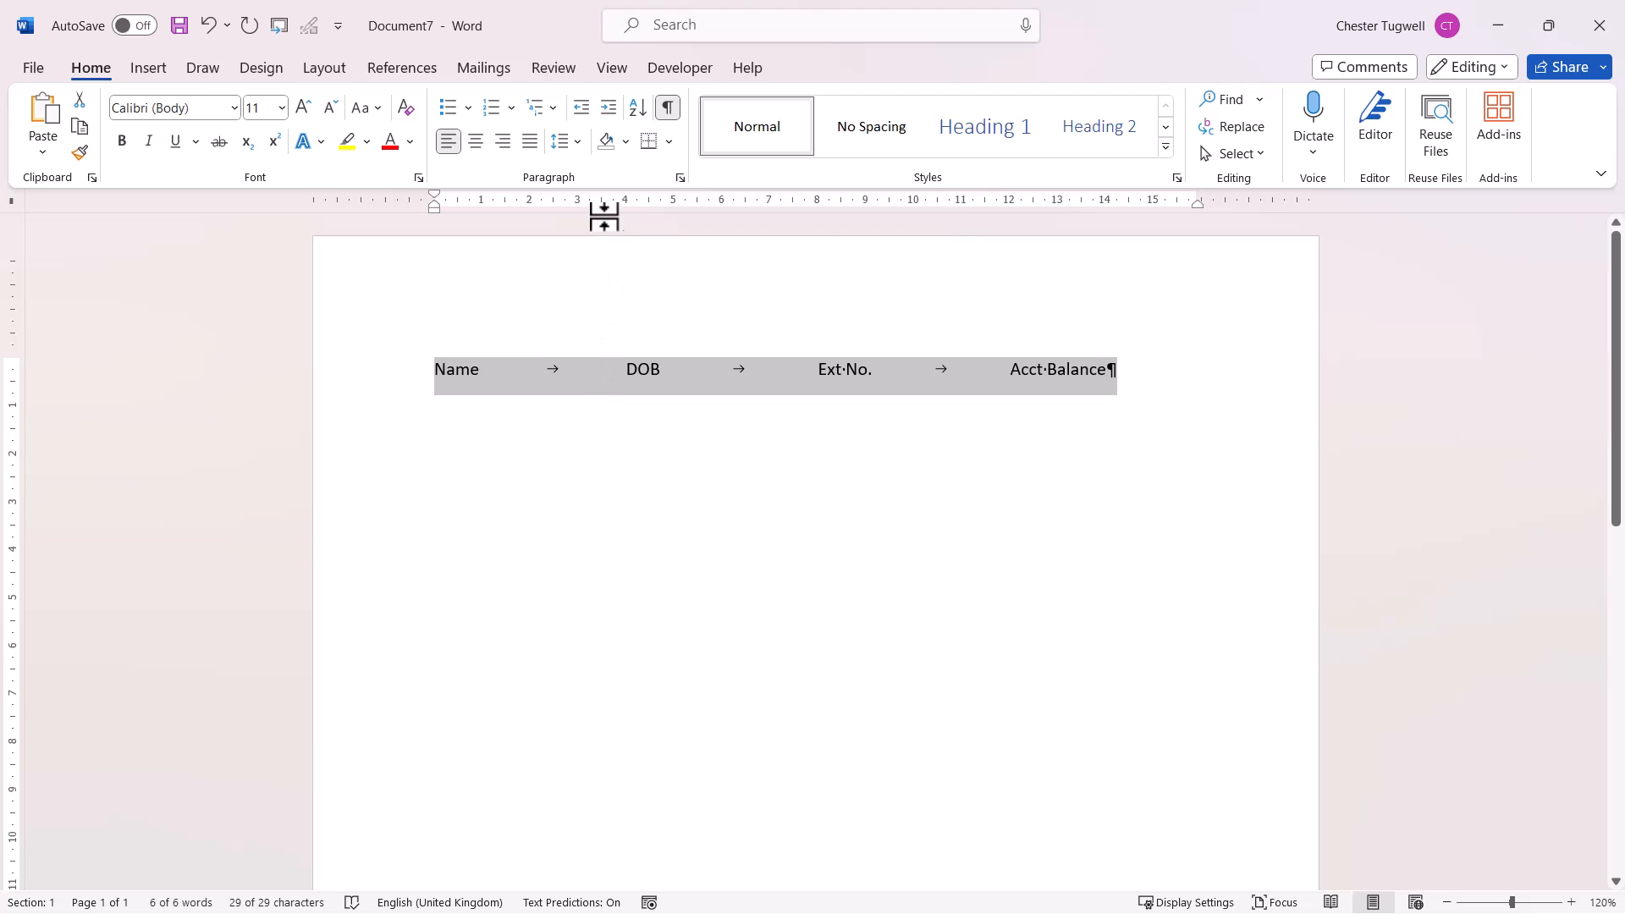
mouse_move(637, 245)
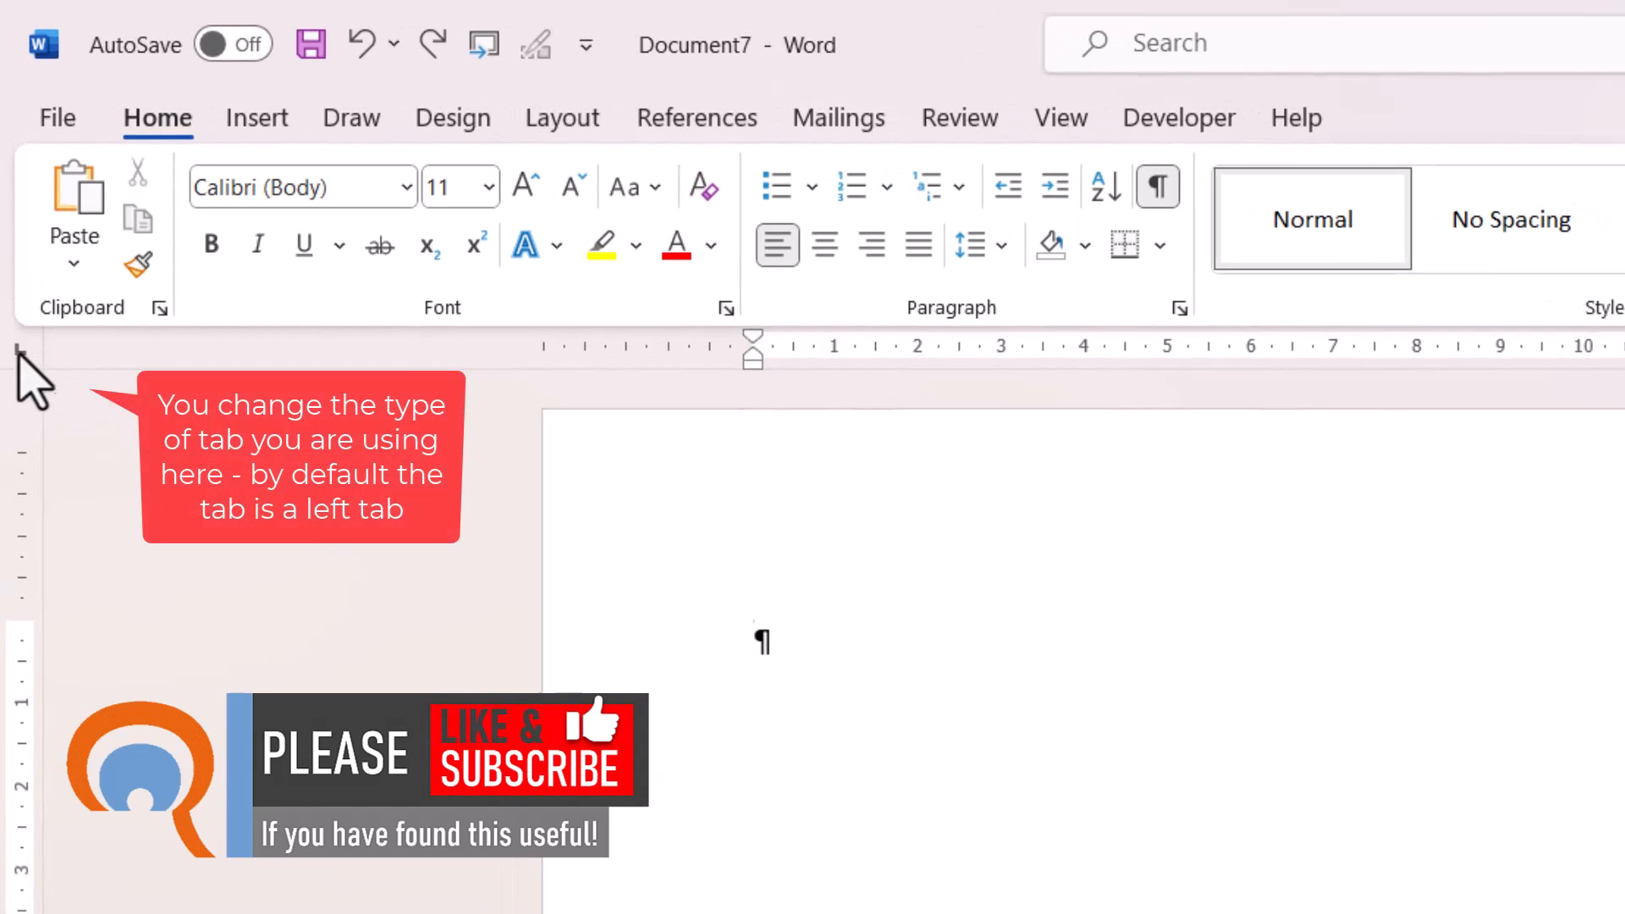
mouse_move(21, 359)
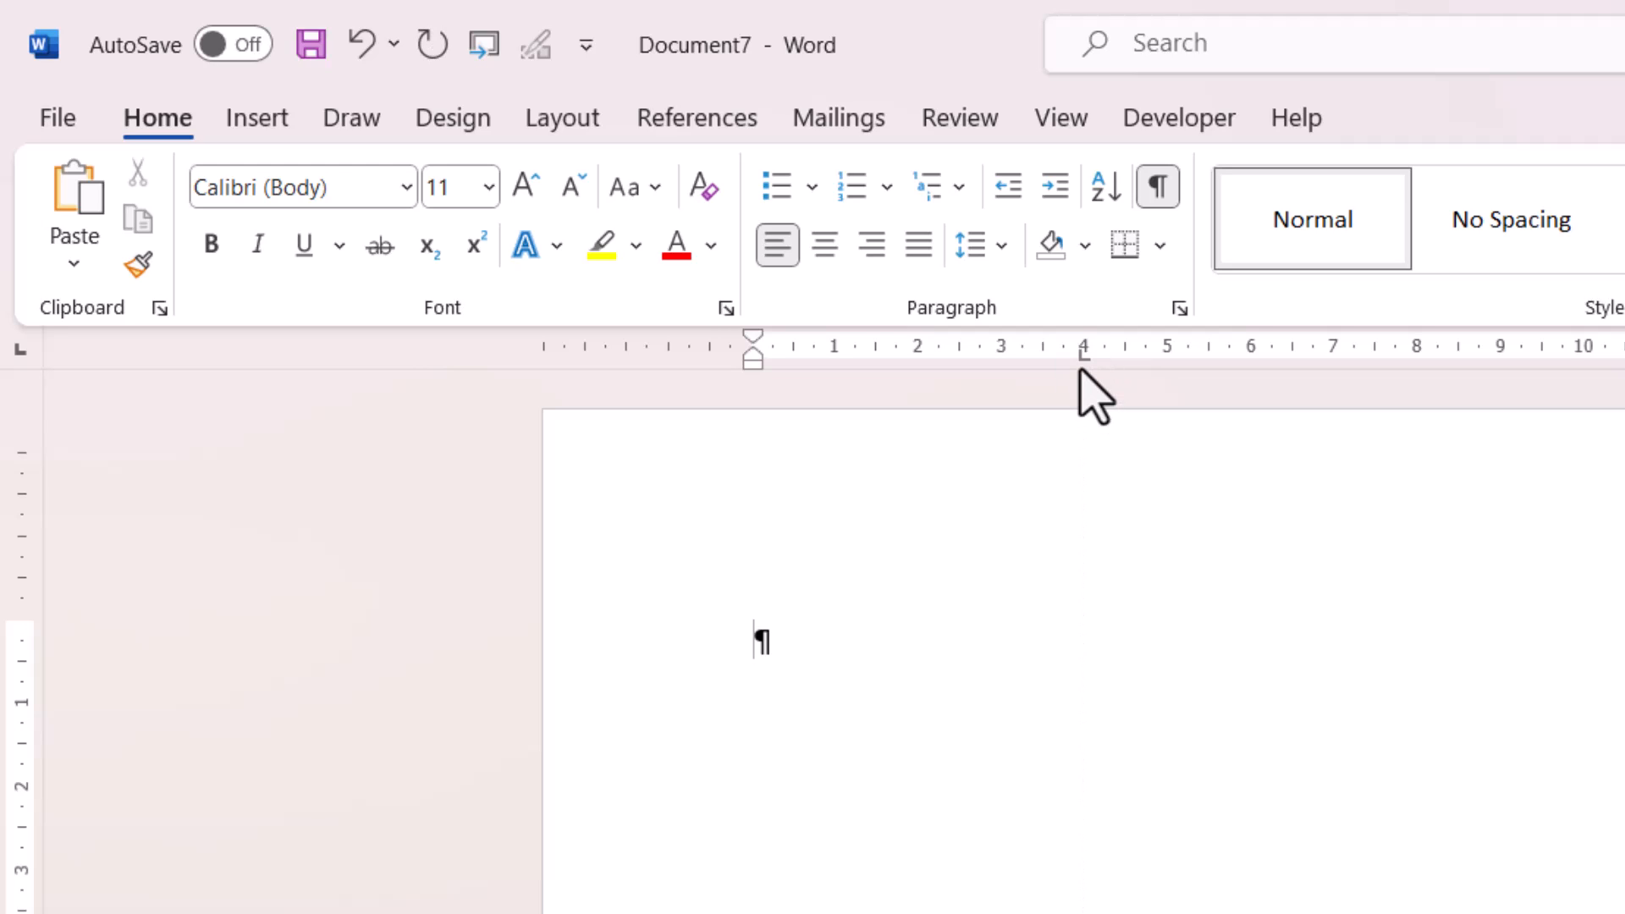
mouse_move(1087, 376)
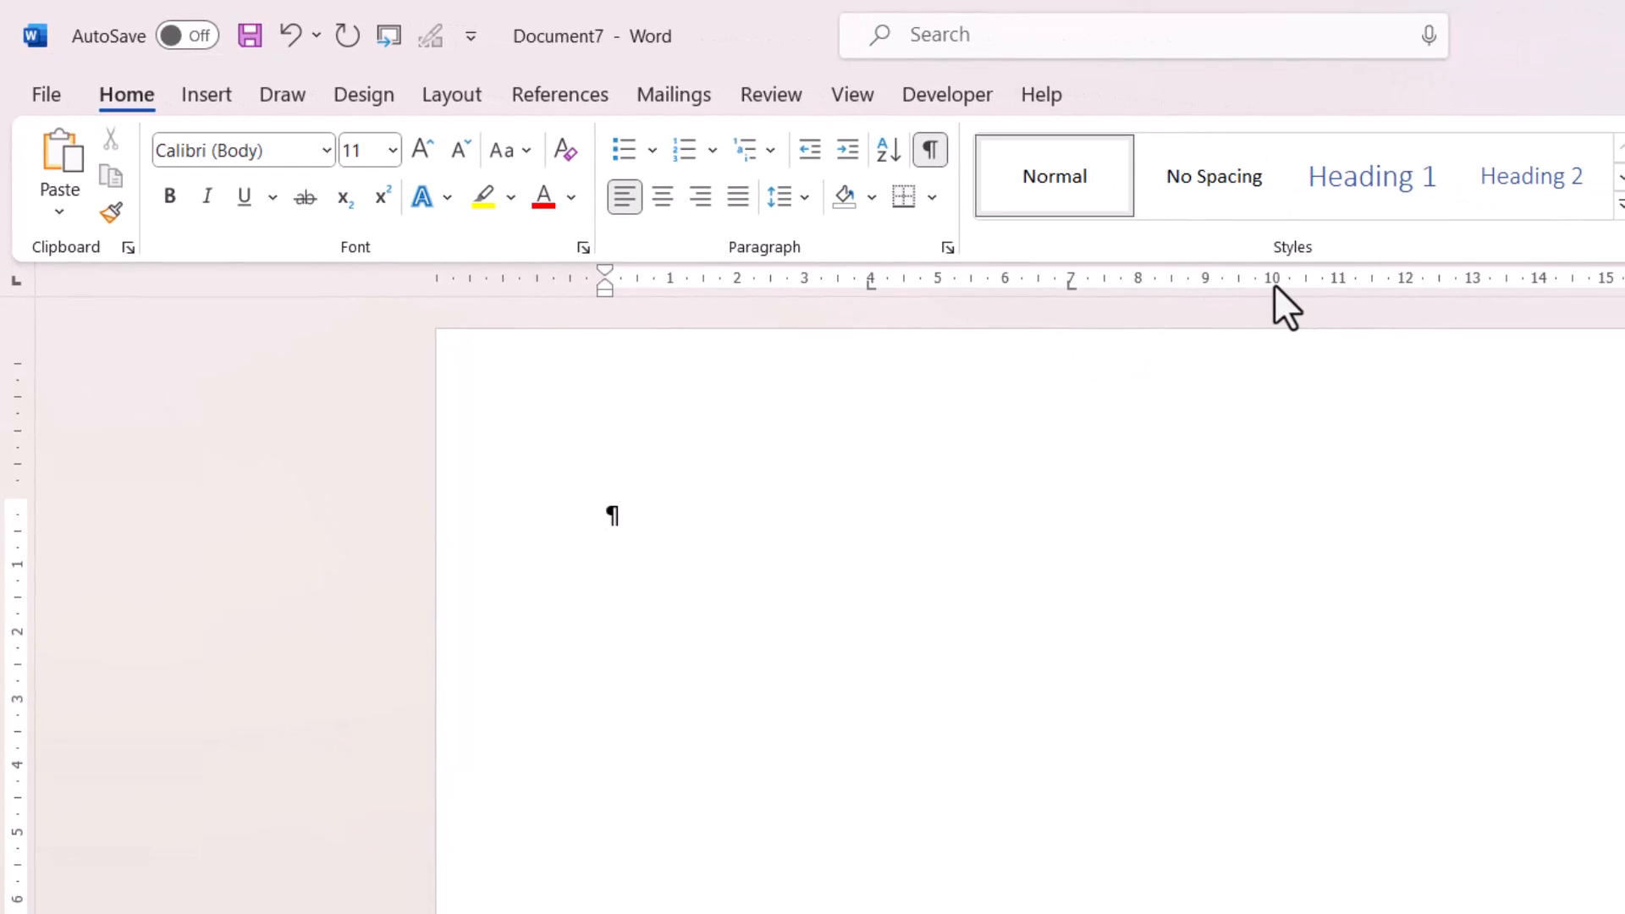
mouse_move(1337, 306)
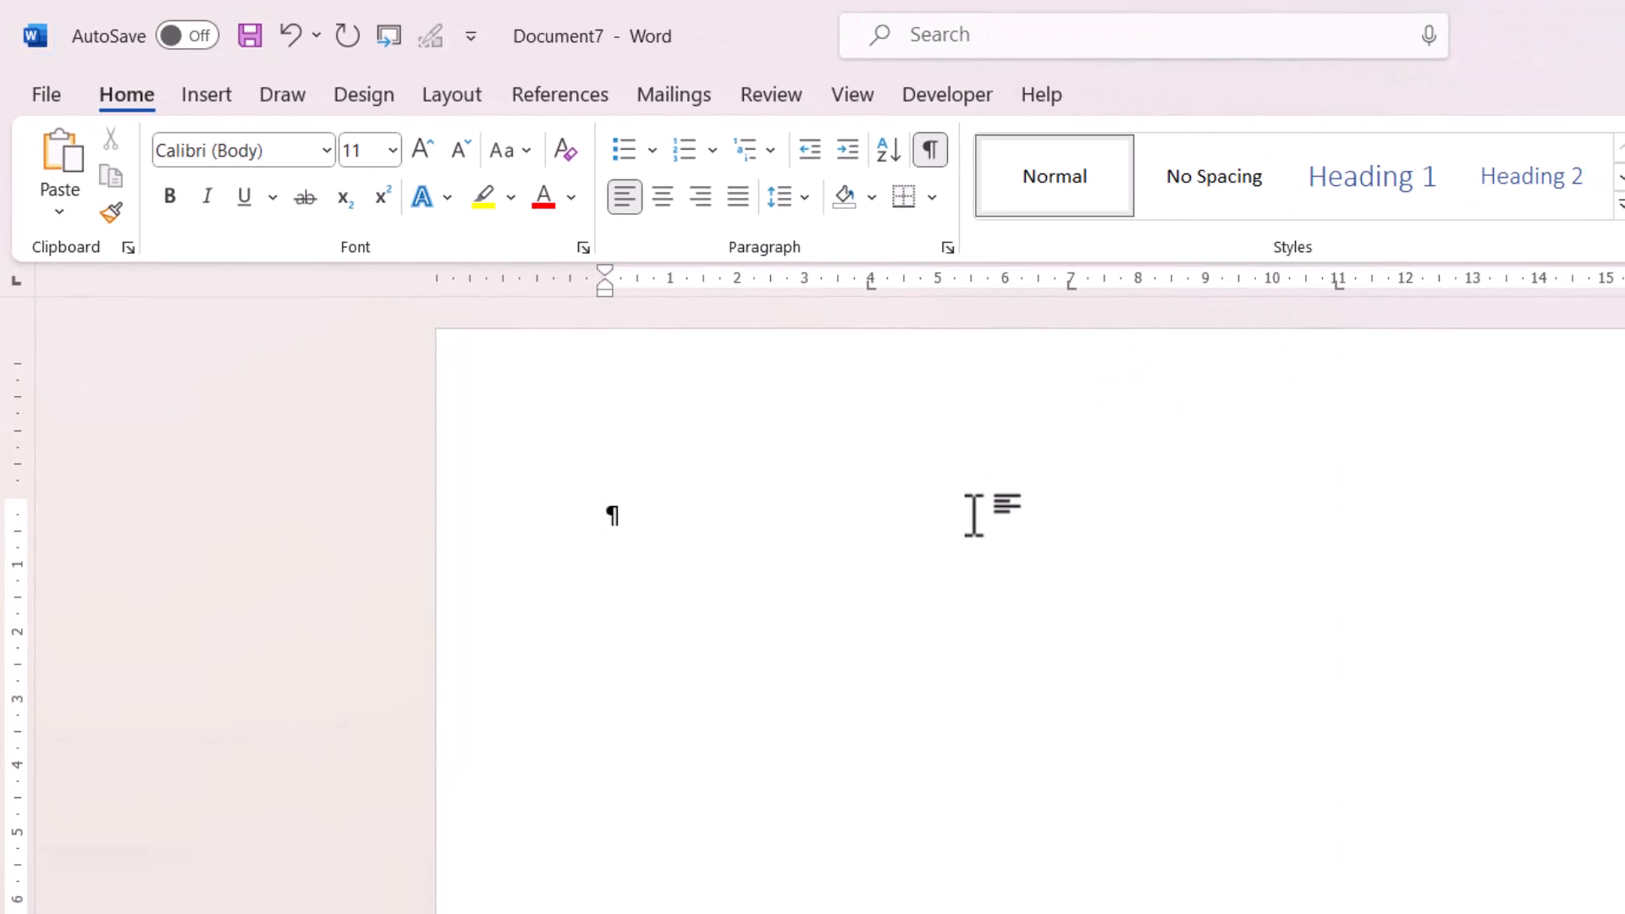
Type the tabbed headers Name, DOB, Ext No and Acct Balance, then a new line
type("Name")
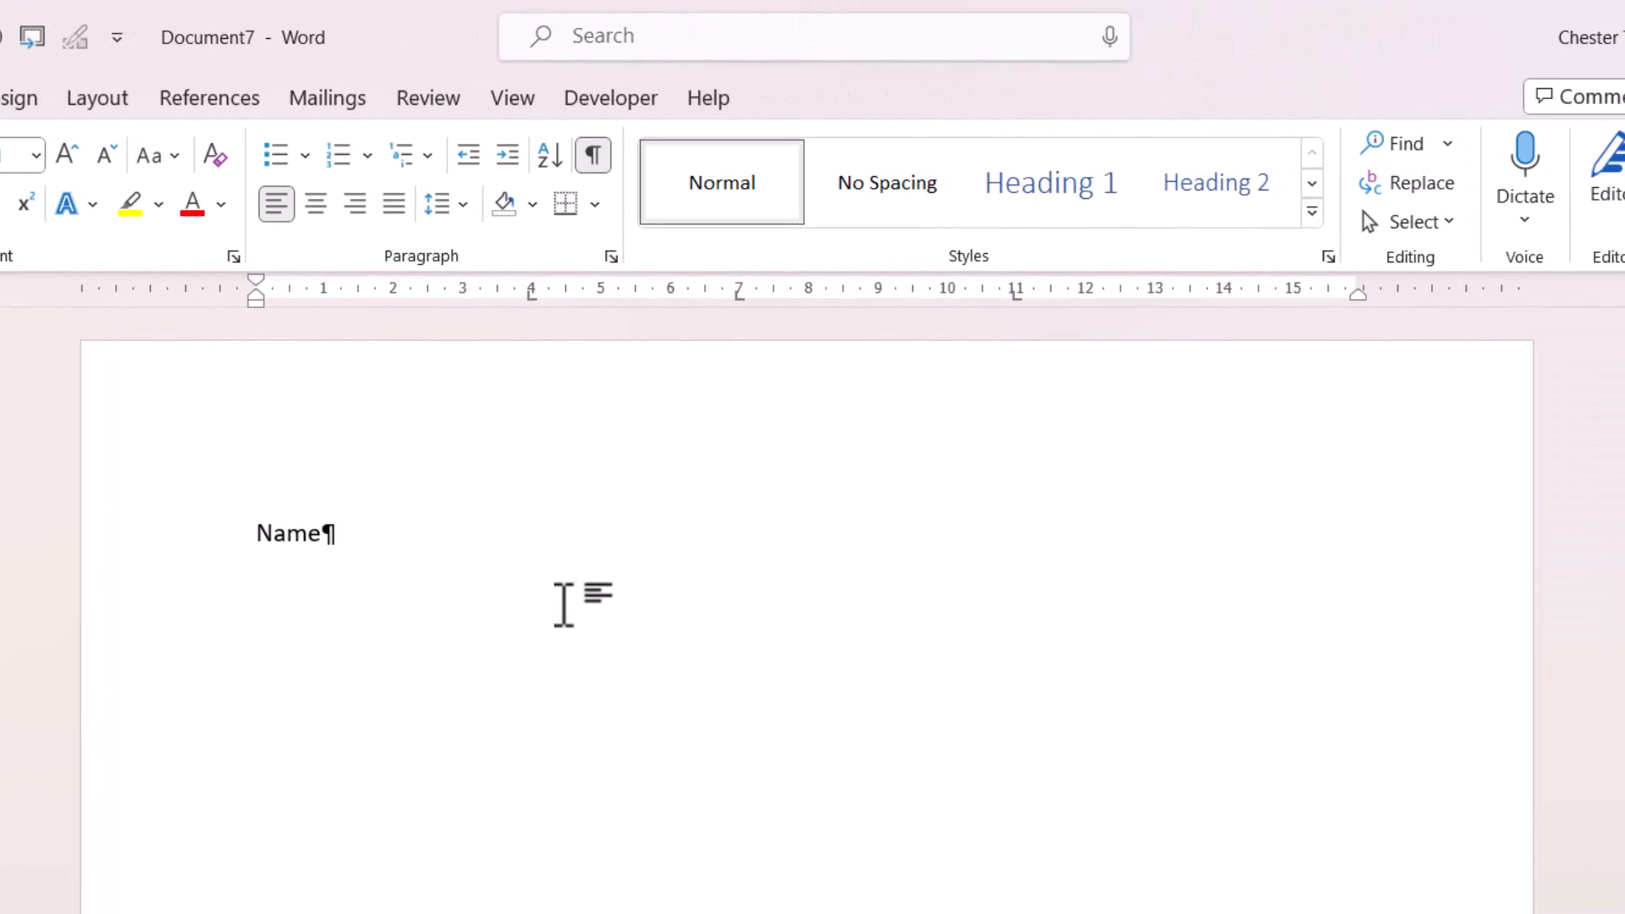
key("Tab")
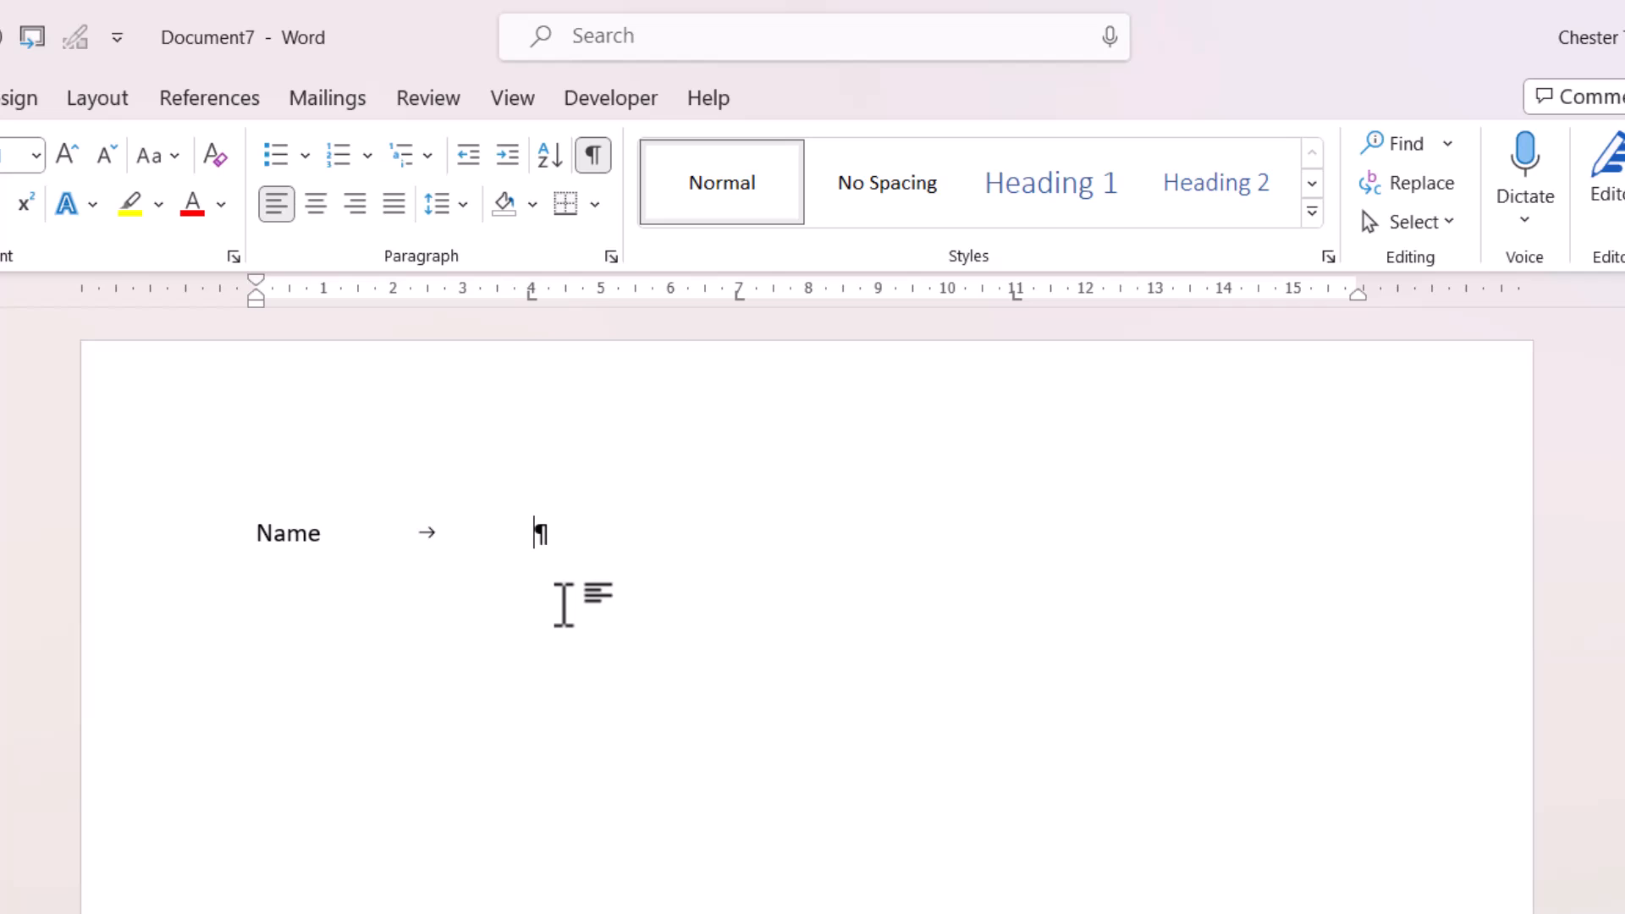
mouse_move(529, 302)
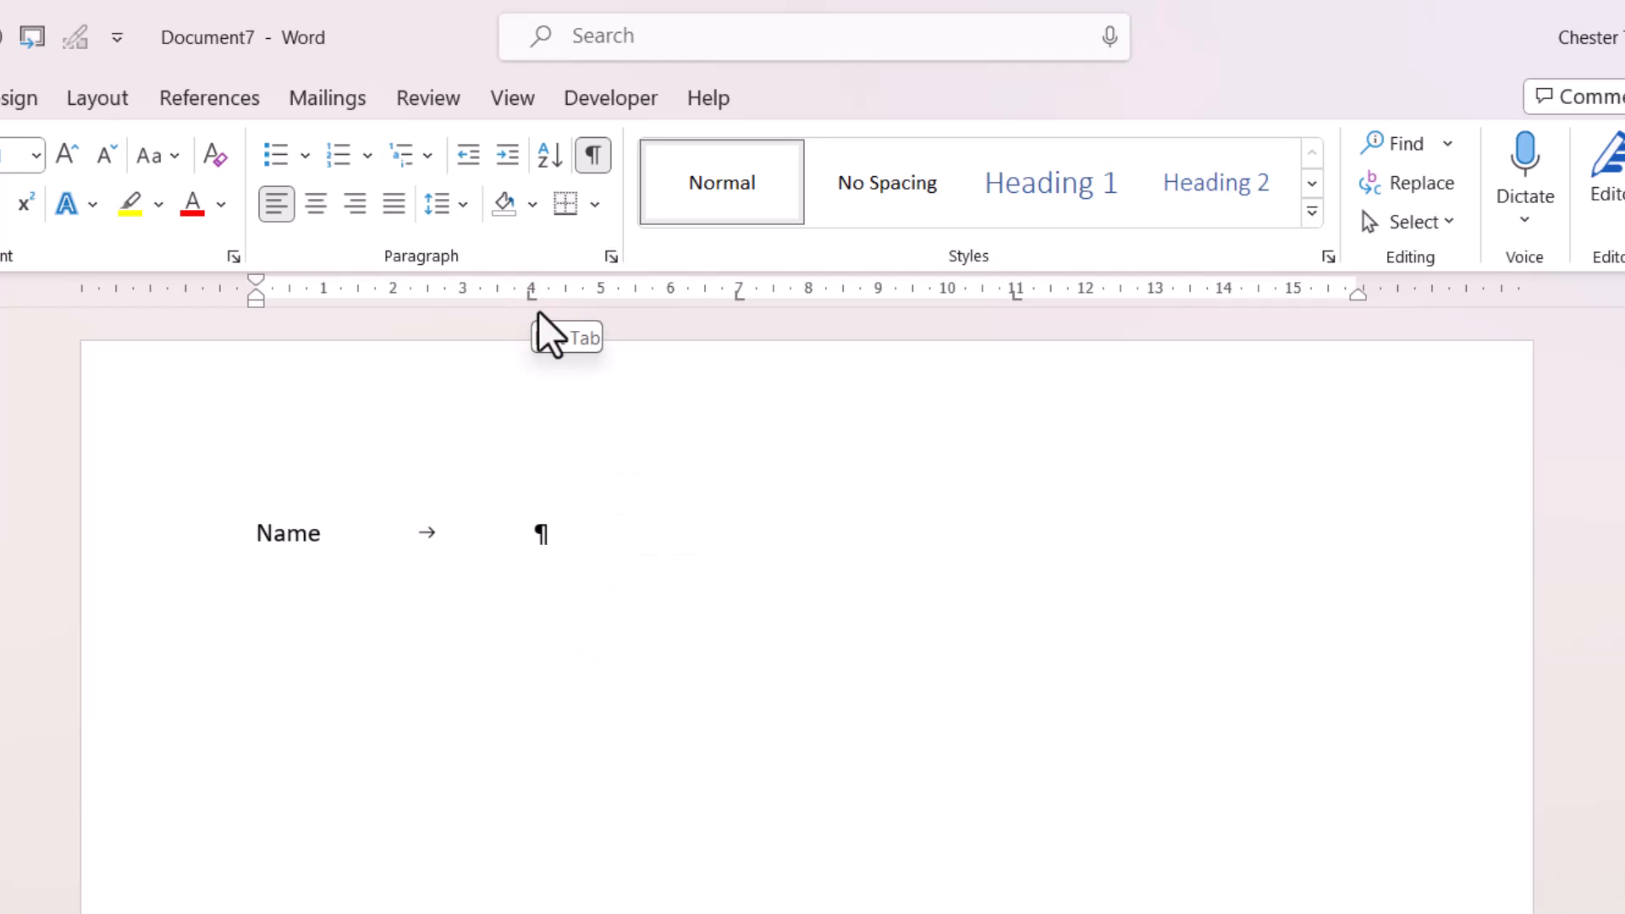
type("DOB")
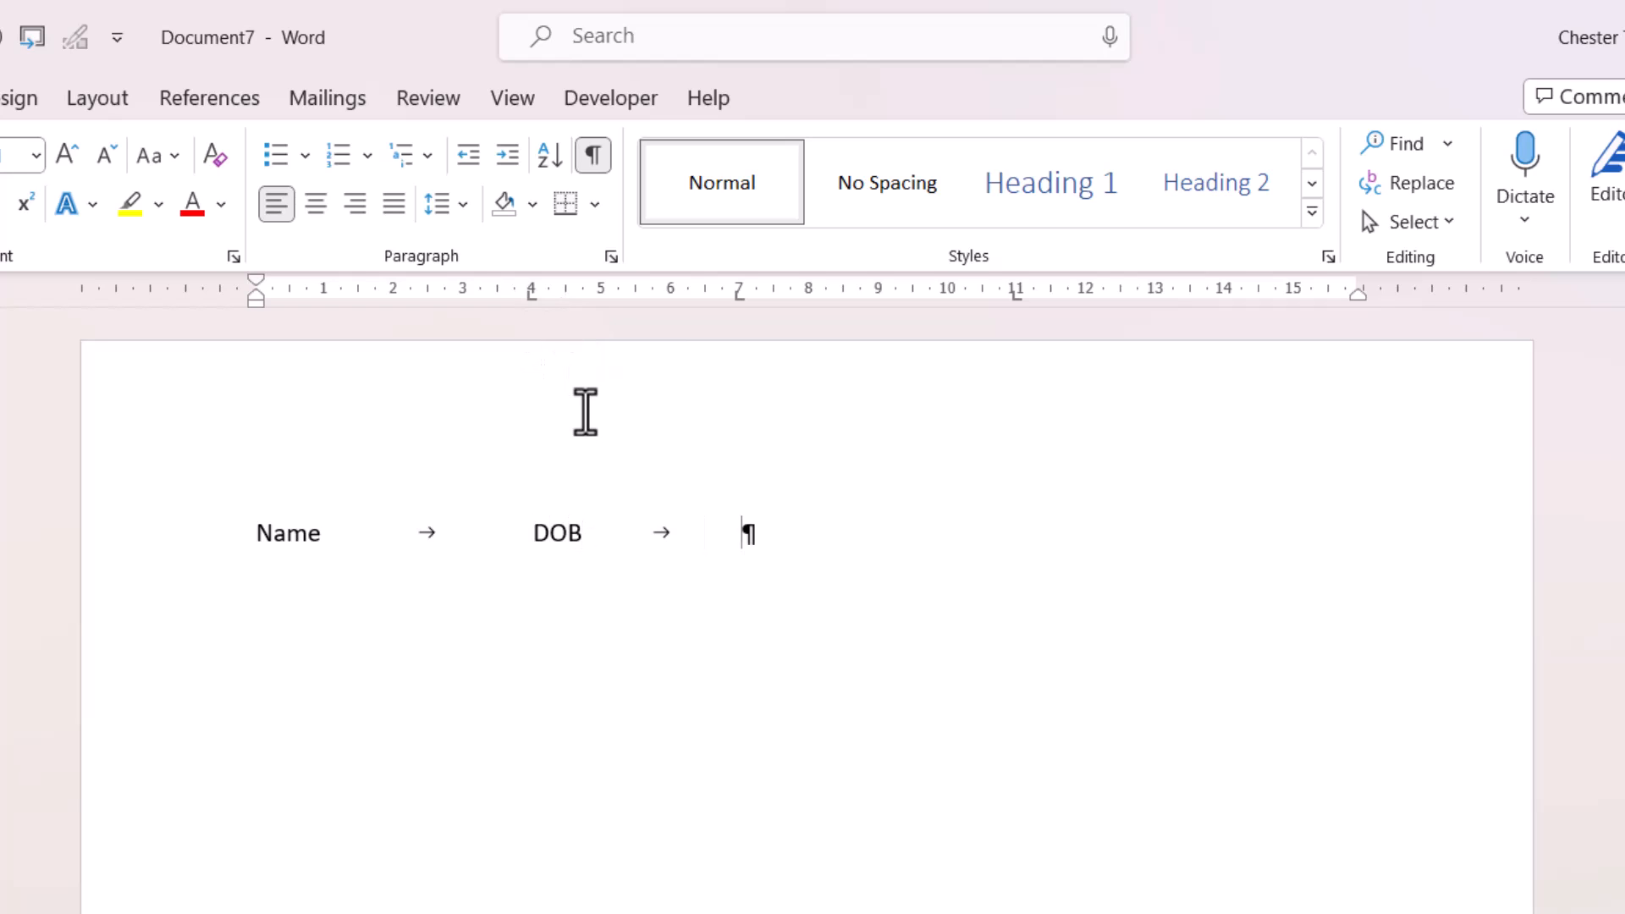
mouse_move(741, 312)
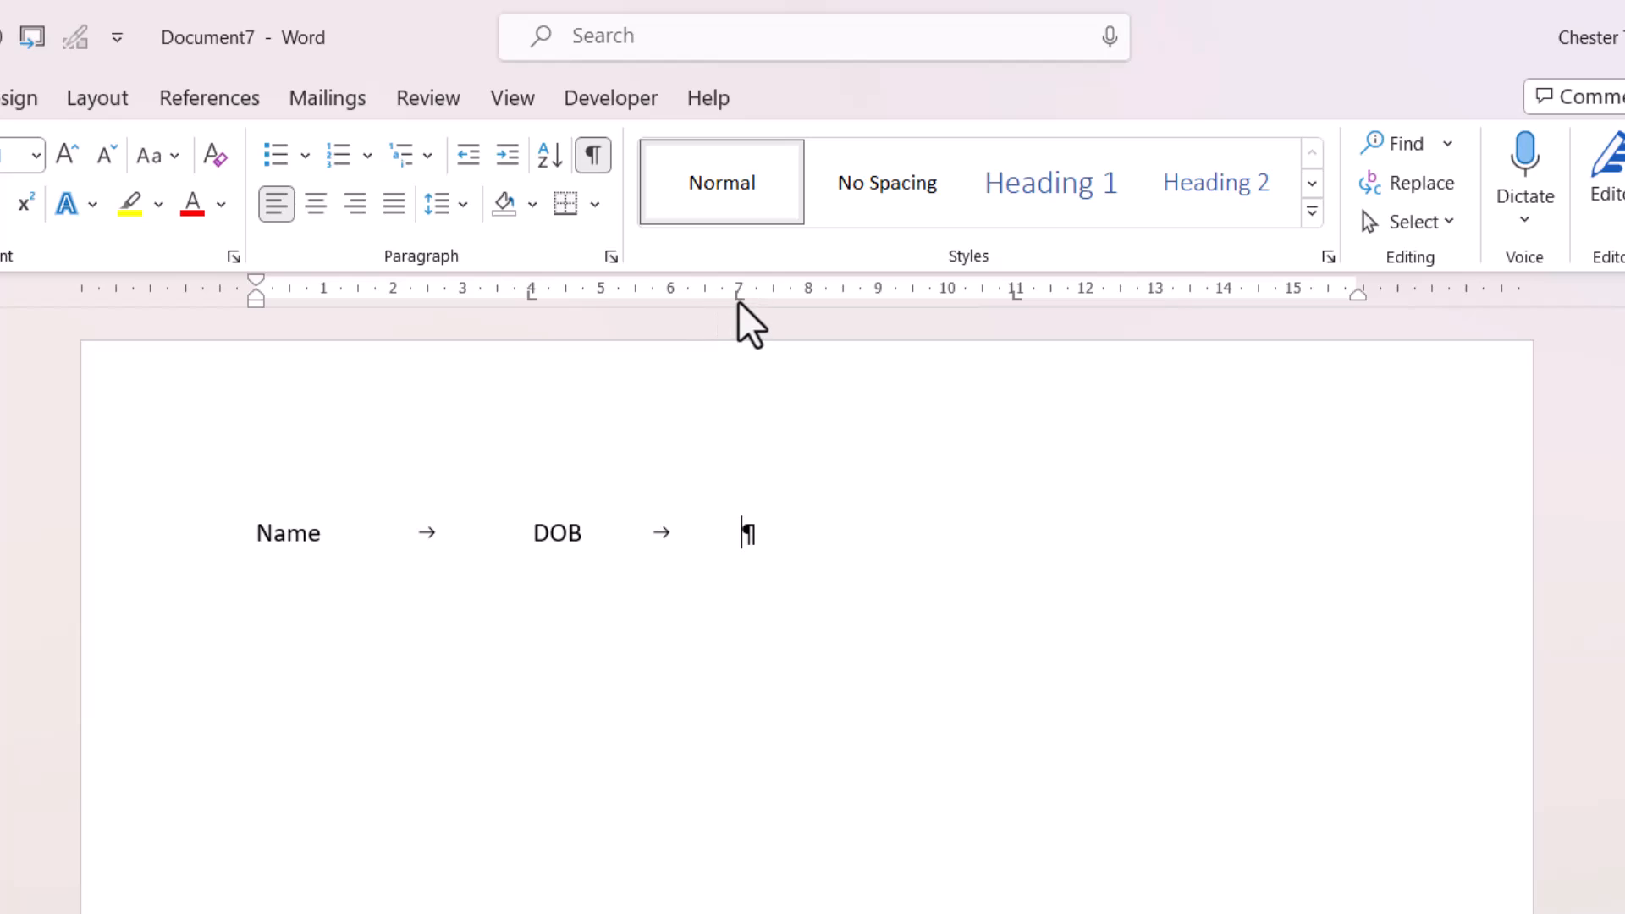
mouse_move(740, 306)
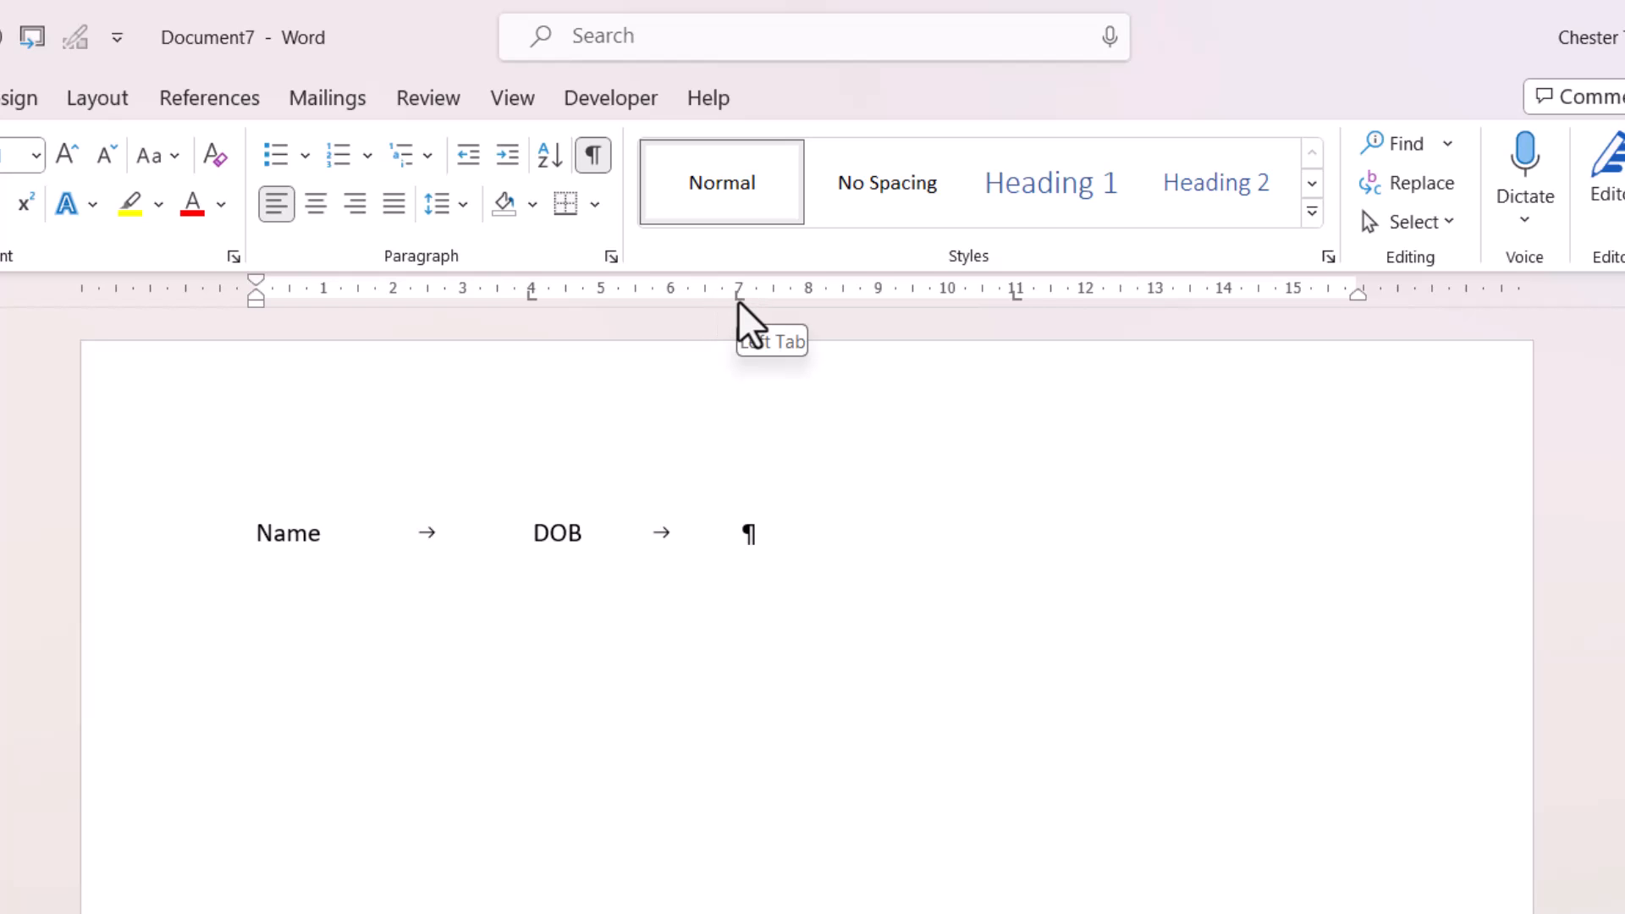
type("Ext No")
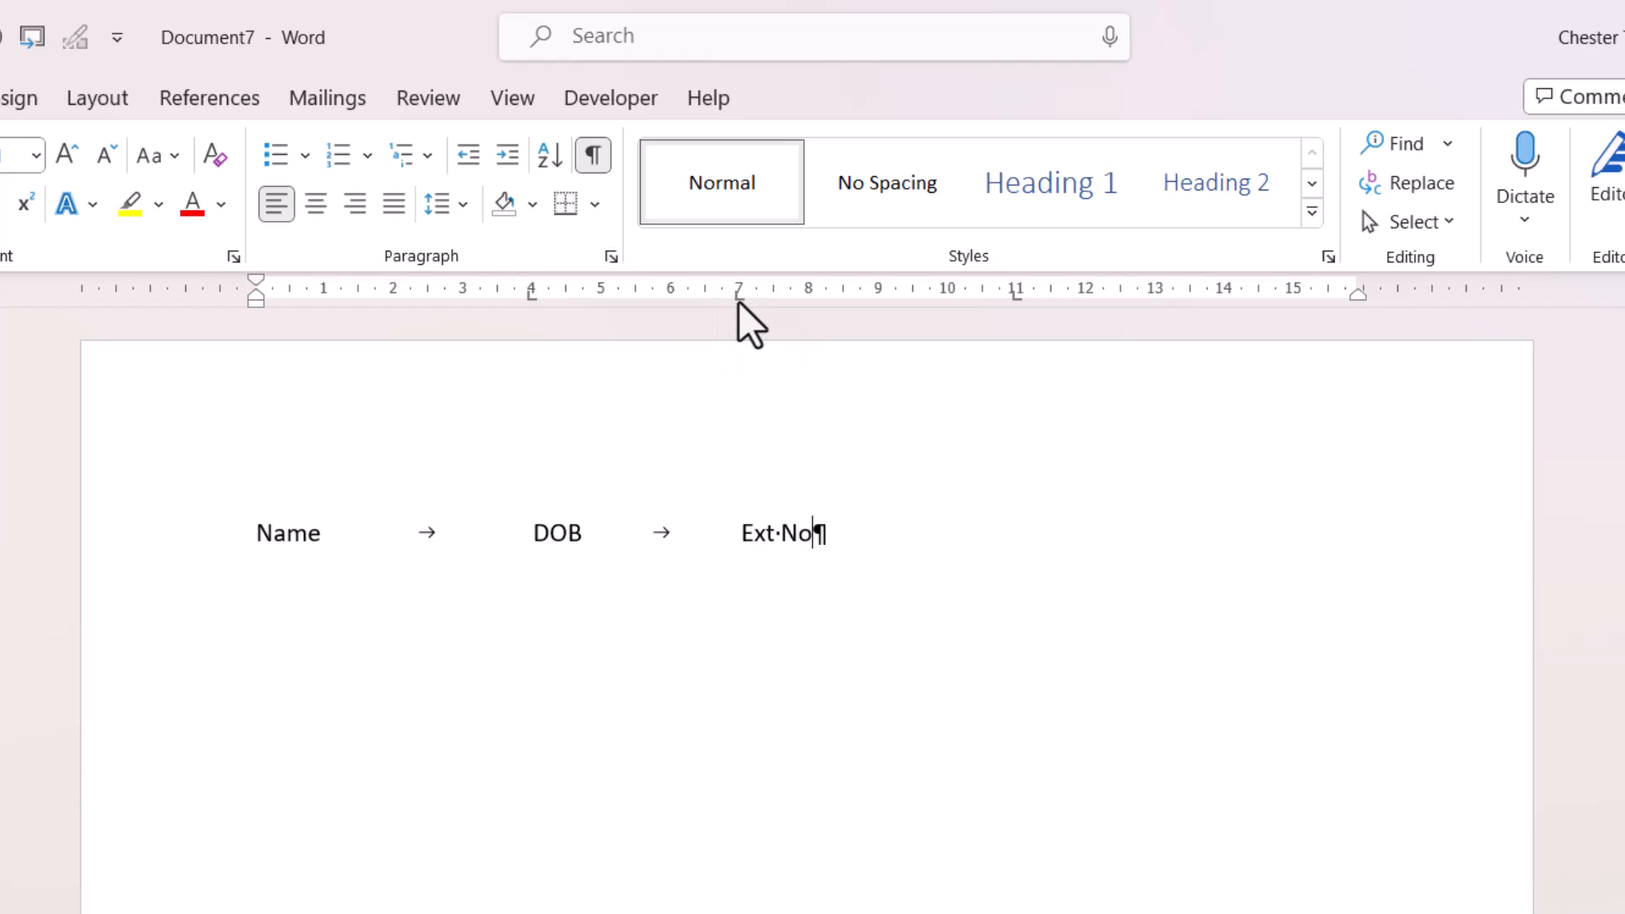
key("Tab")
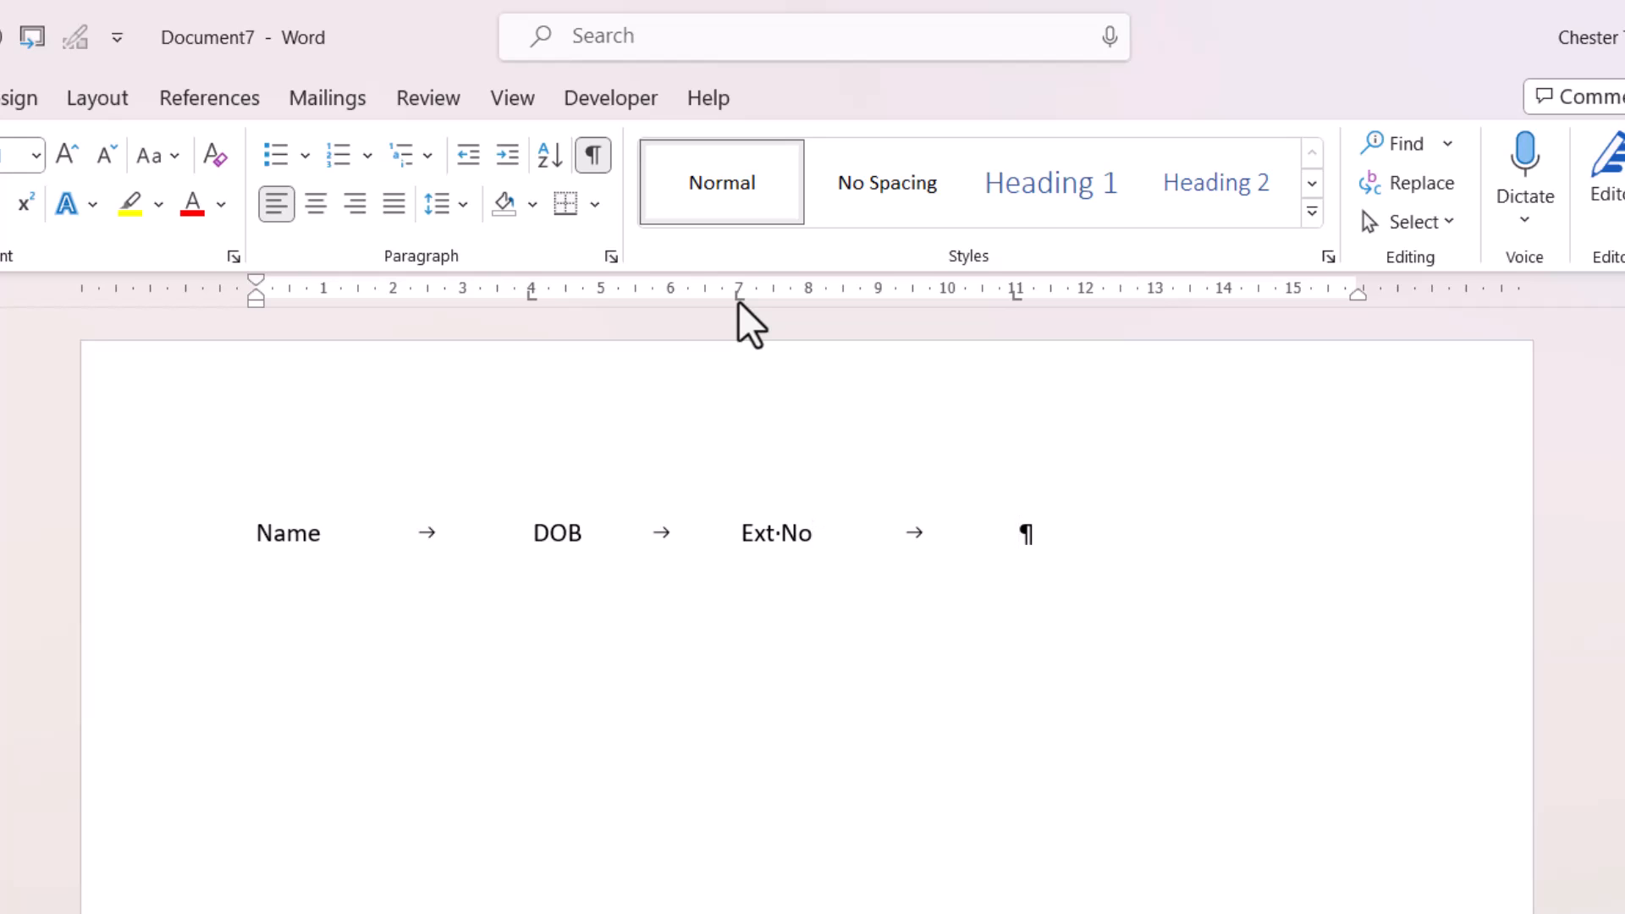
type("A")
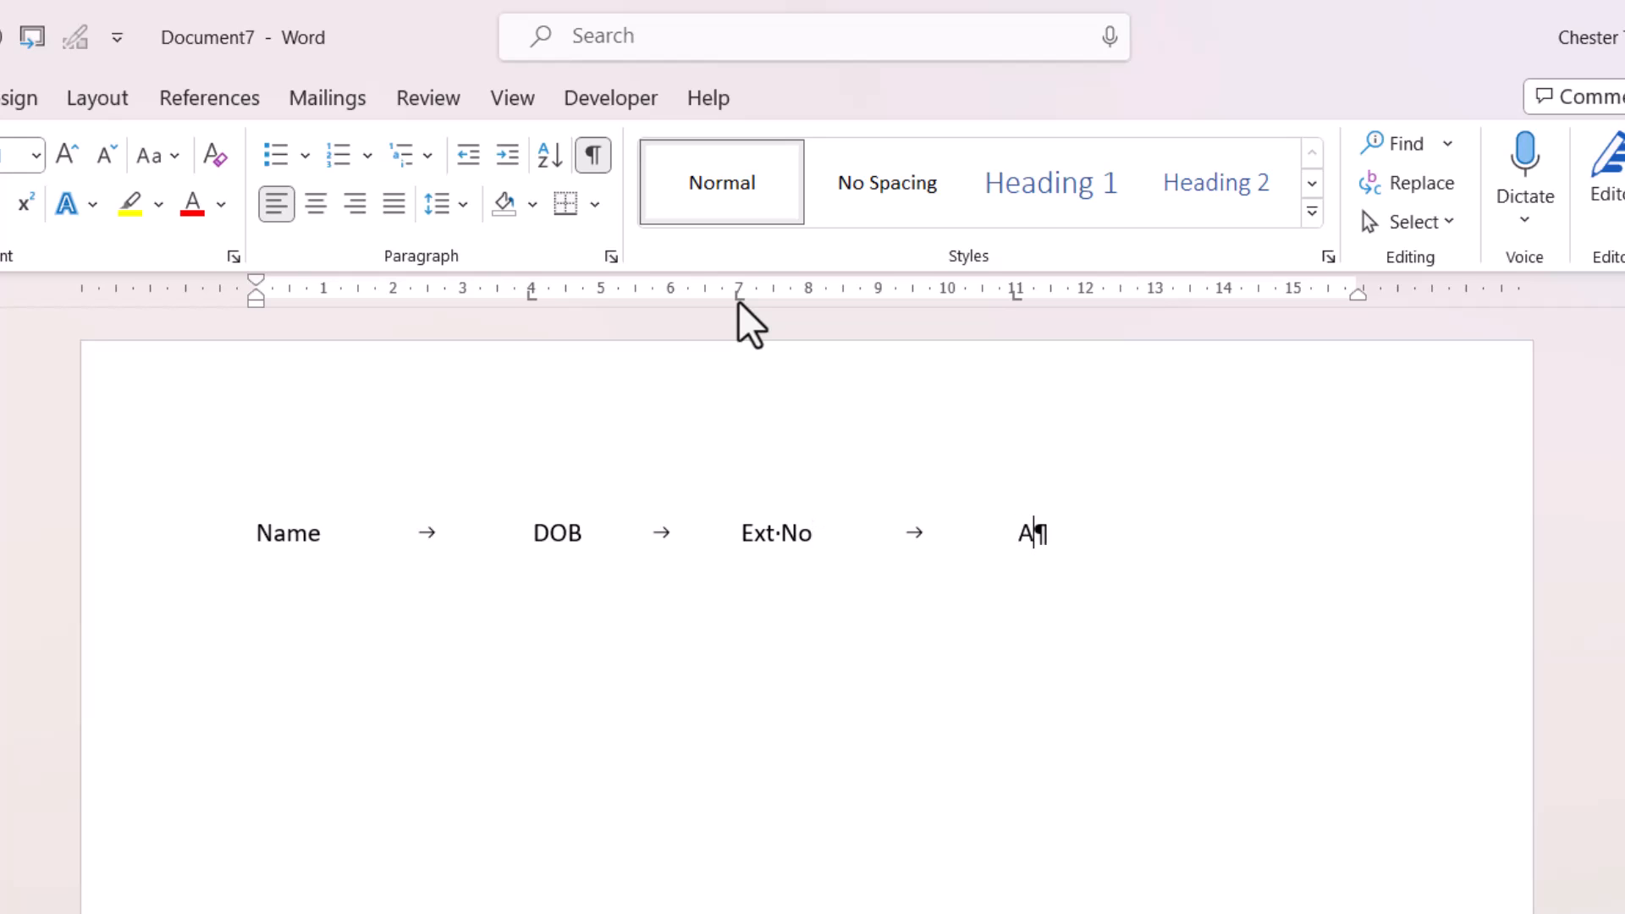
type("cct·")
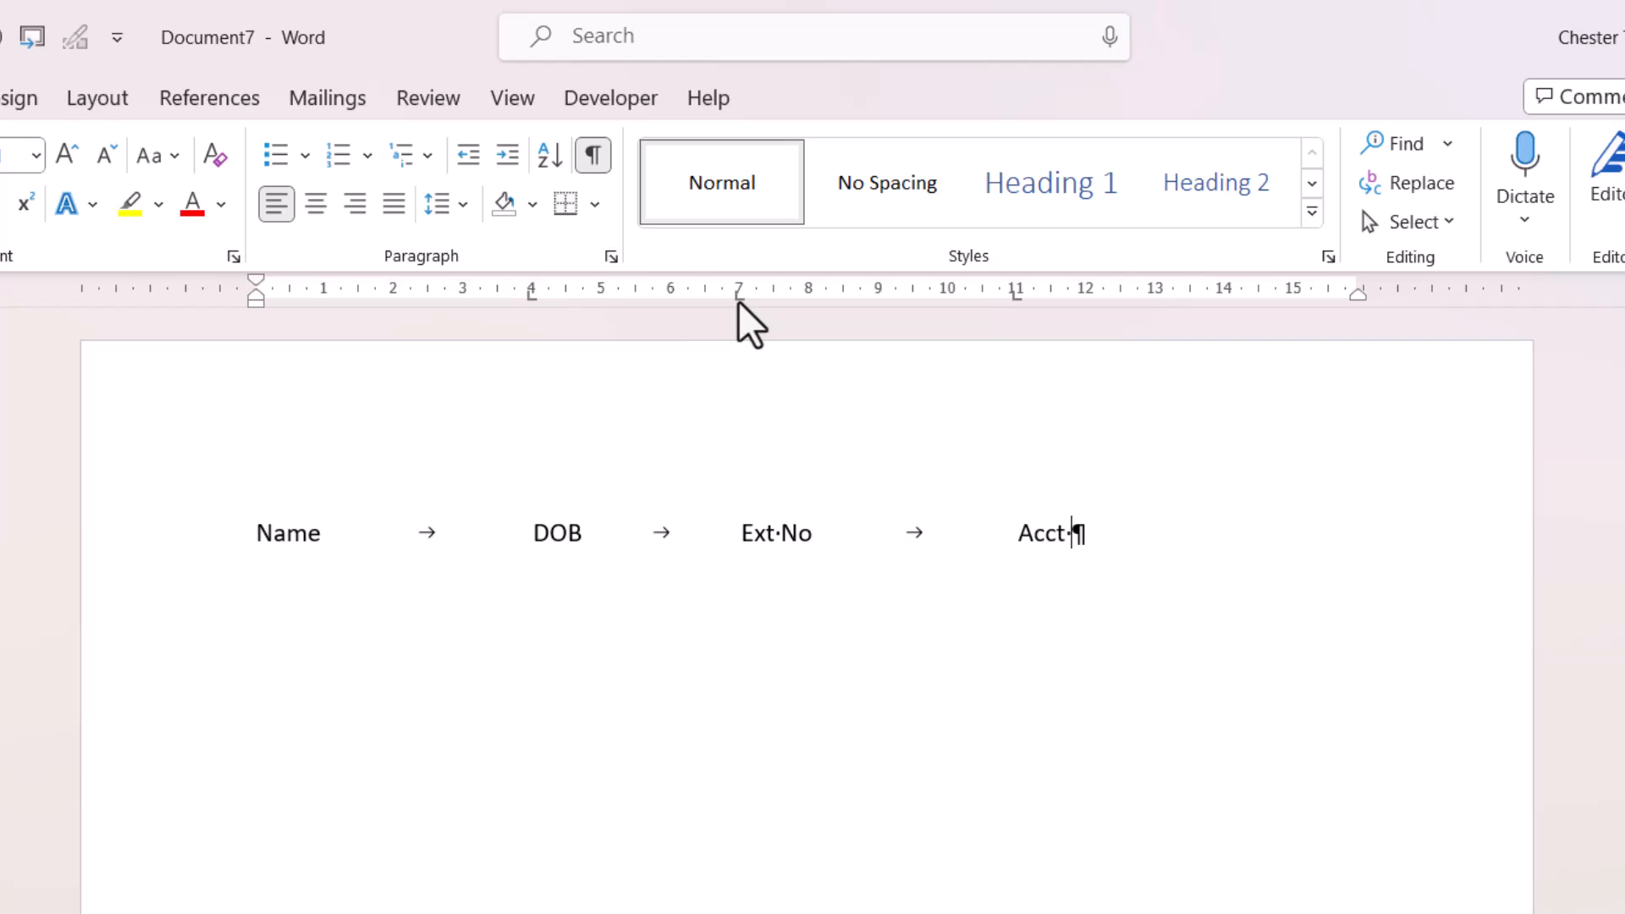
type("Balance")
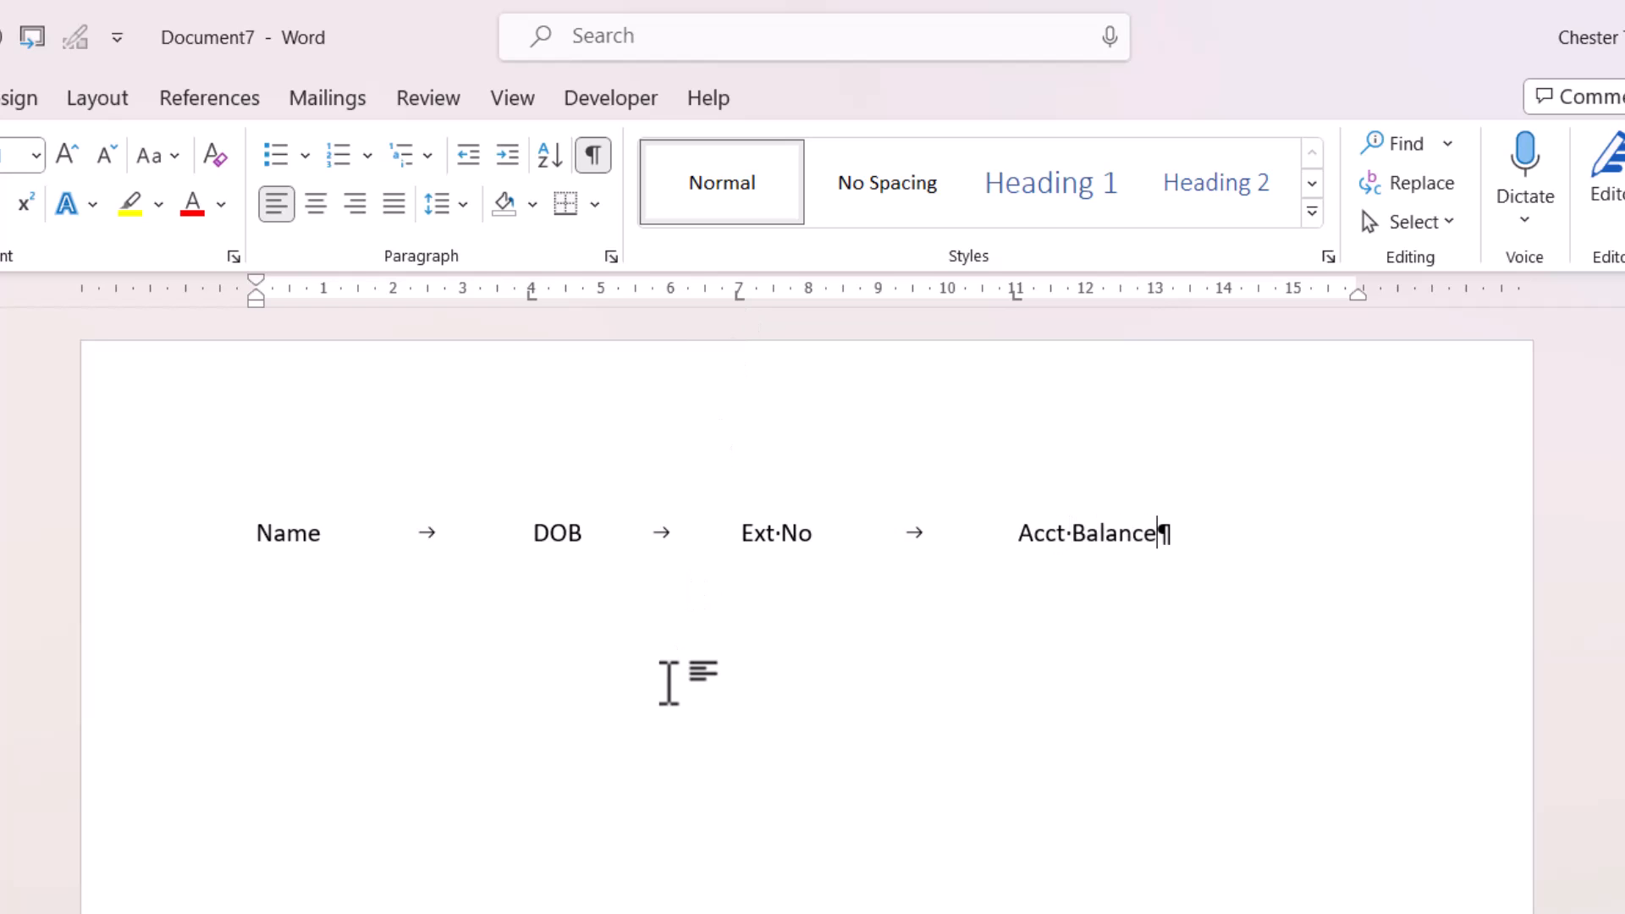
key("enter")
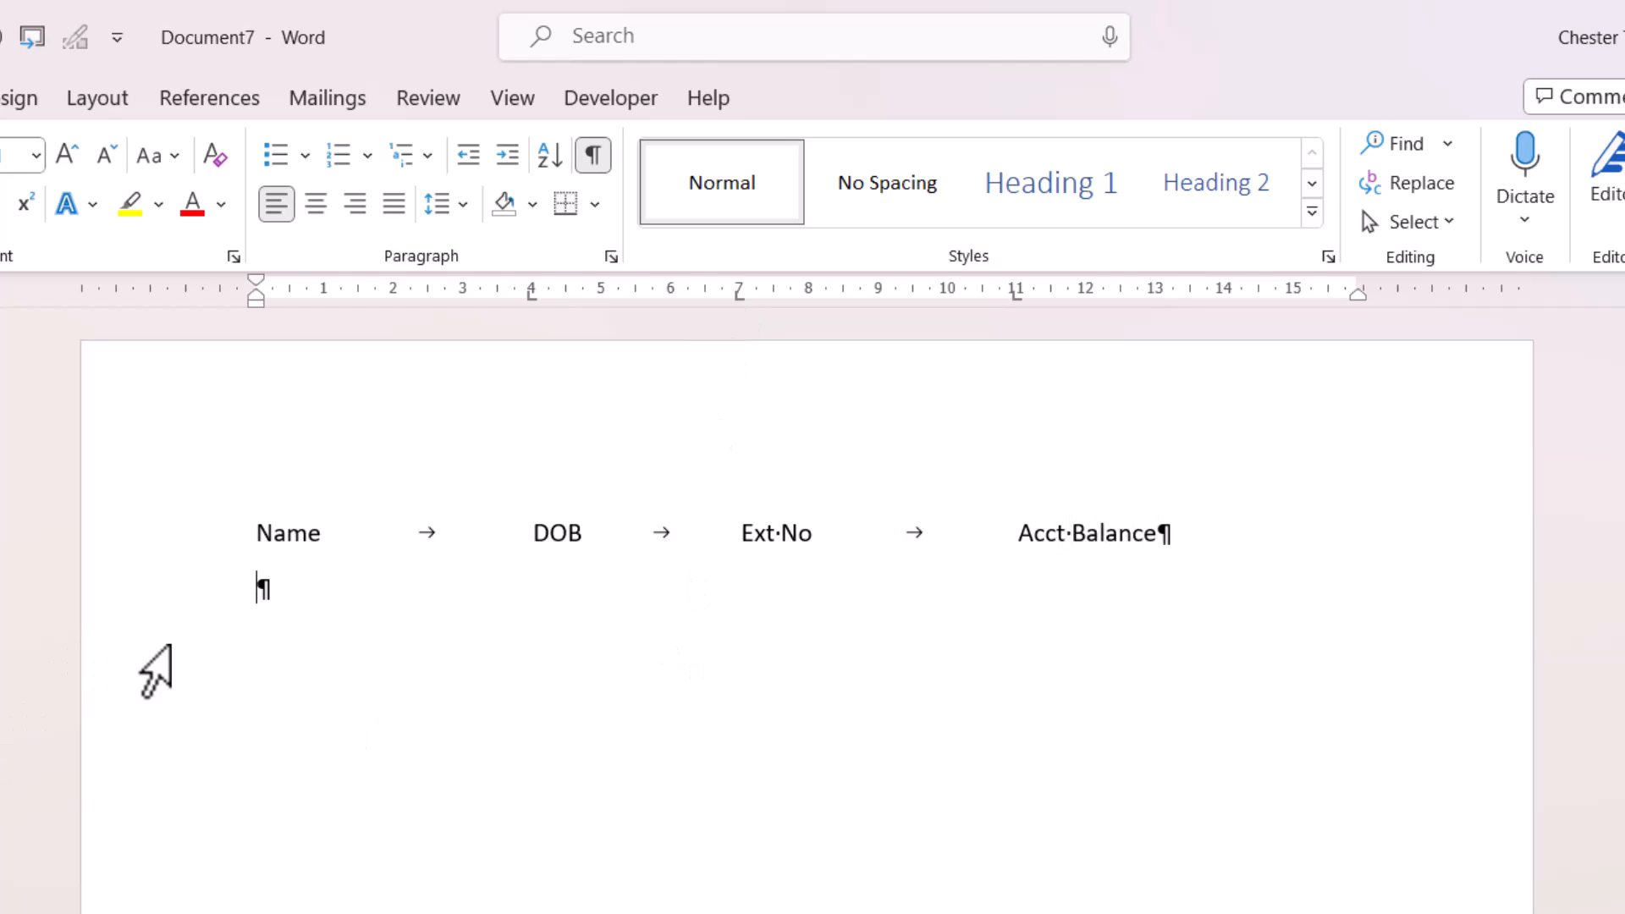
mouse_move(534, 304)
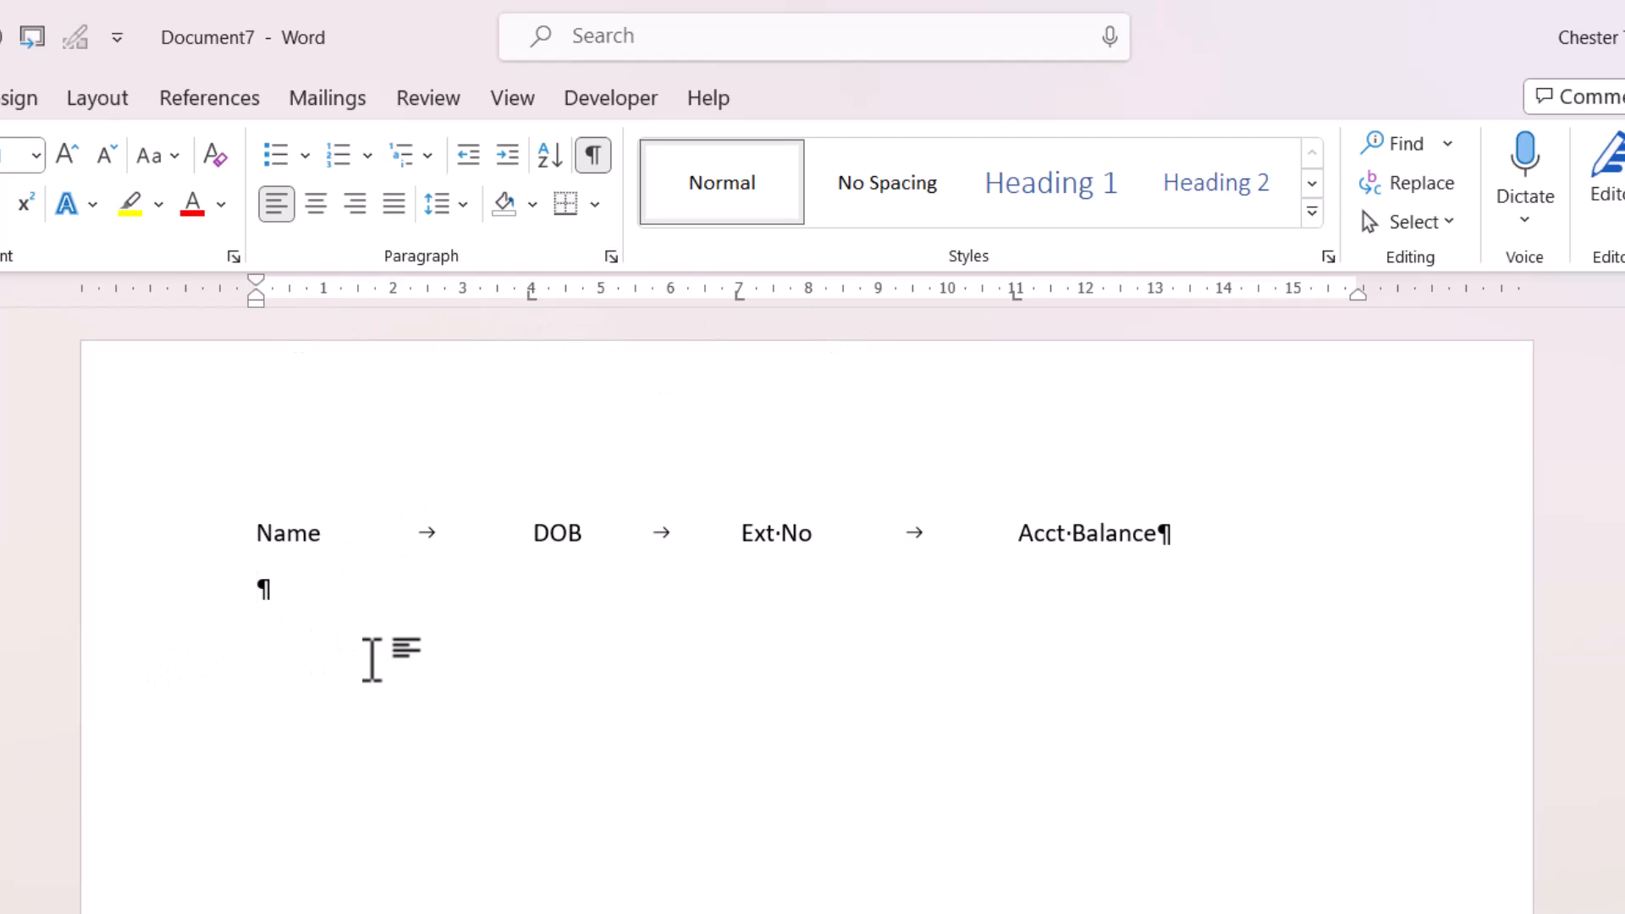
Type the data row entries Chester and 01/04/1970 in the tabbed columns
type("Chester→")
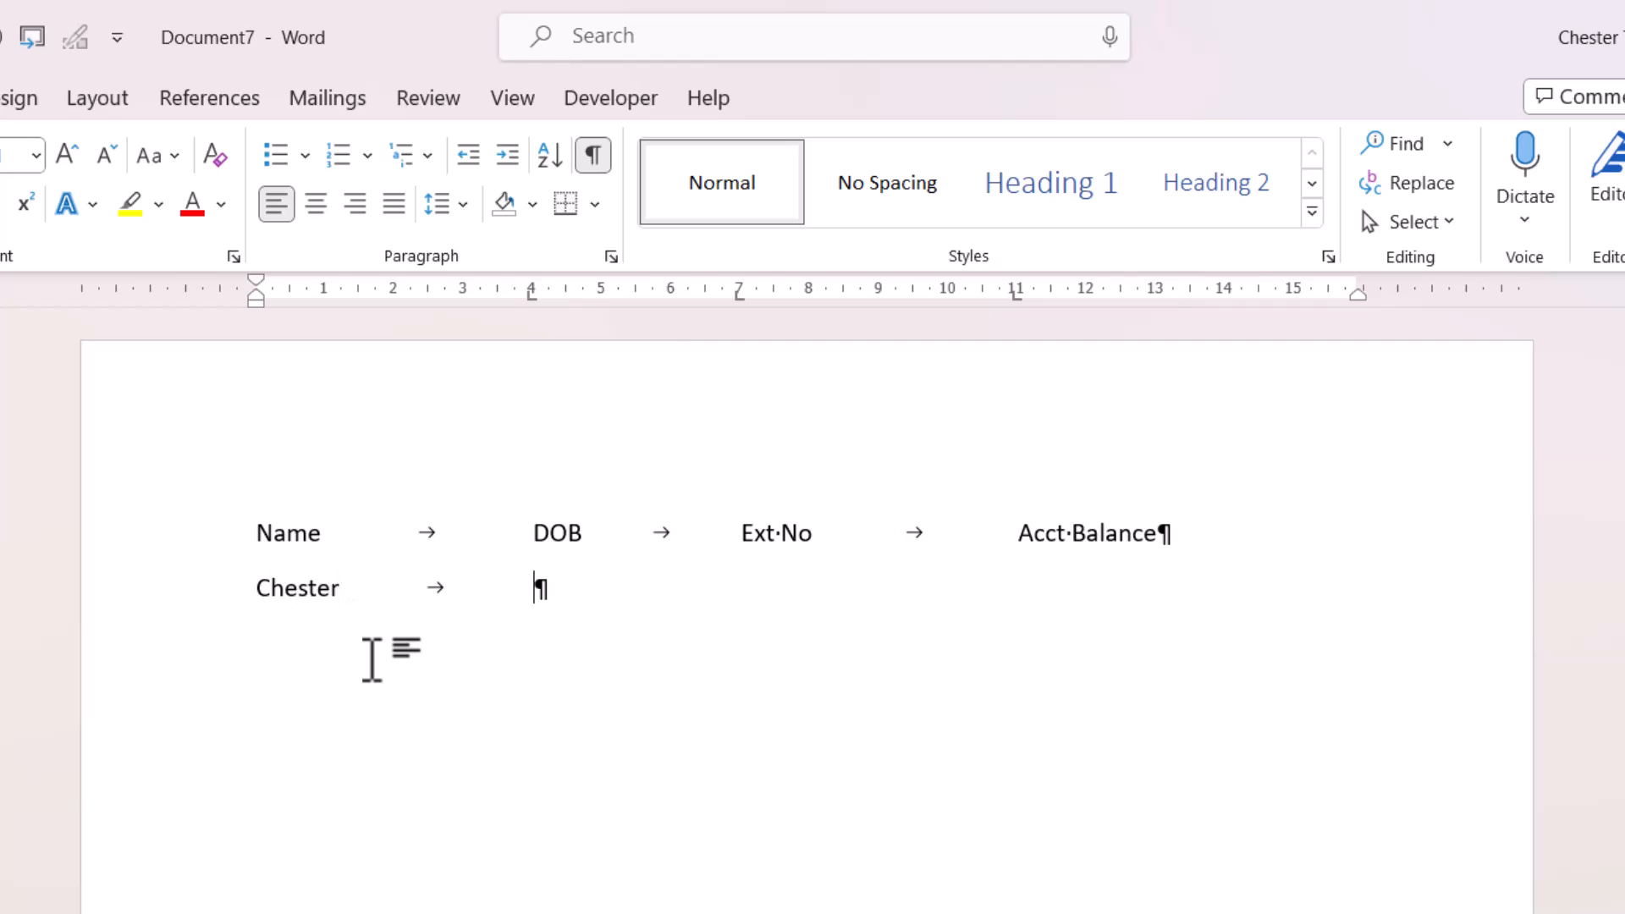
type("01/04/1970→888→1000")
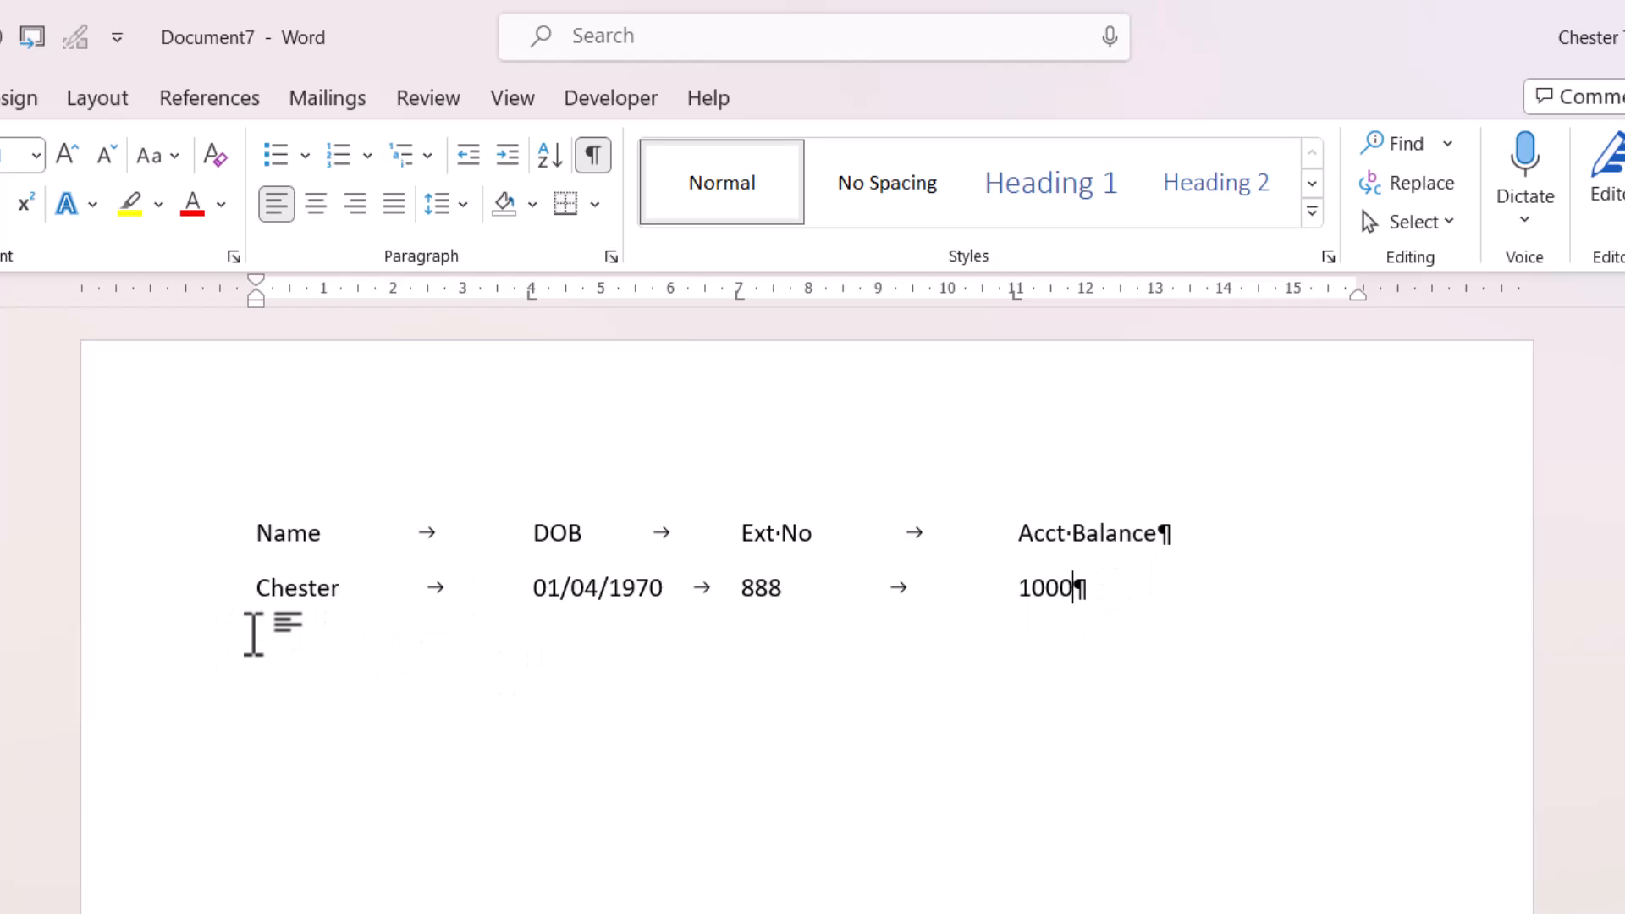
mouse_move(649, 702)
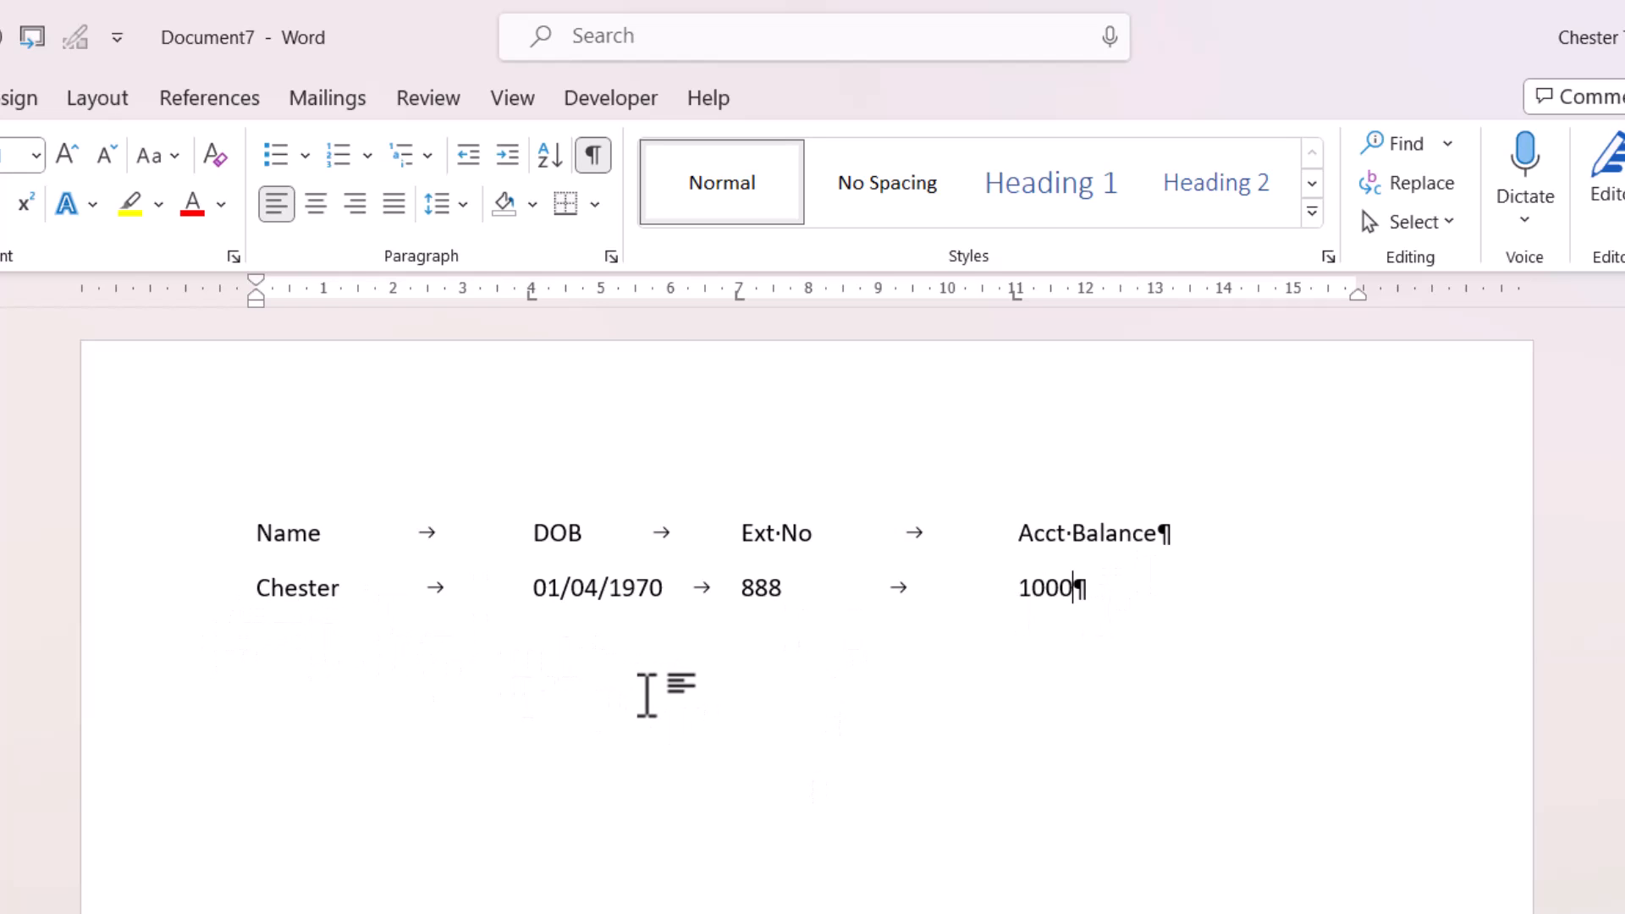
left_click(251, 533)
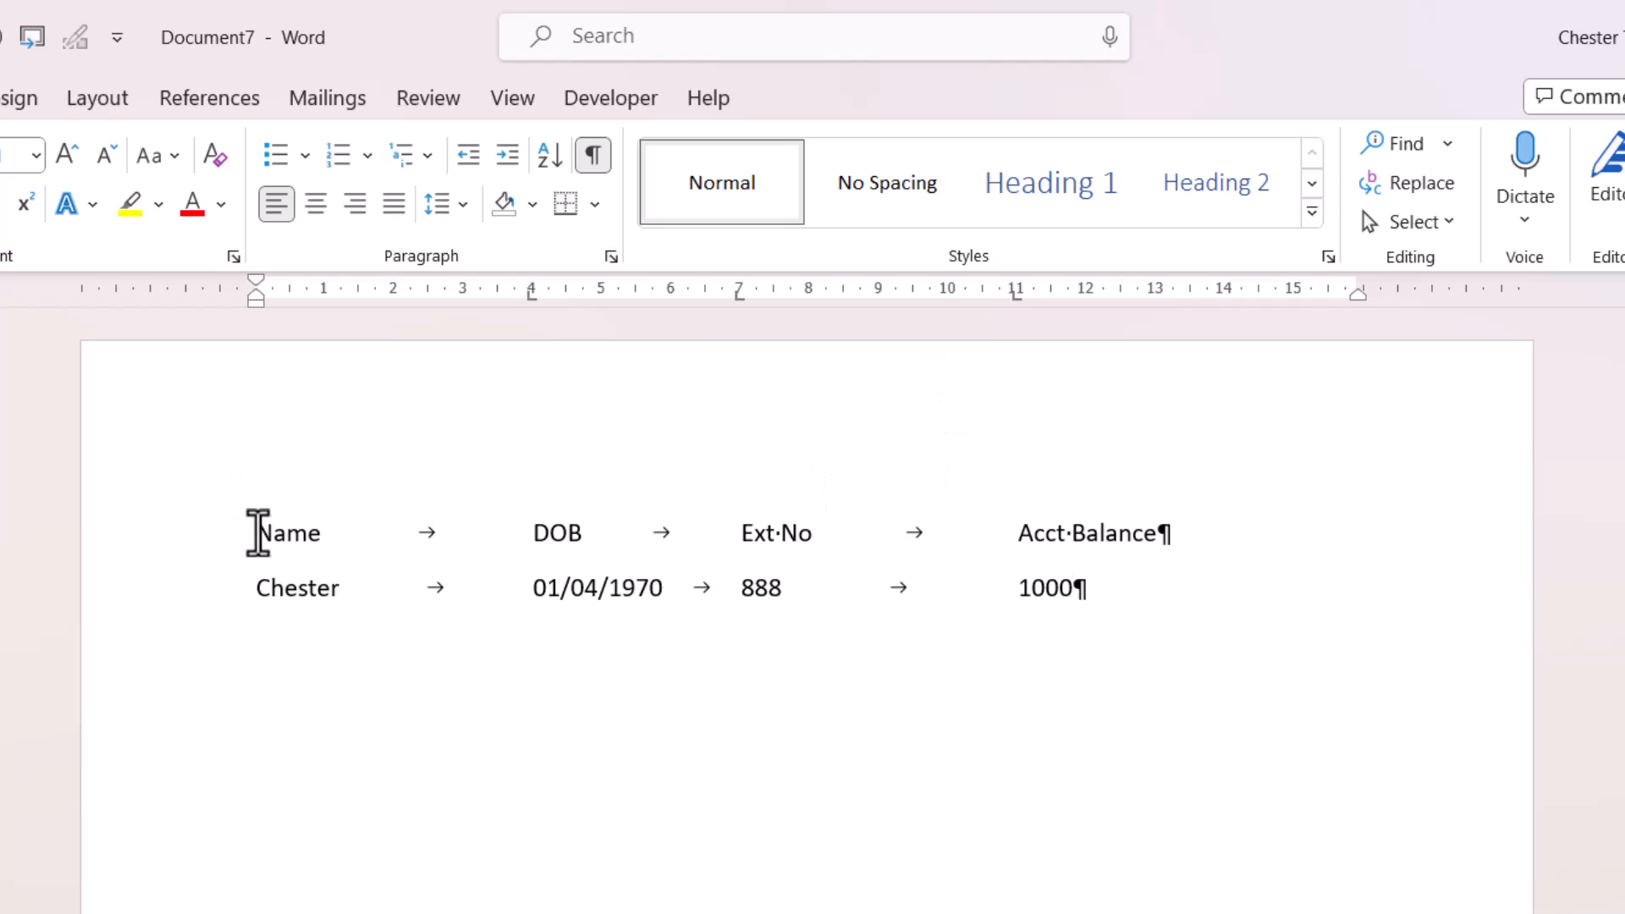
Select both rows and drag the column tab stops further right on the ruler
left_click_drag(257, 532, 1136, 588)
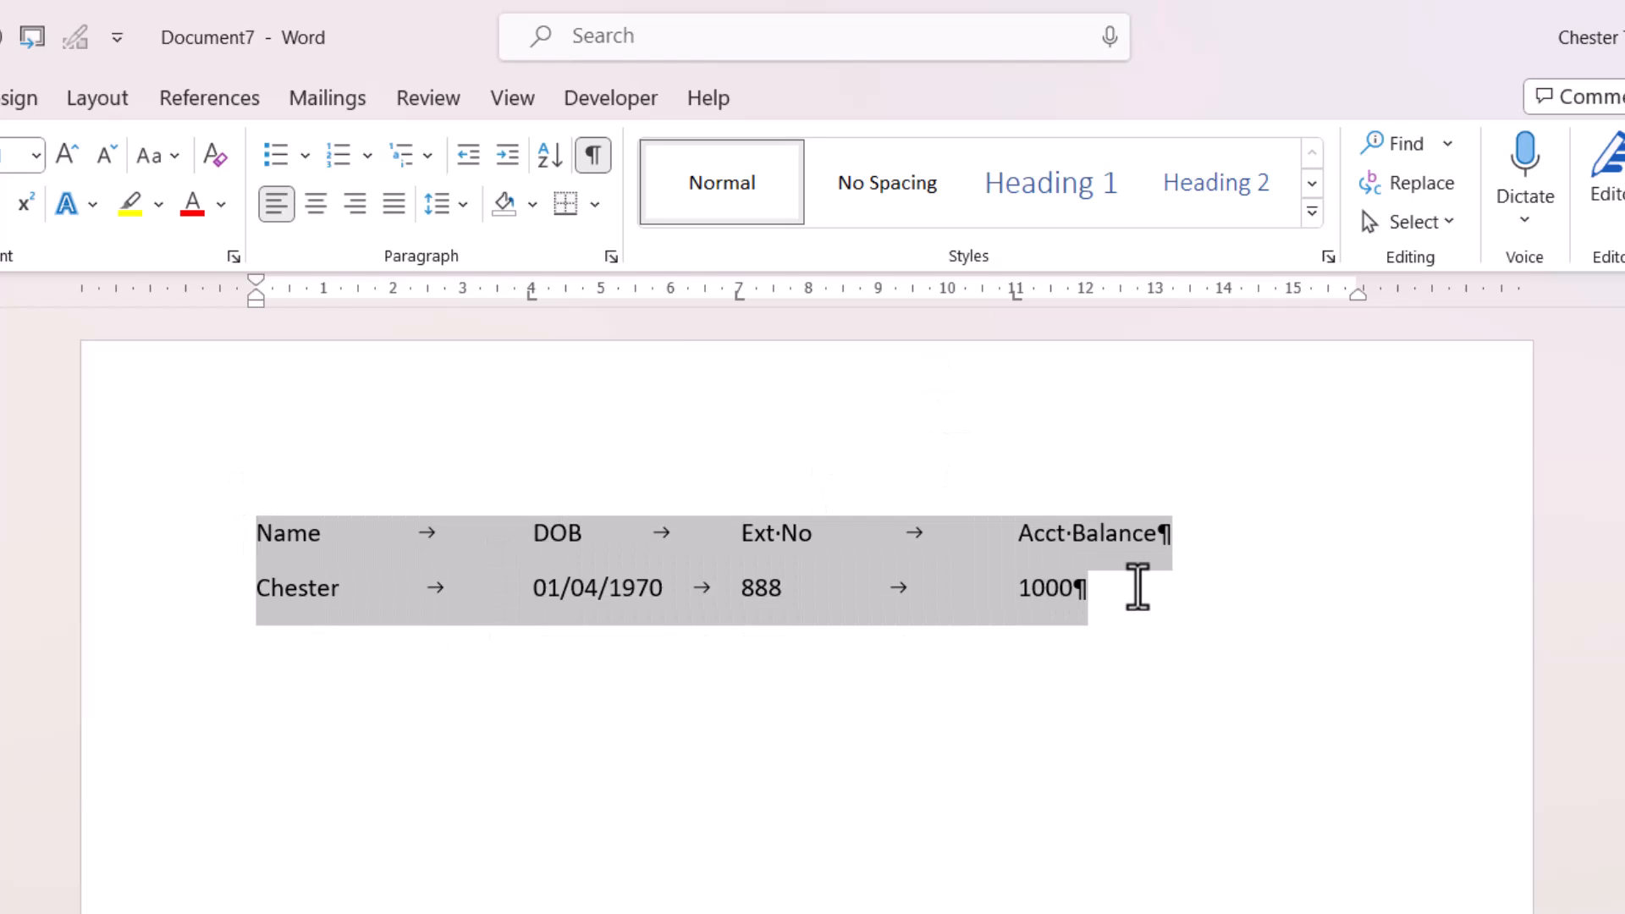
mouse_move(606, 561)
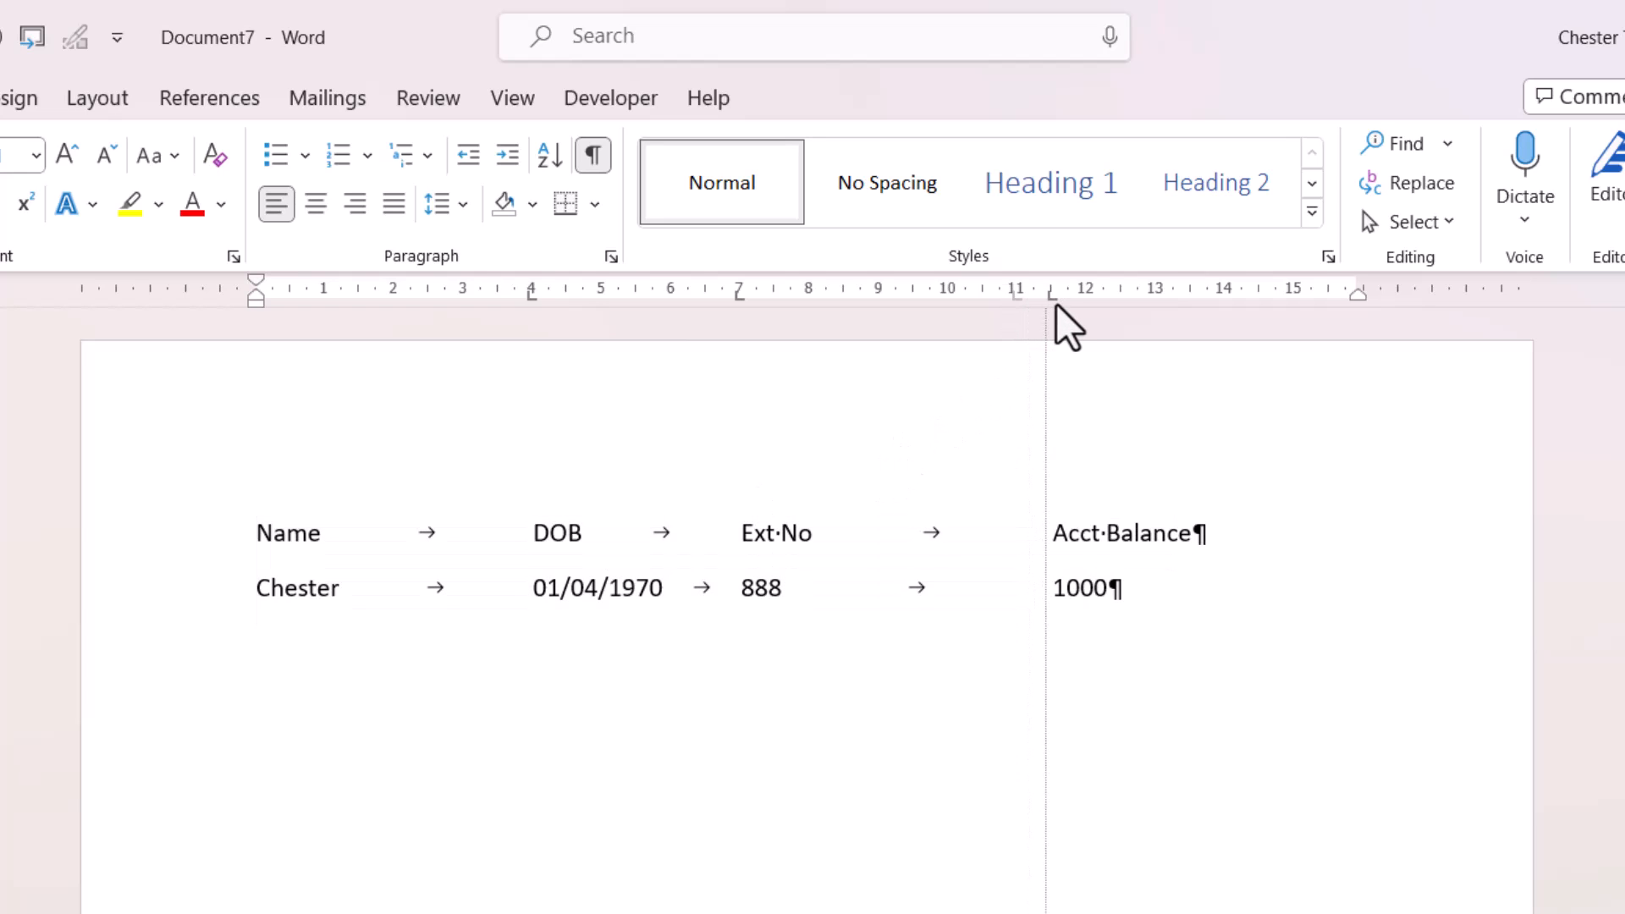
left_click_drag(257, 532, 1157, 601)
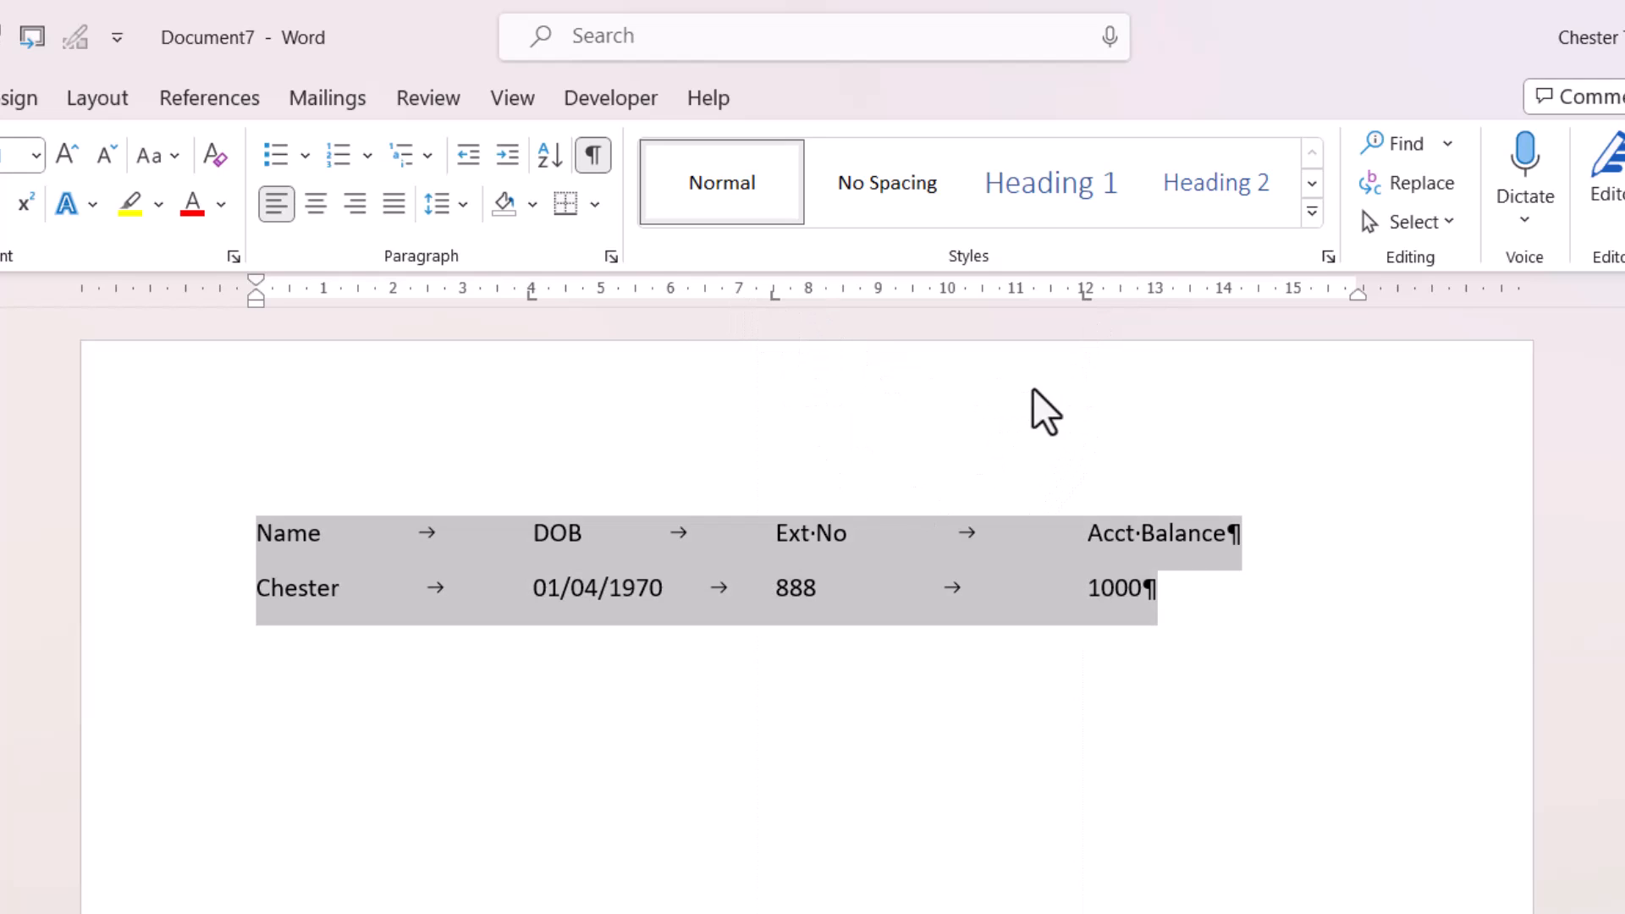
mouse_move(262, 559)
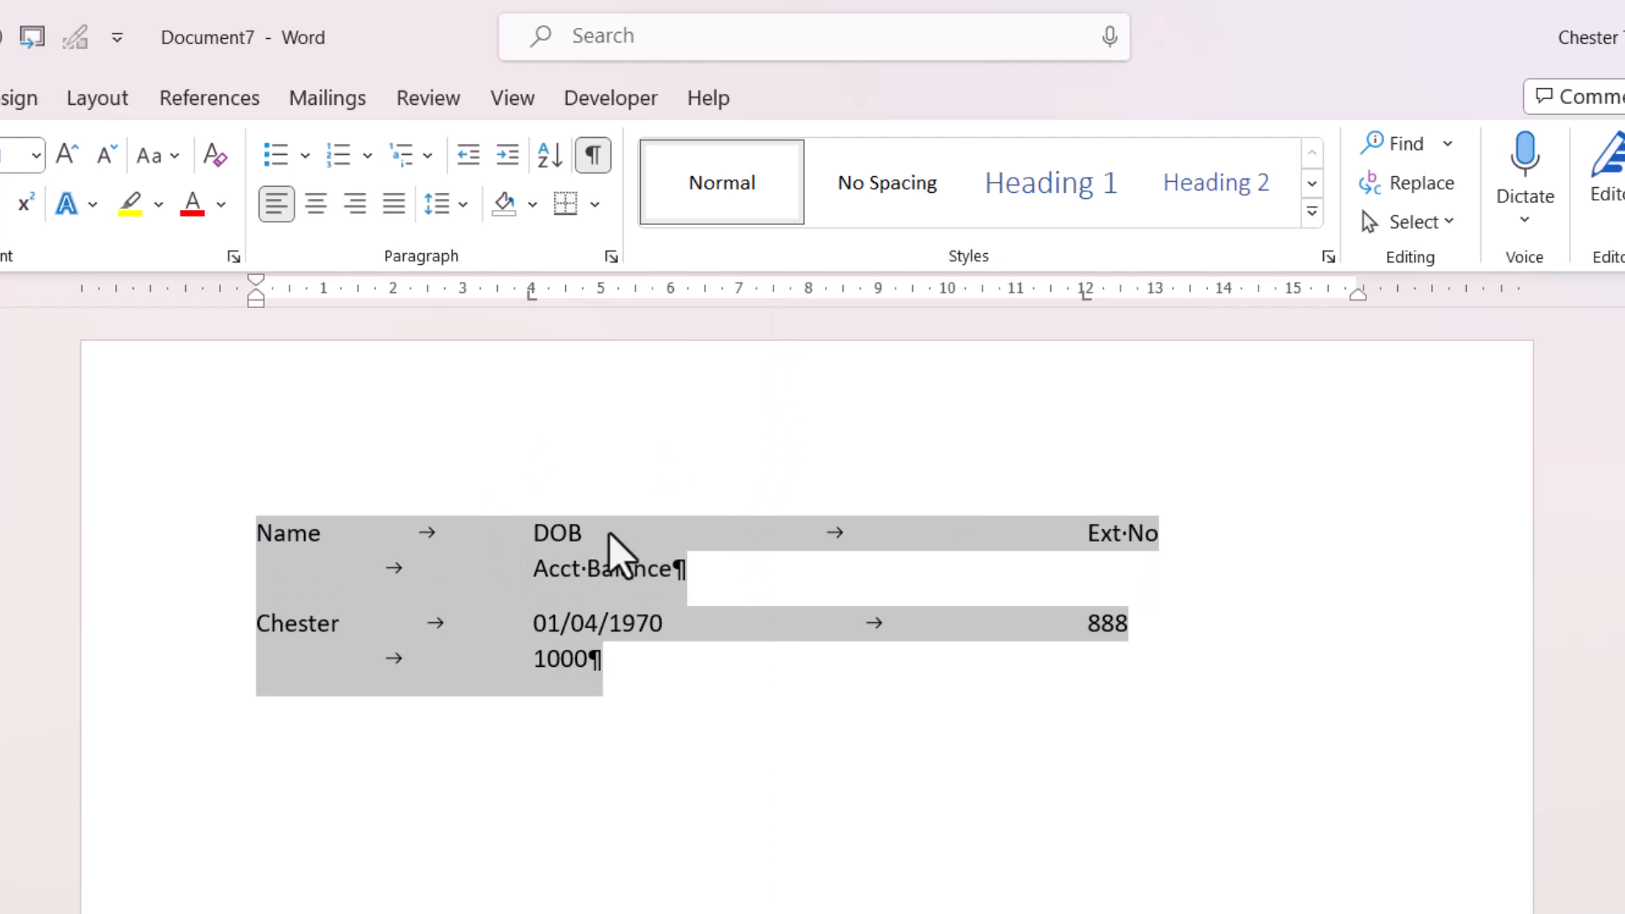
mouse_move(641, 667)
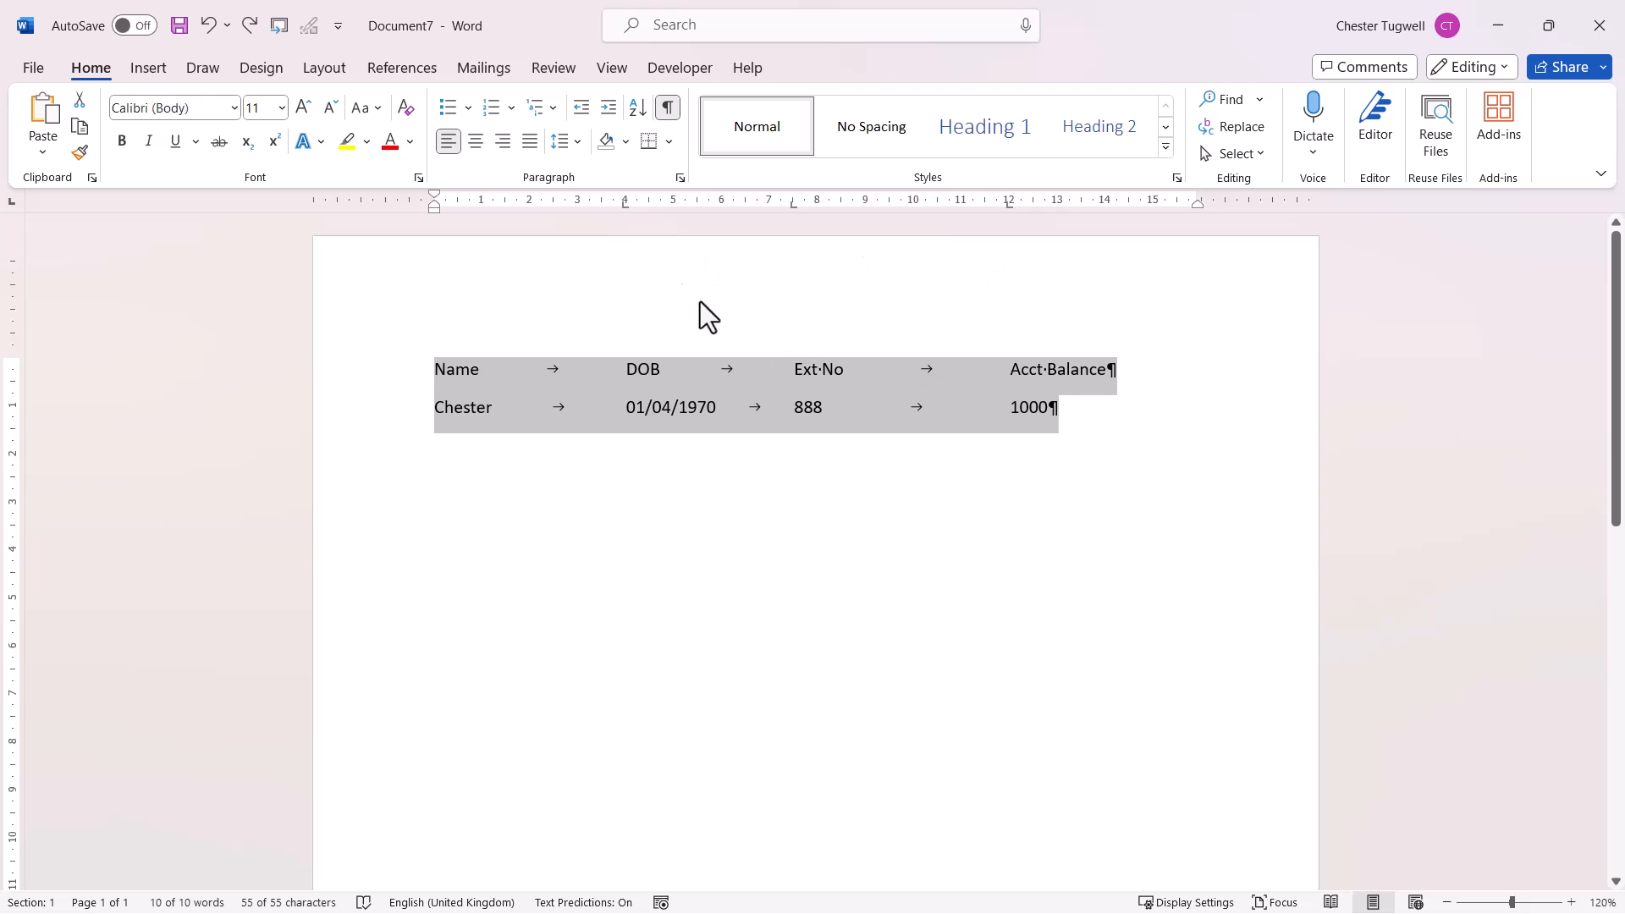
mouse_move(683, 185)
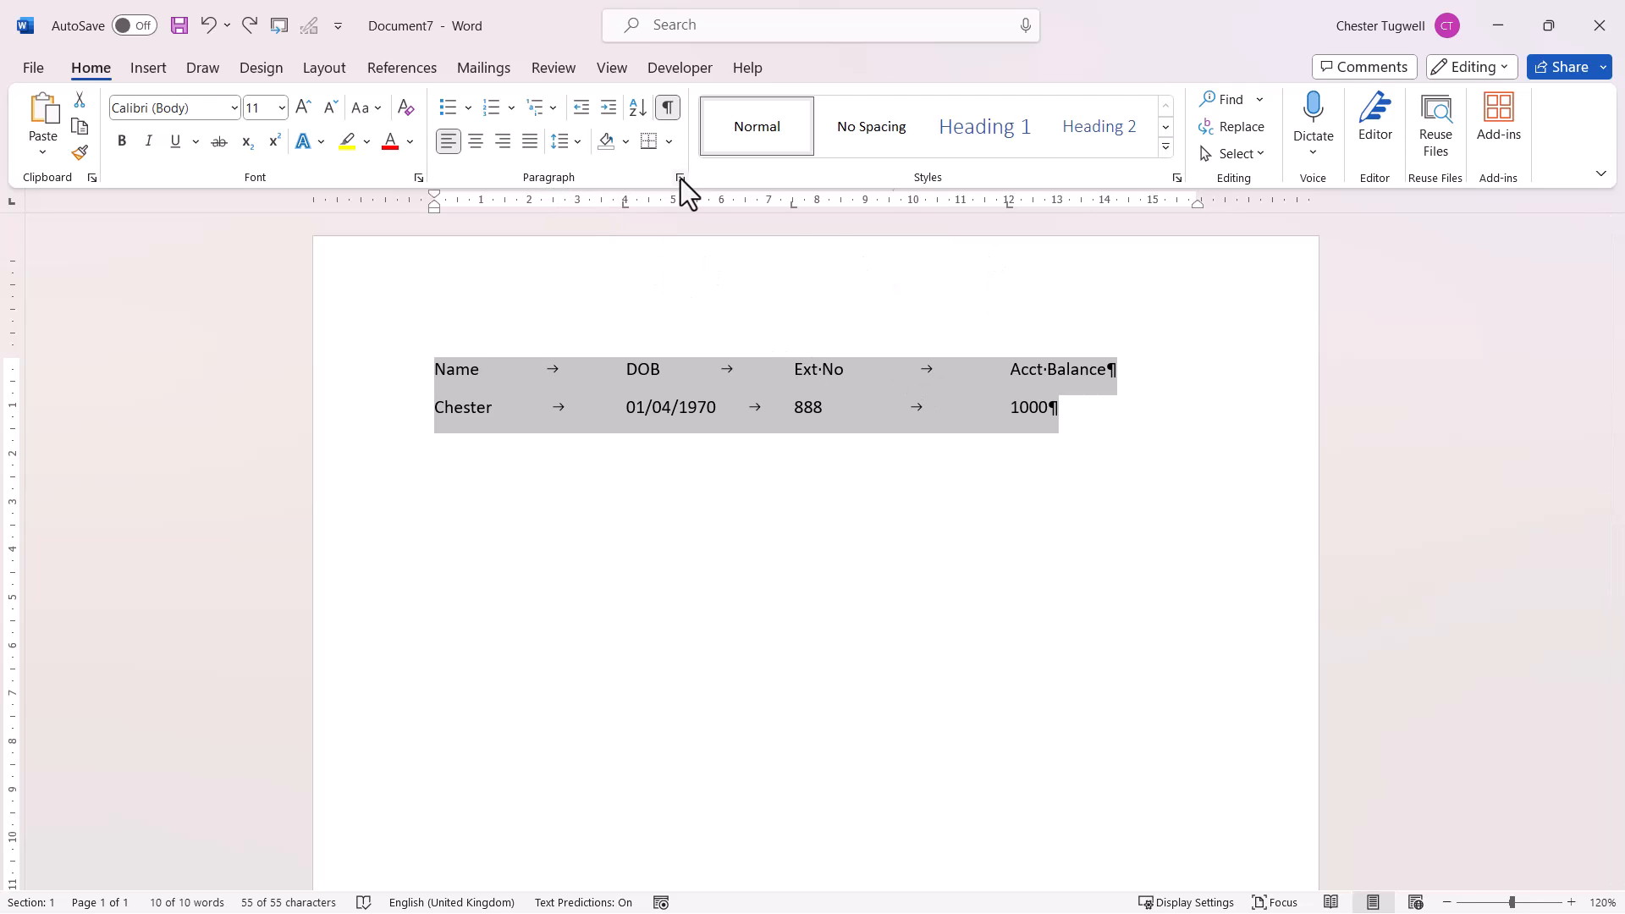
Clear all tab stops for the rows in the Tabs dialog
left_click(677, 176)
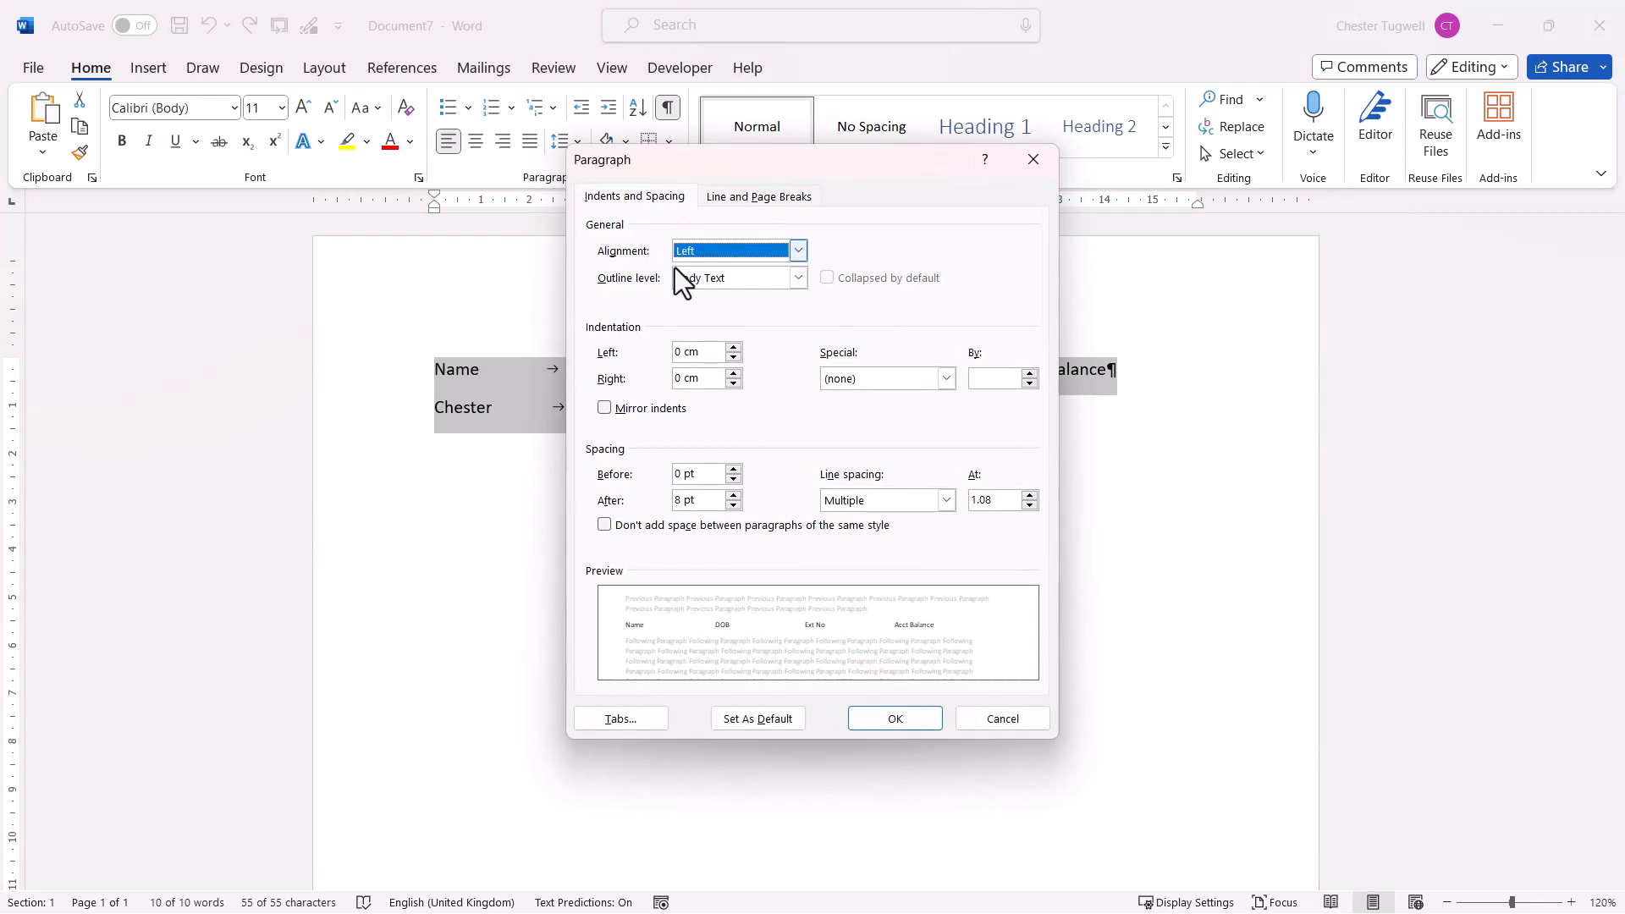
mouse_move(621, 718)
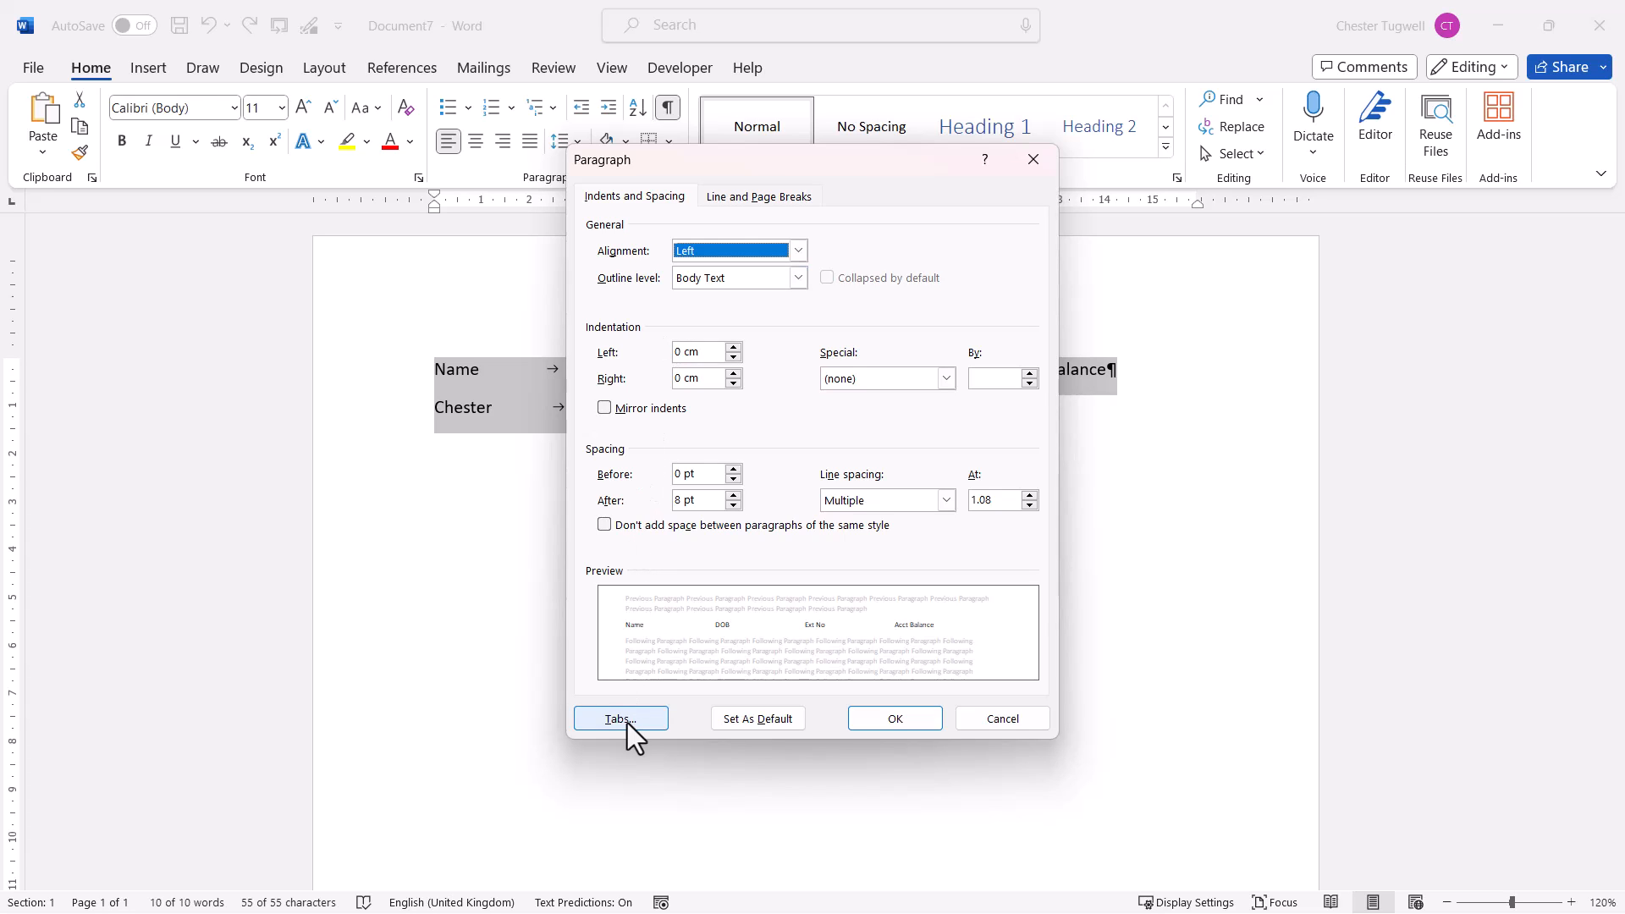
left_click(621, 718)
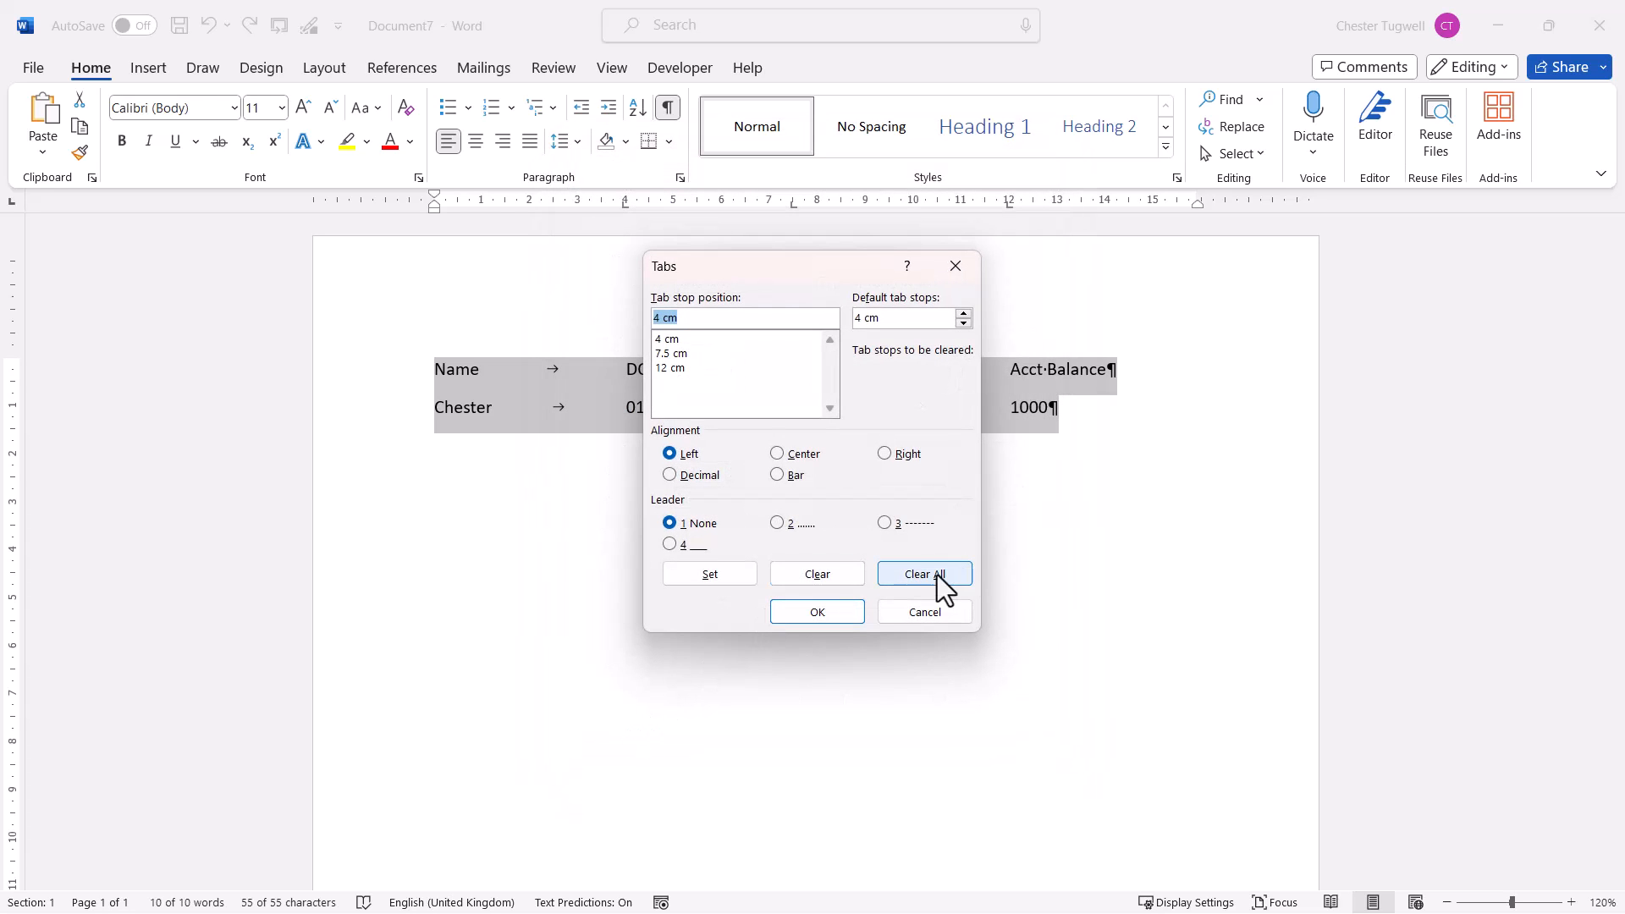
left_click(925, 573)
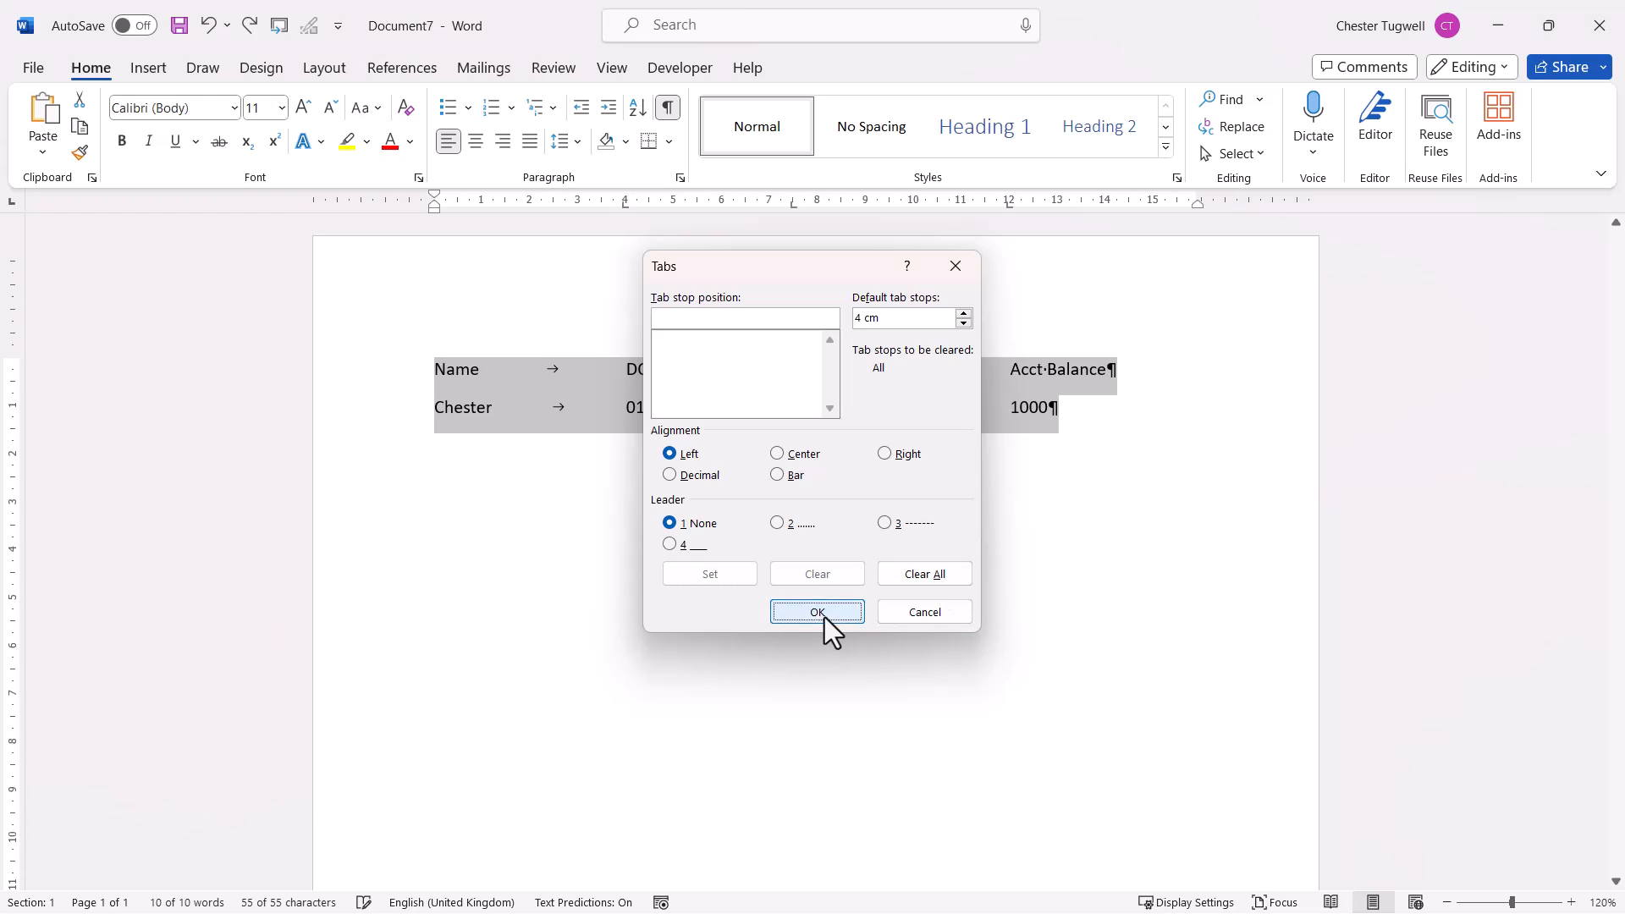
left_click(817, 611)
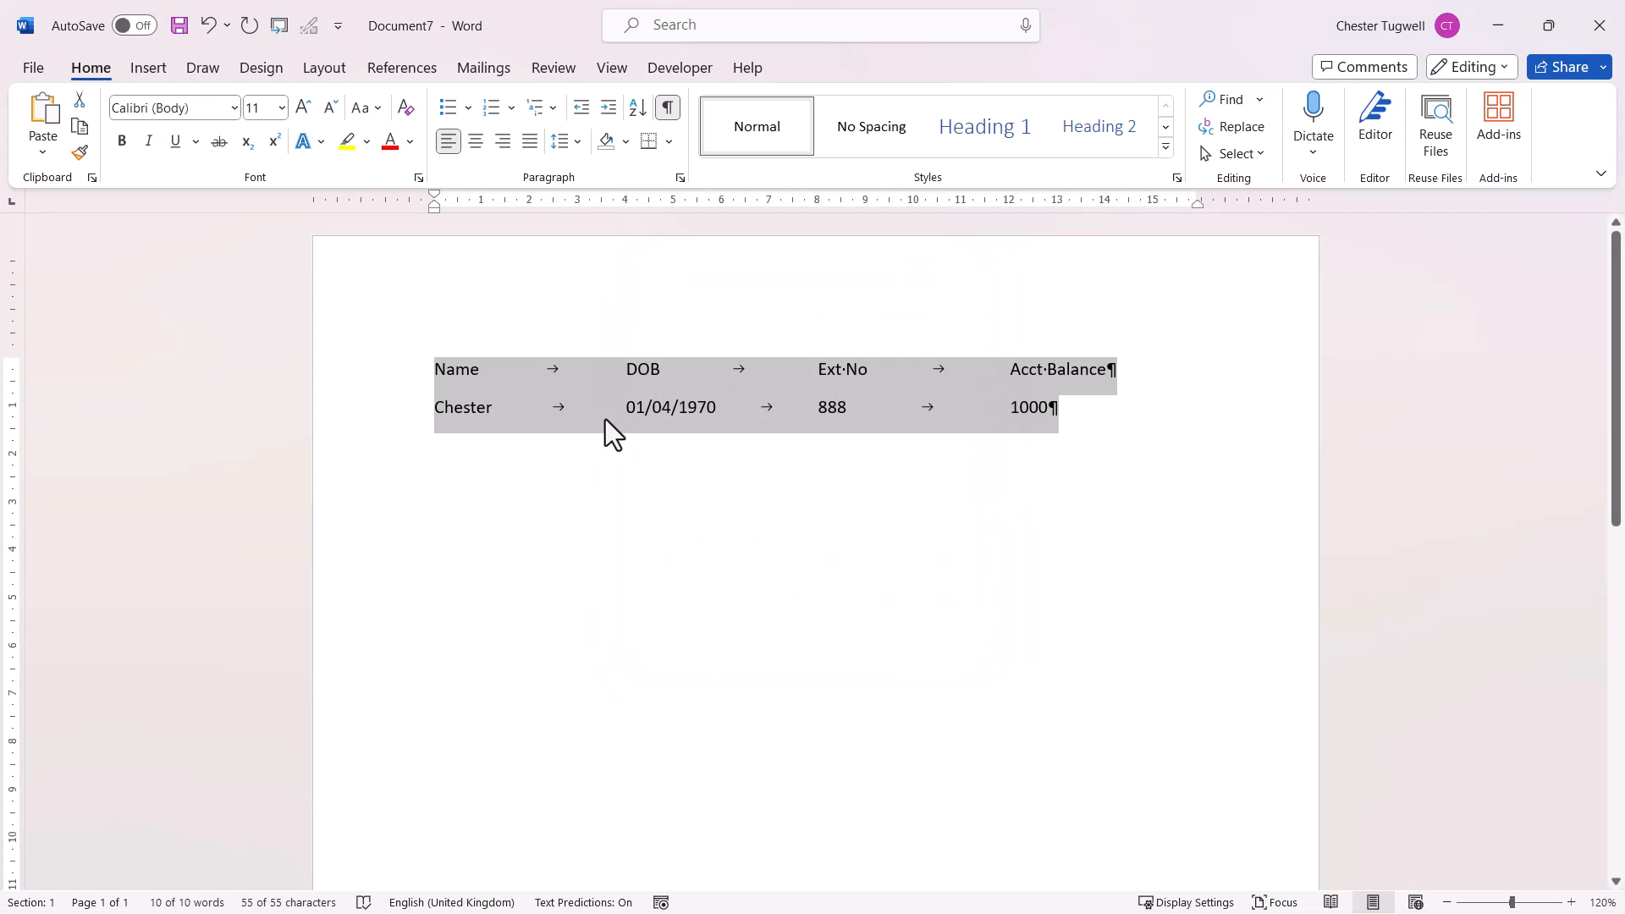
mouse_move(828, 382)
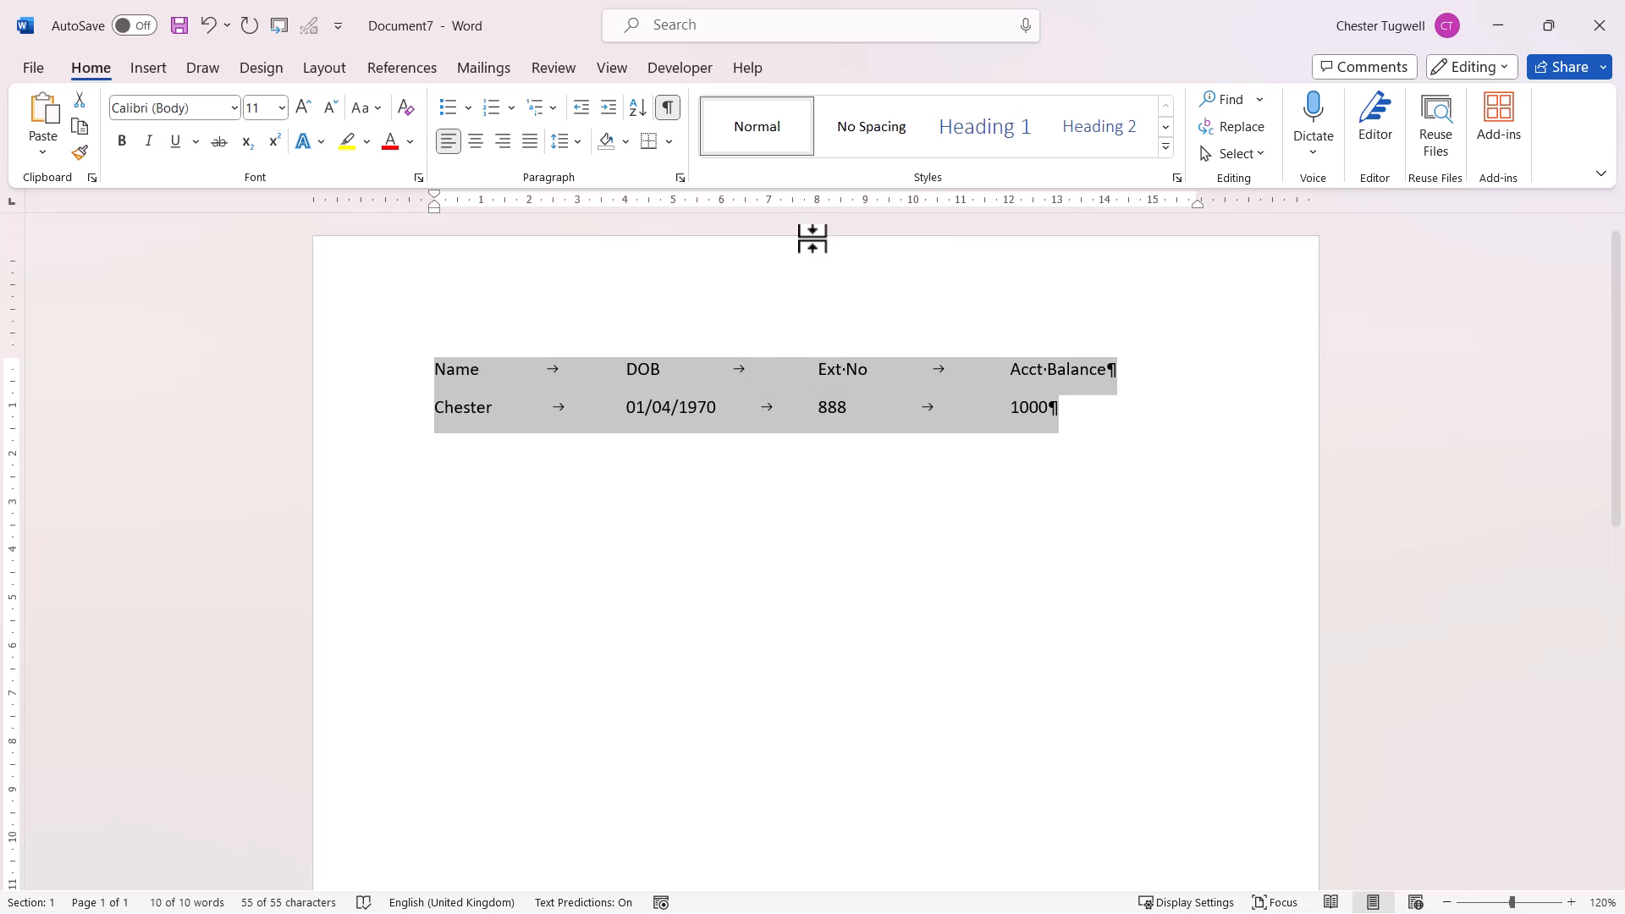
Check the 4 cm default tab stops and cancel the Tabs dialog
left_click(681, 176)
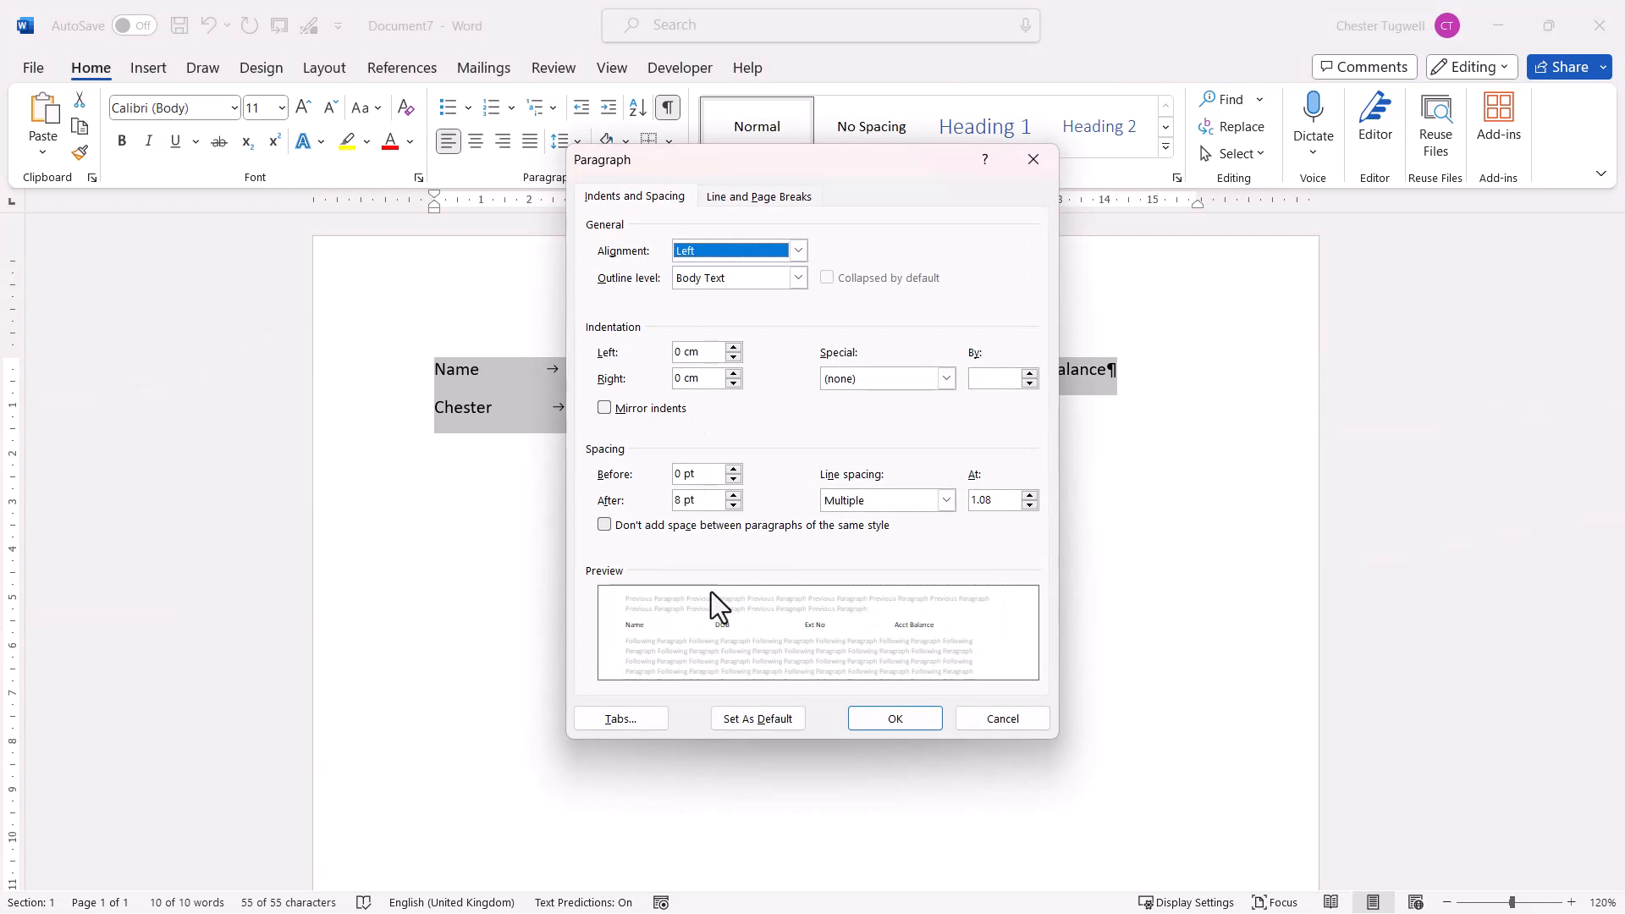
left_click(621, 719)
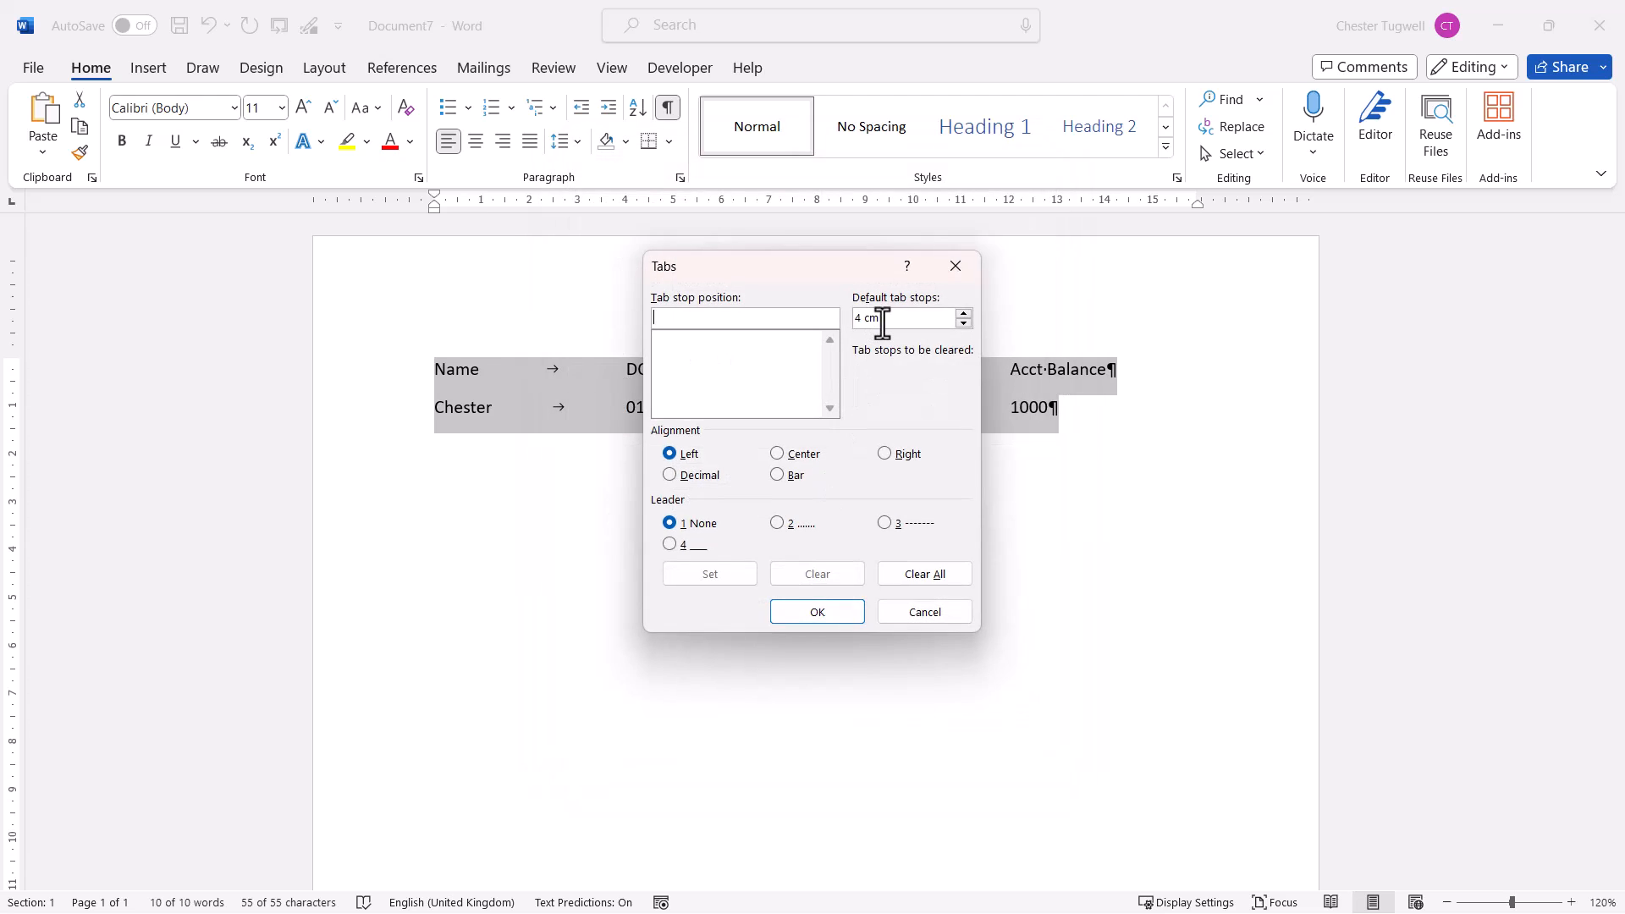
mouse_move(849, 335)
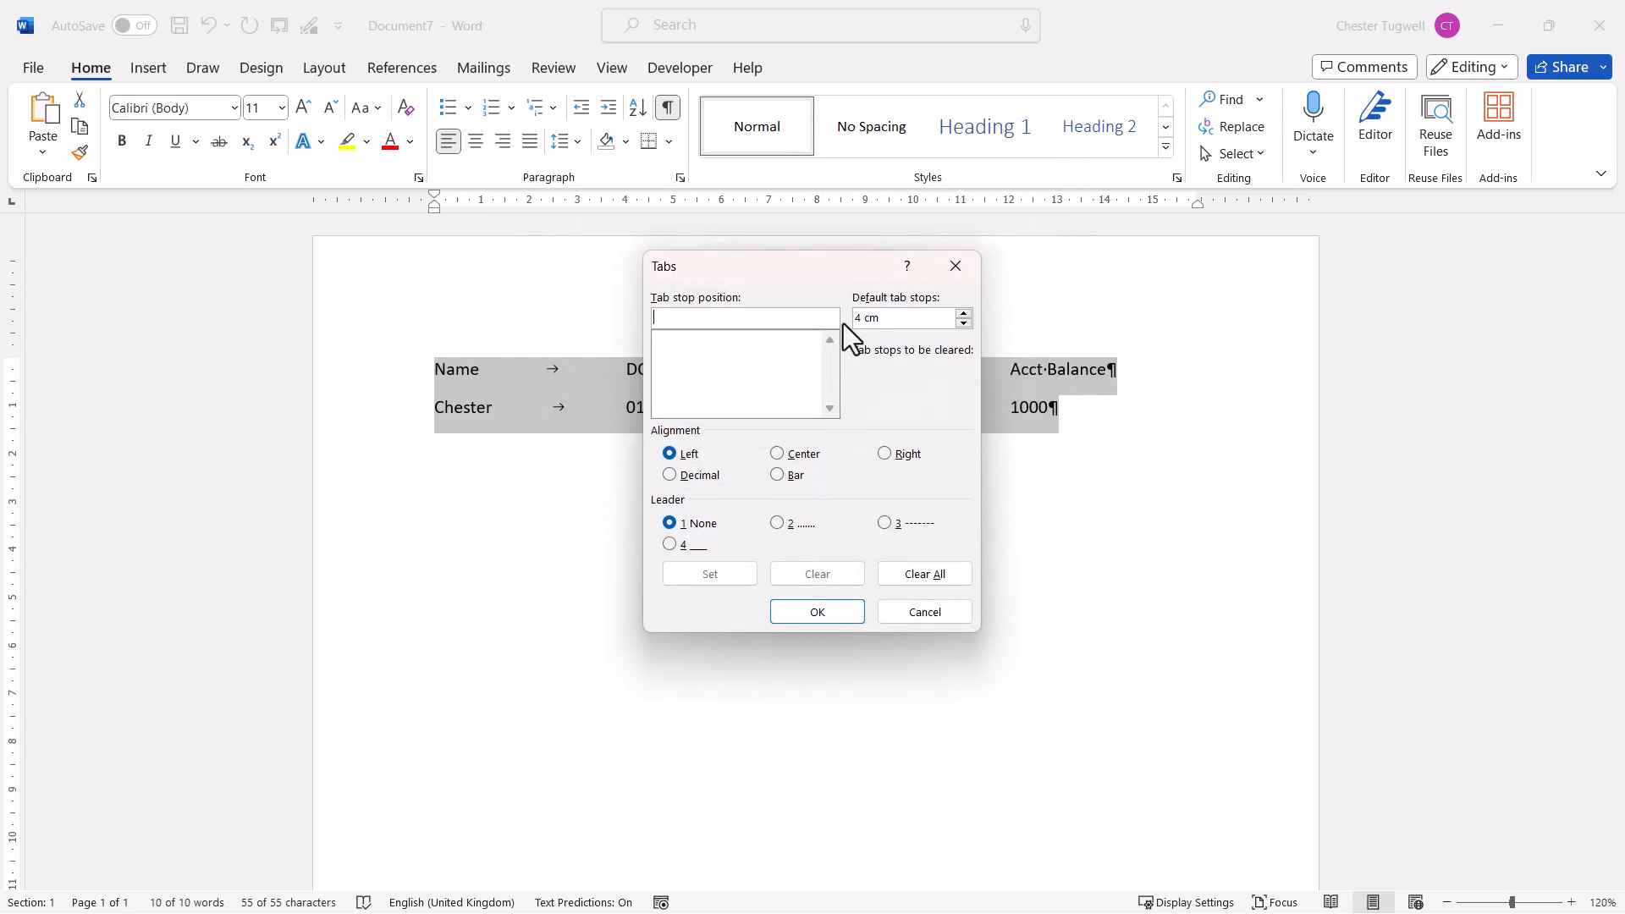
mouse_move(737, 214)
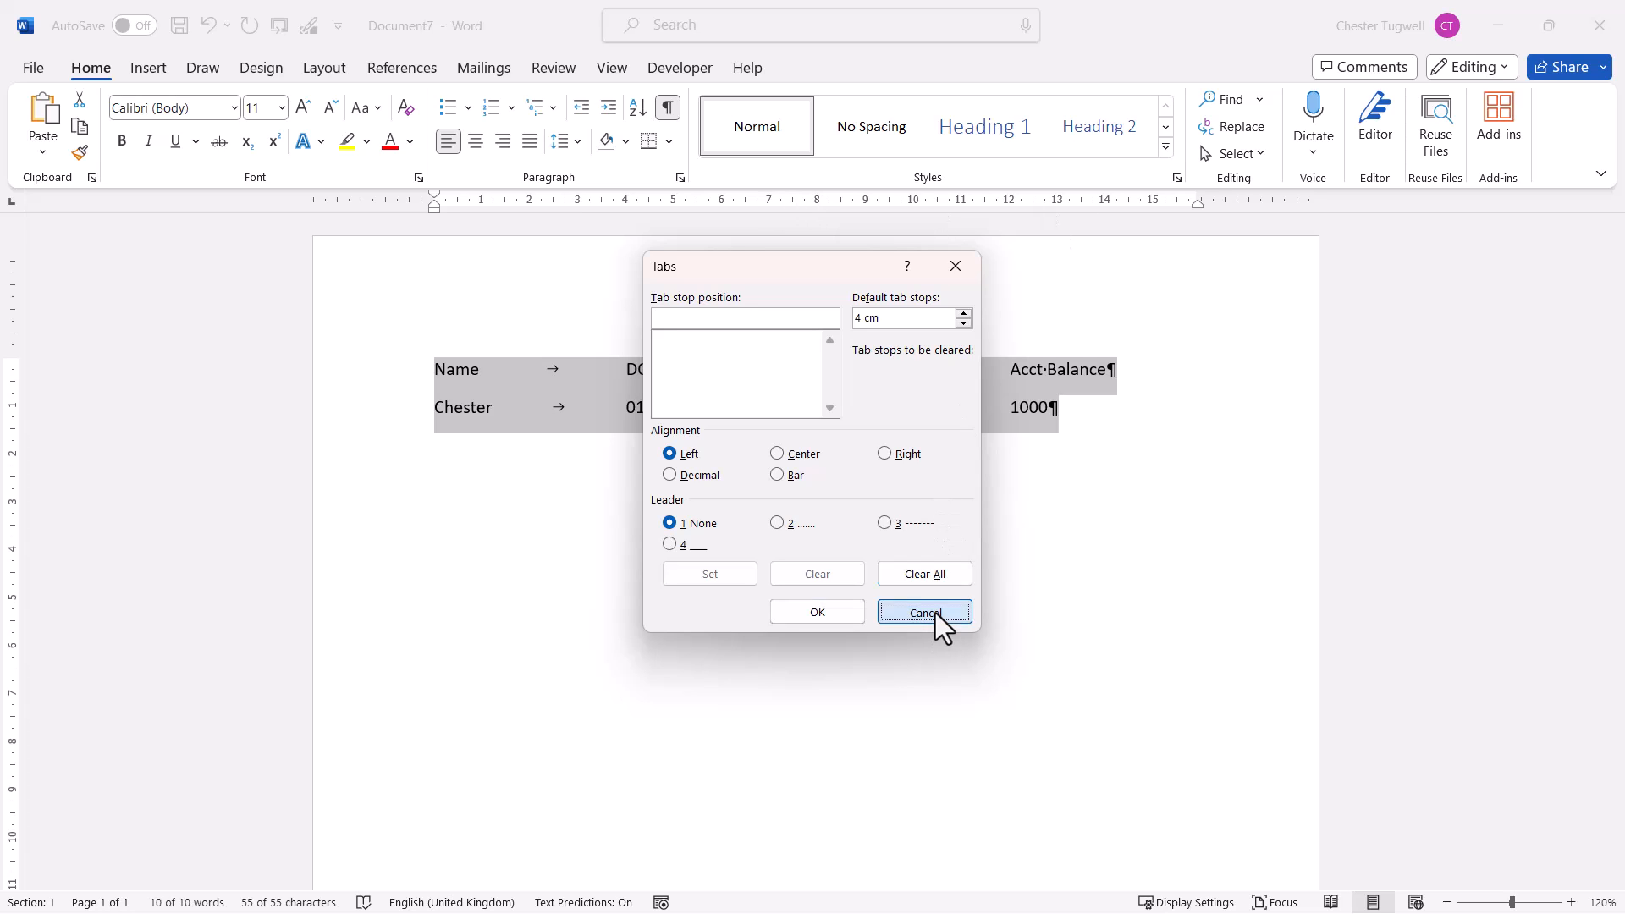
left_click(925, 612)
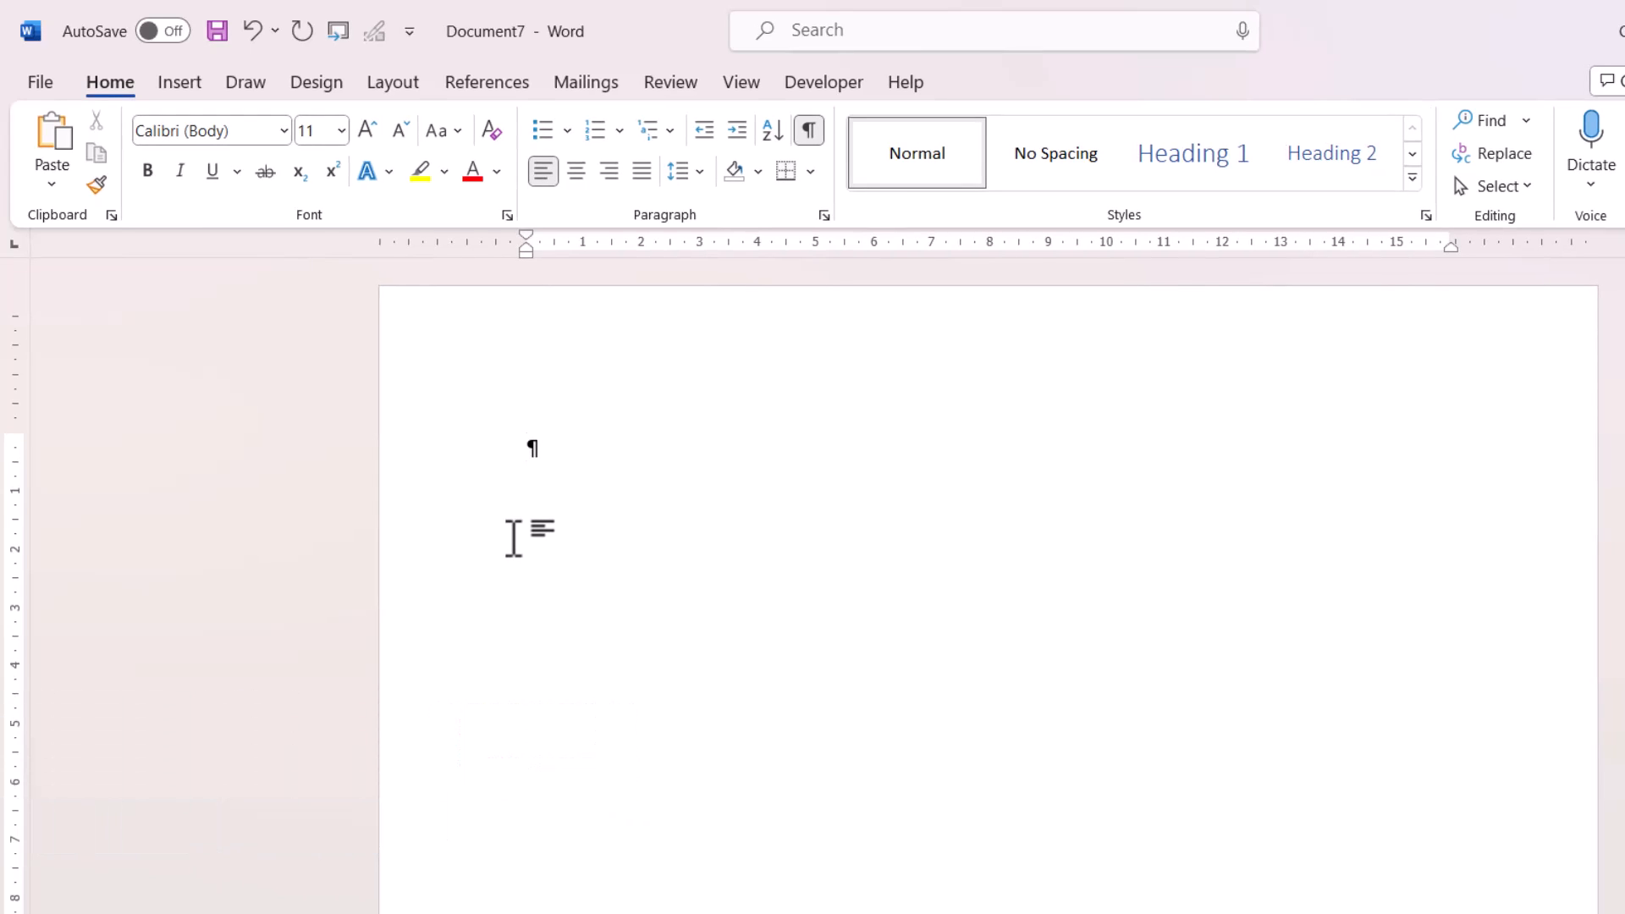
mouse_move(25, 263)
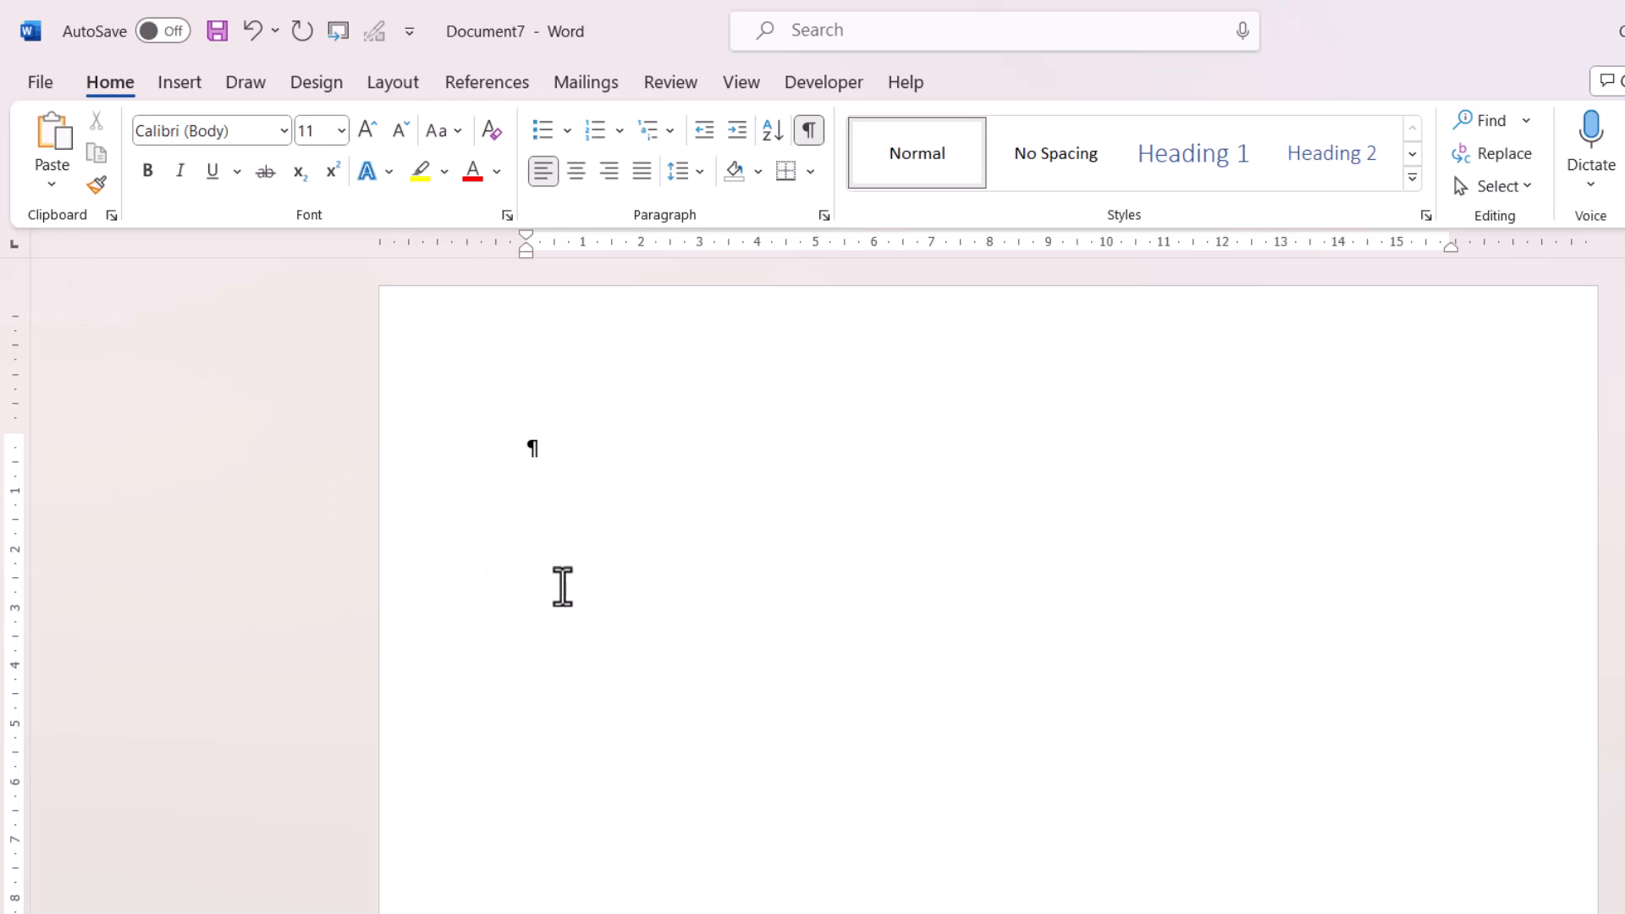
Type the bold heading 'Name' followed by a tab to the 5 cm stop
type("Name")
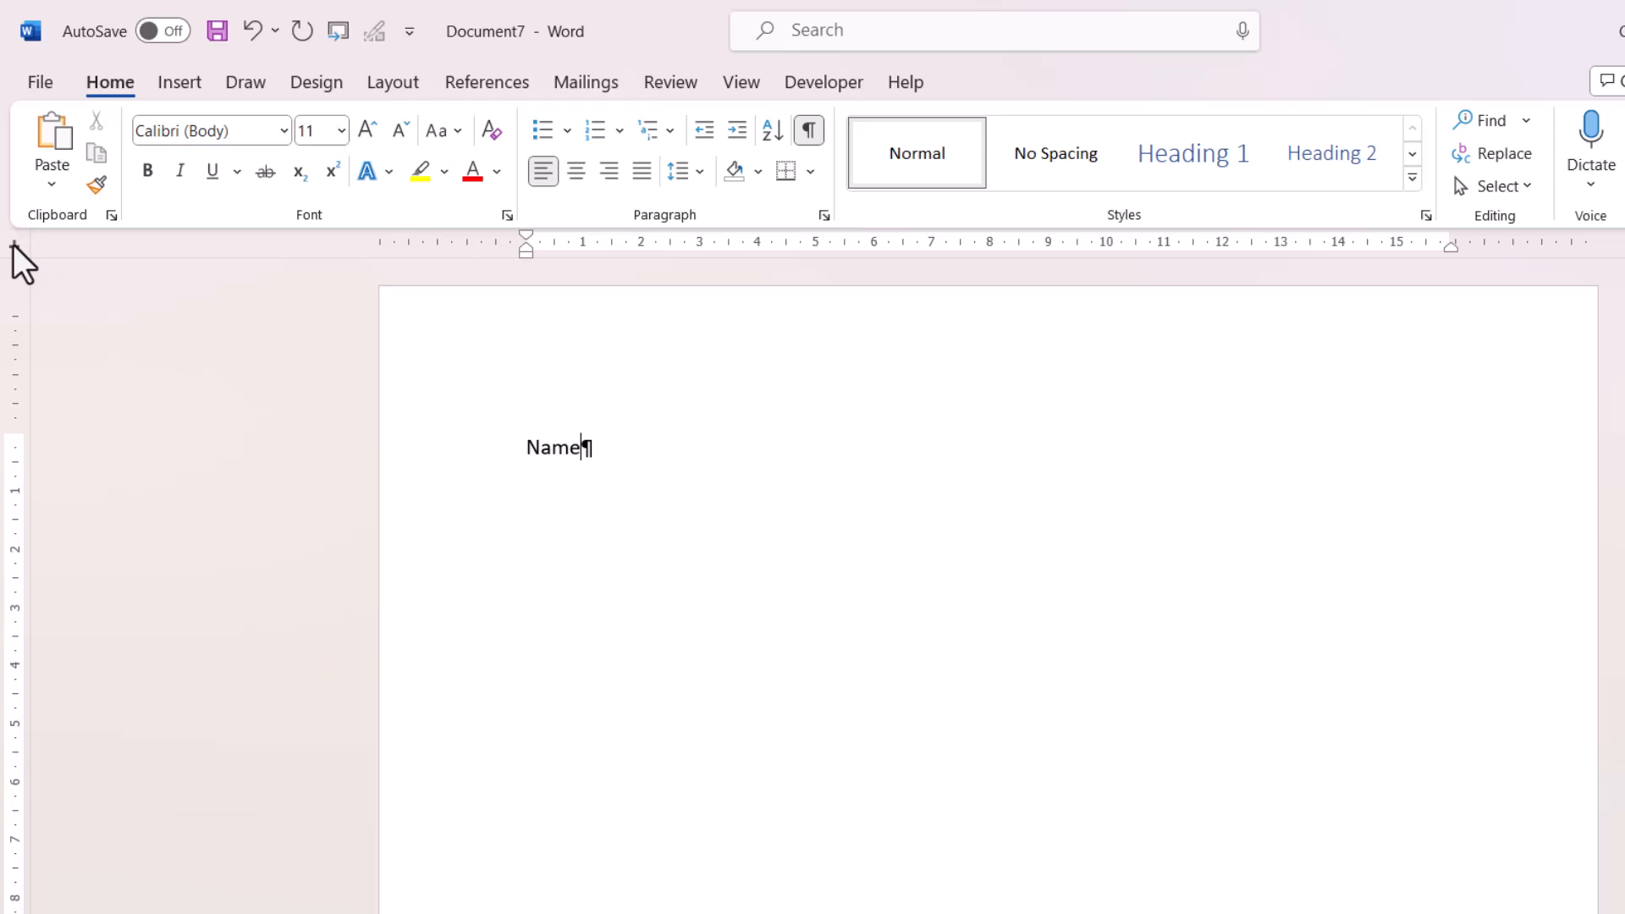
mouse_move(614, 305)
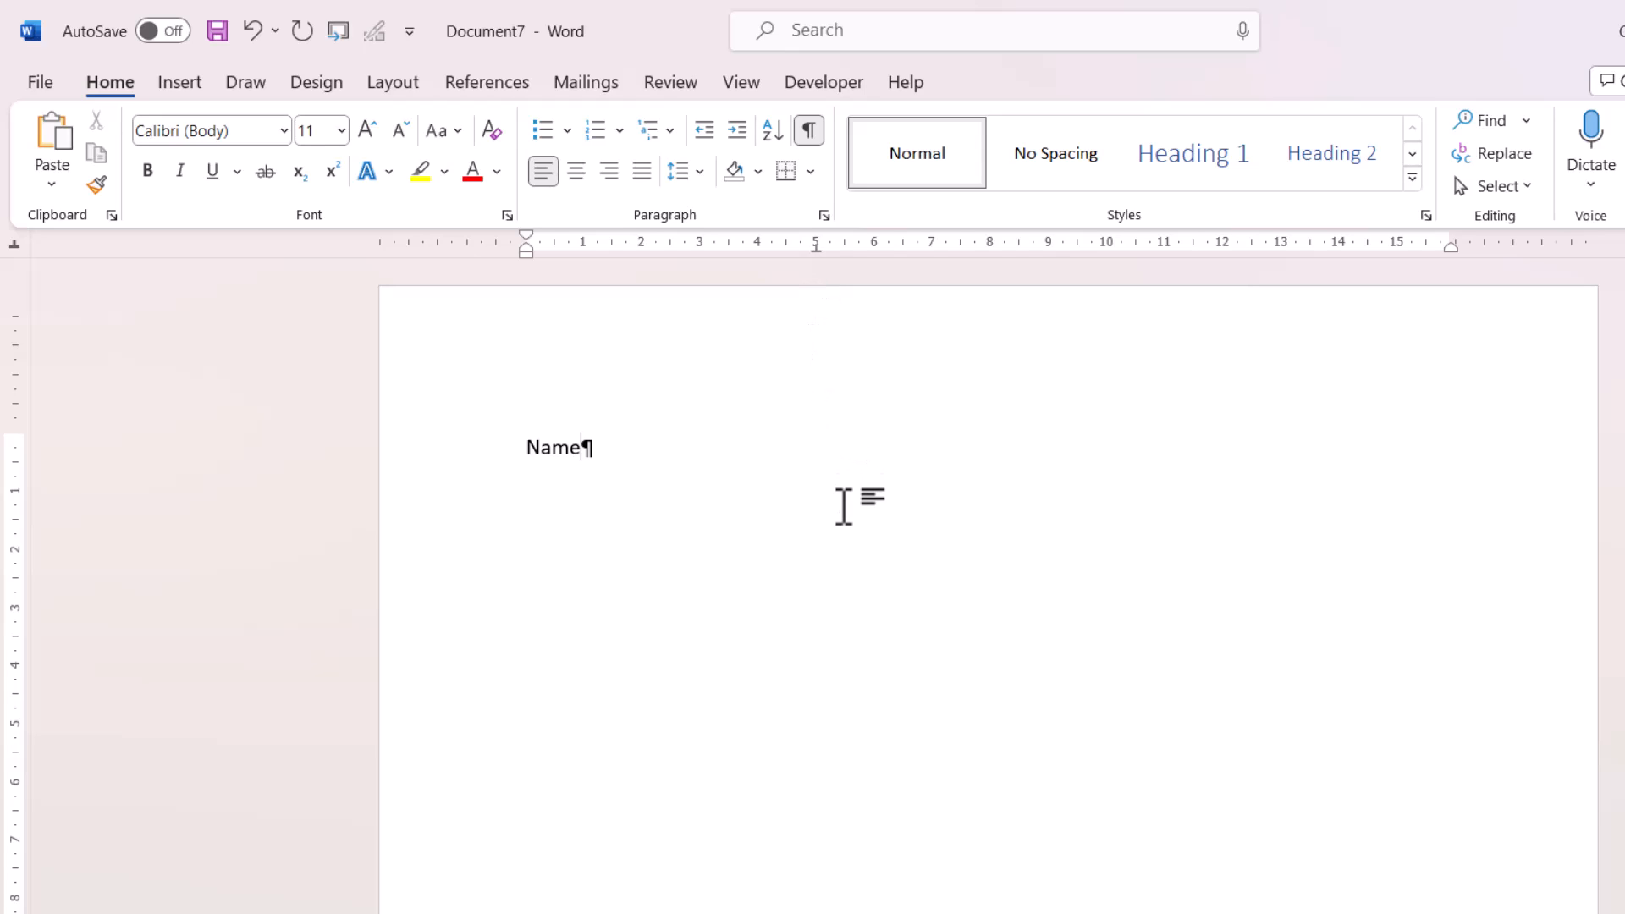
key("Tab")
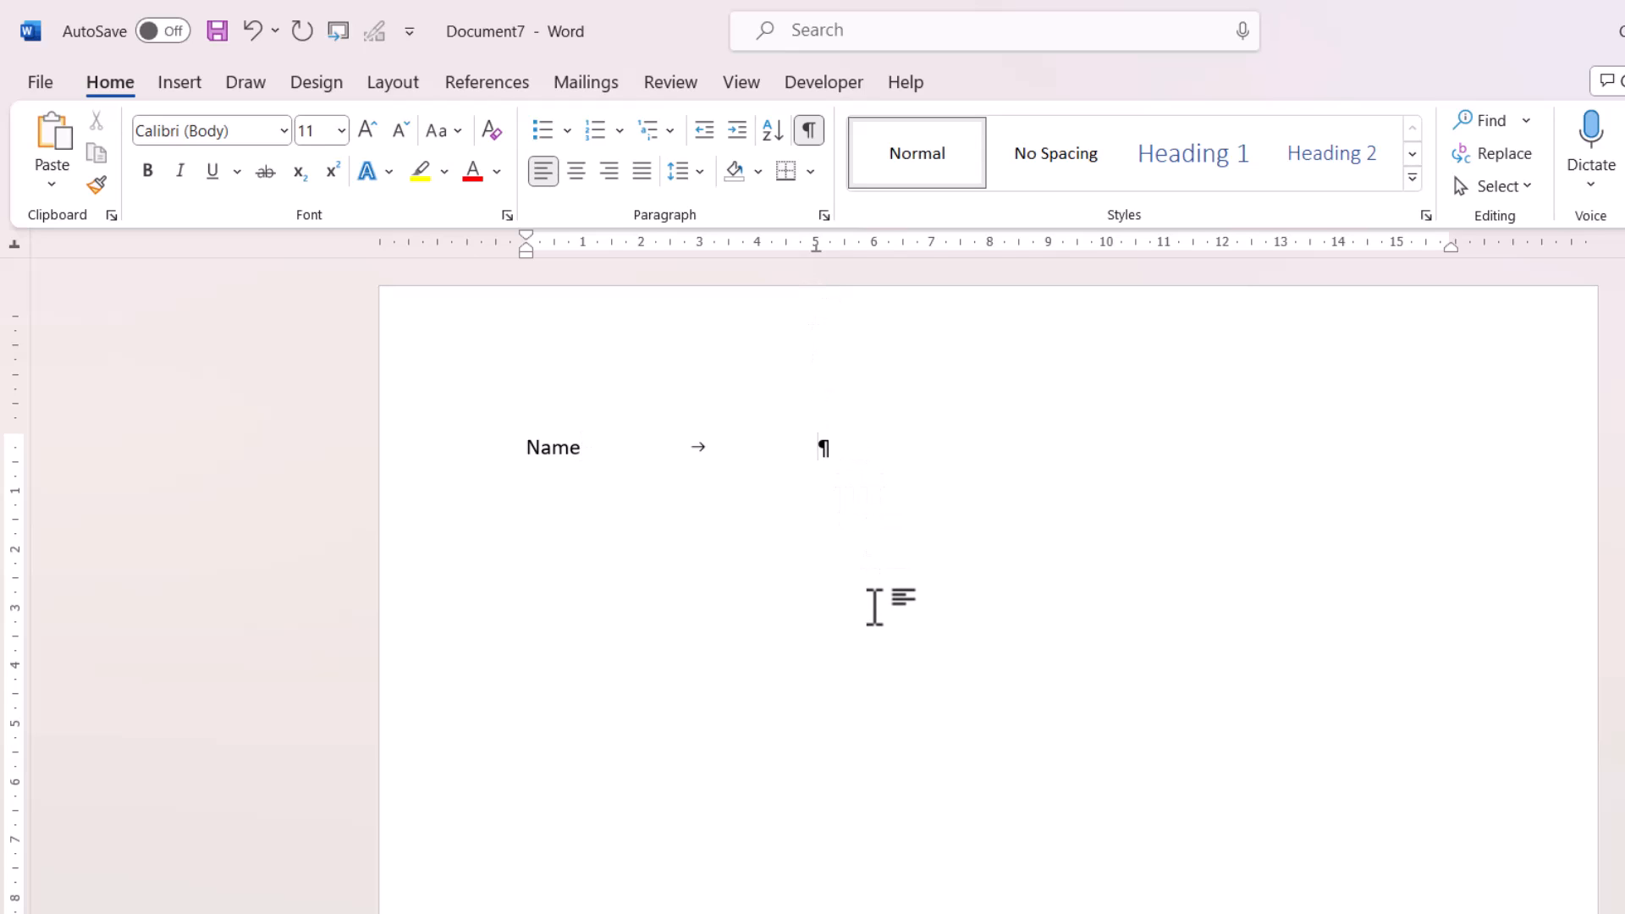
Type the headings DOB, Ext Number and Acct Balance on the tab stops
type("DOB")
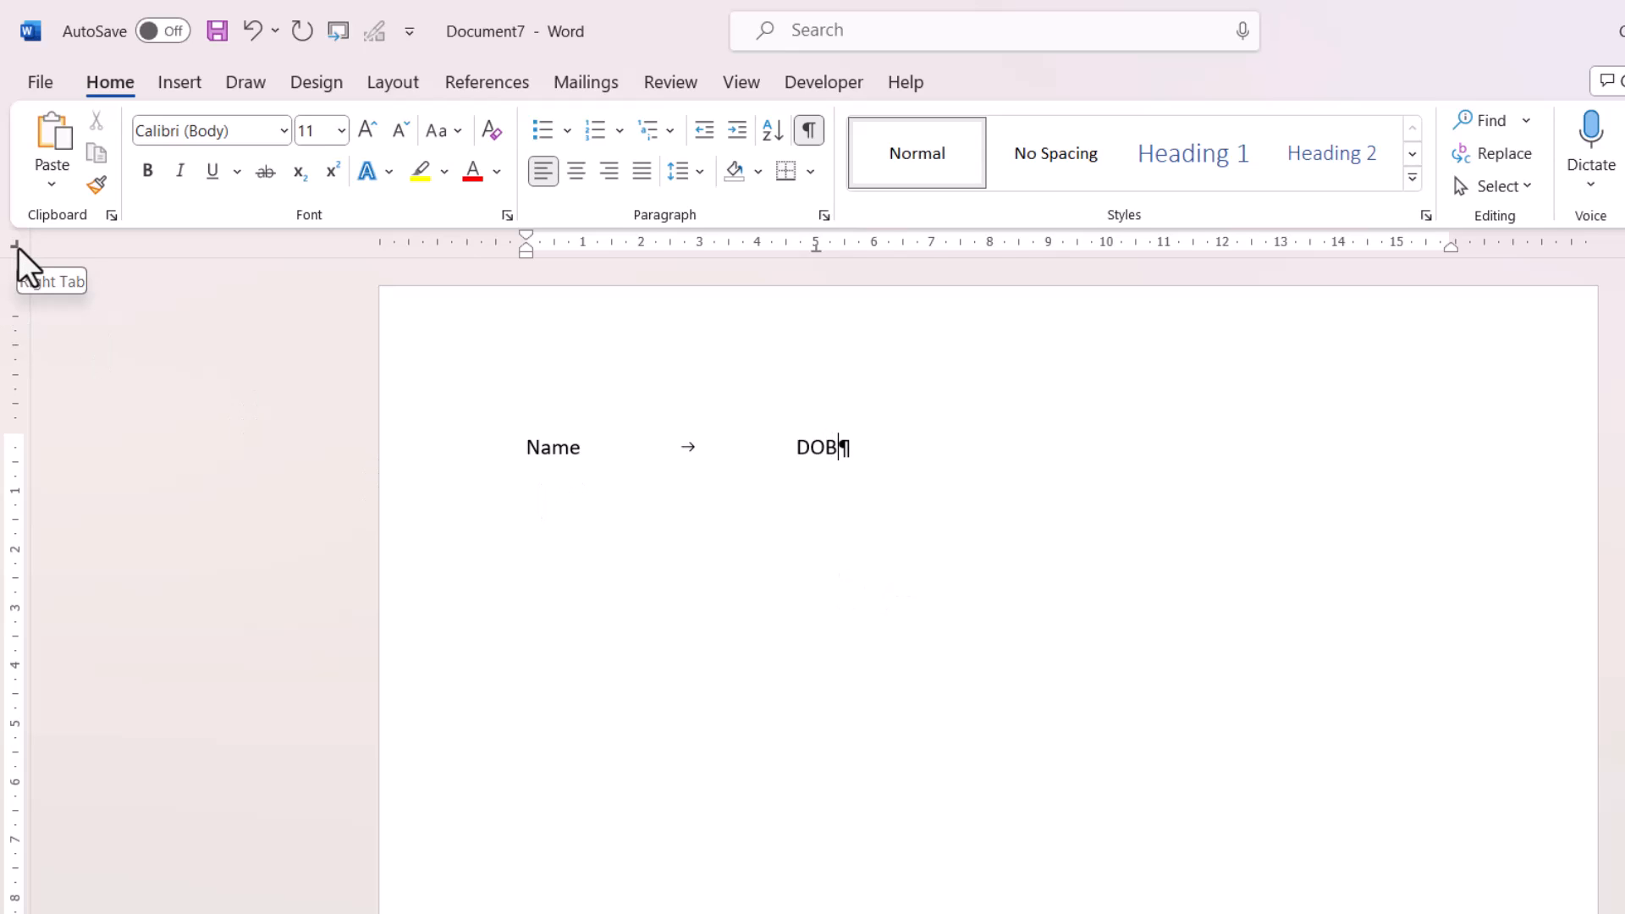
mouse_move(1057, 258)
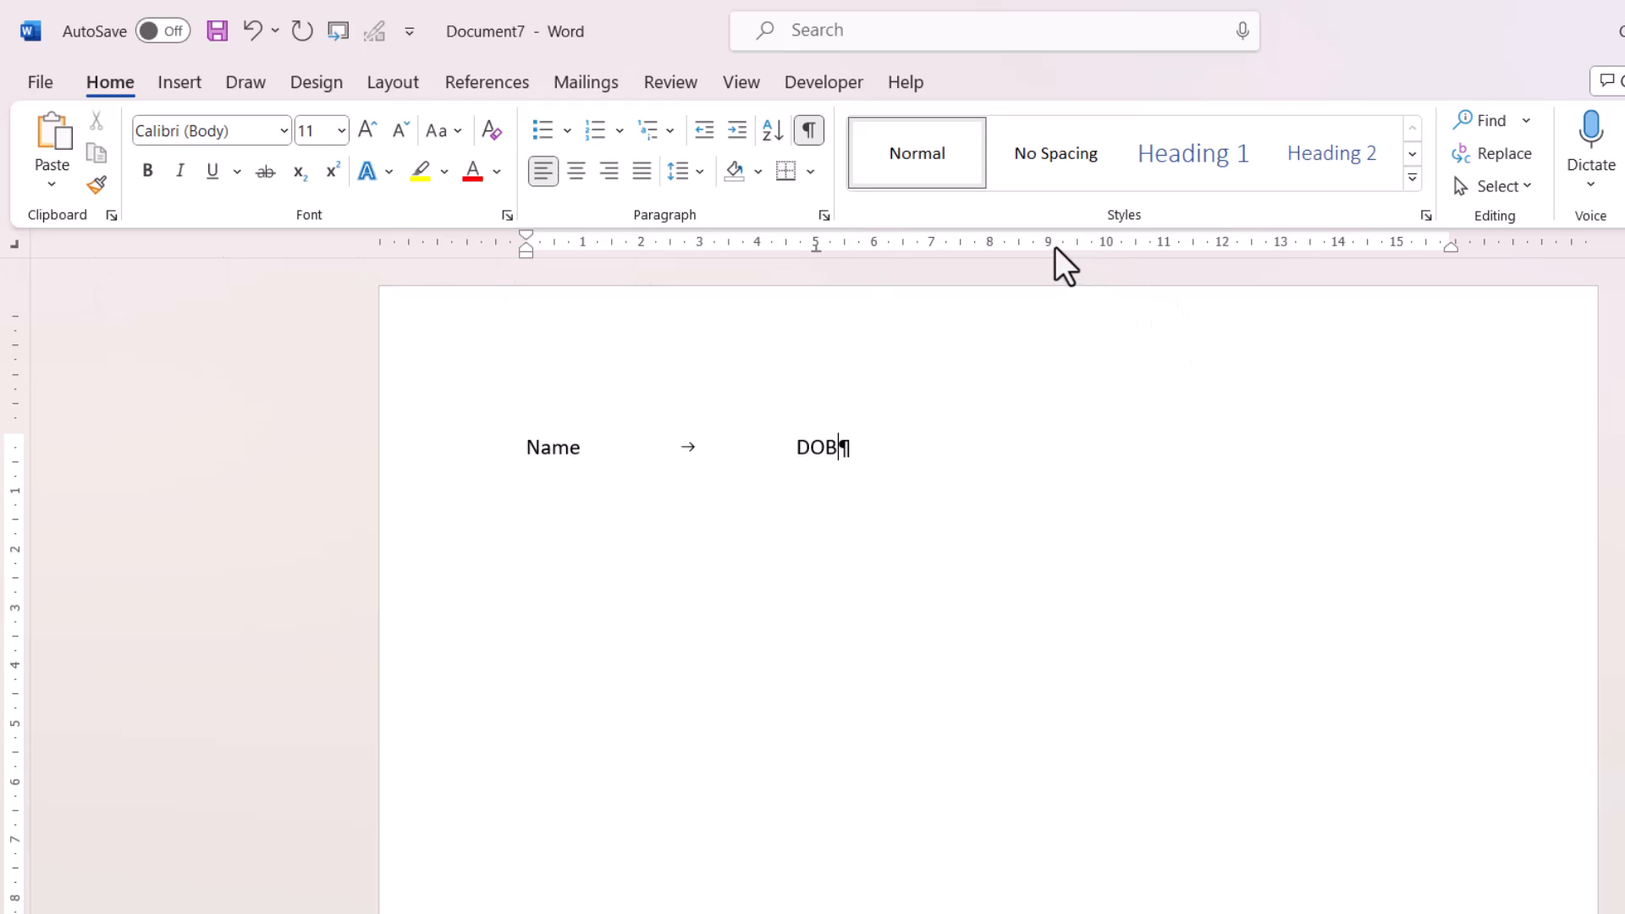
mouse_move(1113, 262)
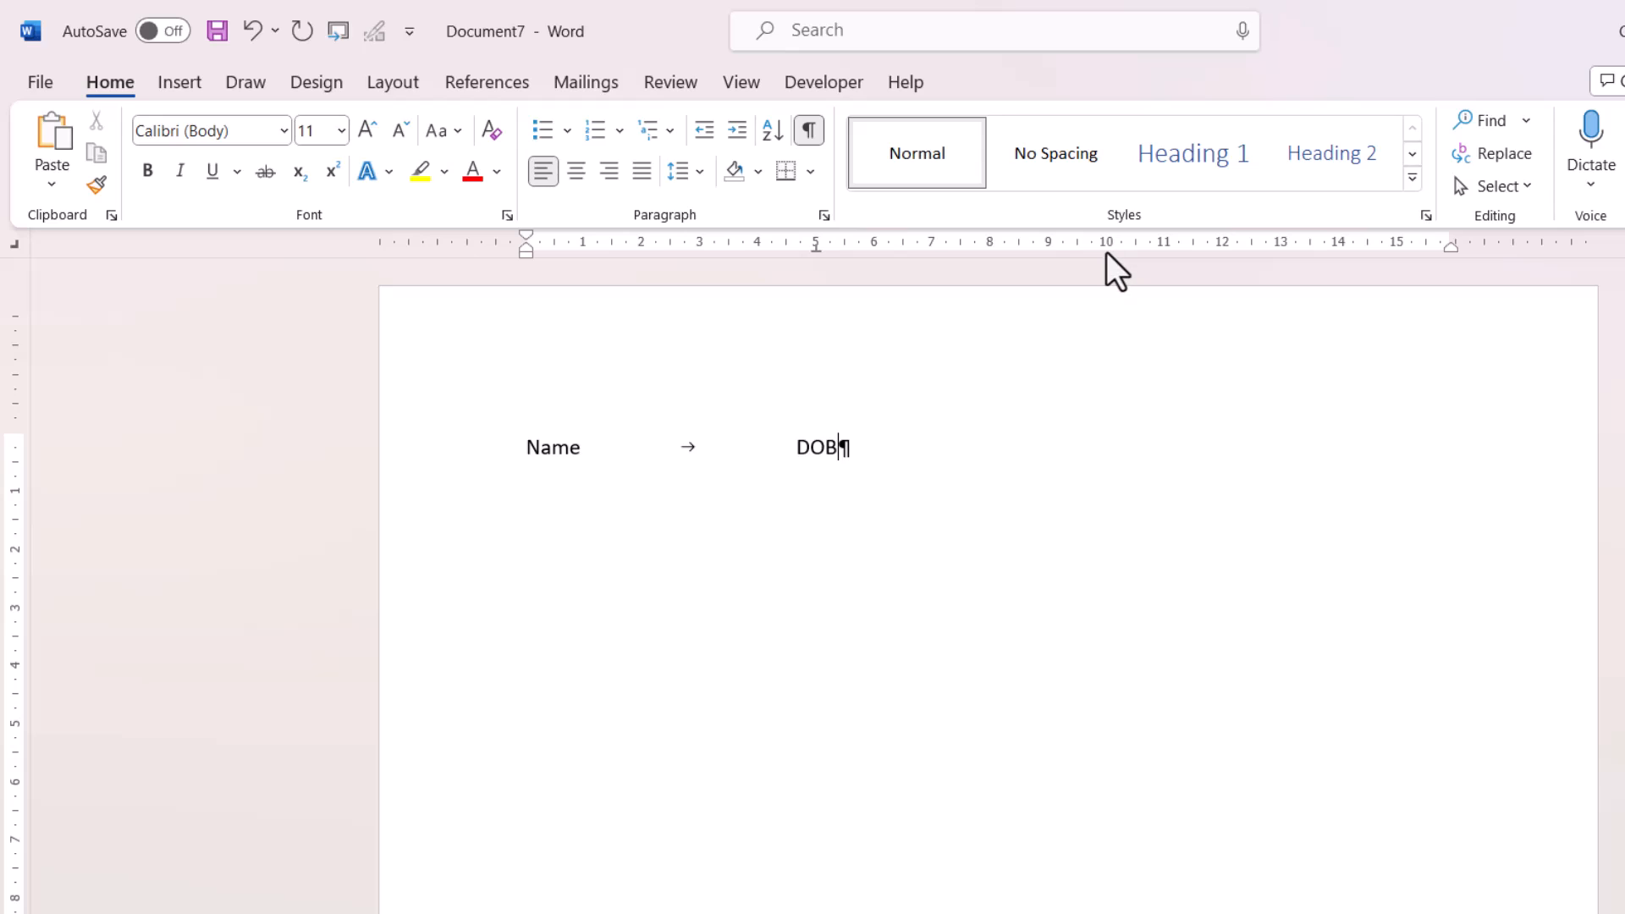
key("Tab")
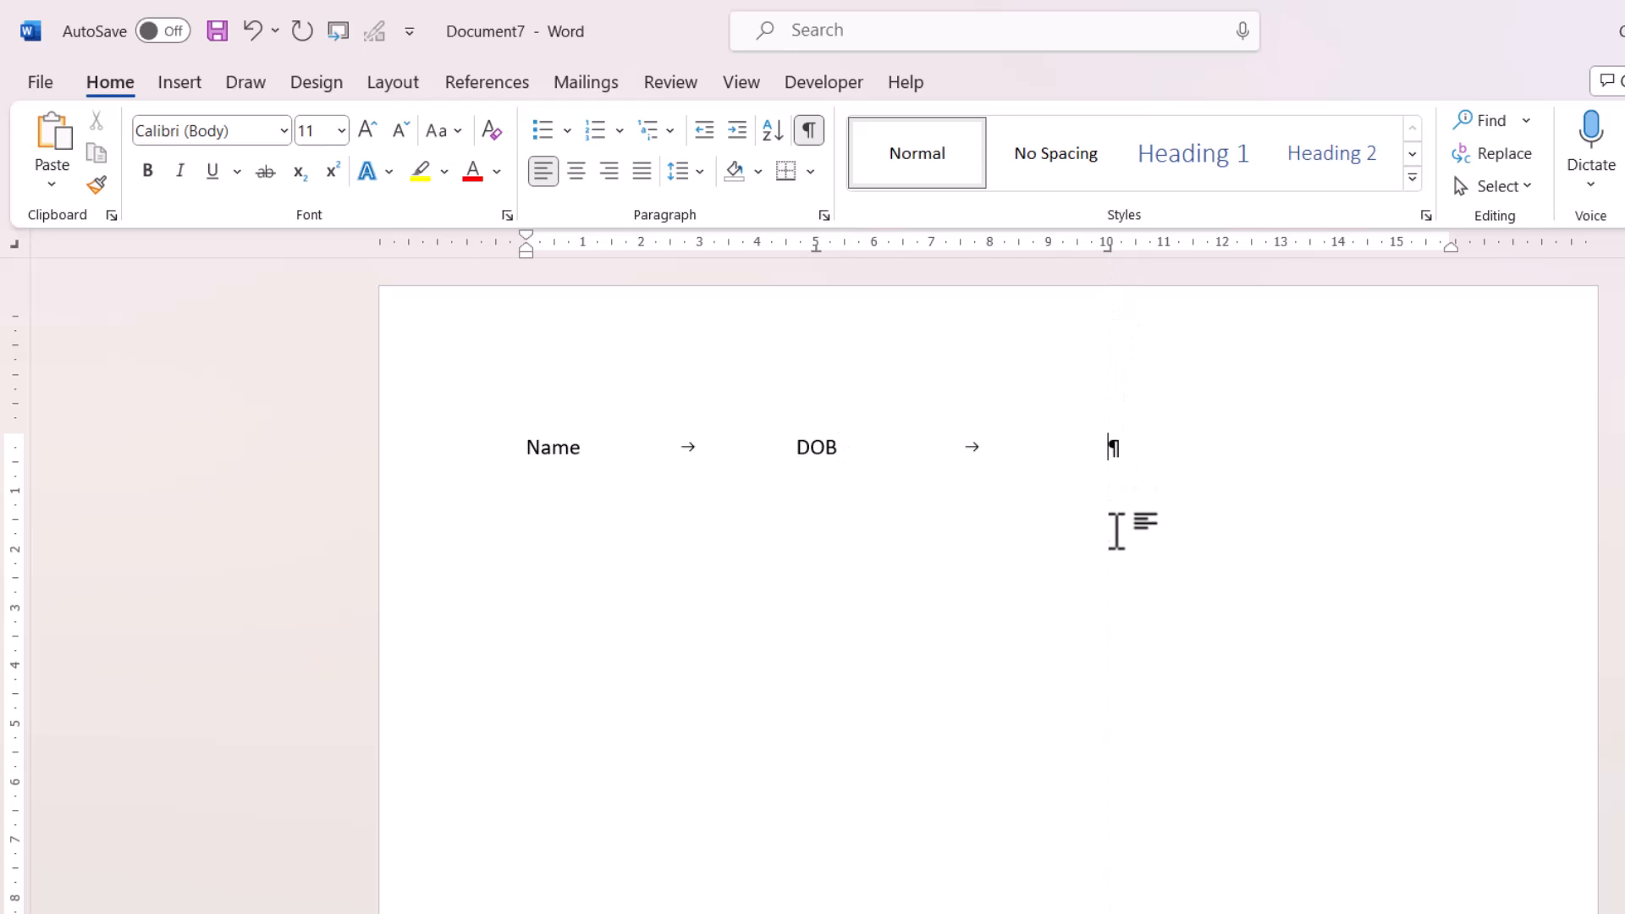
mouse_move(1103, 597)
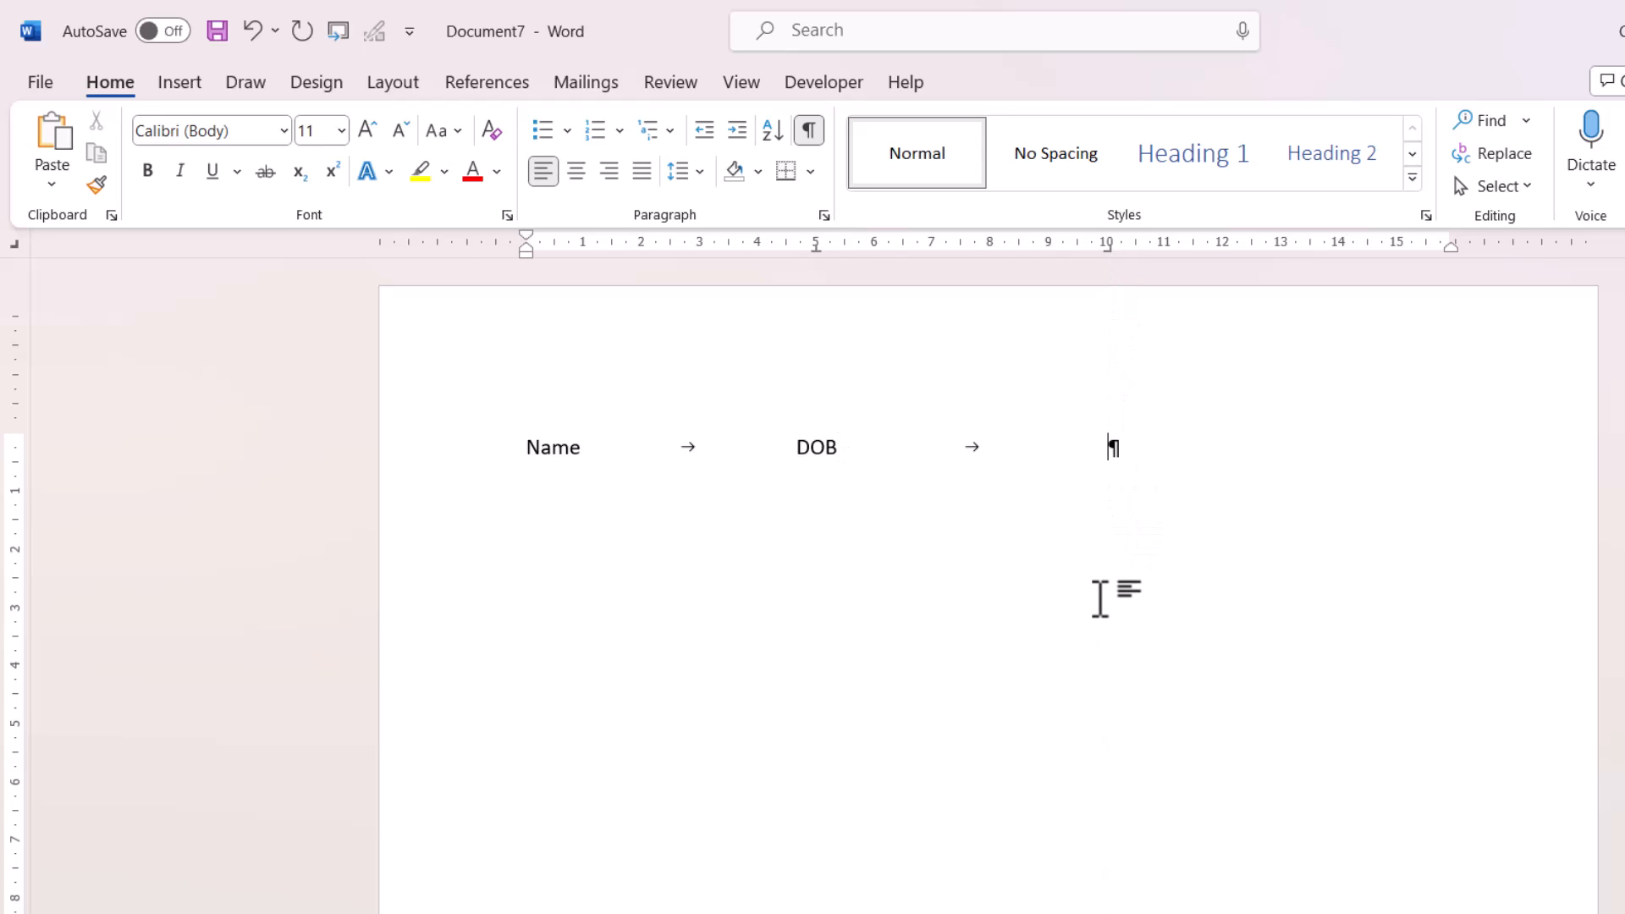
type("Ext Nu")
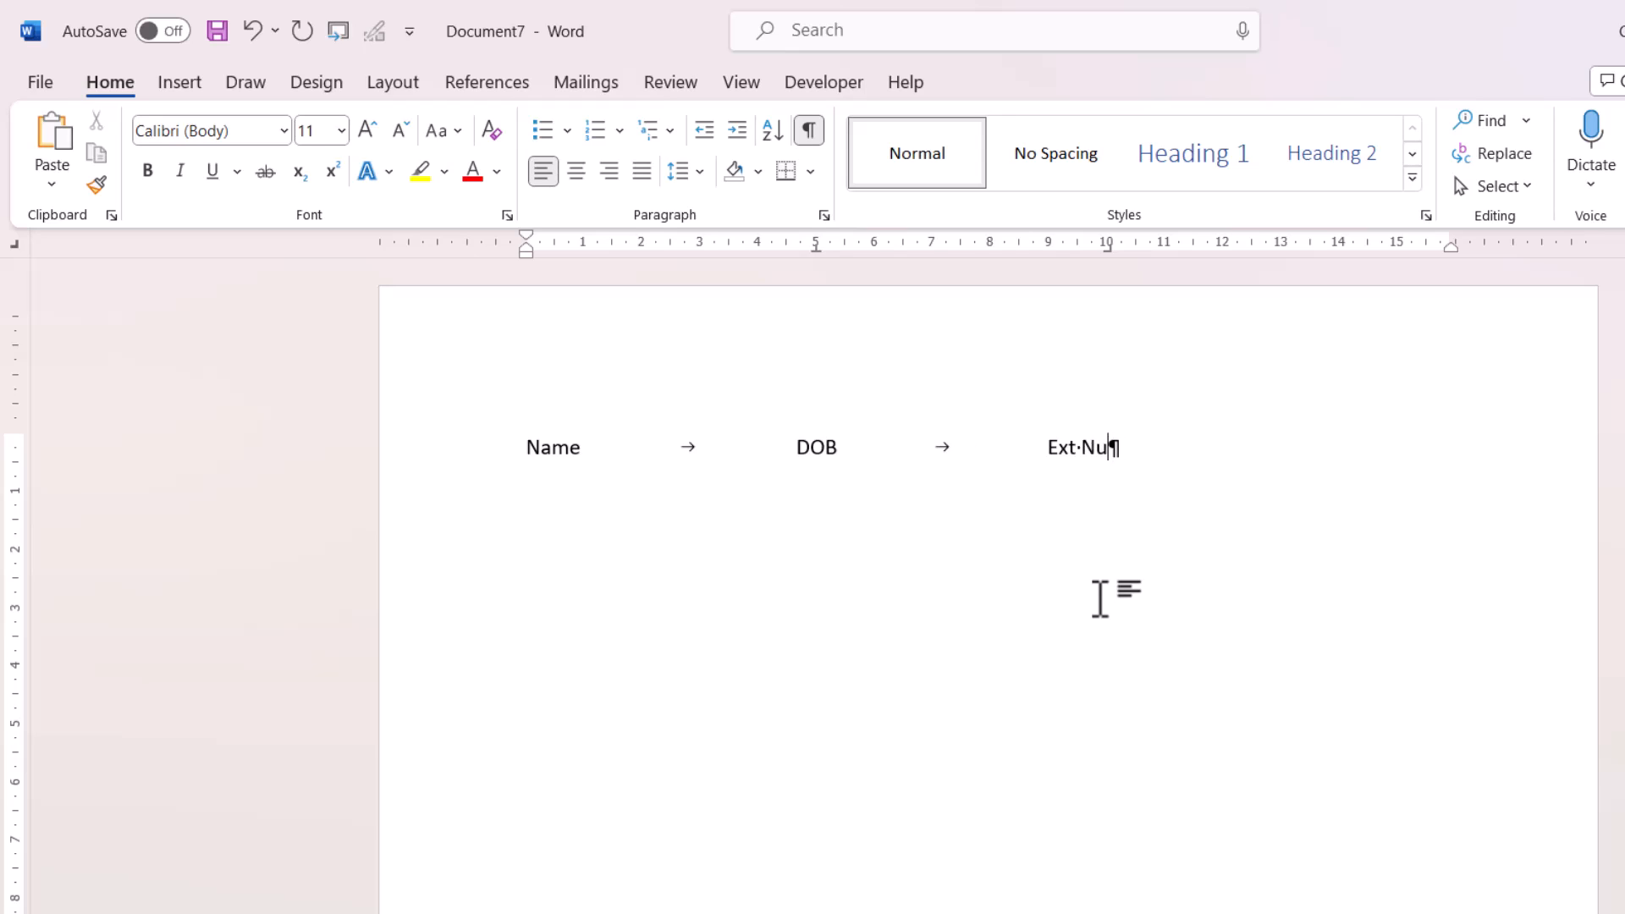
type("mber")
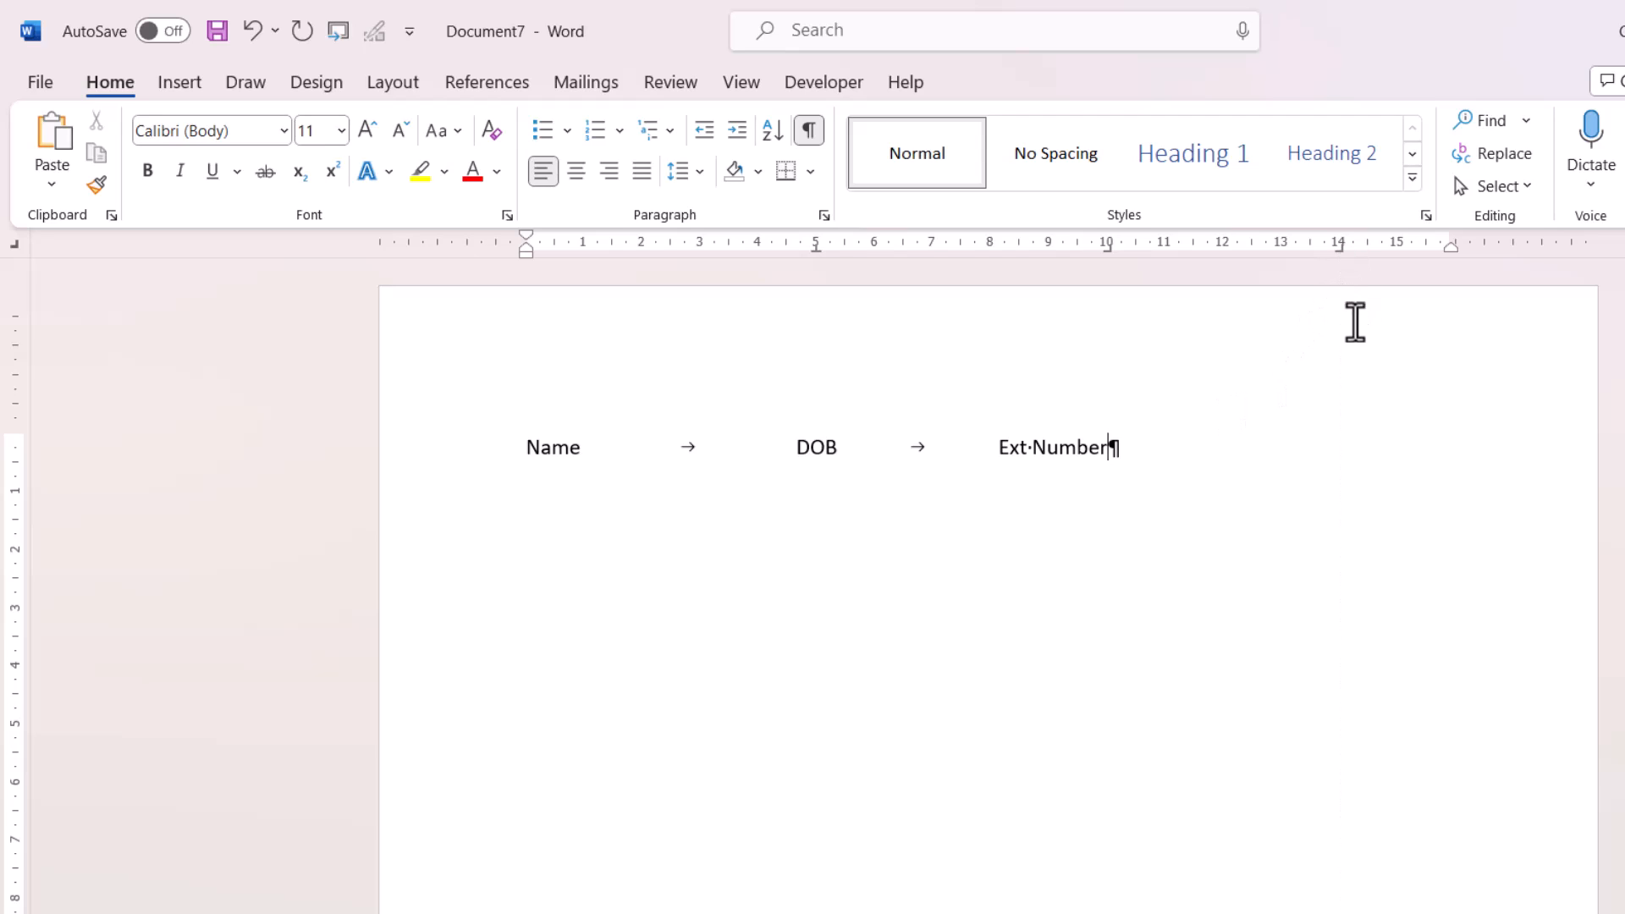
type("→Acct")
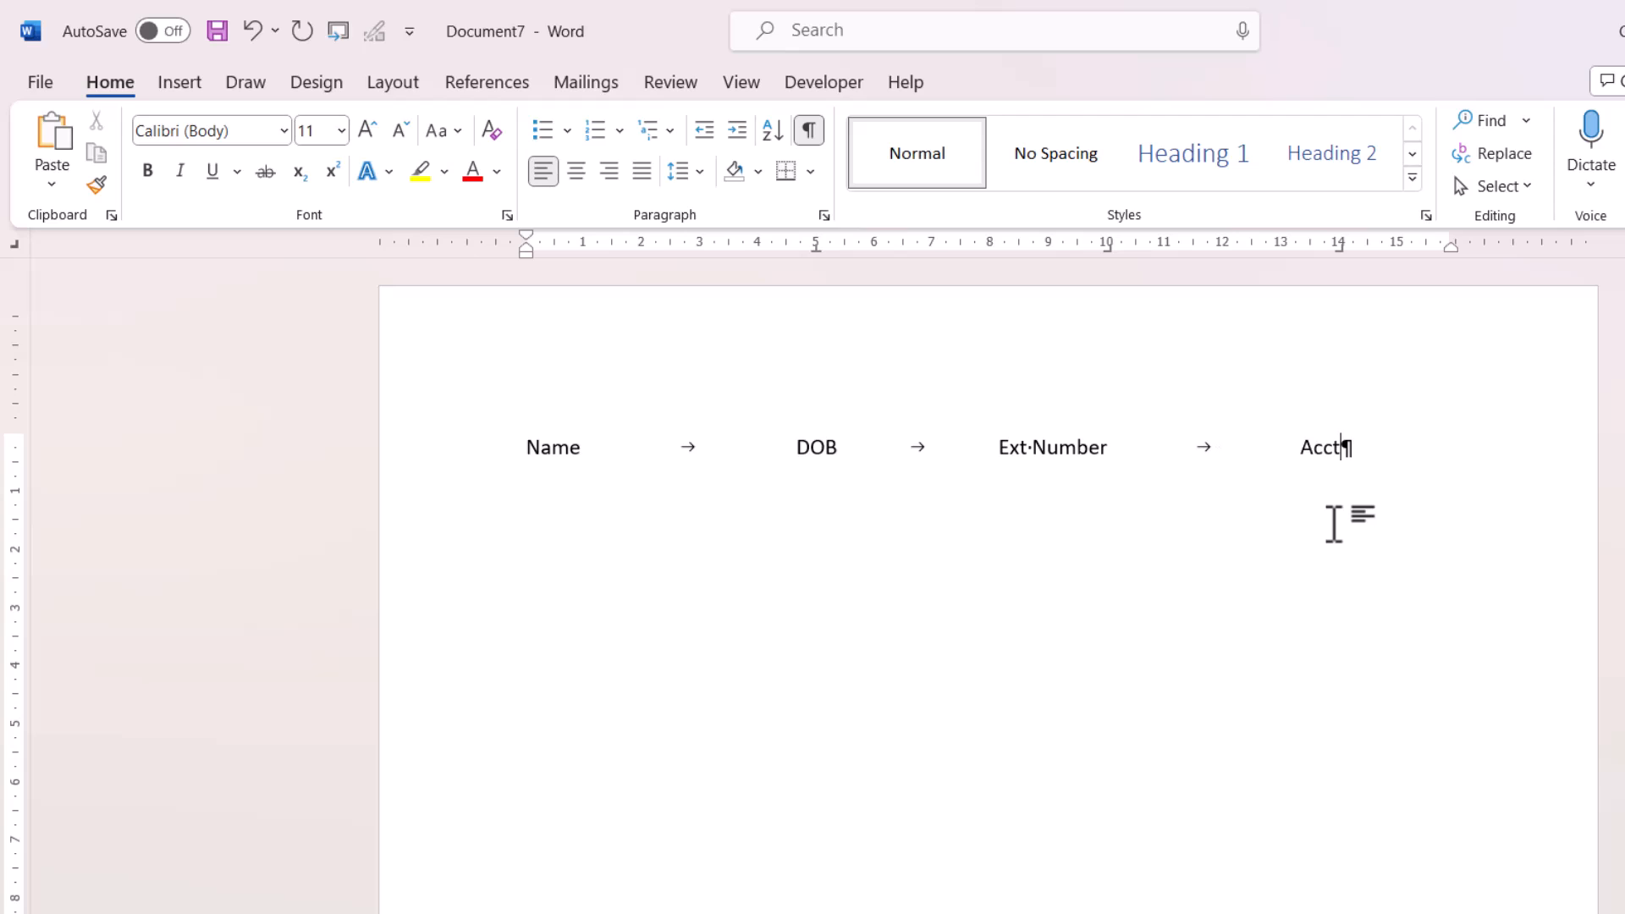
type("·Balance")
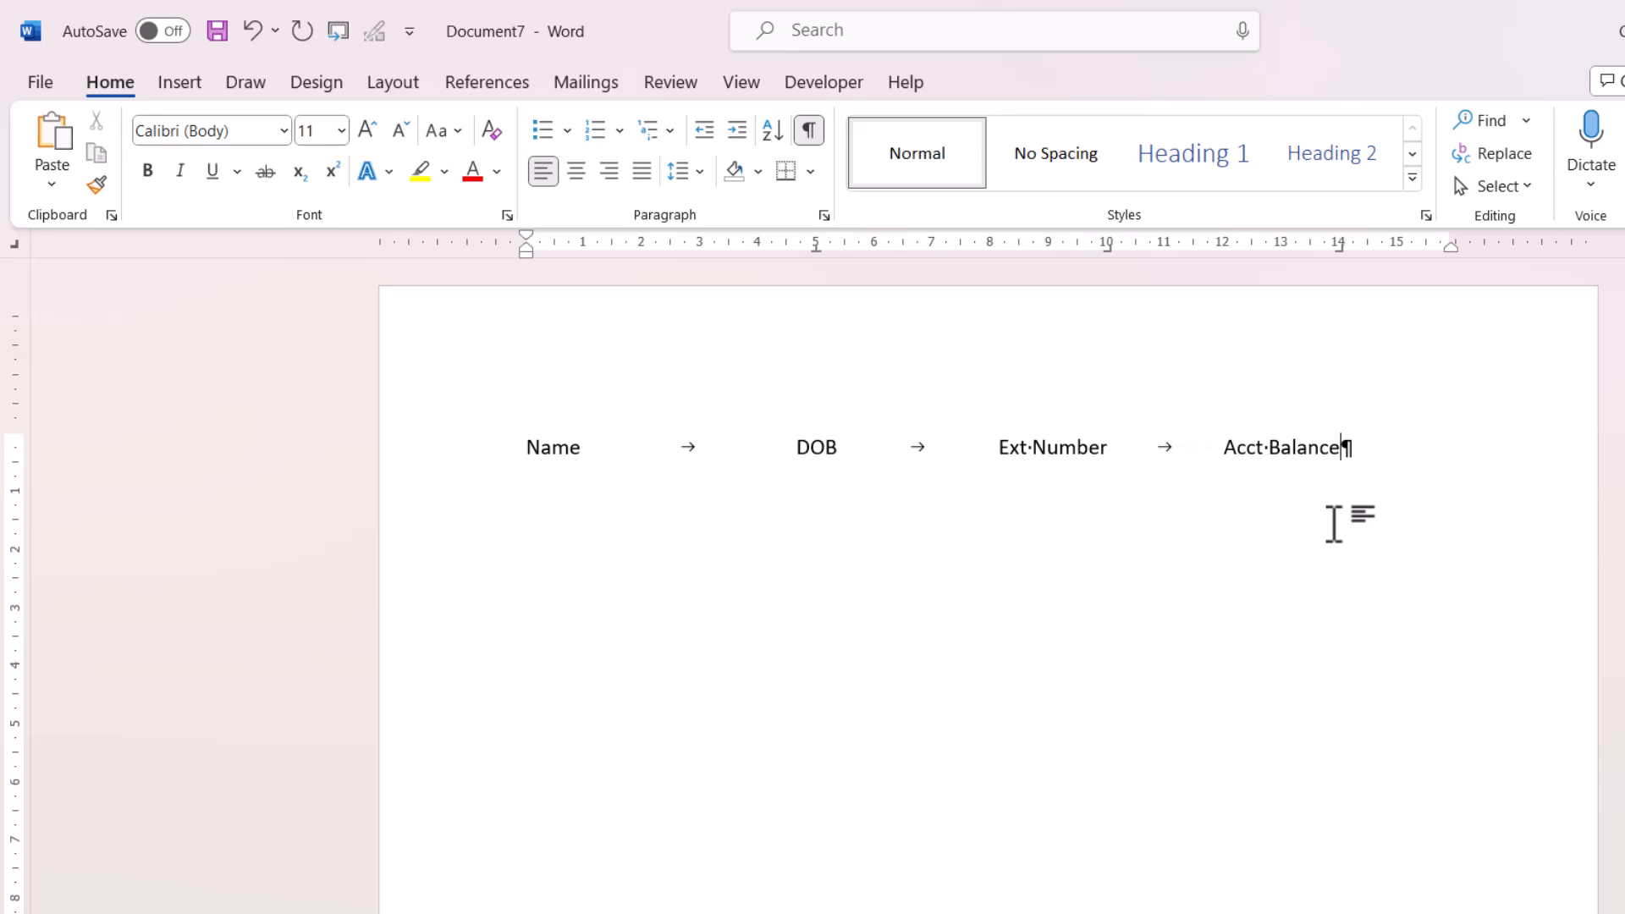
Type the data row Chester, 01/04/1977, 888 and 1000 beneath the headings
type("C")
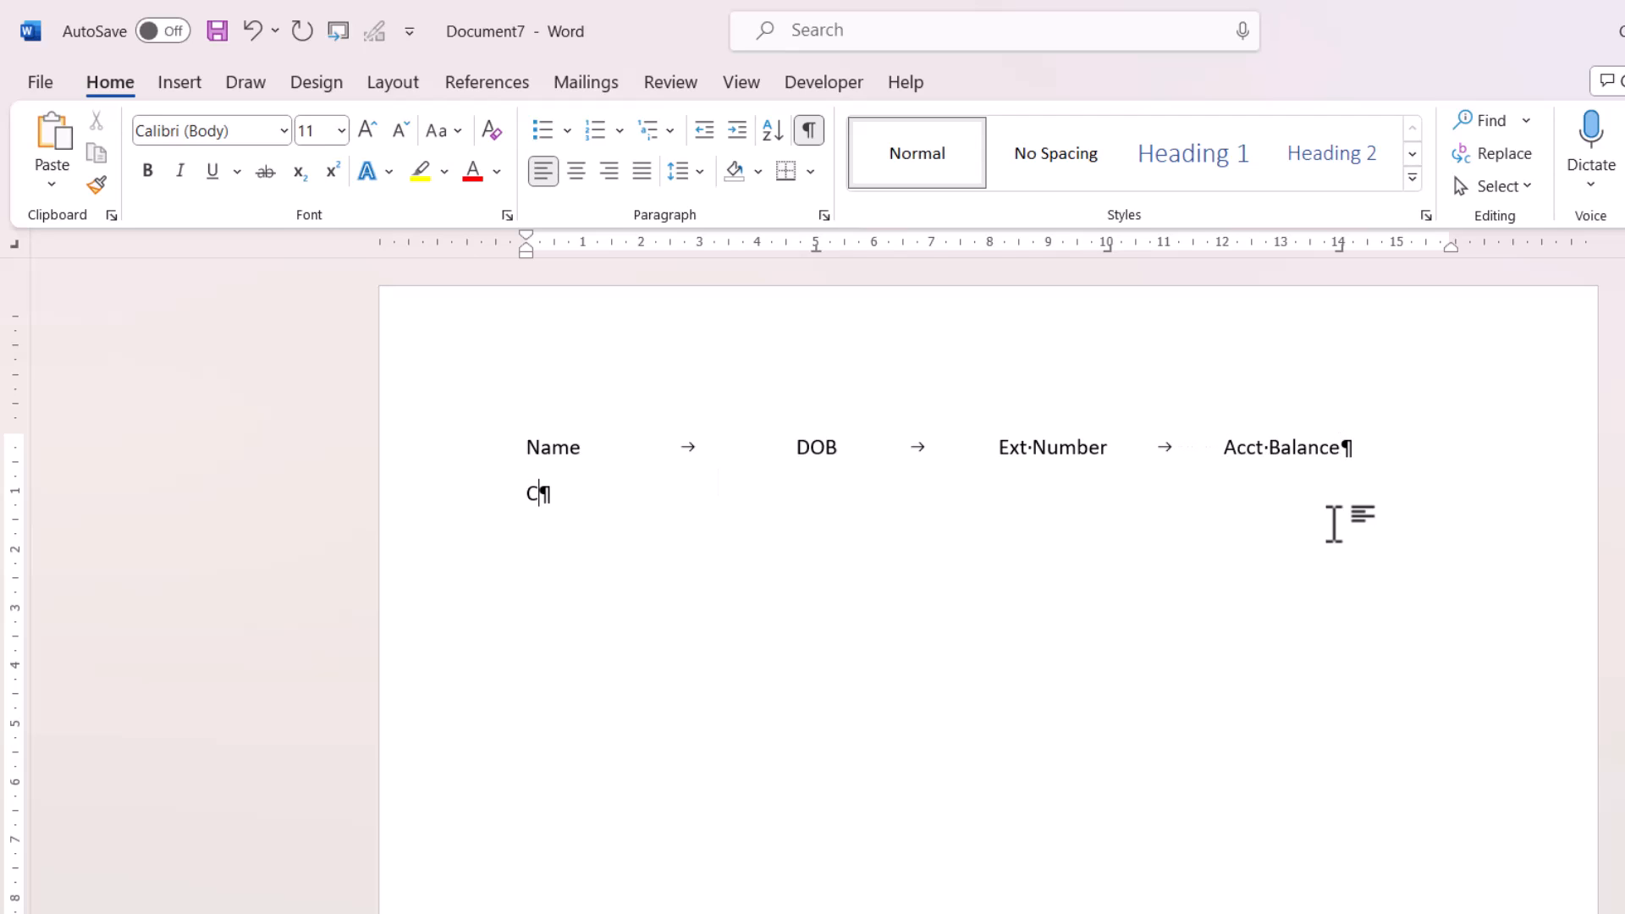
type("hester→")
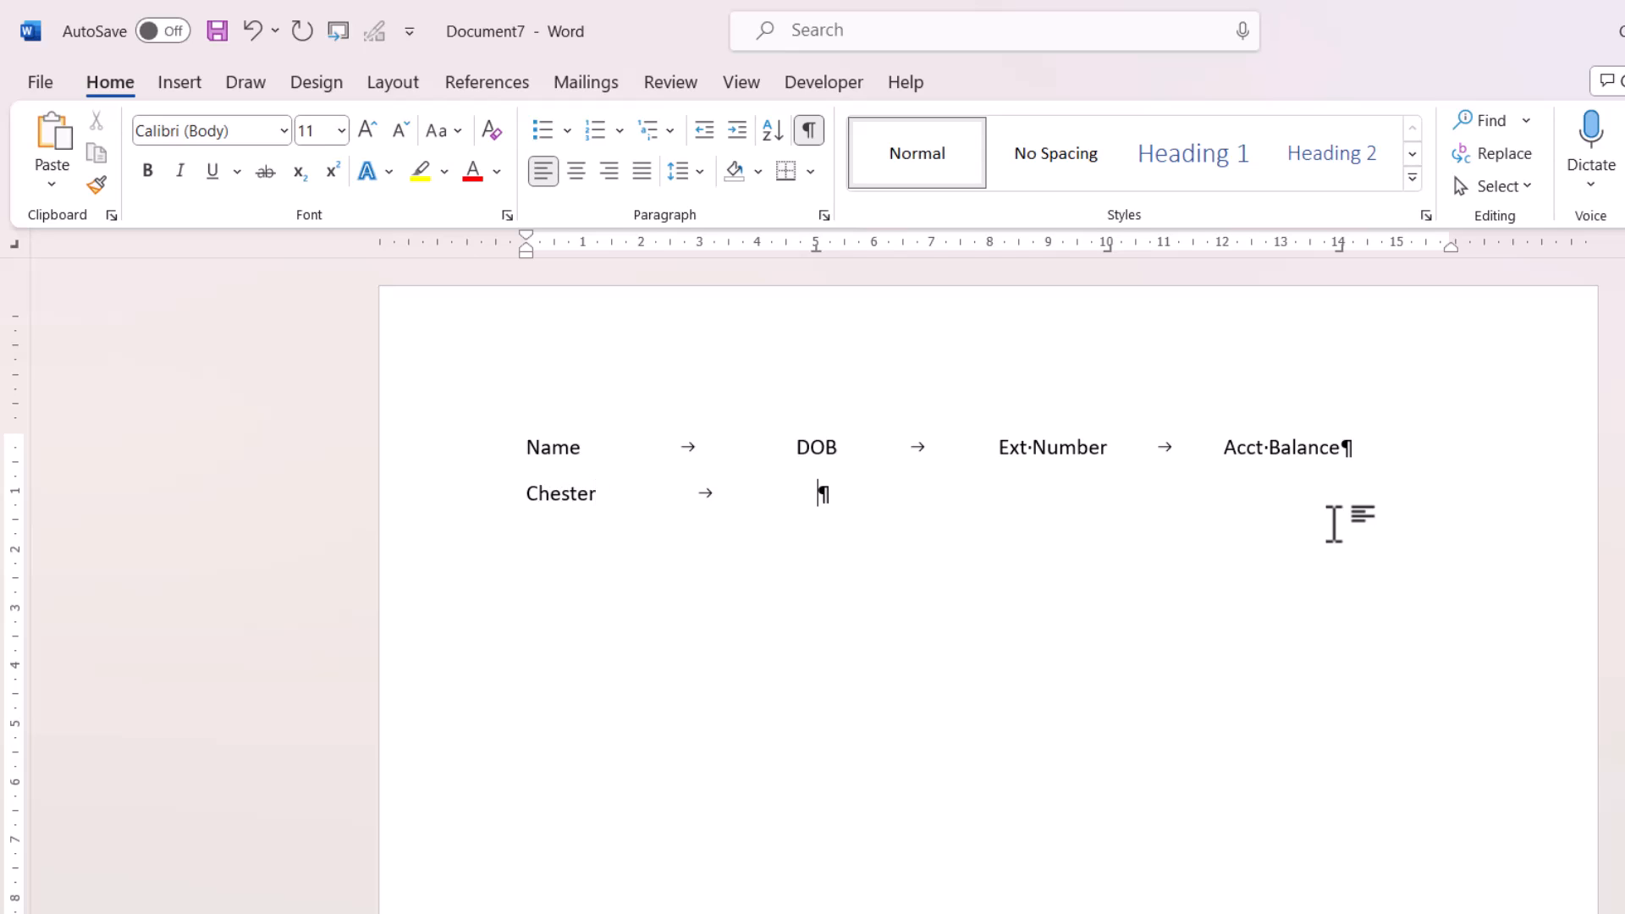
type("01/04/1977")
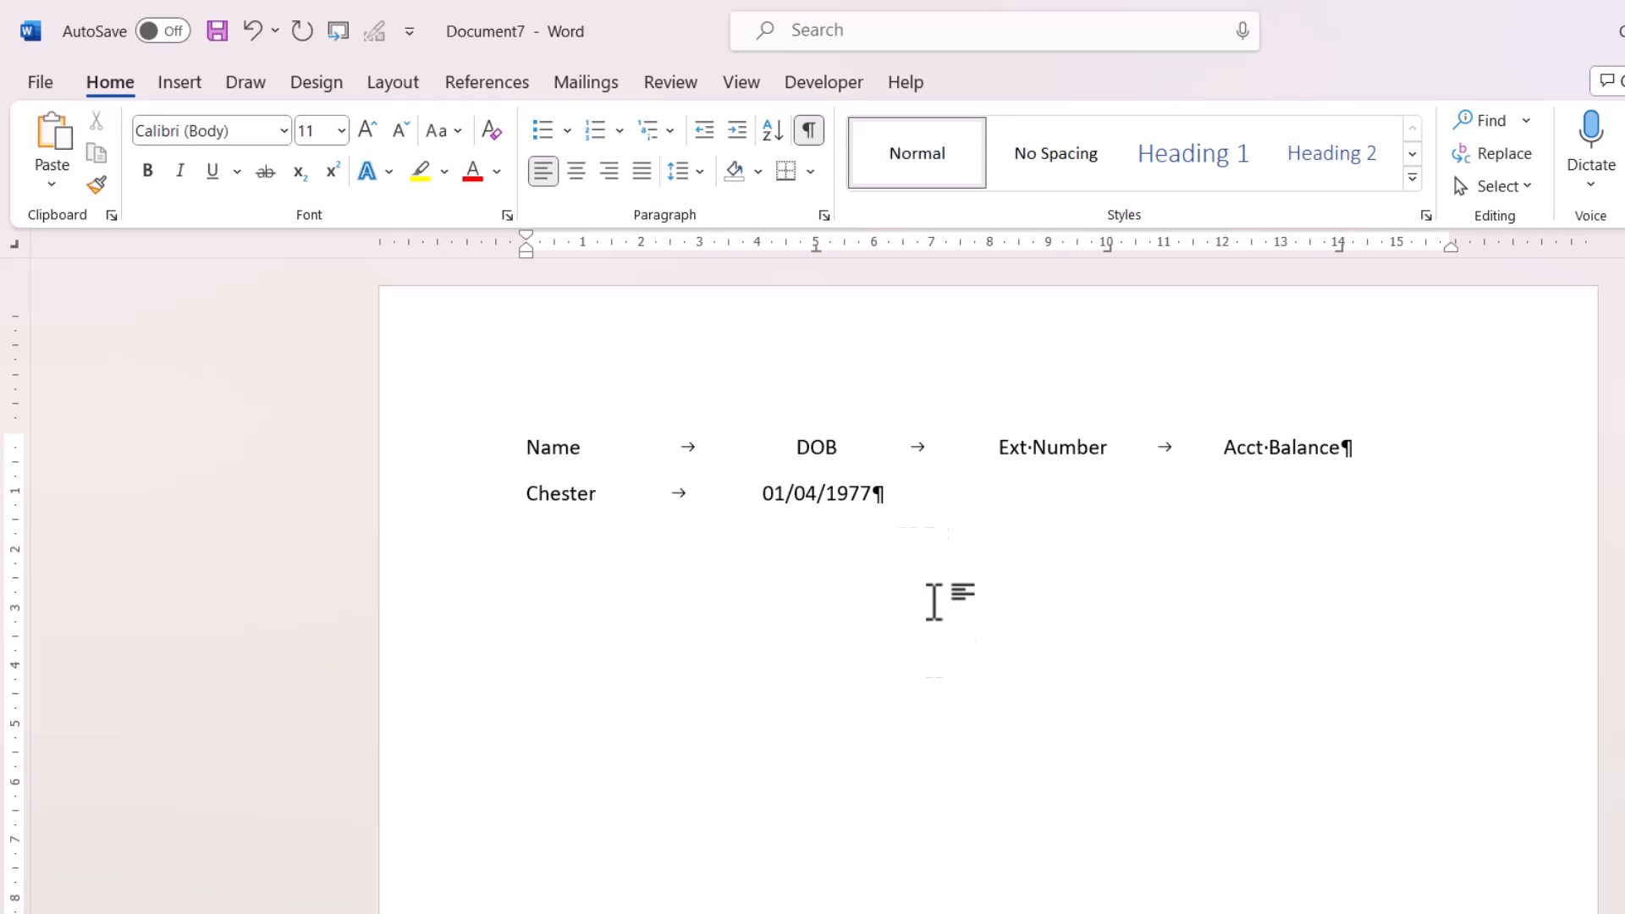
key("Tab")
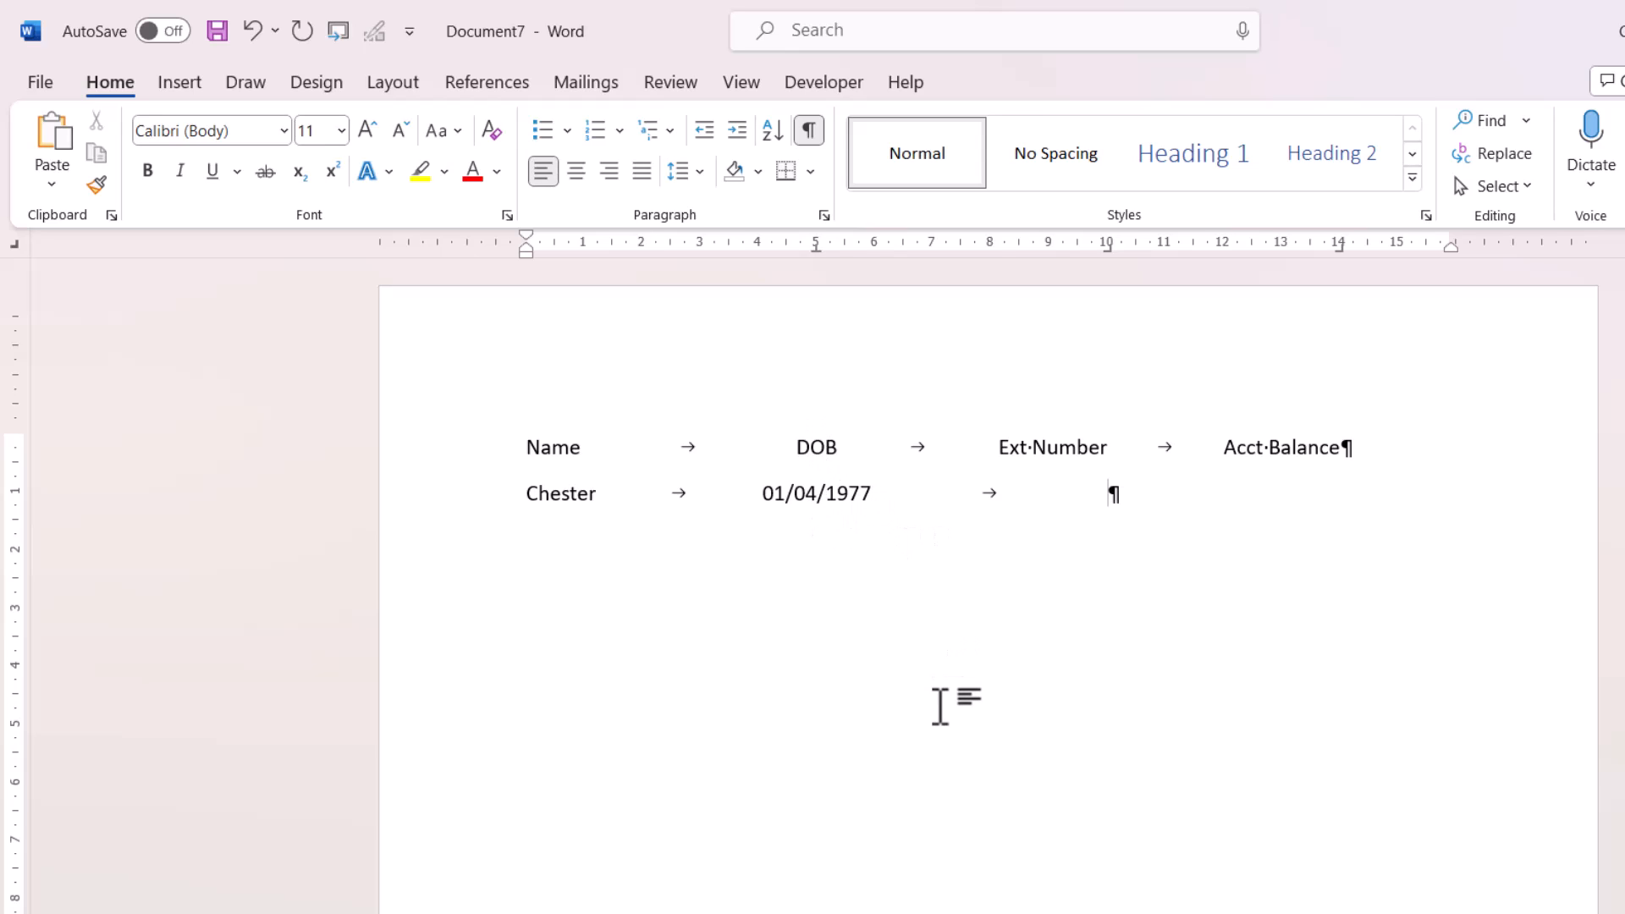
type("888")
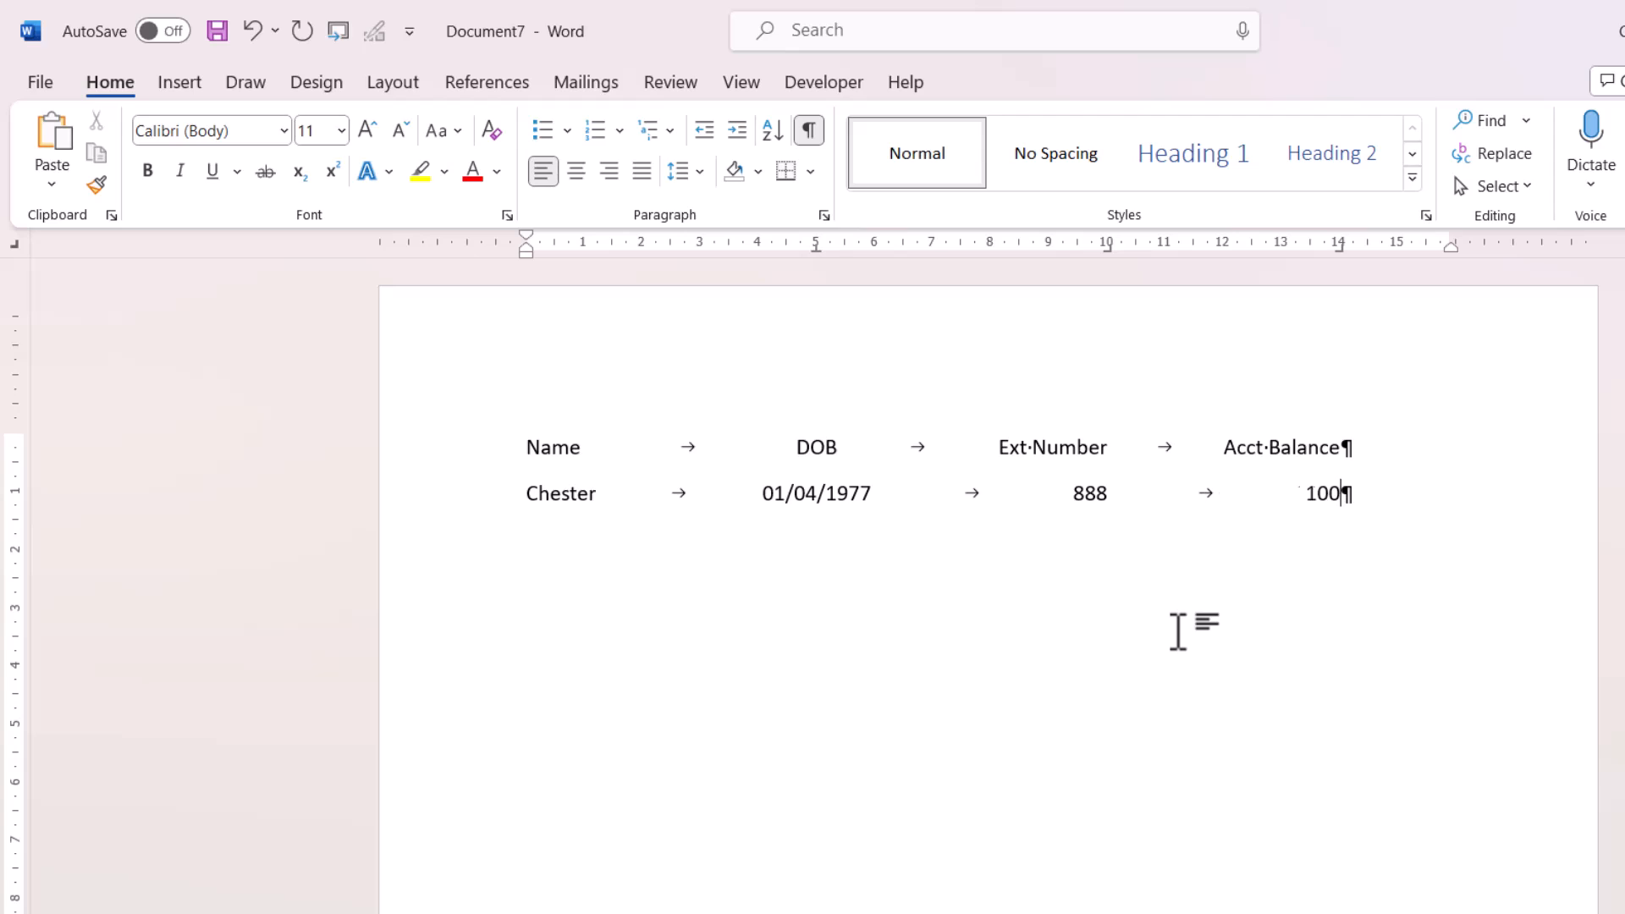
type("0")
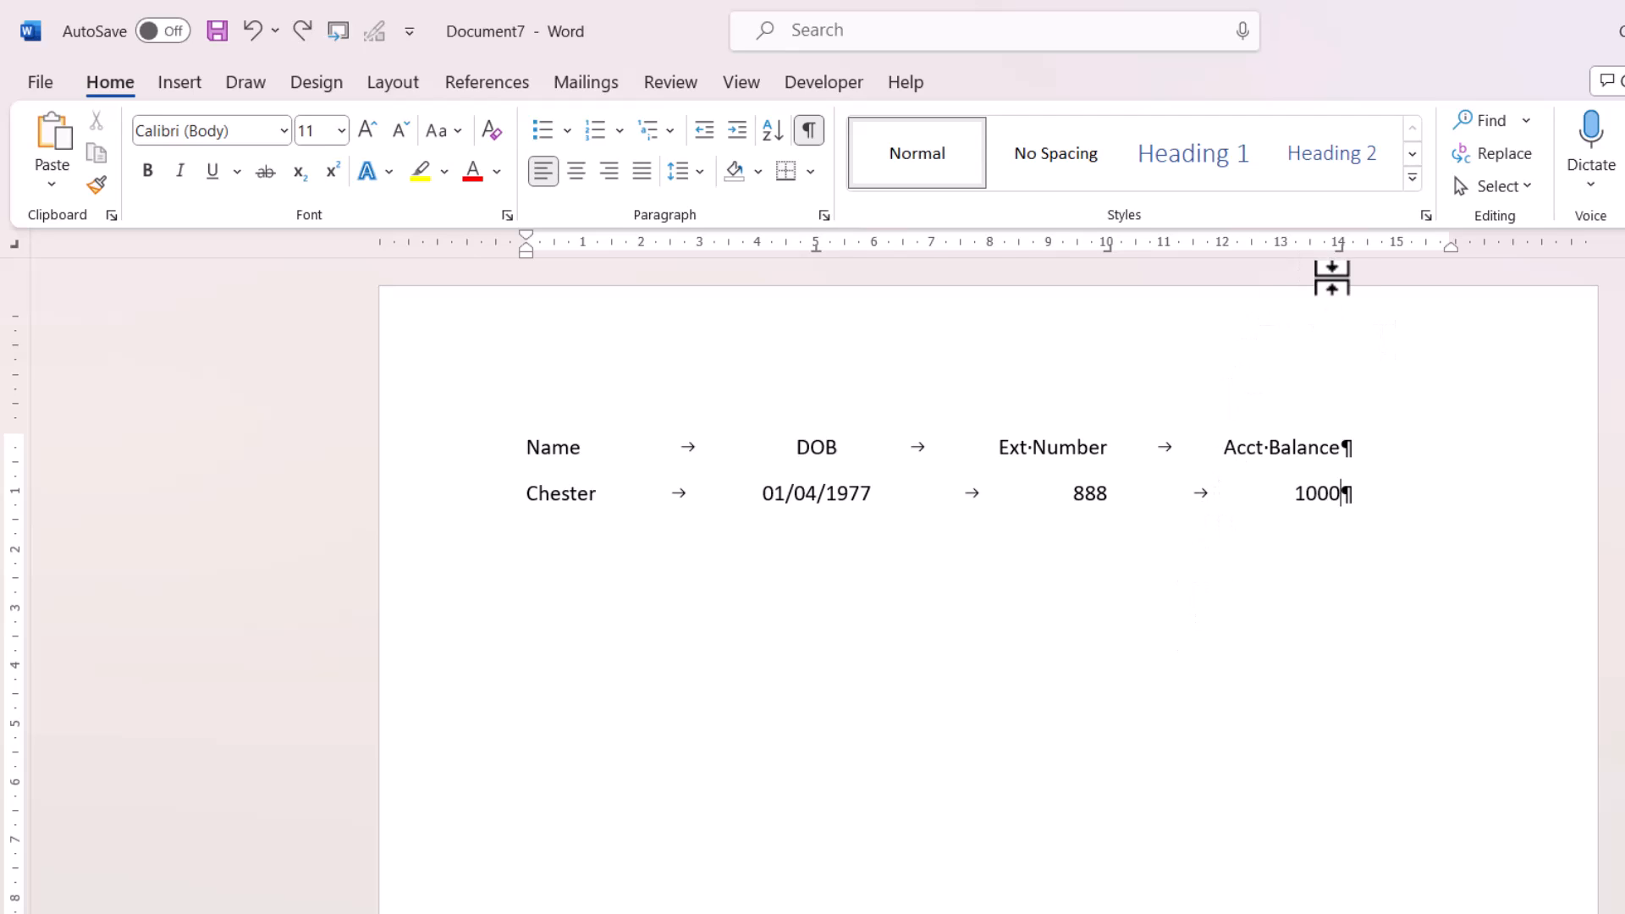
mouse_move(1338, 288)
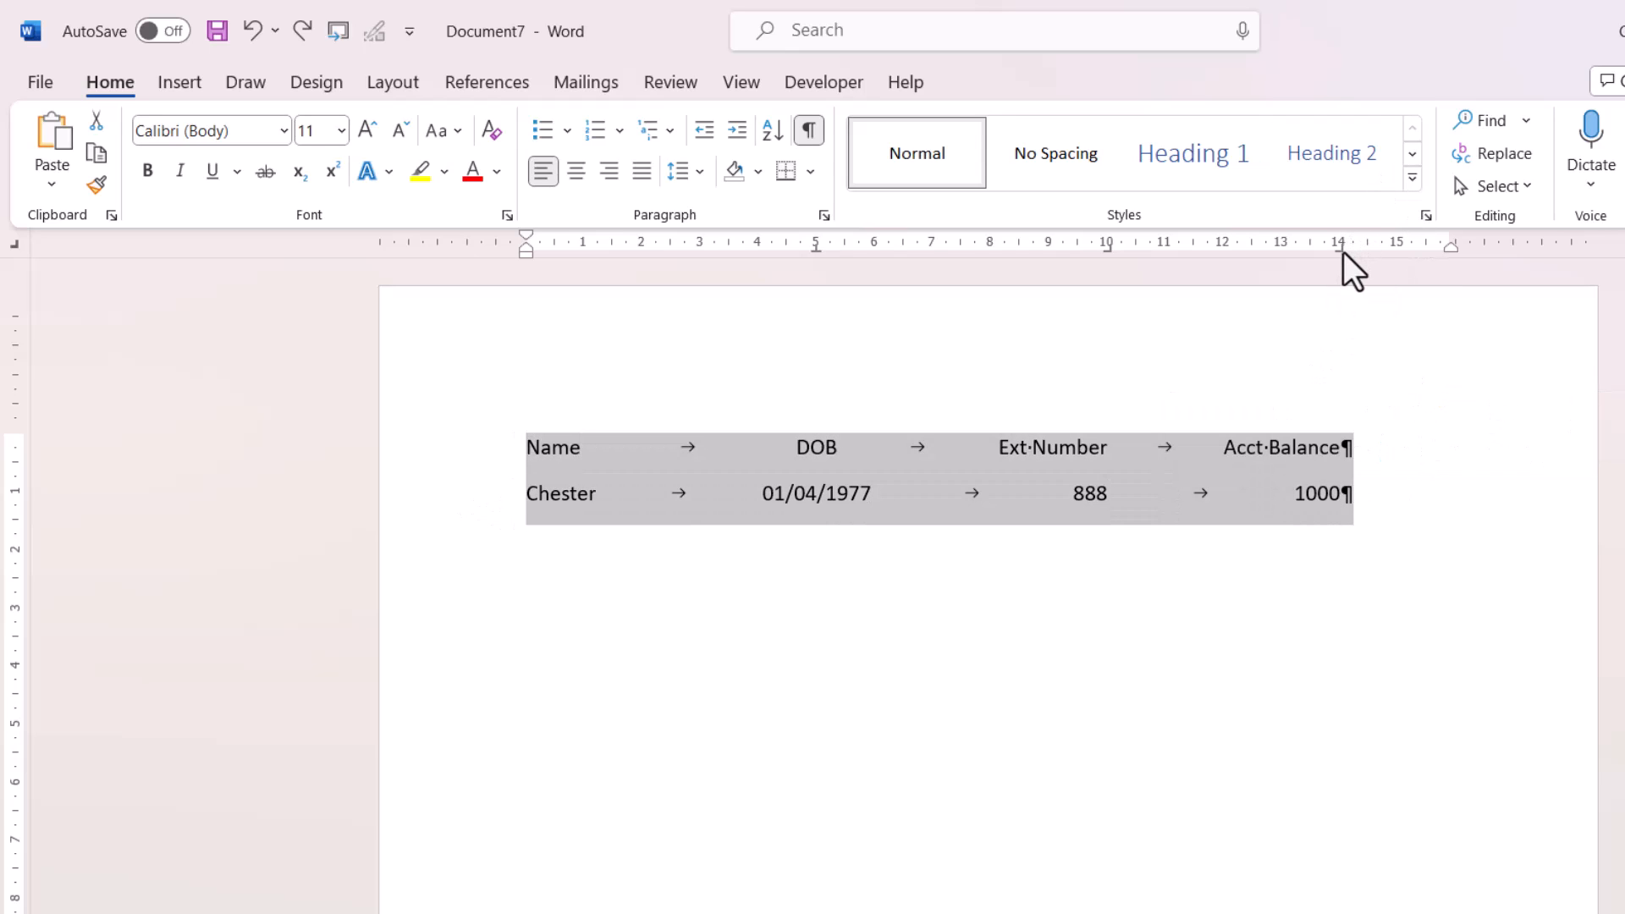
mouse_move(1341, 250)
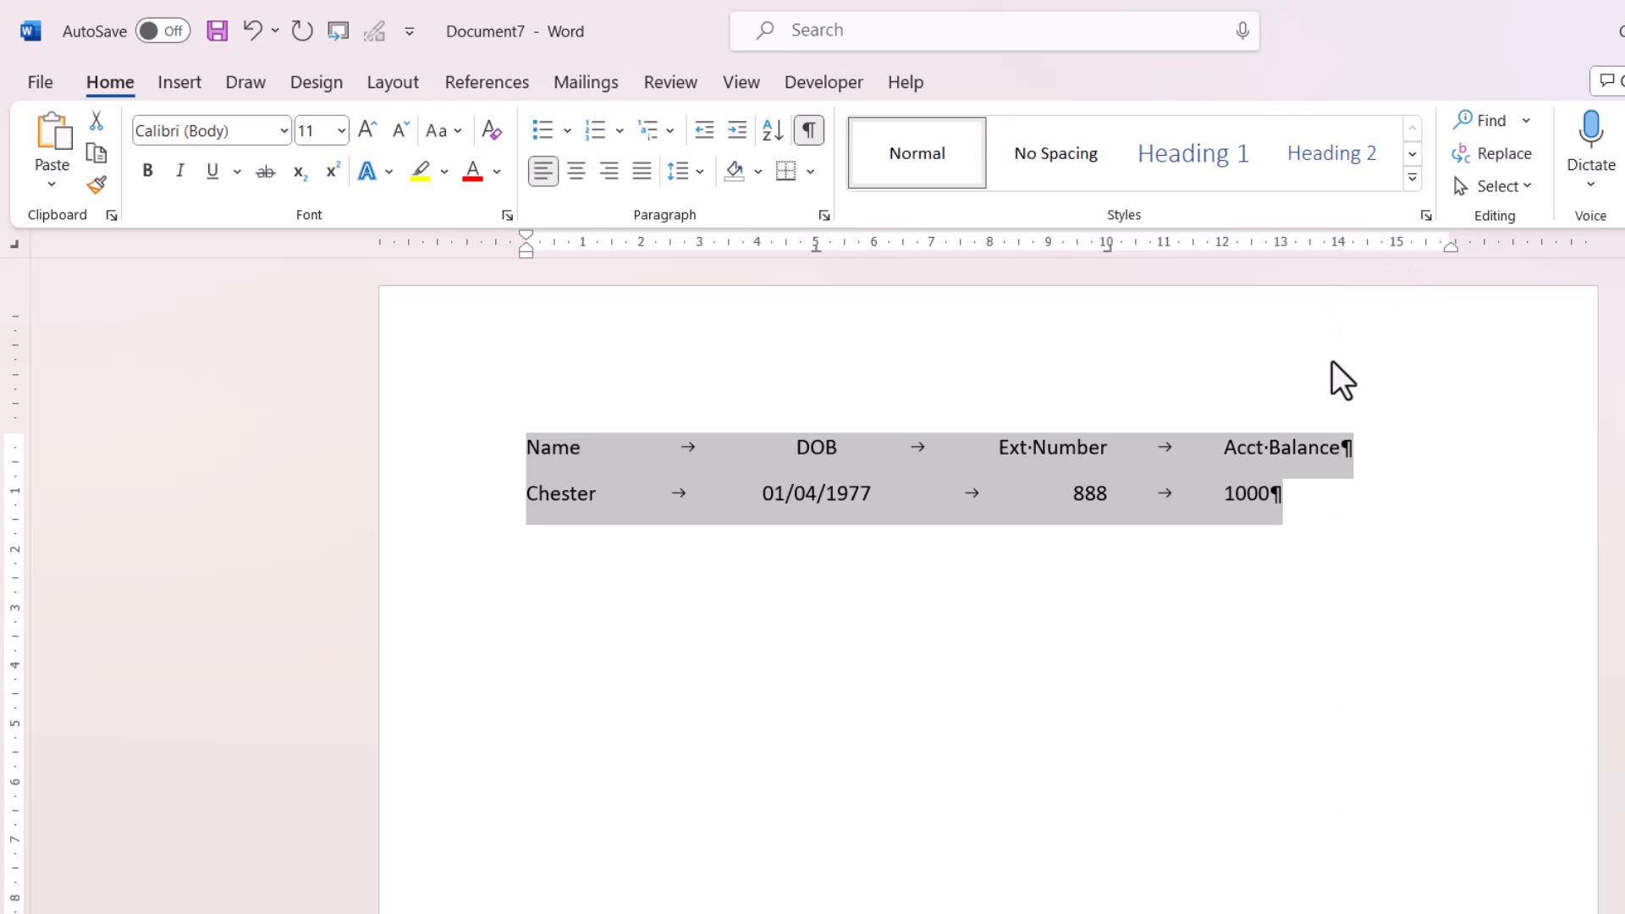
mouse_move(14, 258)
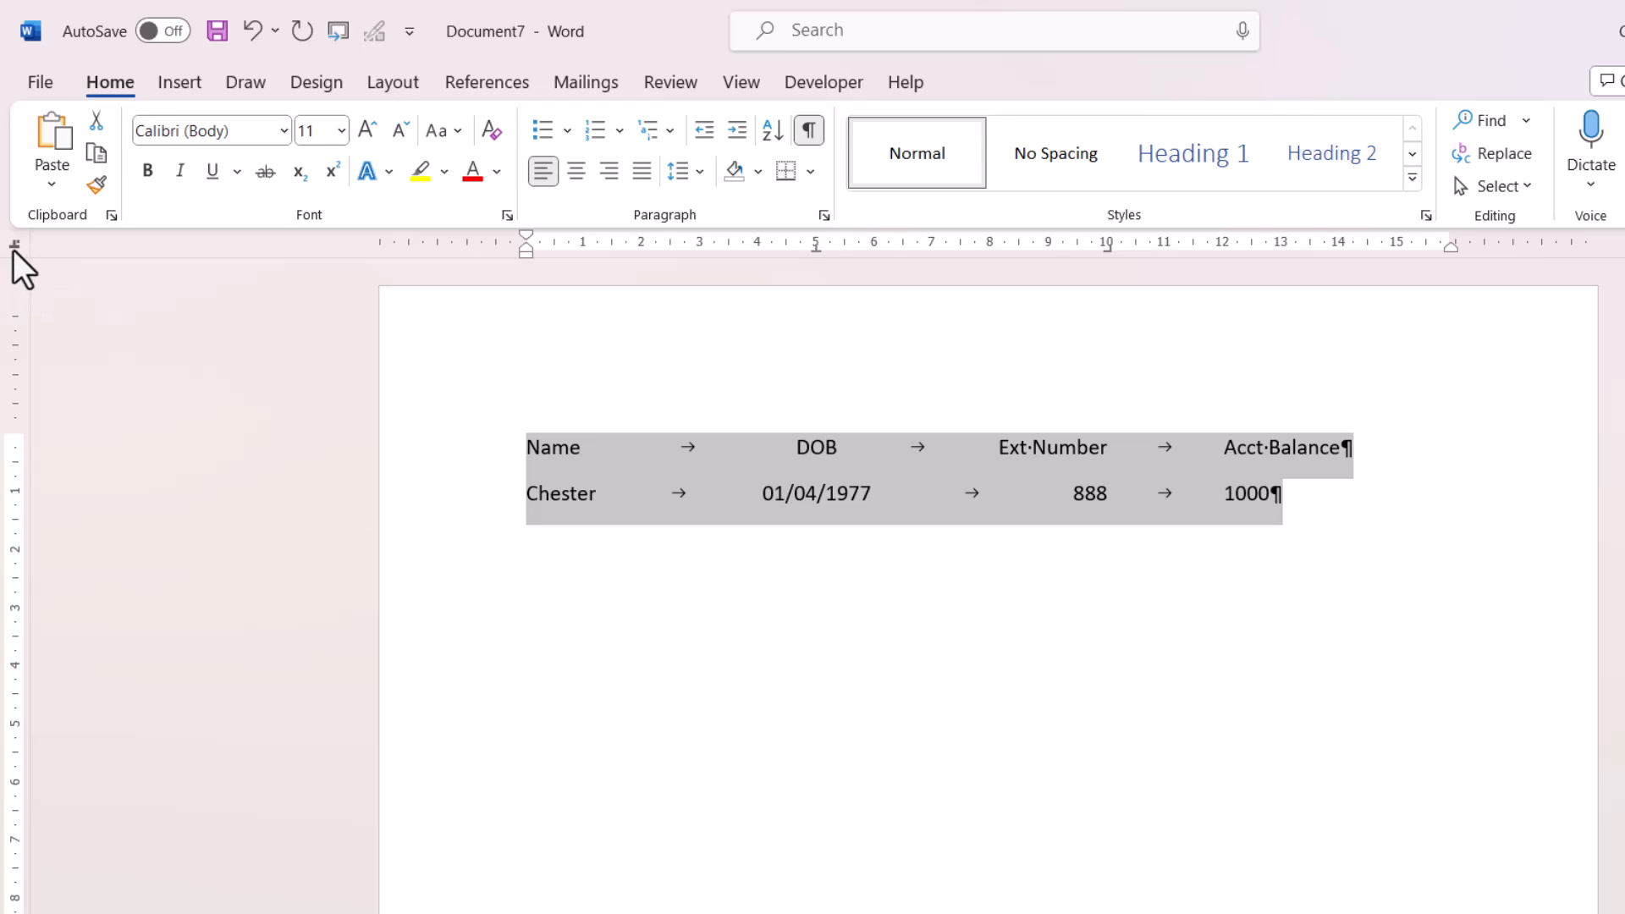
mouse_move(1360, 275)
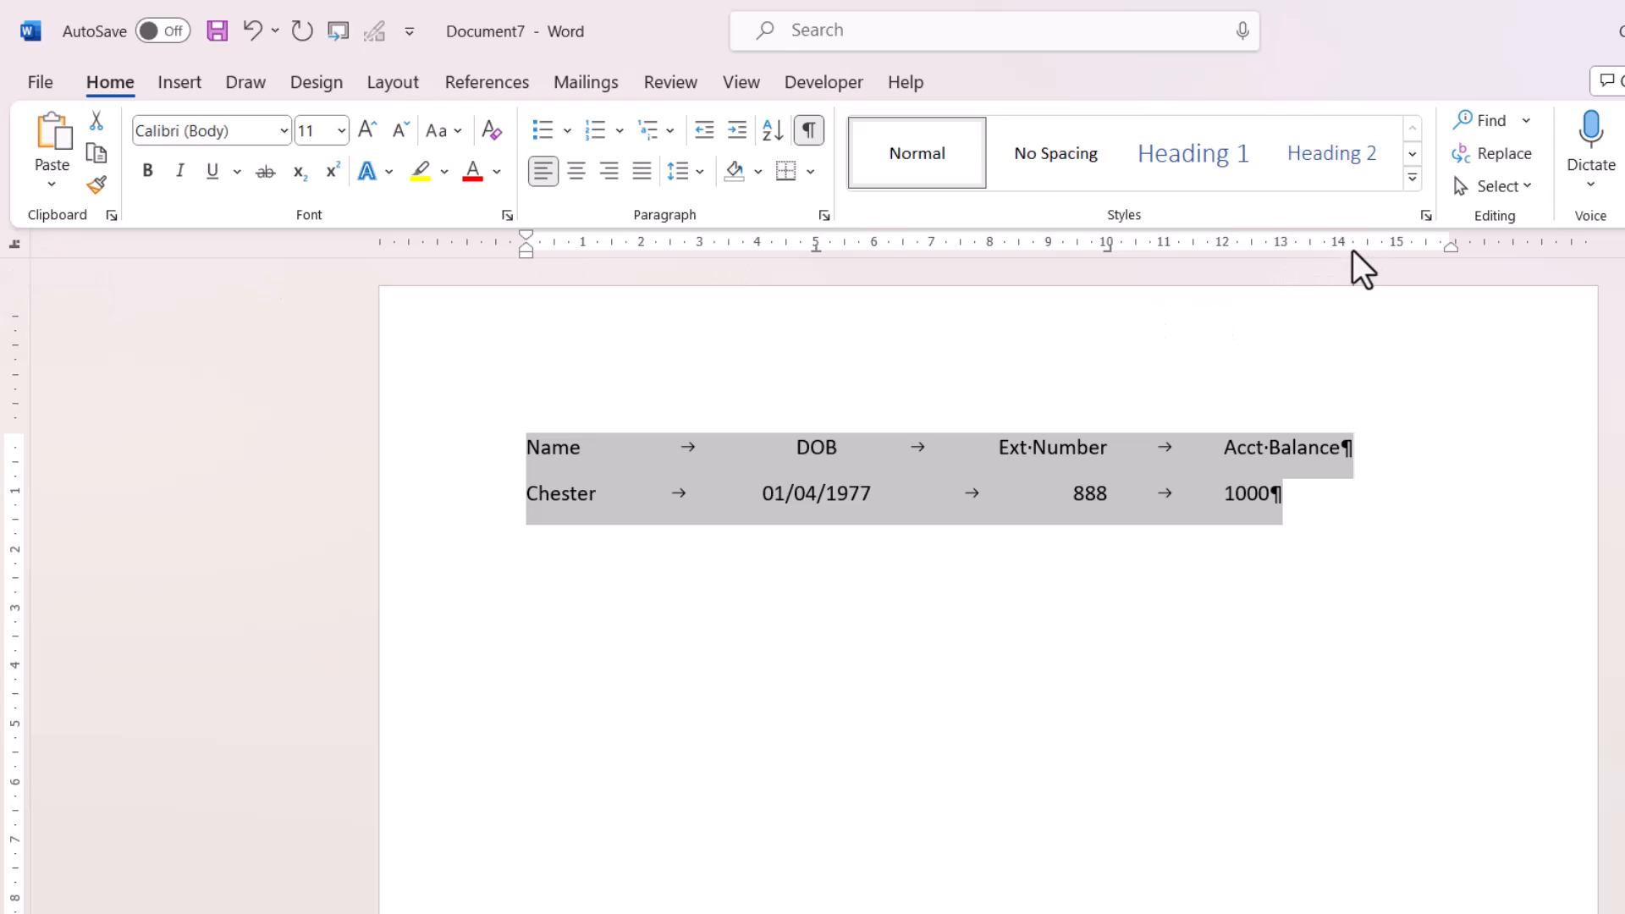
mouse_move(1344, 278)
type(".67")
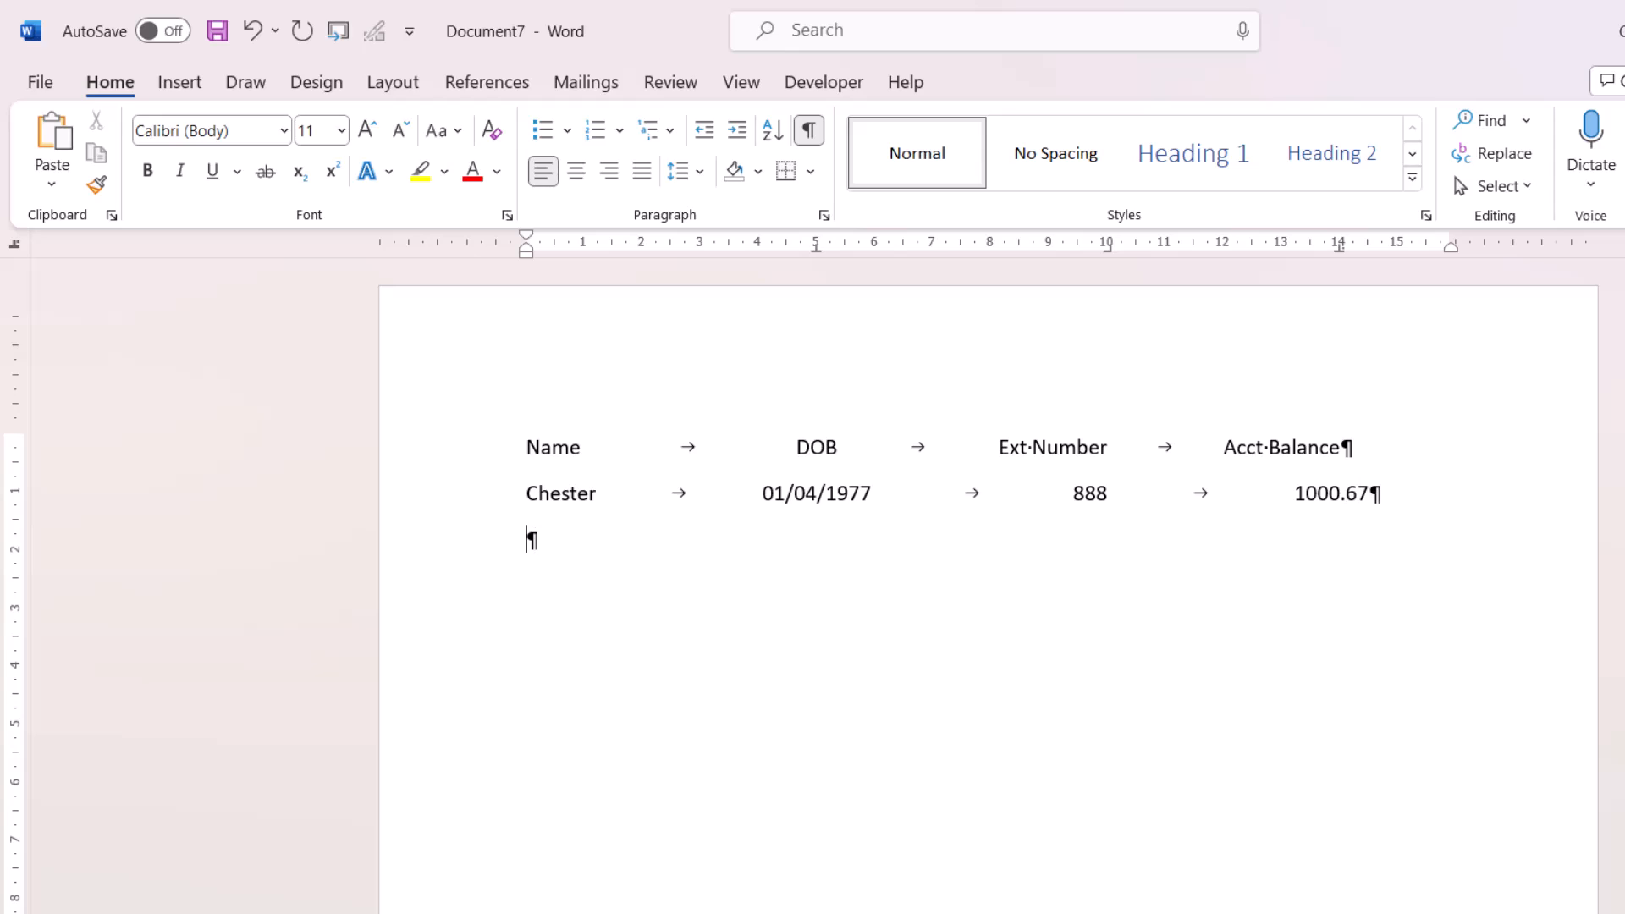
Type Tom's row with DOB 09/01/ and balance 2.888 at the decimal tab
type("Tom\t09/01/198")
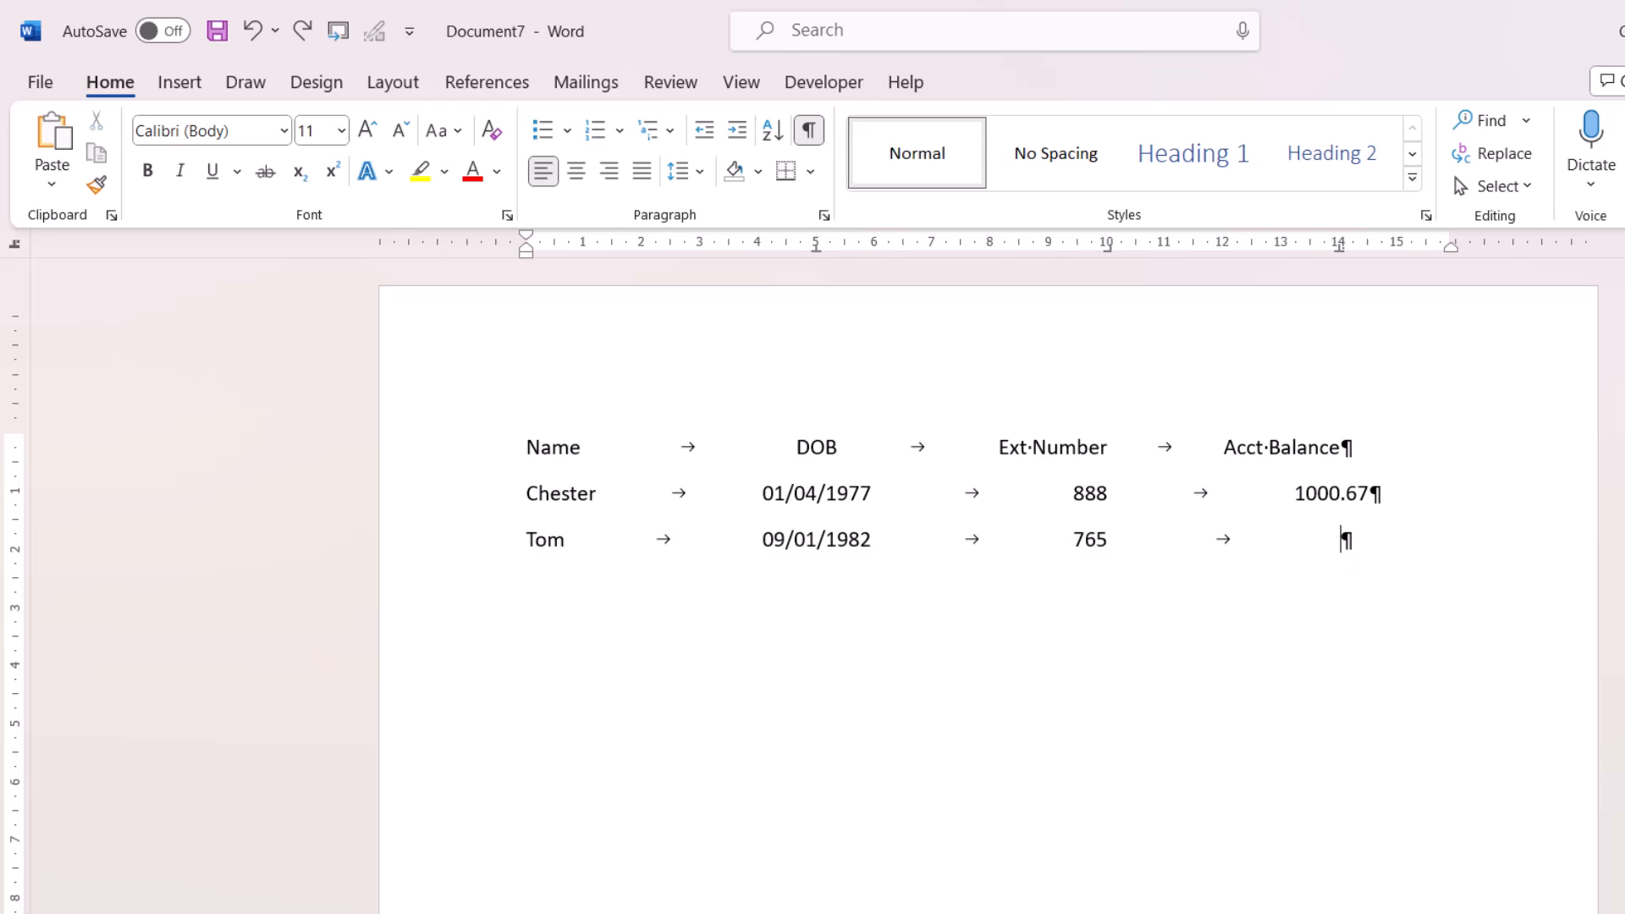
type("2")
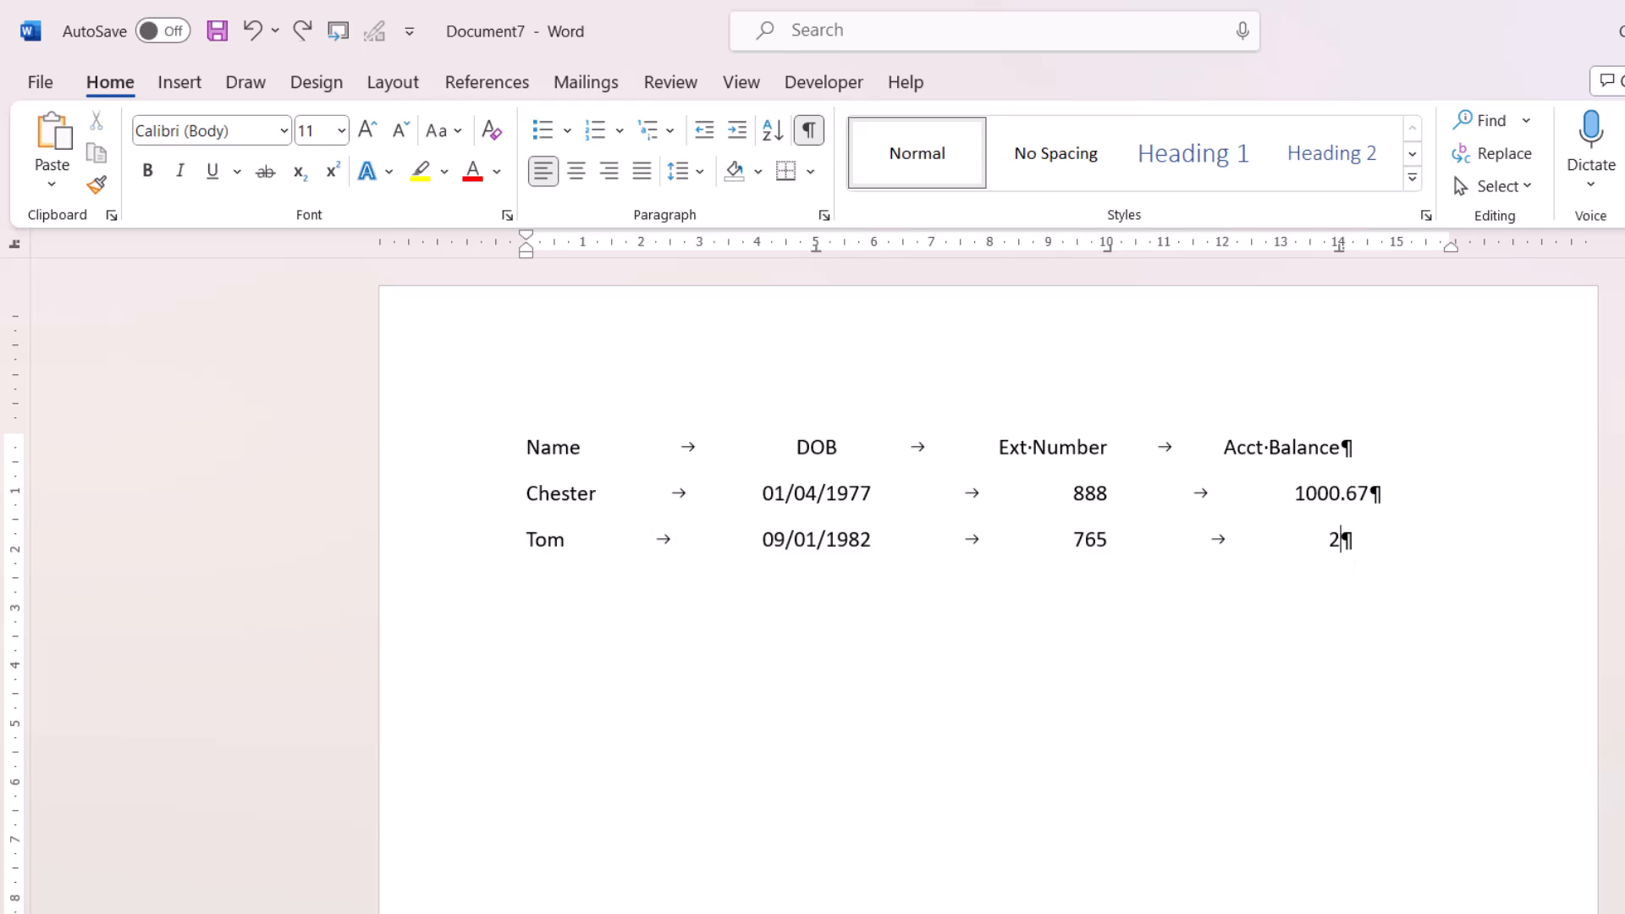
type(".888")
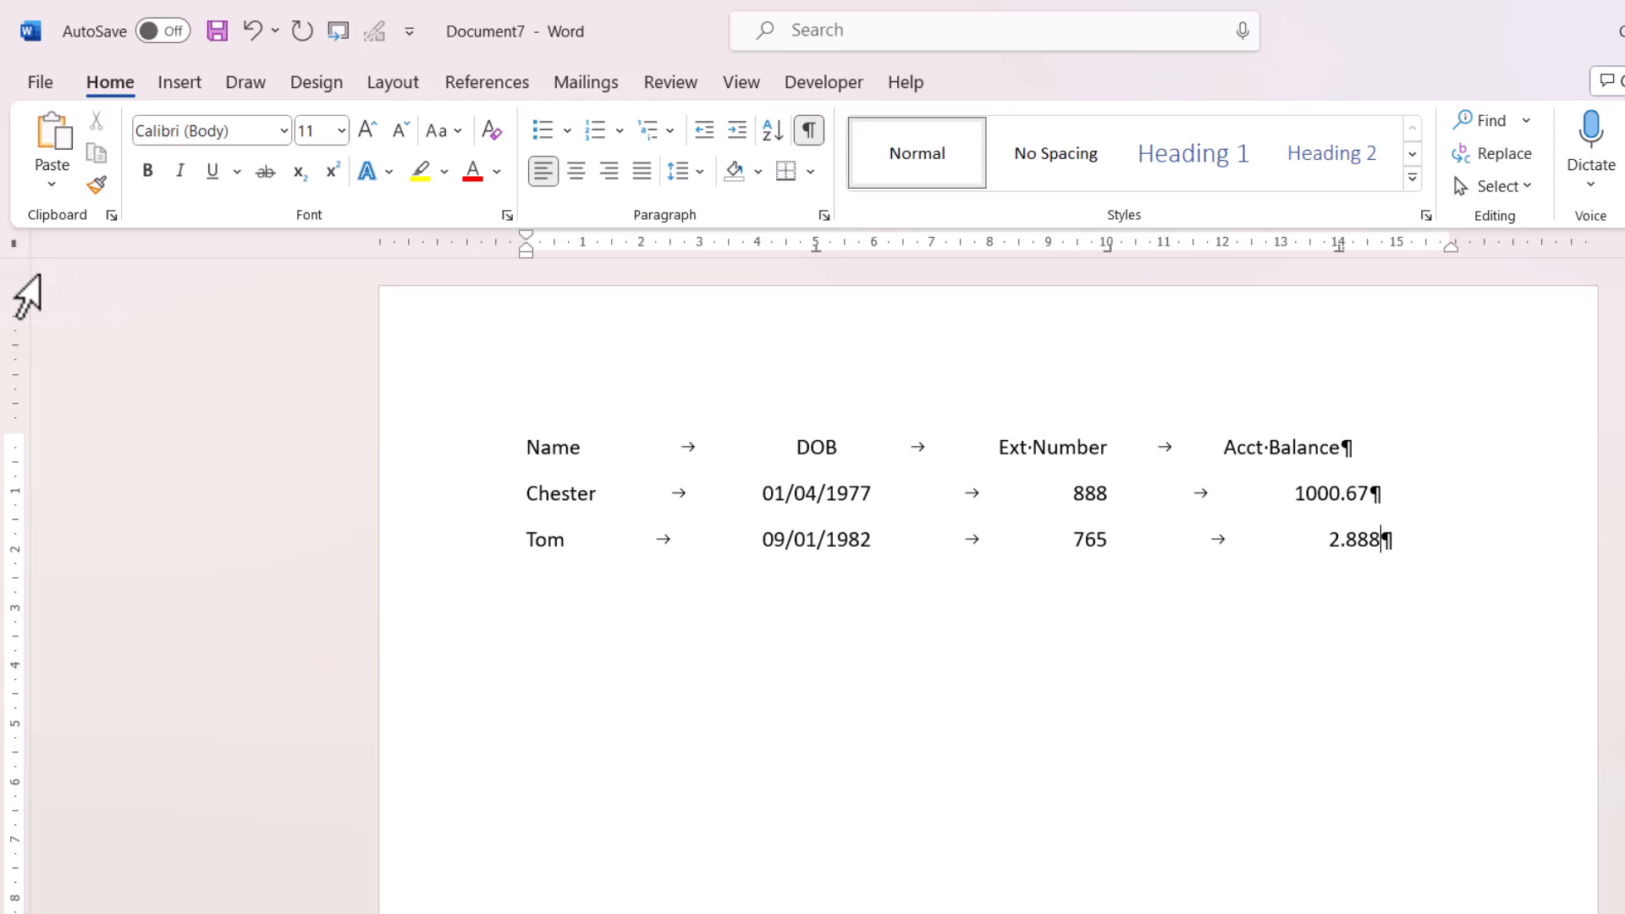
mouse_move(907, 502)
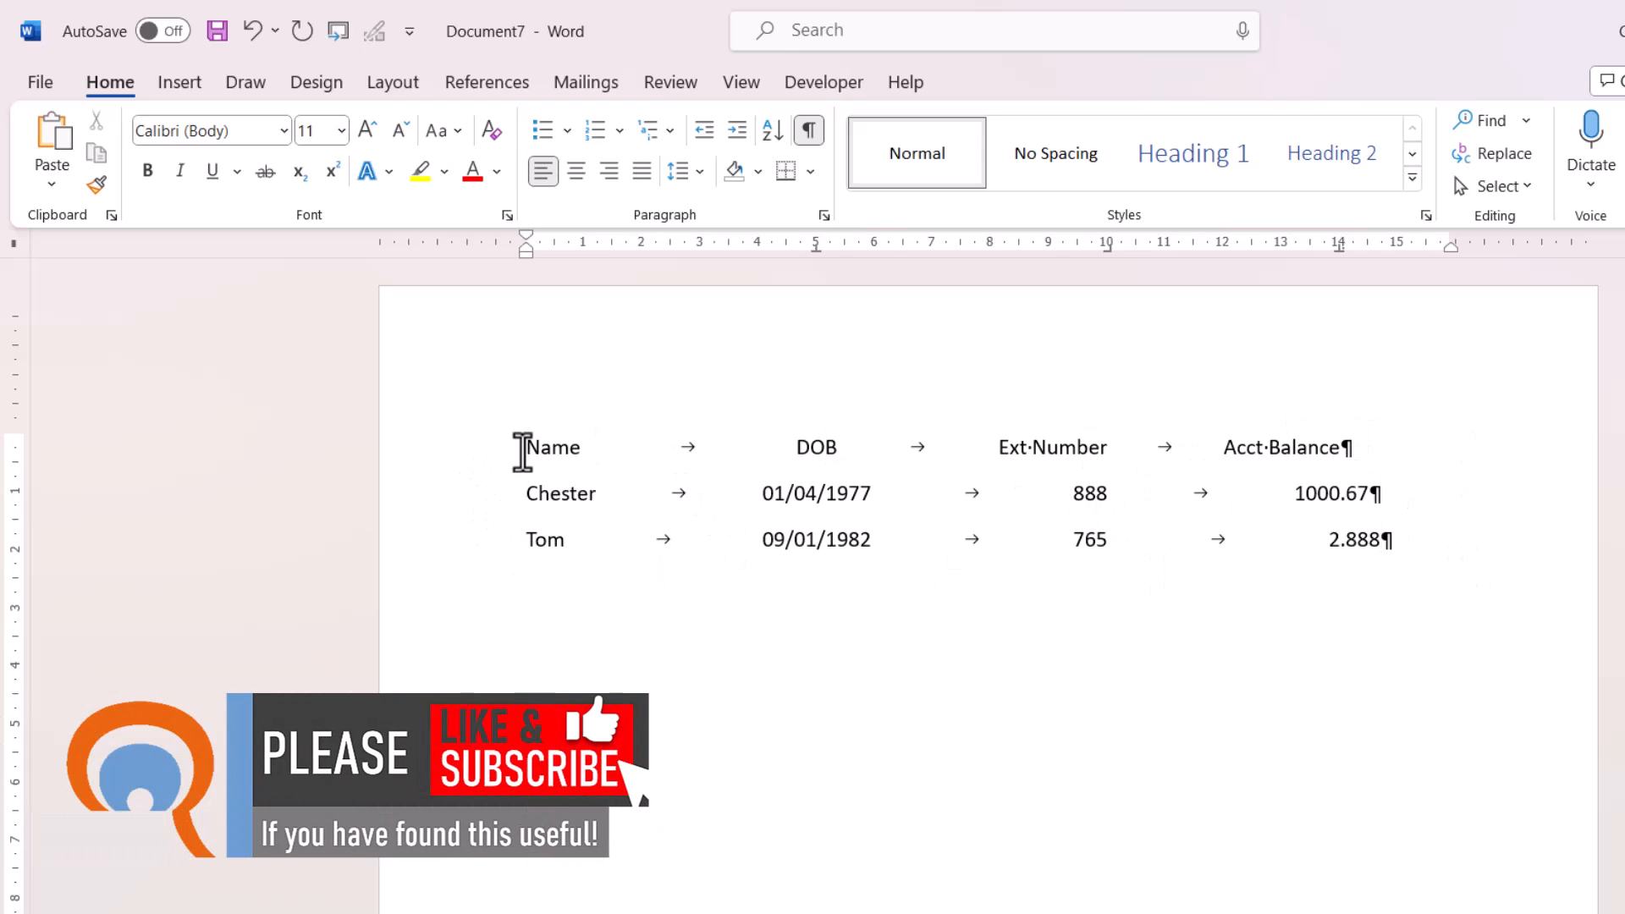
Select the header, Chester and Tom rows of the tabbed table
left_click_drag(523, 447, 1420, 552)
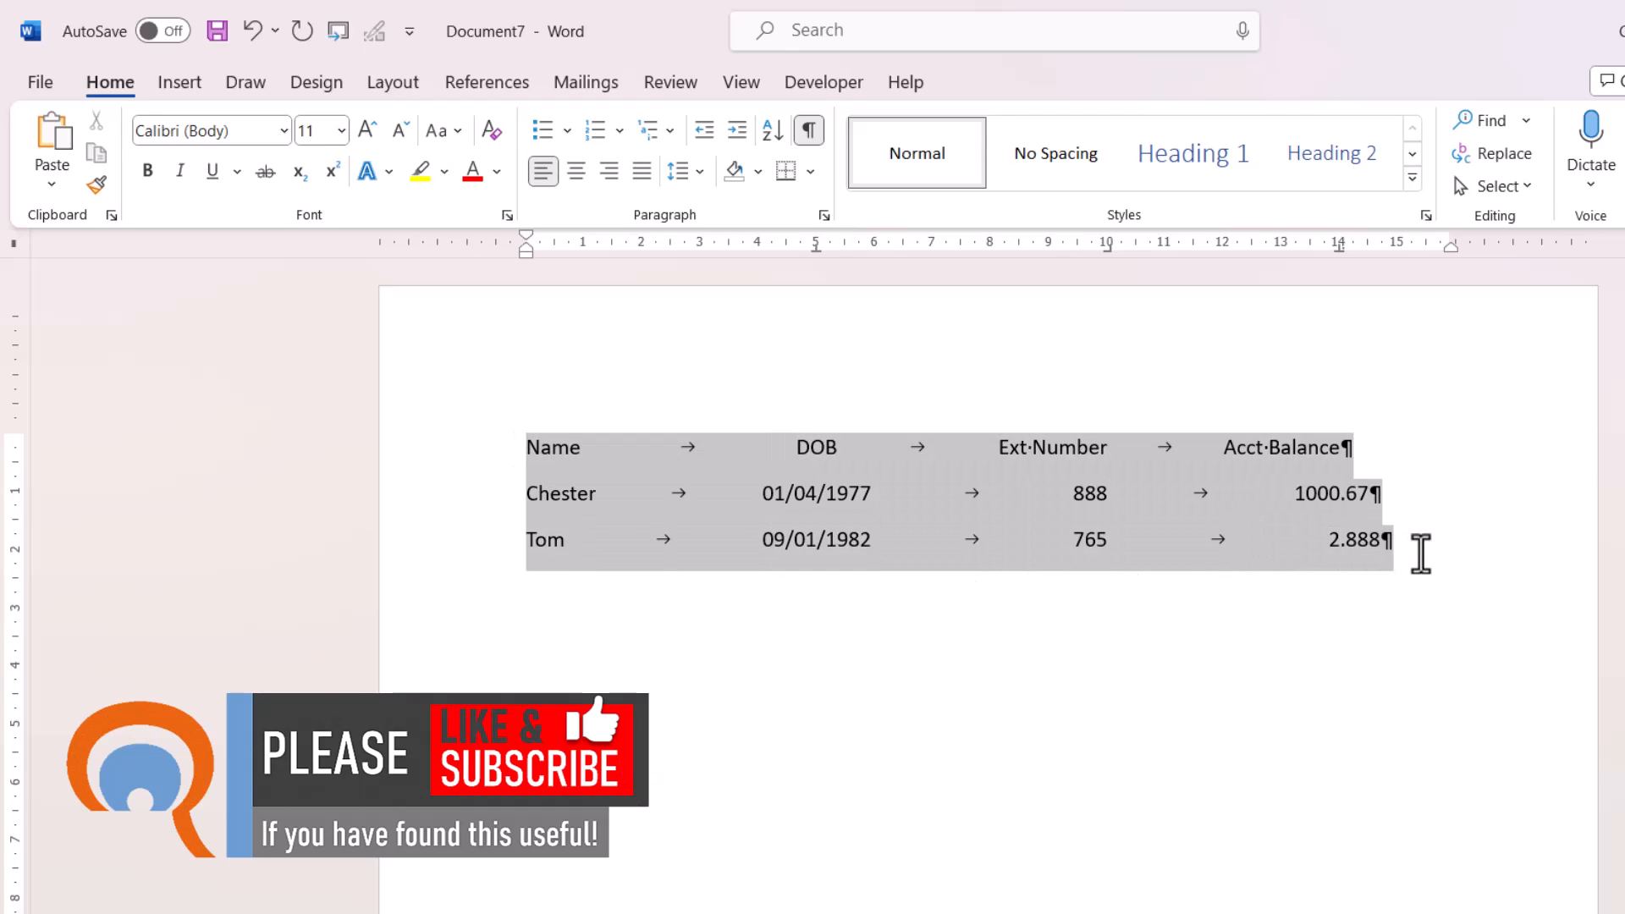
mouse_move(17, 267)
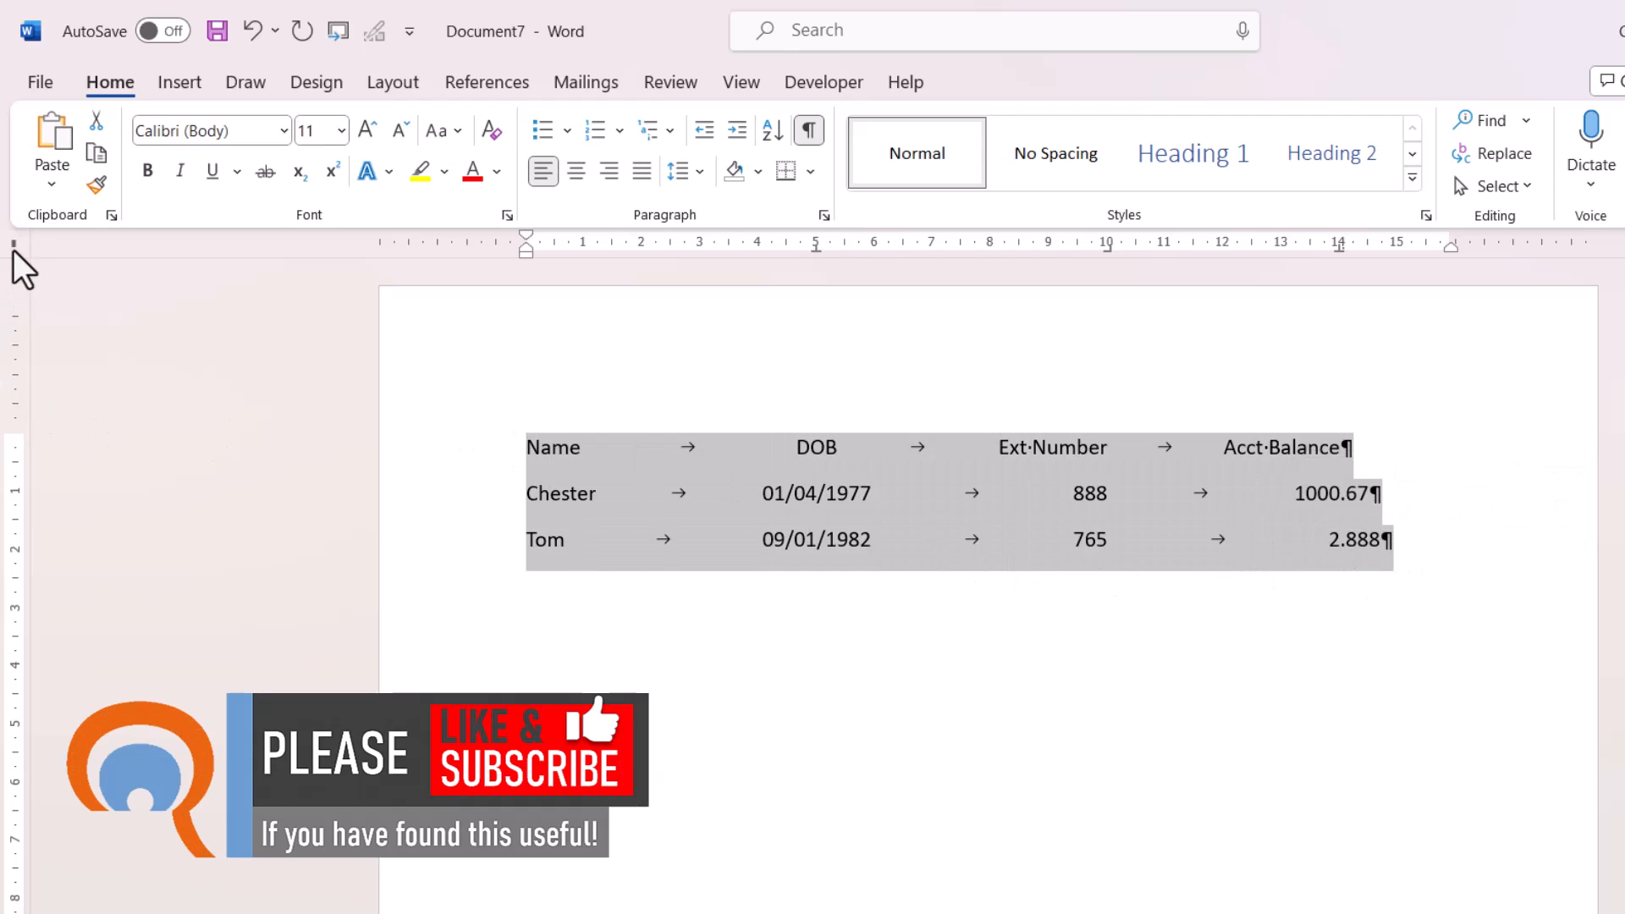
mouse_move(12, 243)
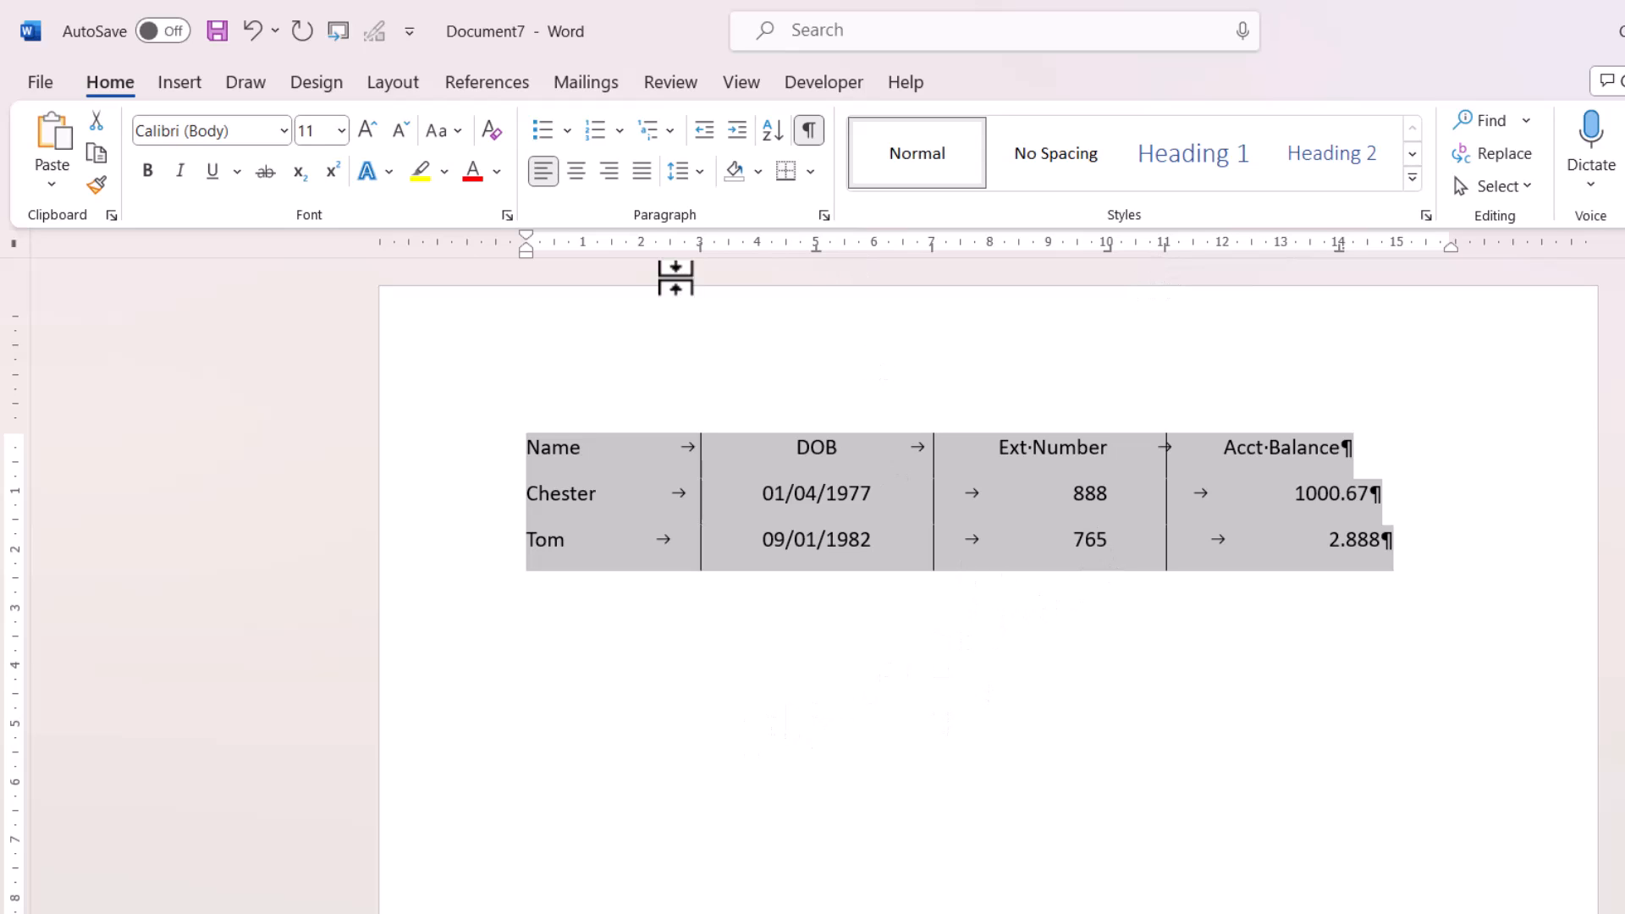
mouse_move(809, 132)
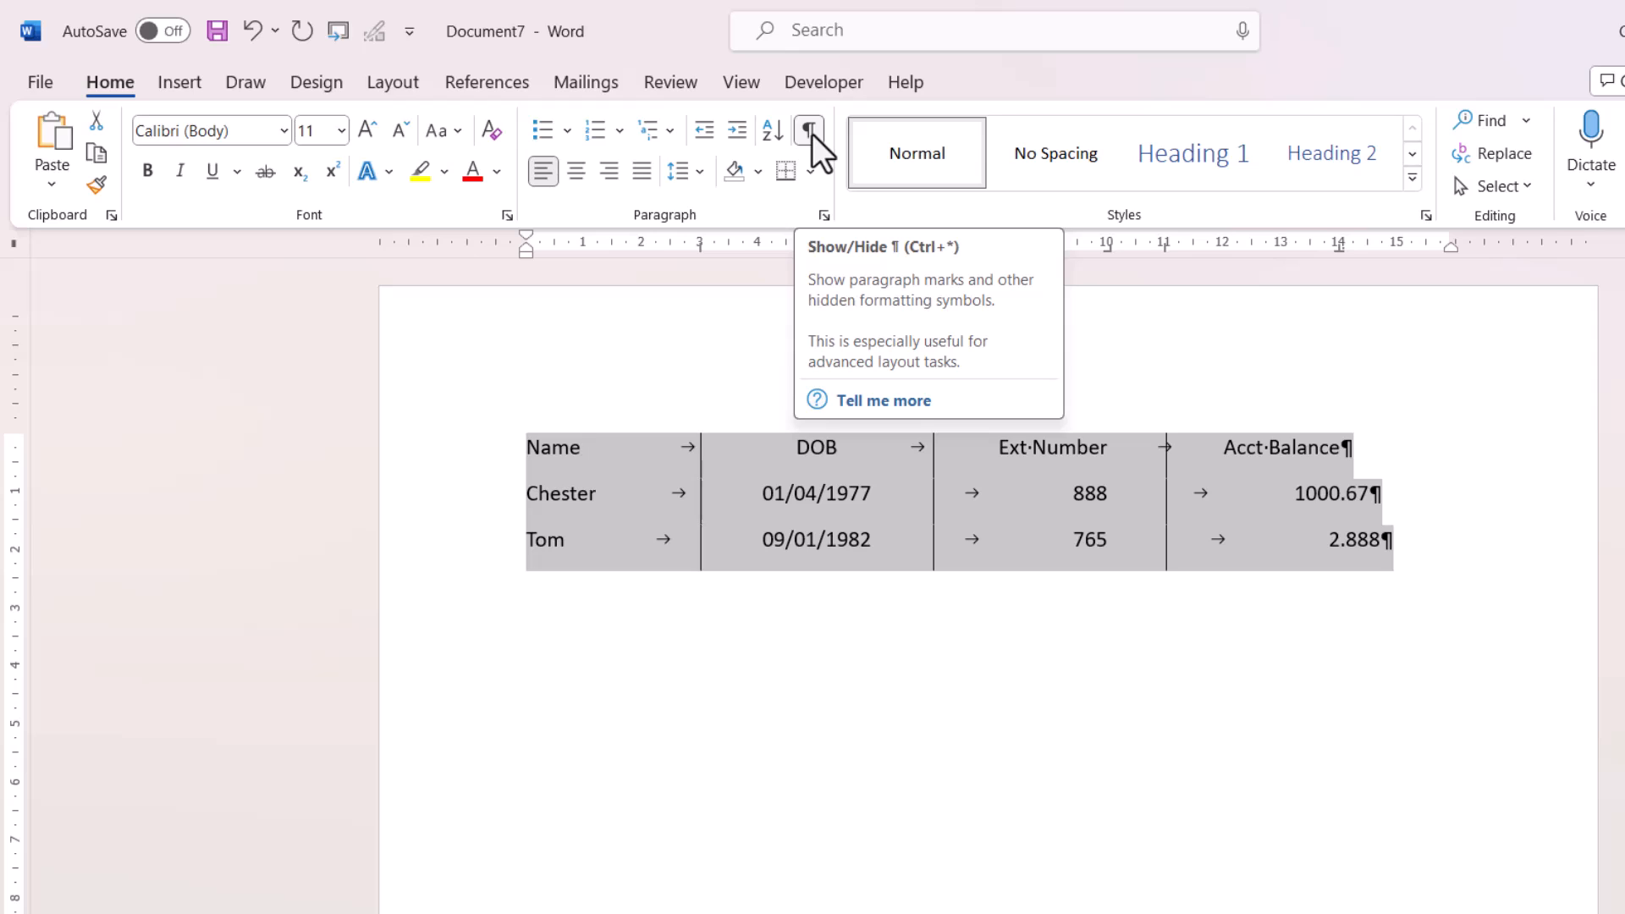
Hide the formatting marks with Show/Hide ¶
left_click(808, 130)
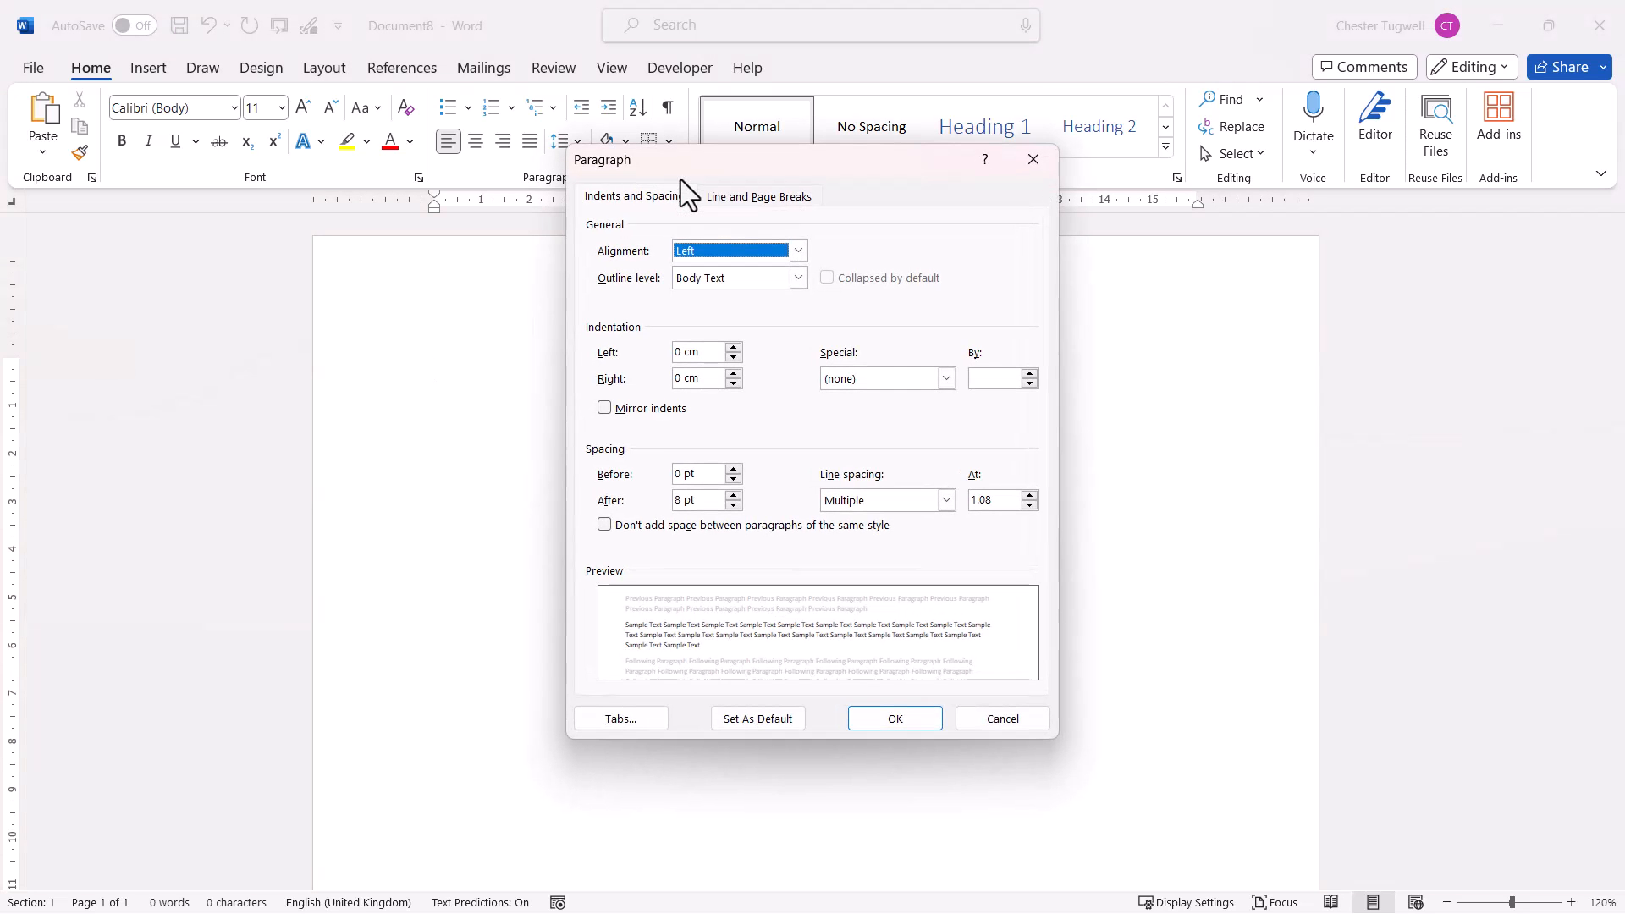
Set a 6 cm tab stop with a dotted leader
left_click(621, 719)
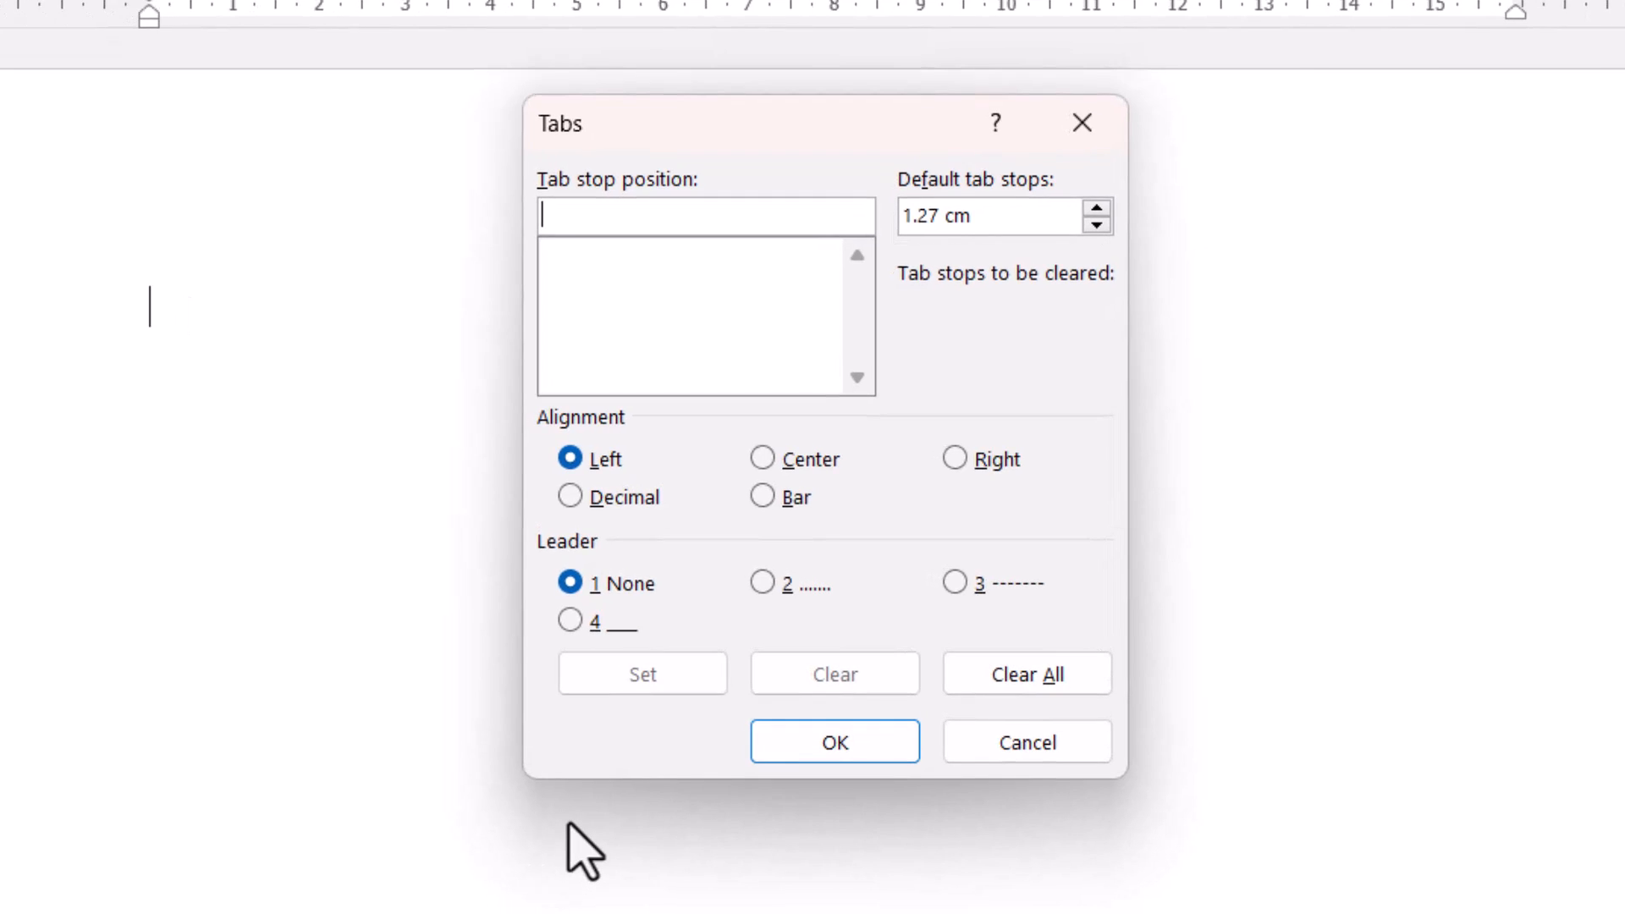
mouse_move(622, 440)
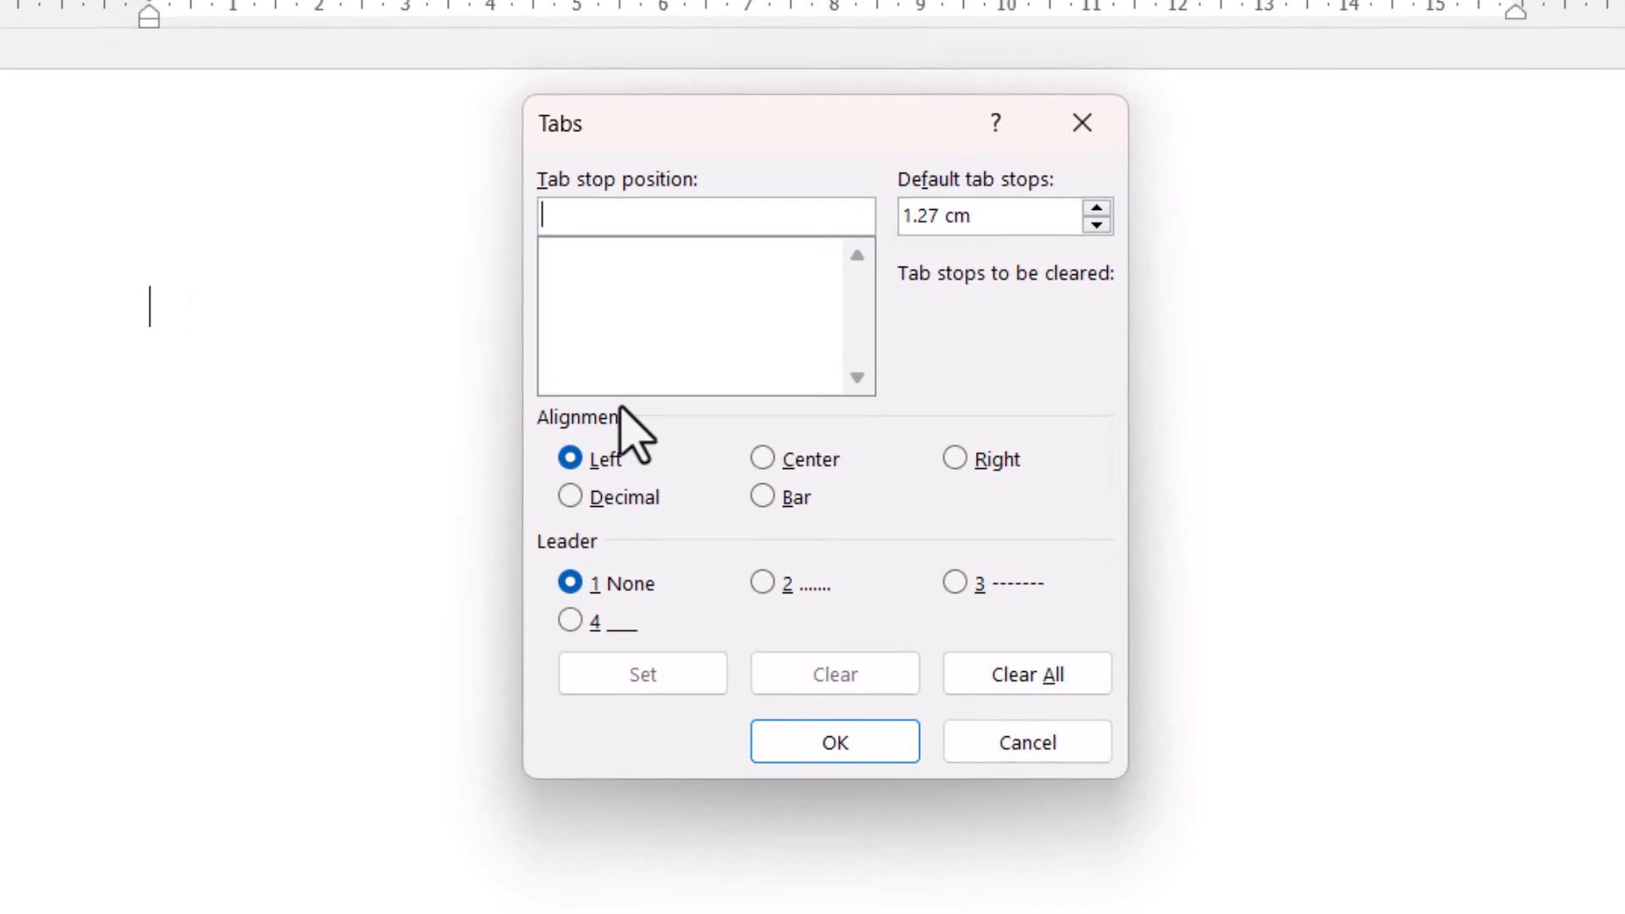
type("6")
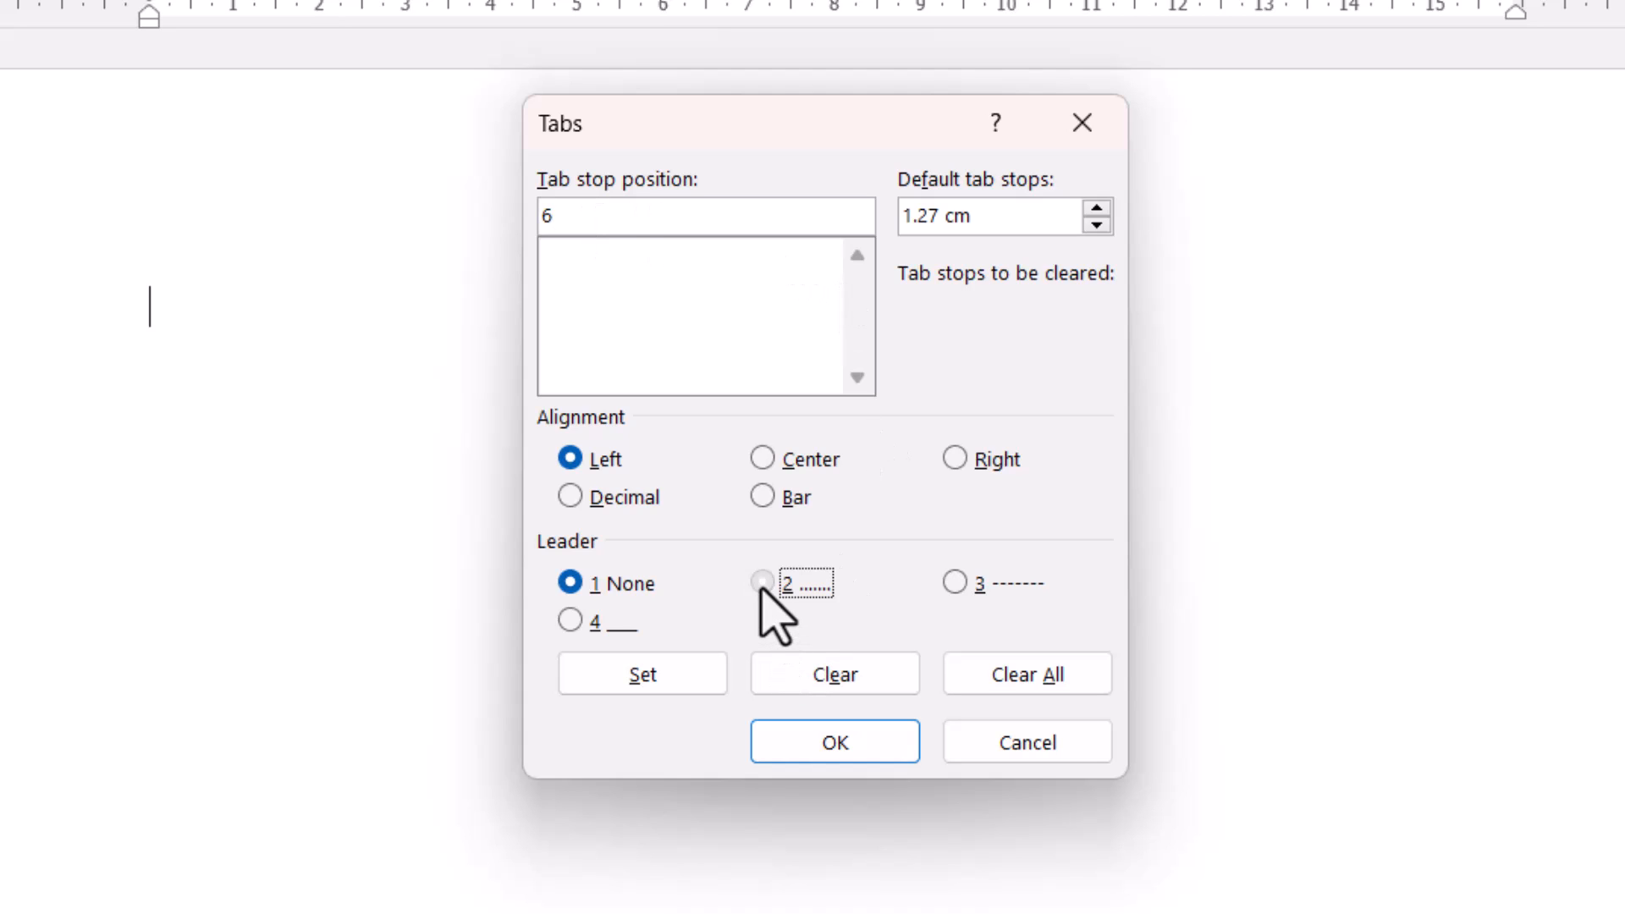
left_click(754, 582)
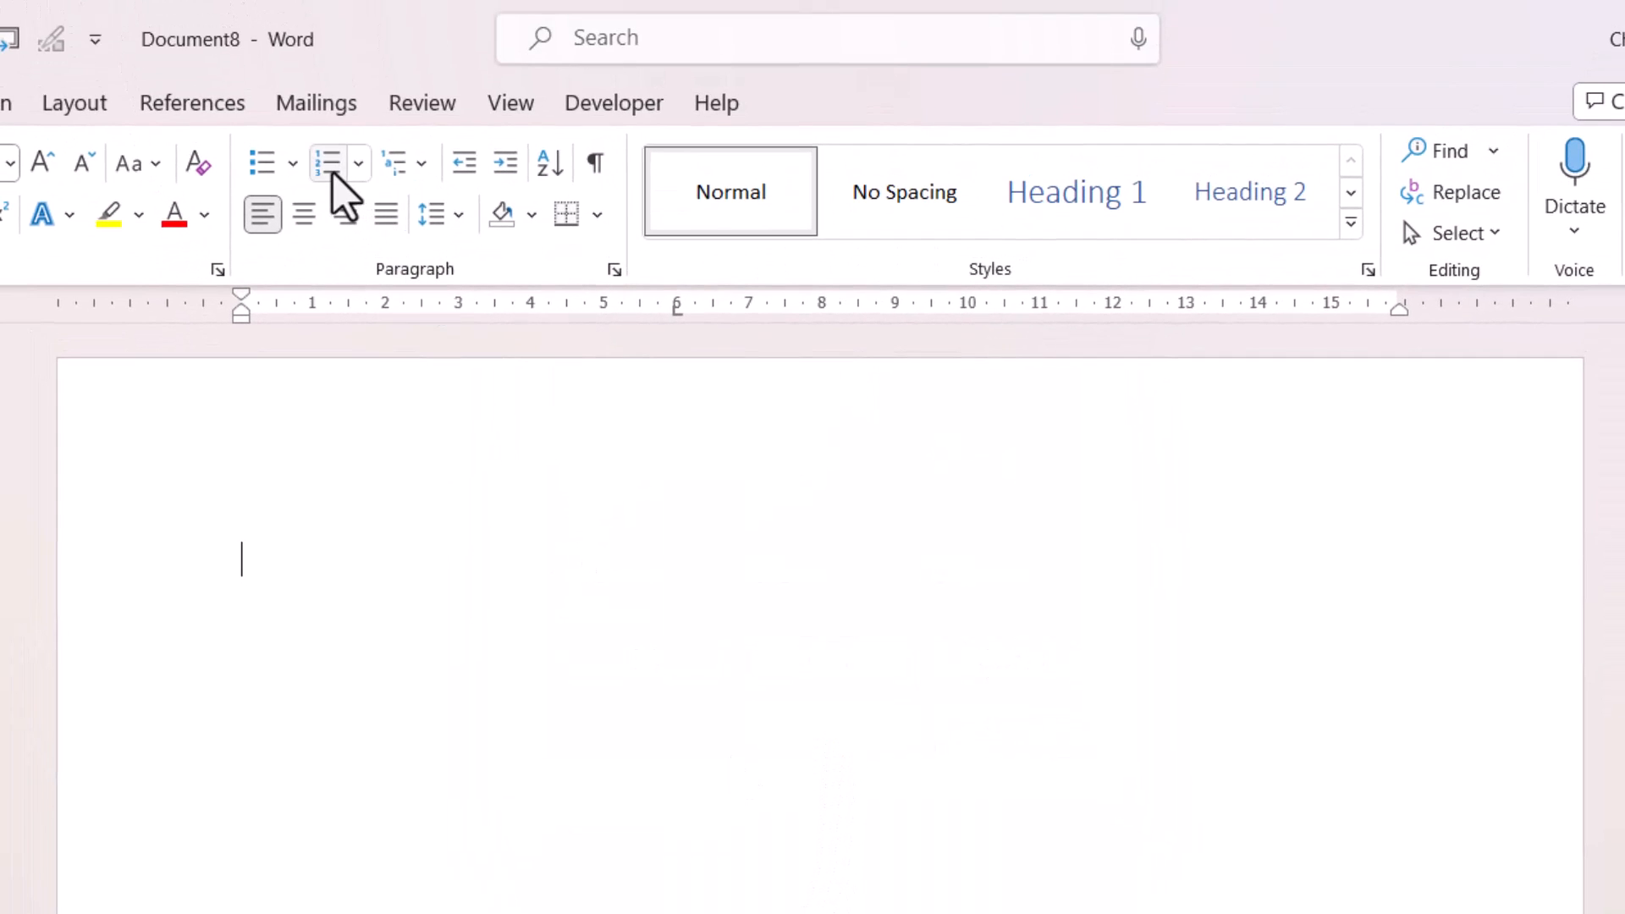
Enter numbered items 'Introduction' at 8am and 'Concepts' at 8:30am with dotted leaders
left_click(325, 163)
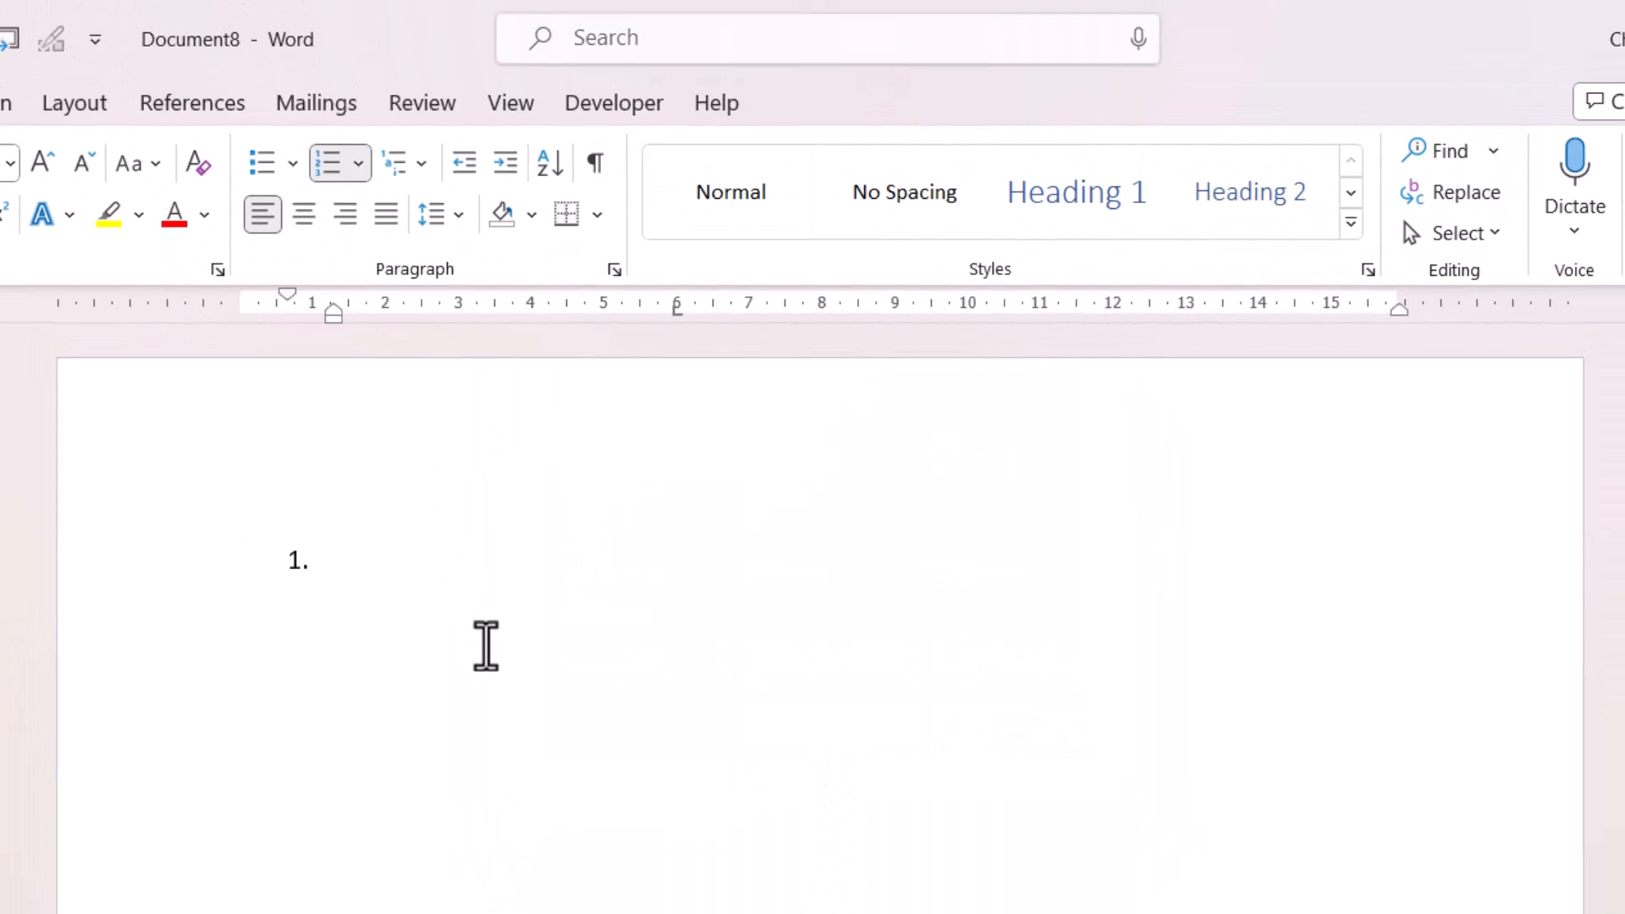
type("Introduction................................")
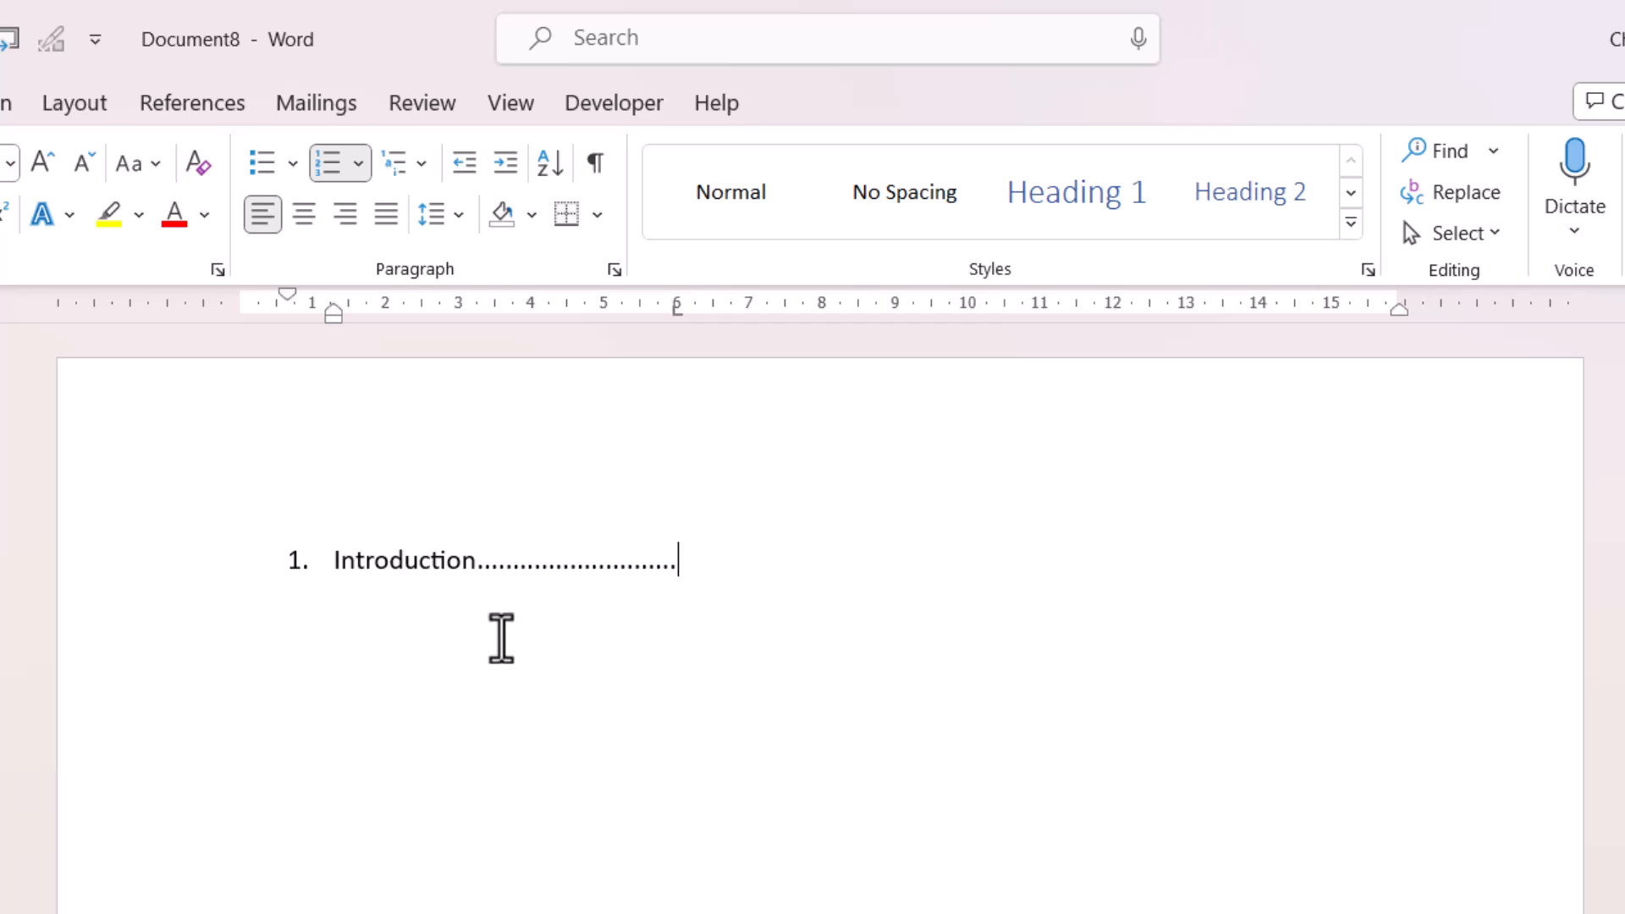
mouse_move(694, 565)
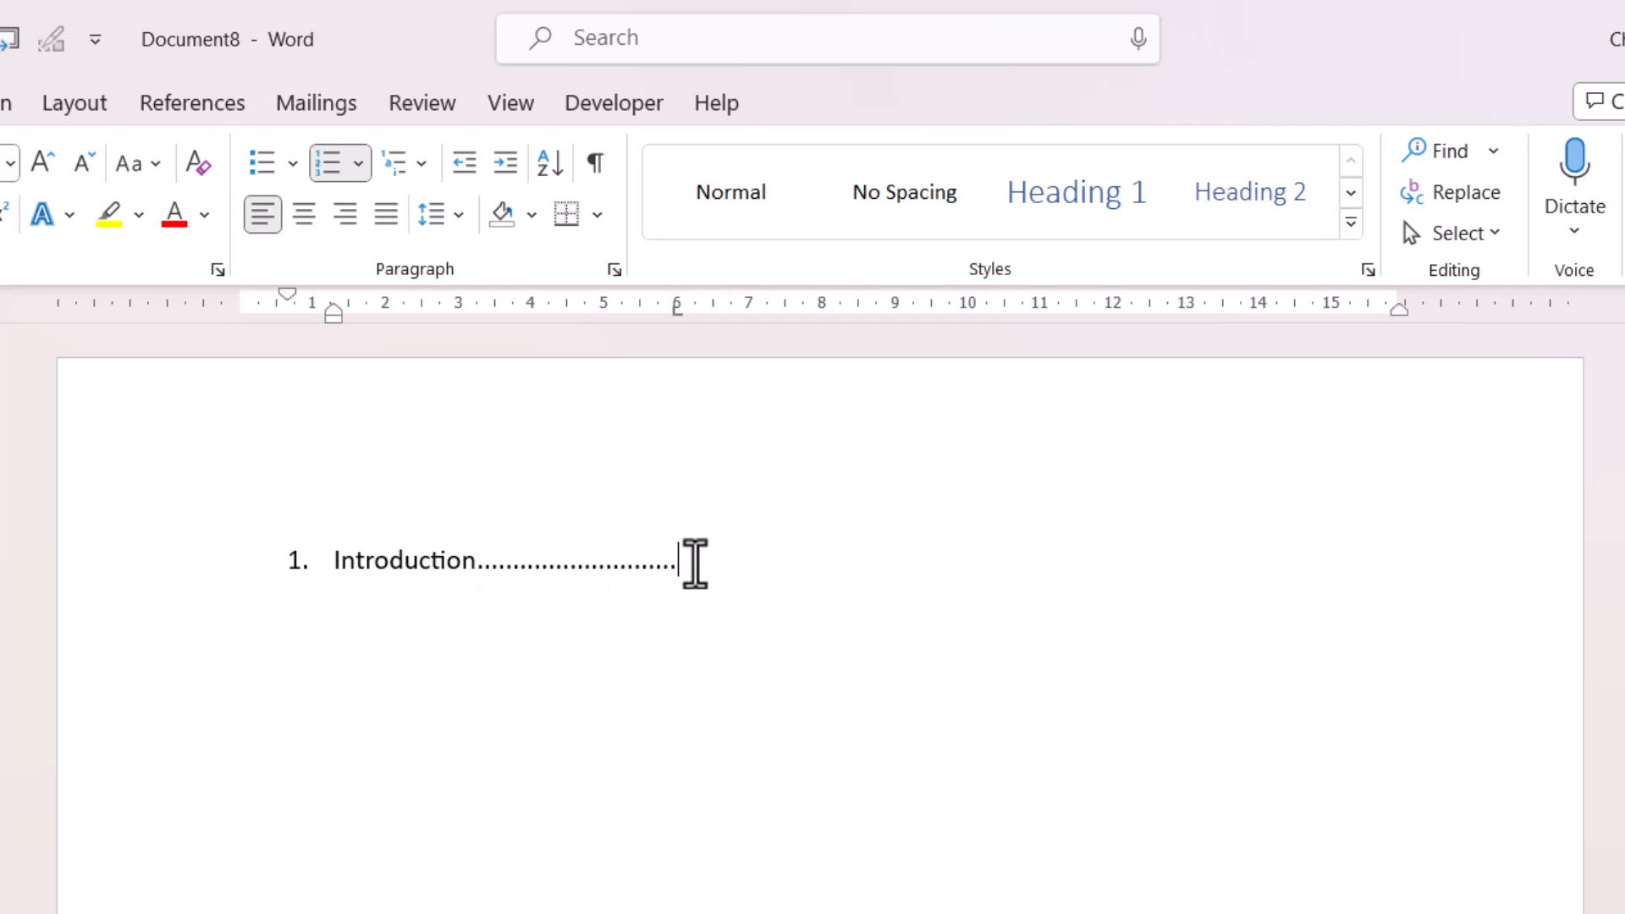
mouse_move(680, 334)
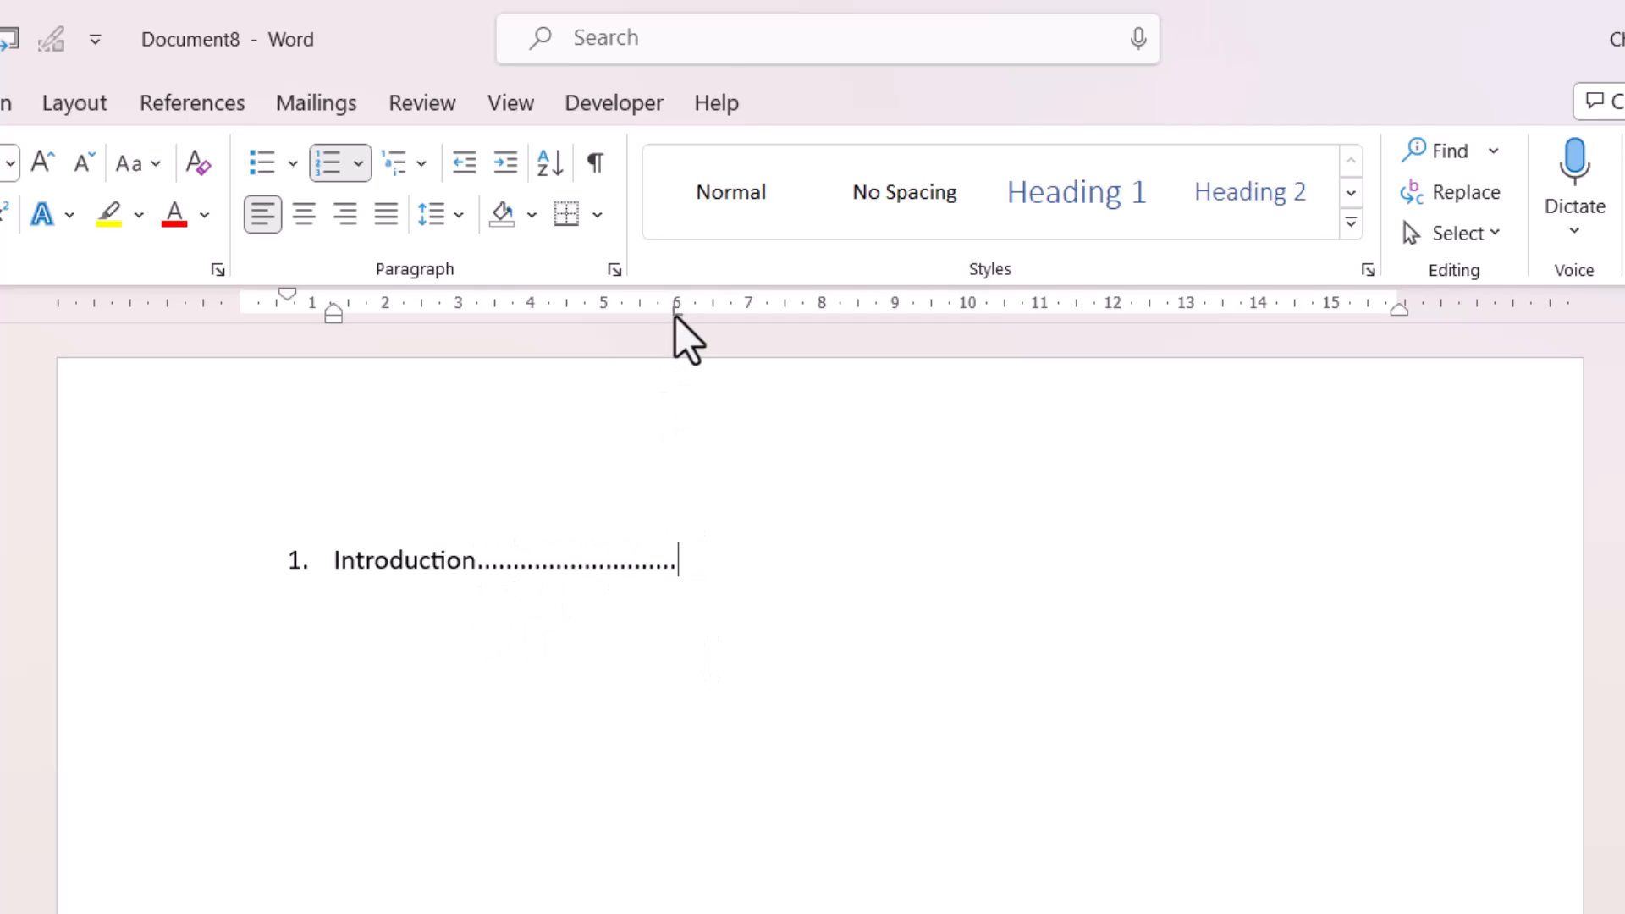
mouse_move(699, 394)
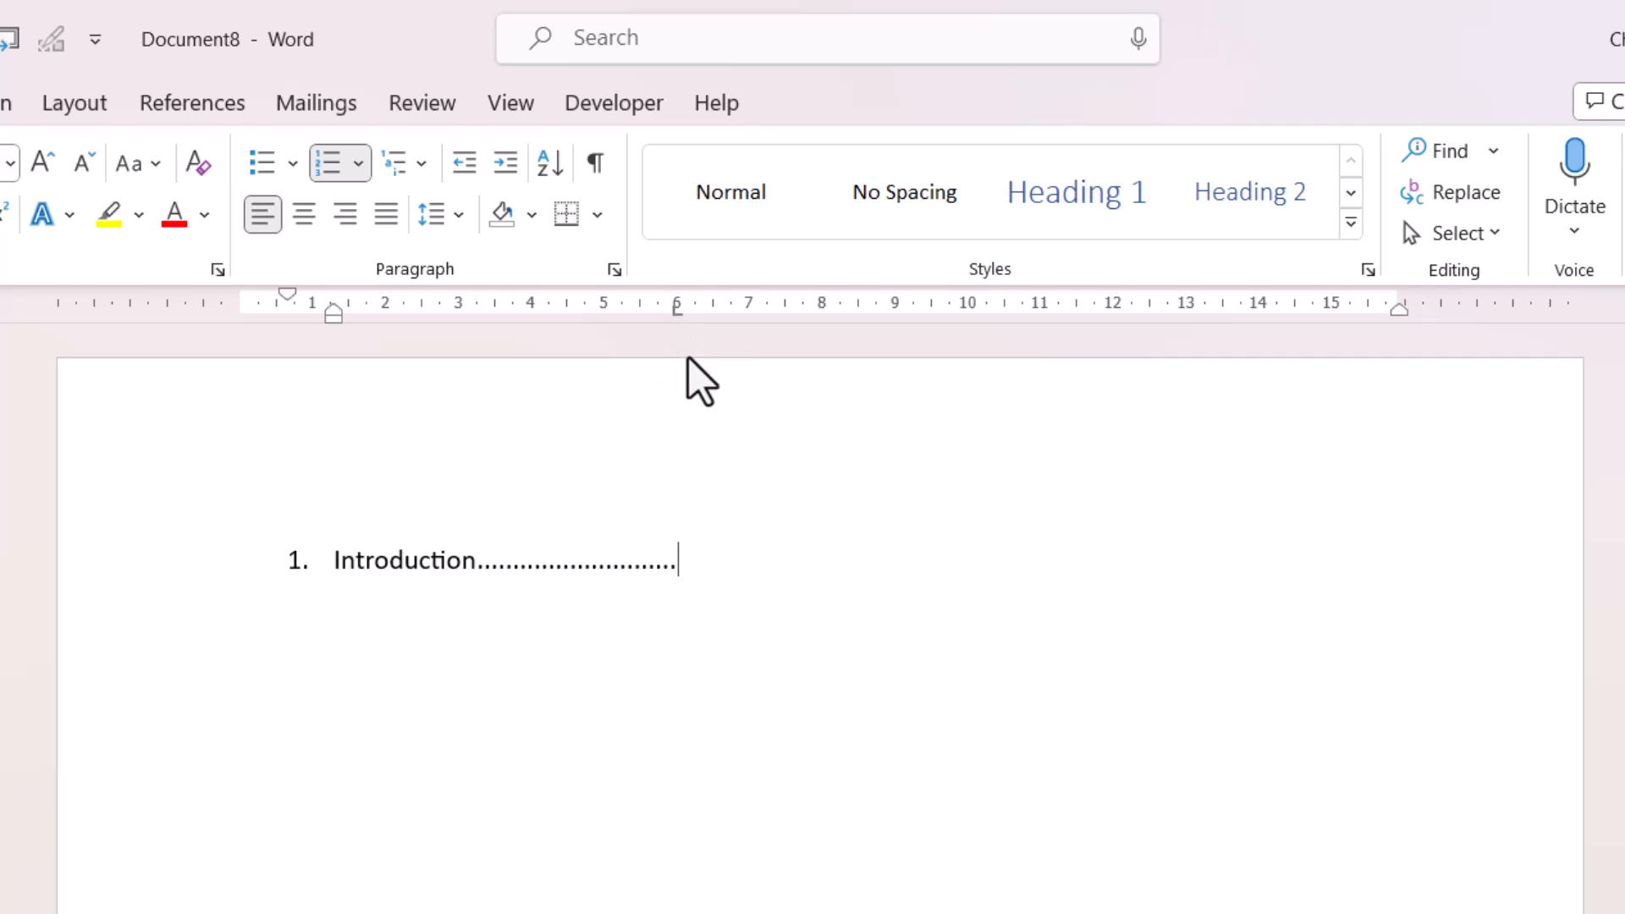
type("8am")
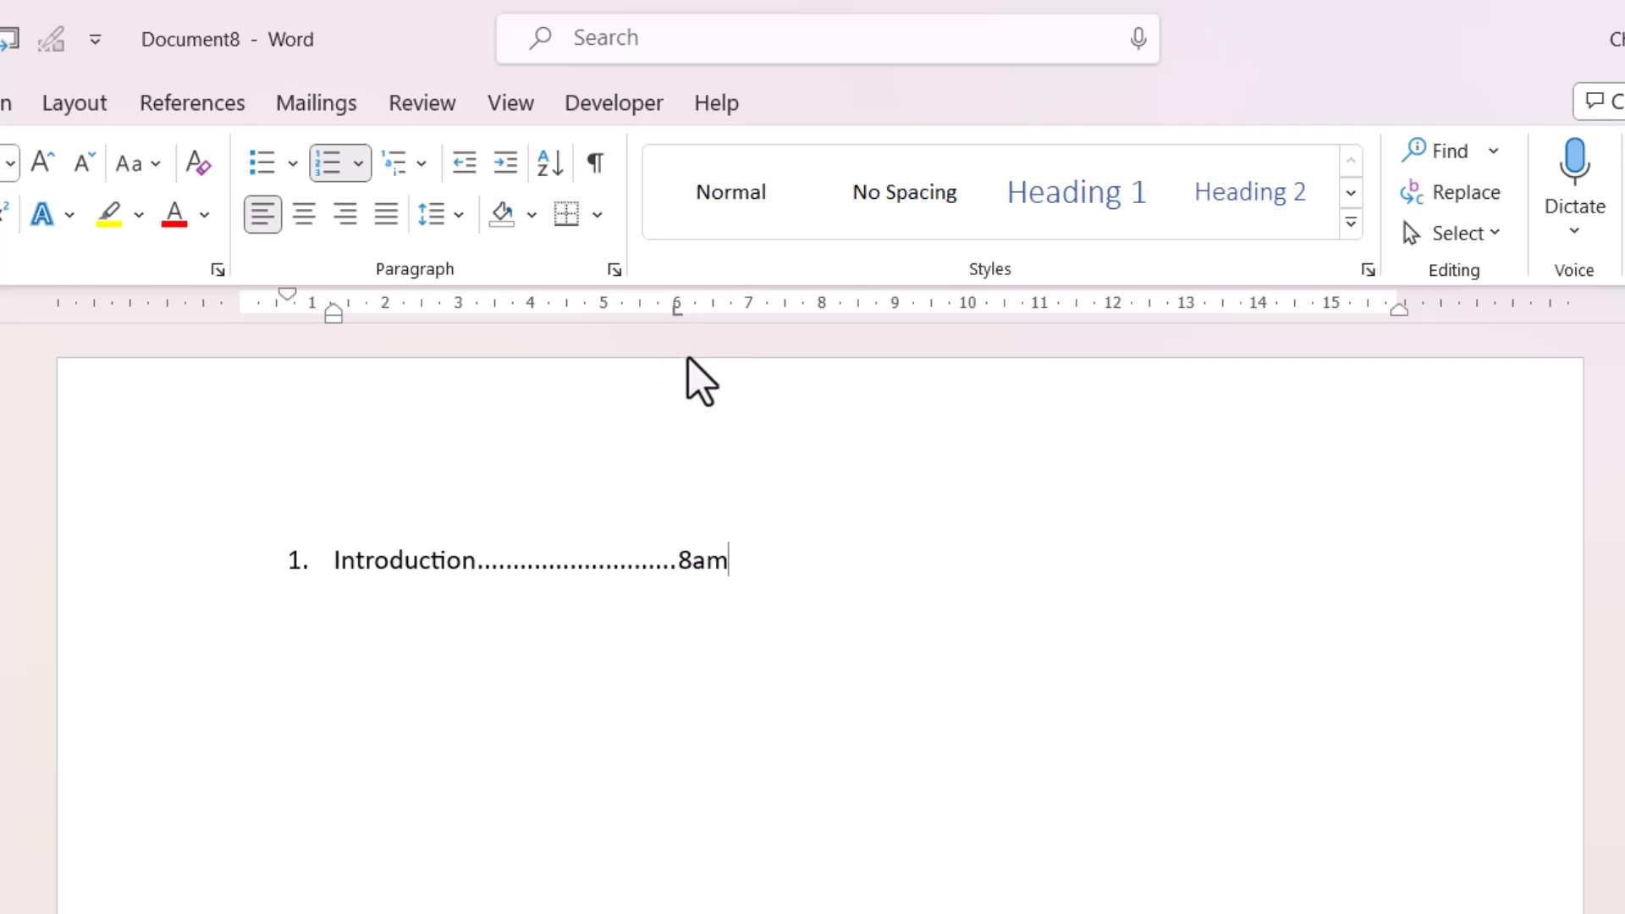
type("Concepts................................")
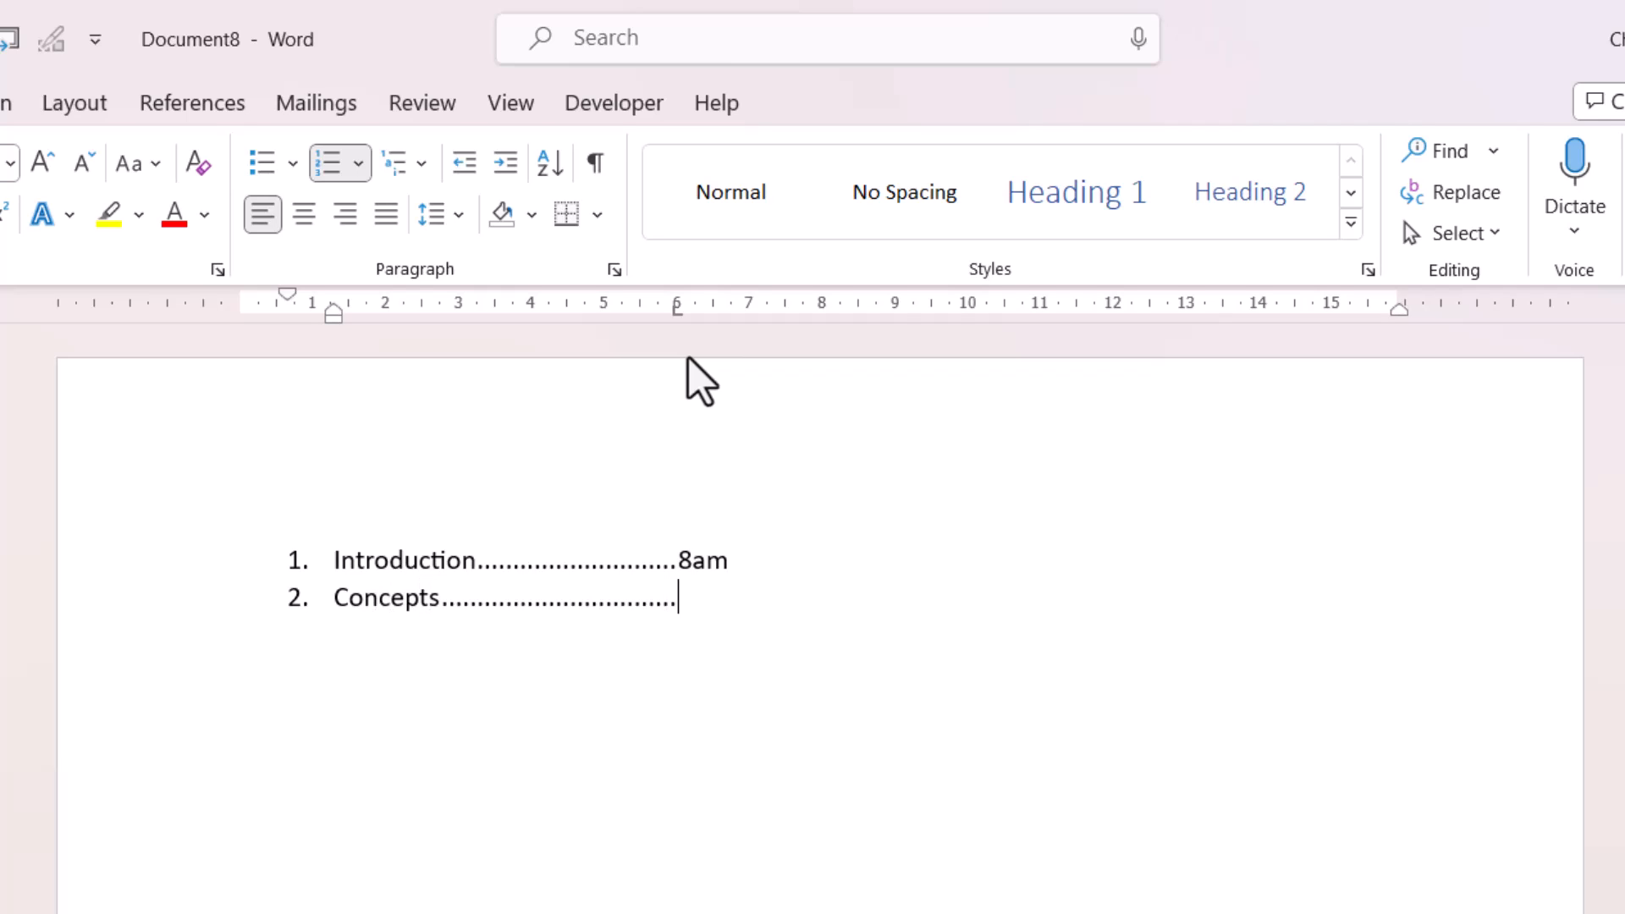
type("8")
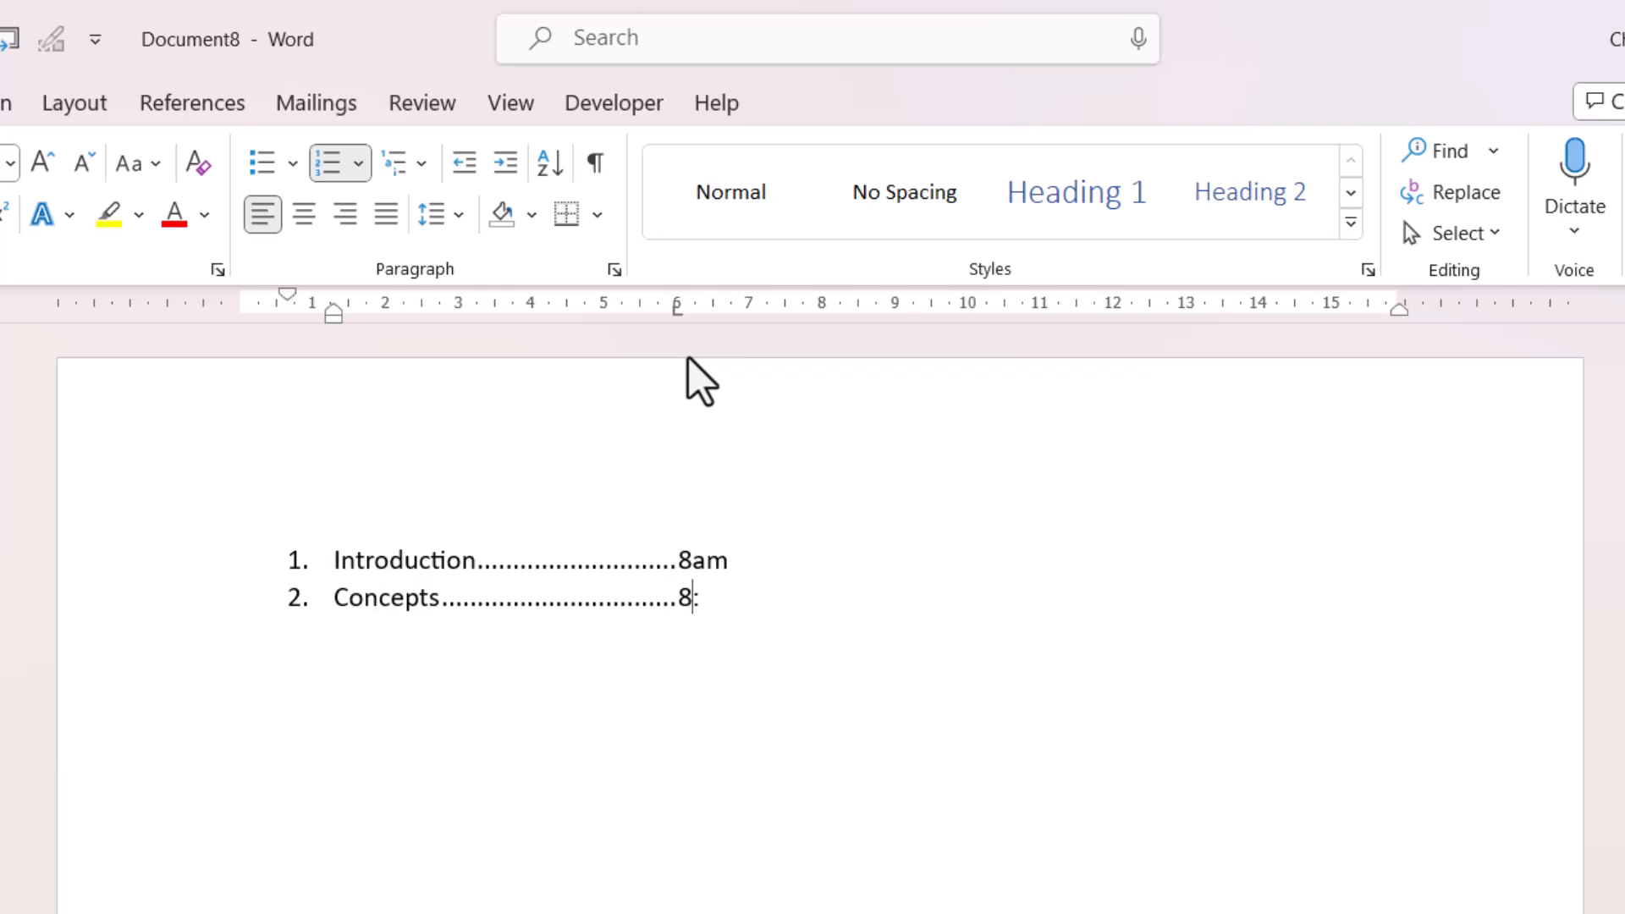
type(":30am")
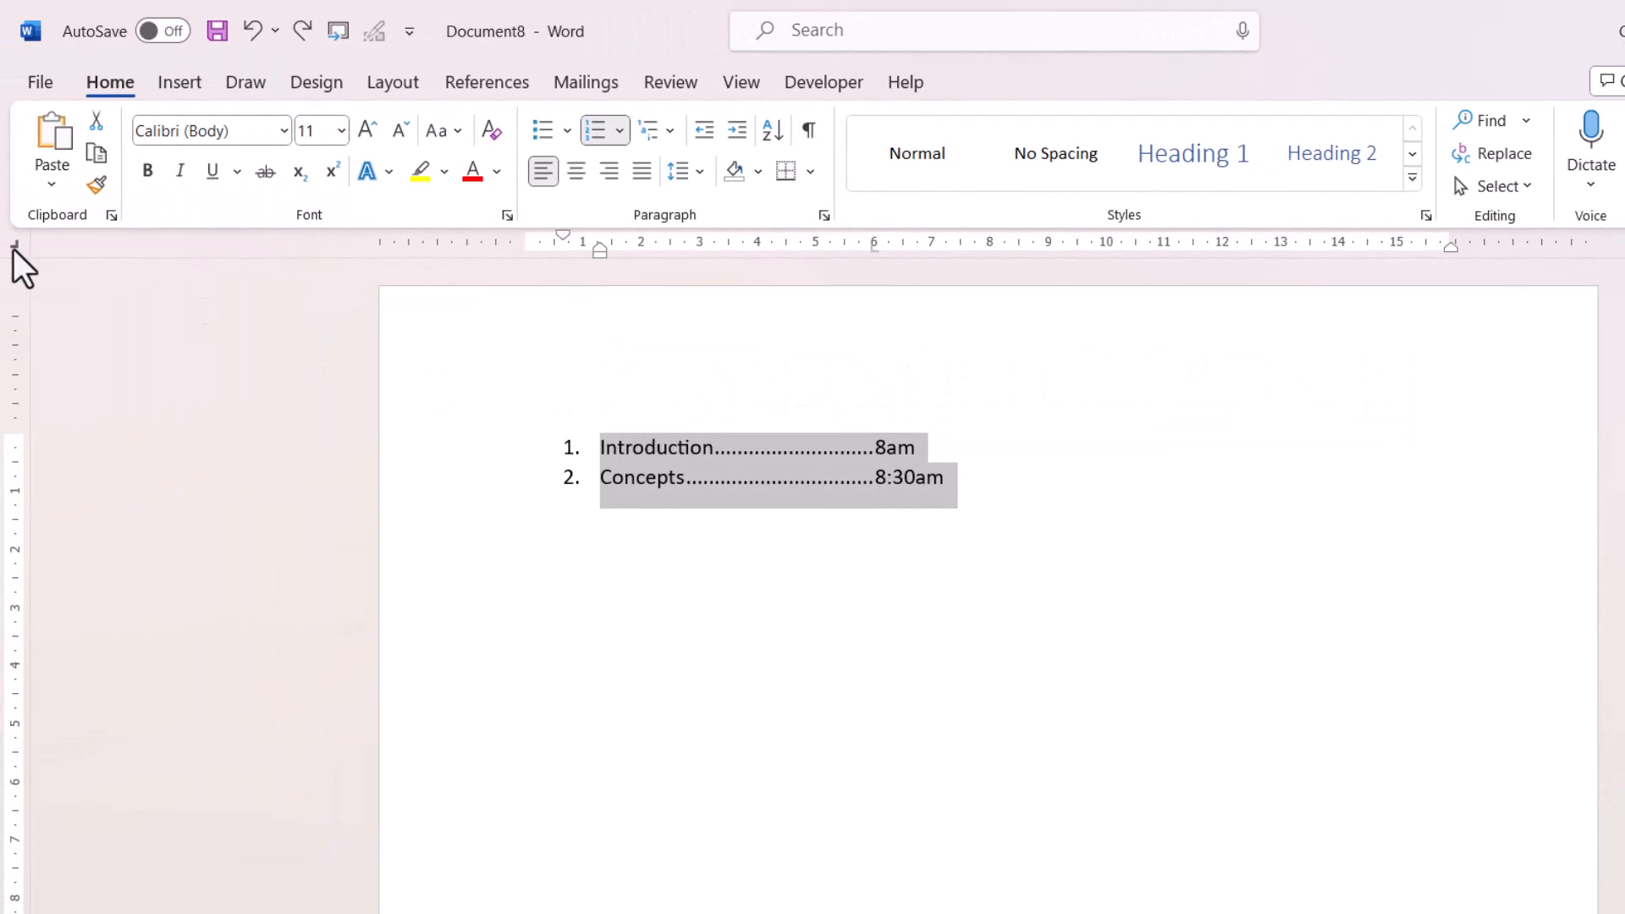
mouse_move(15, 245)
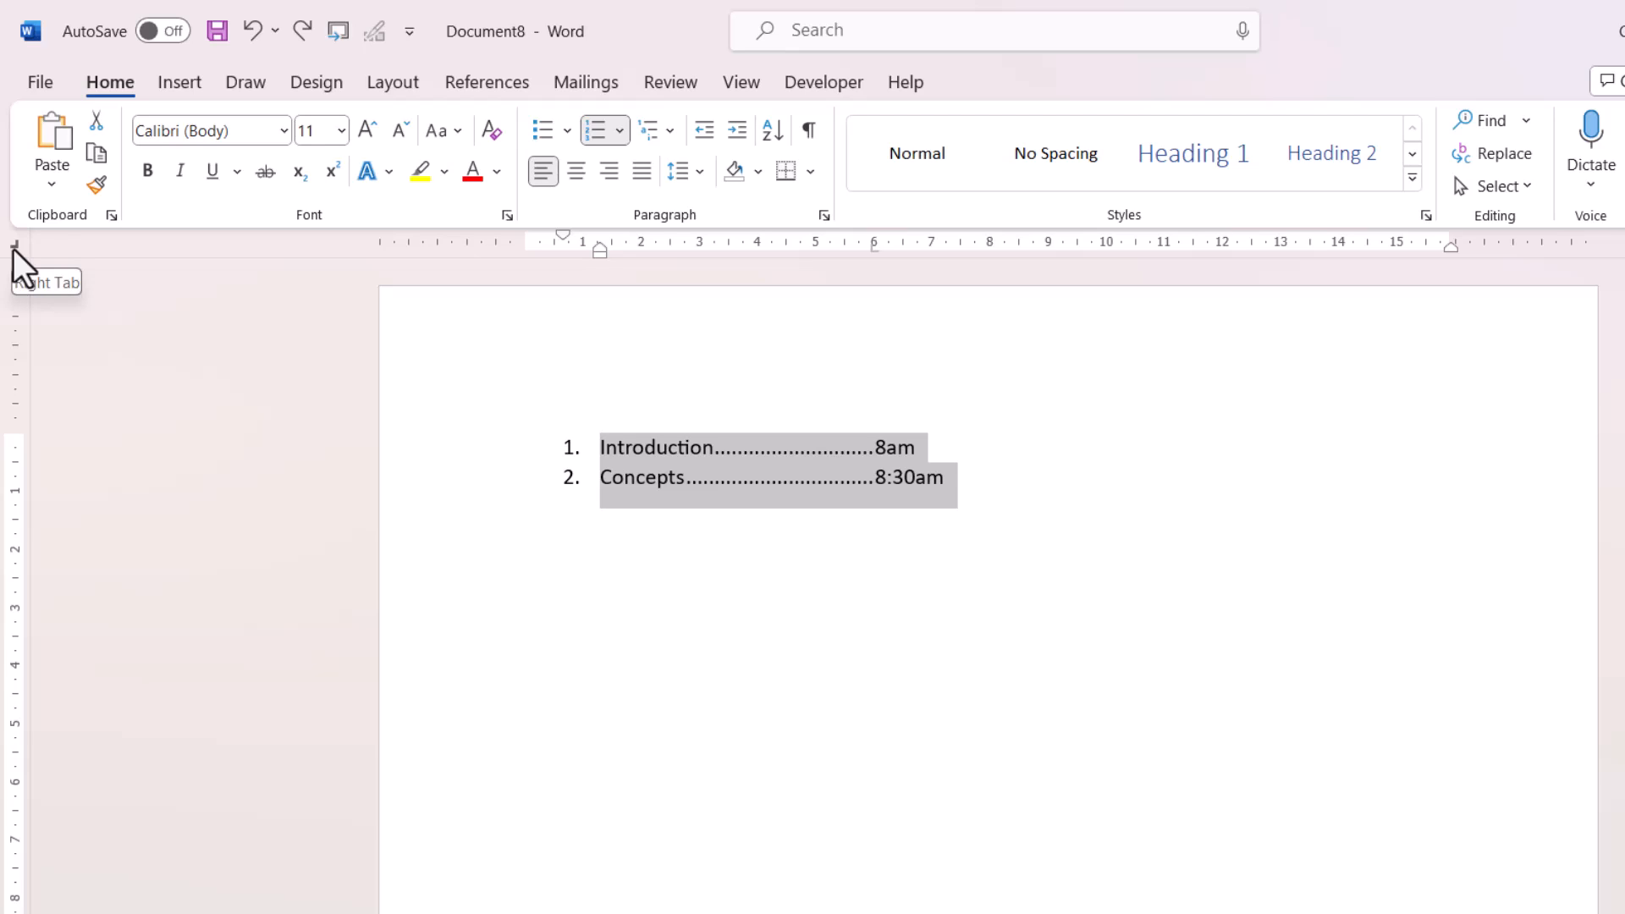
mouse_move(990, 269)
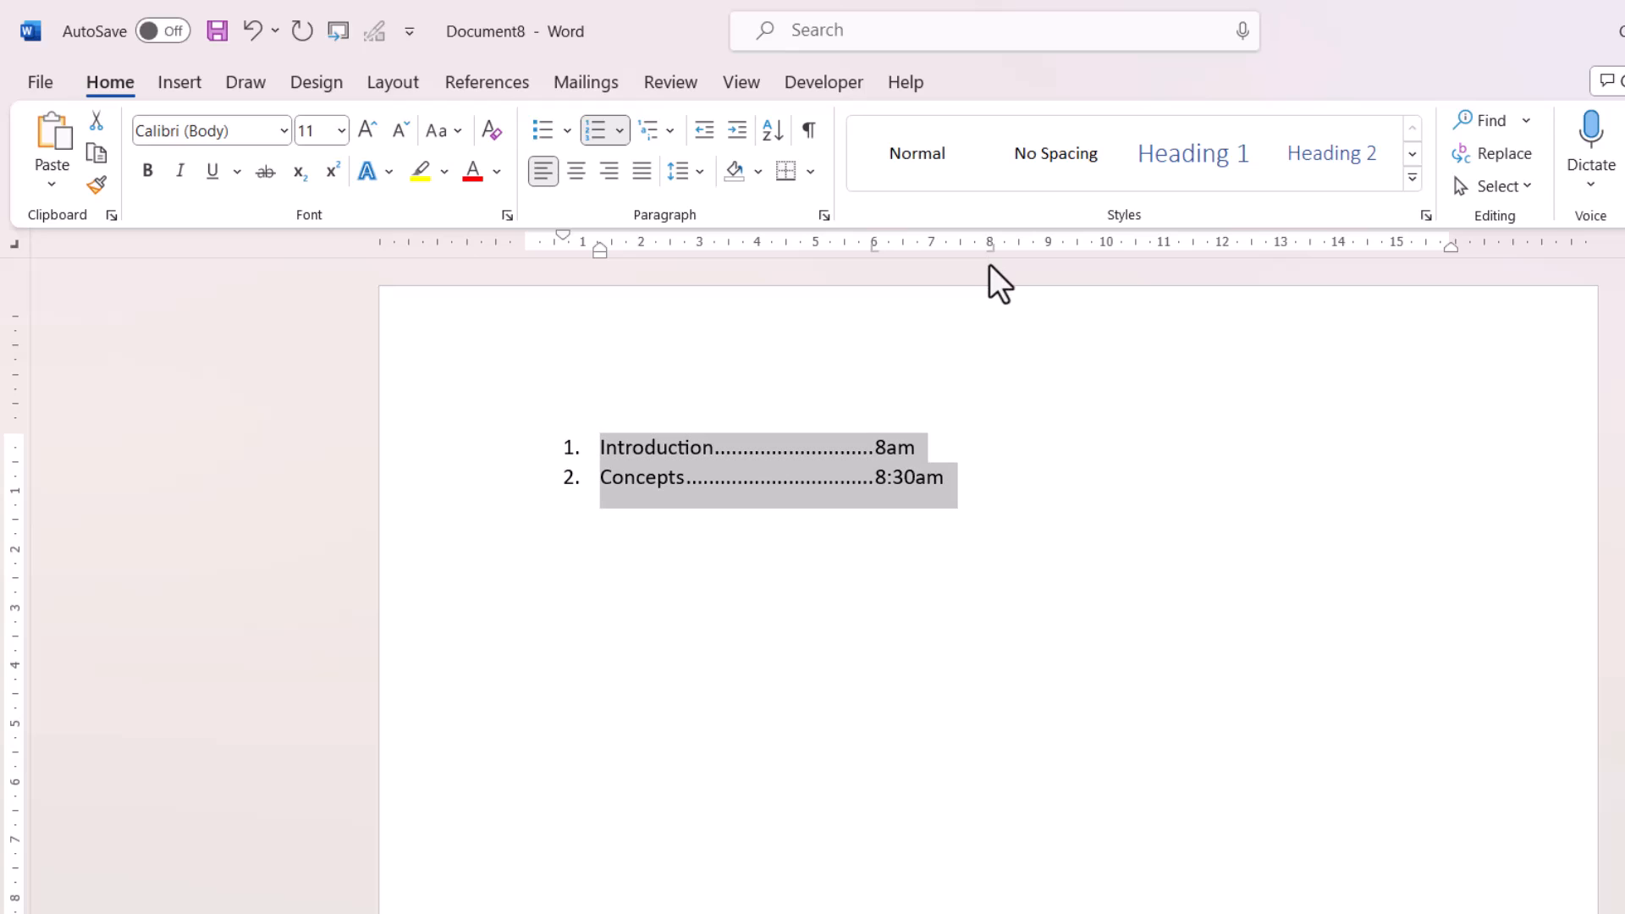
Place a right tab stop at 8 cm on the ruler for both agenda lines
left_click(919, 477)
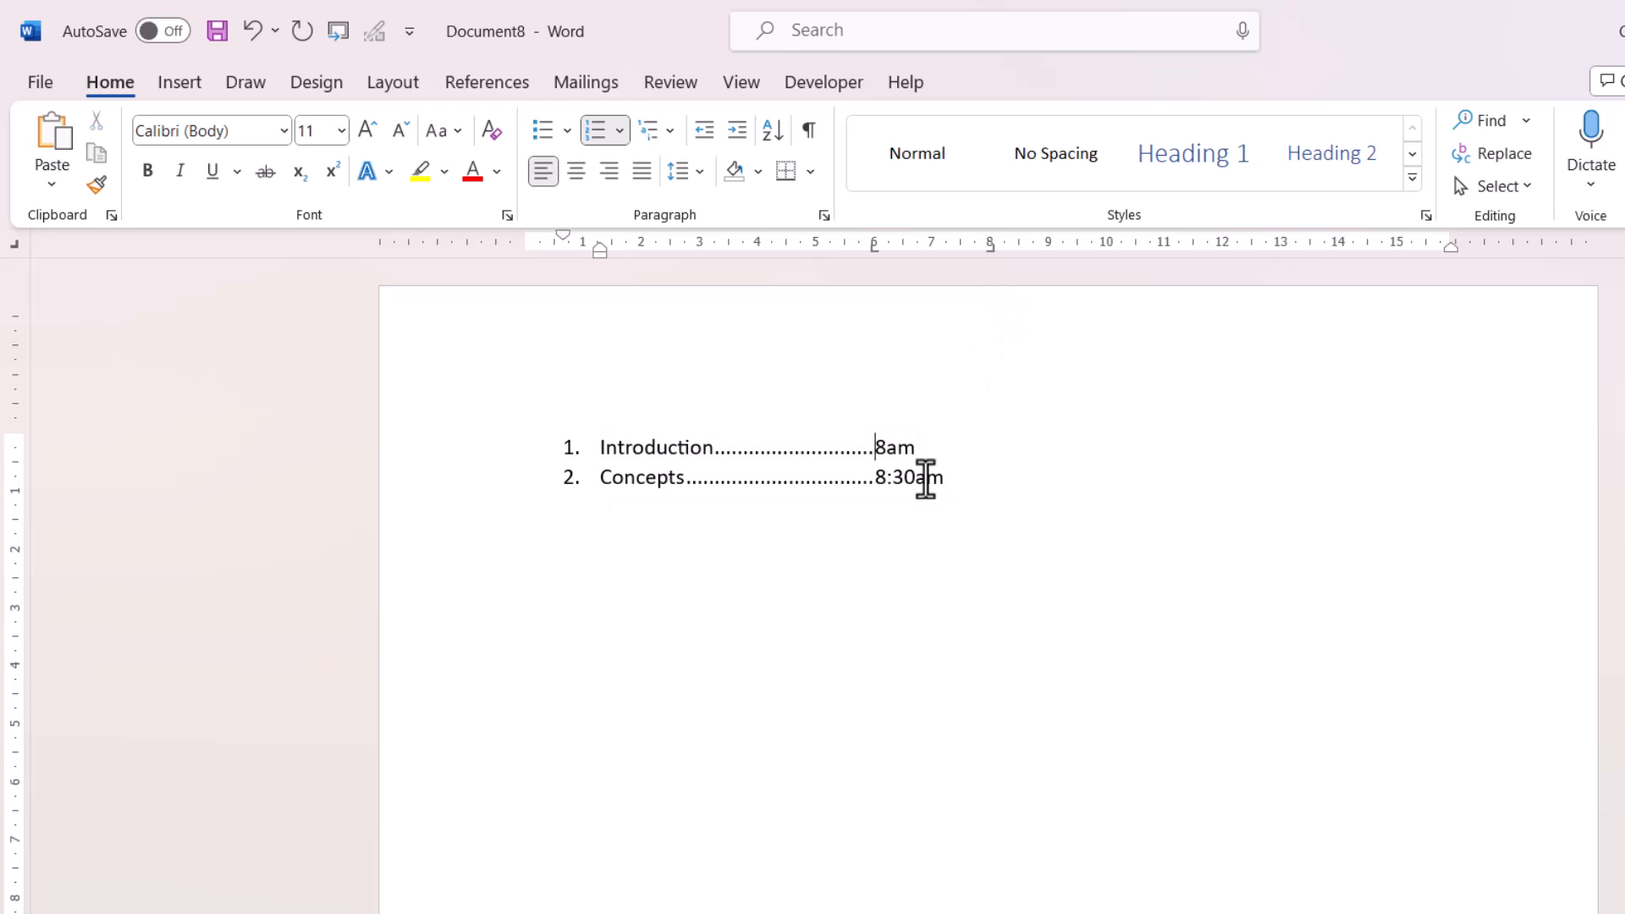
mouse_move(1070, 544)
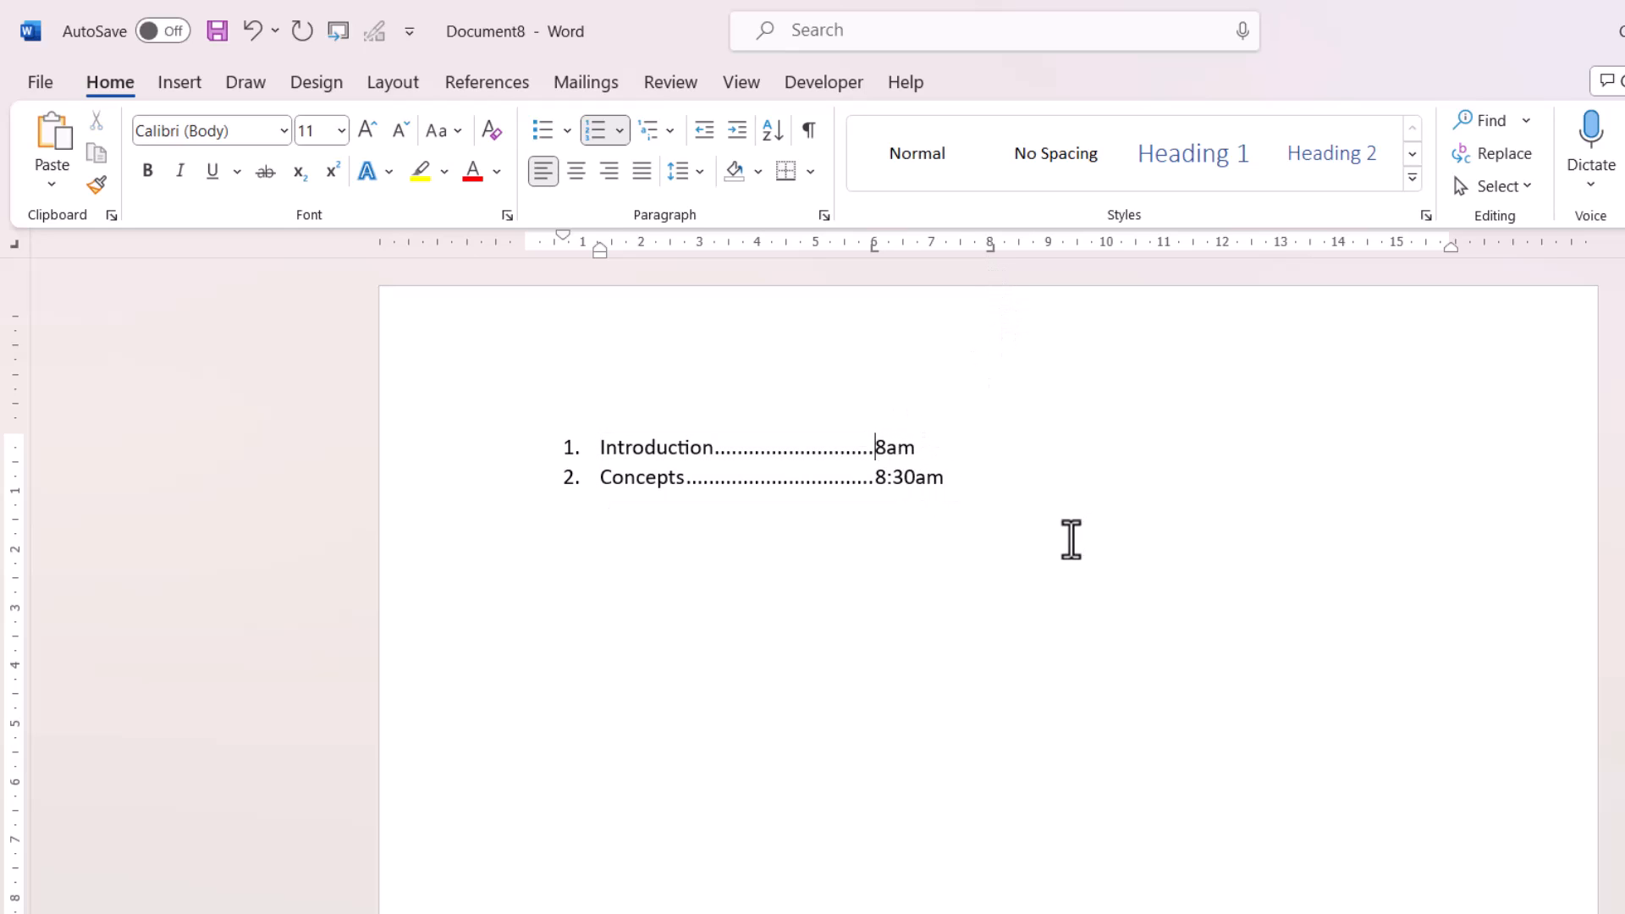